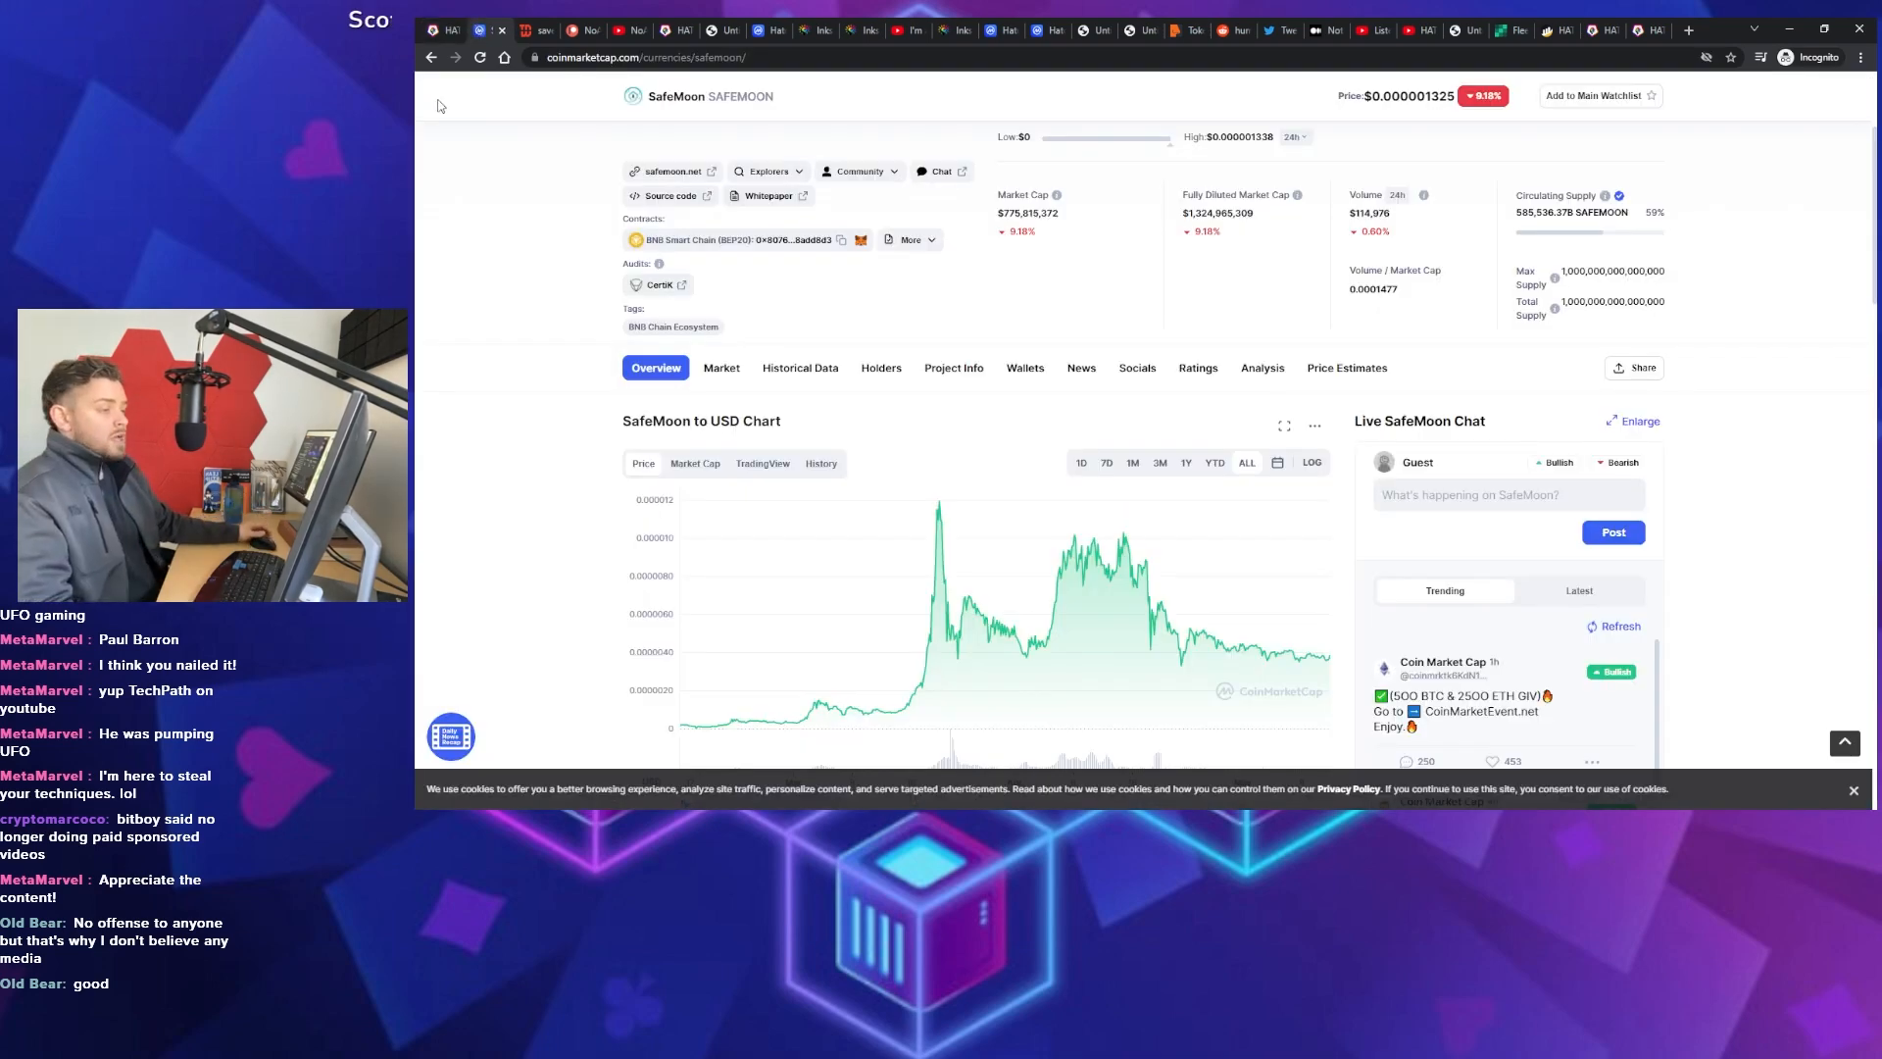
Switch from the meme image tab back to the hatok.io HATOKEN homepage tab
{"action": "scroll", "scroll_direction": "down", "scroll_amount": 3}
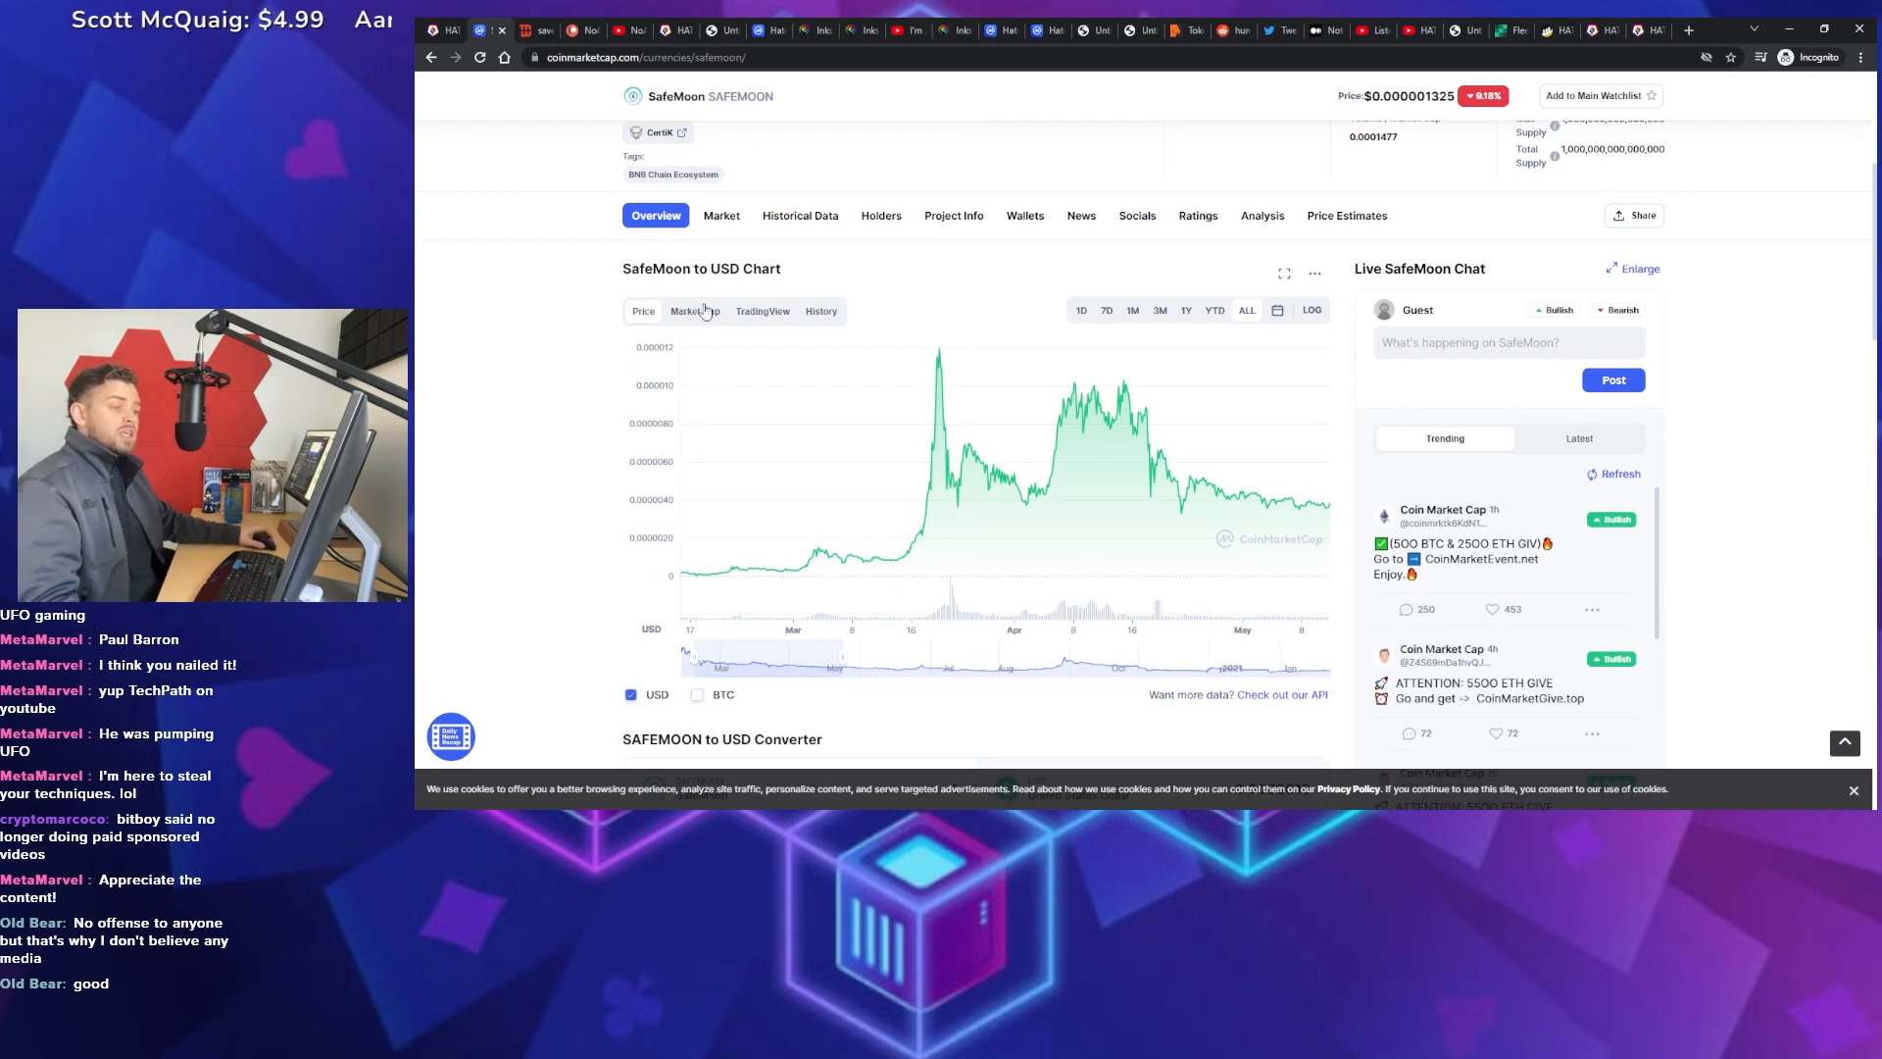
{"action": "mouse_move", "coordinate": [940, 354]}
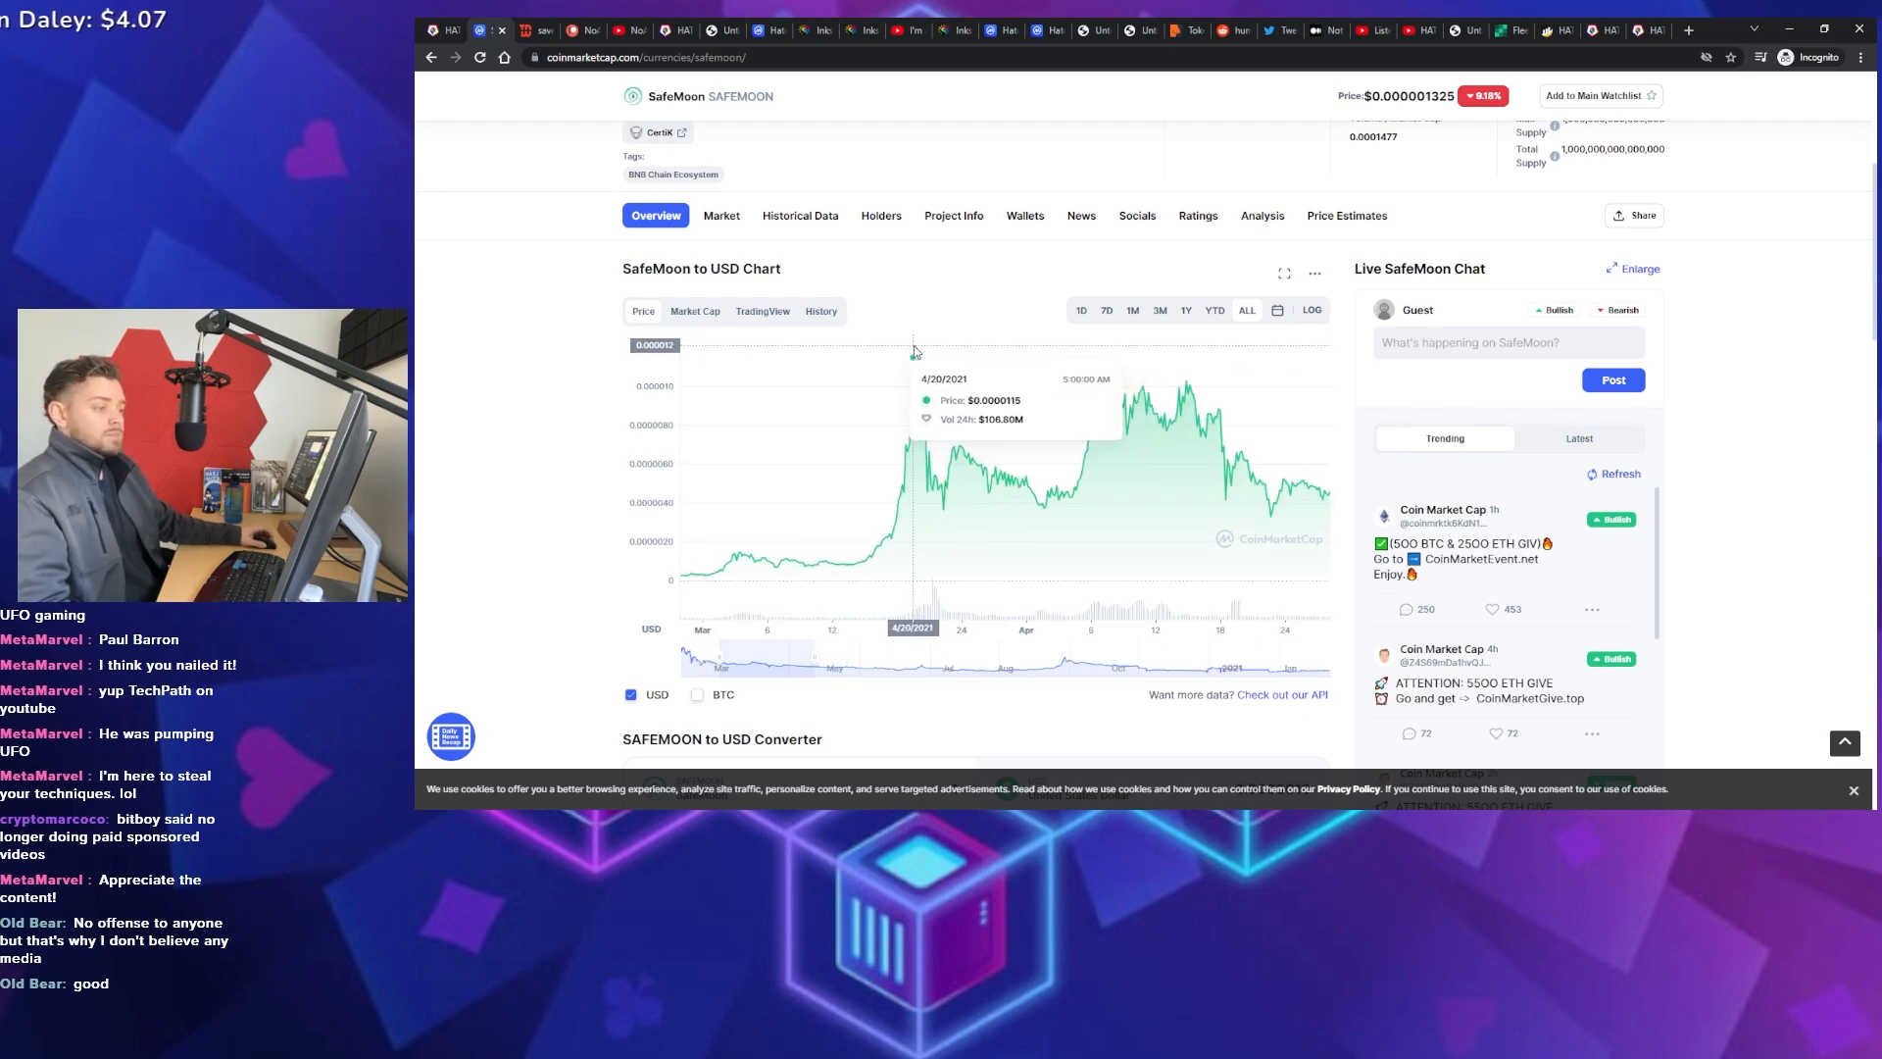
{"action": "mouse_move", "coordinate": [921, 467]}
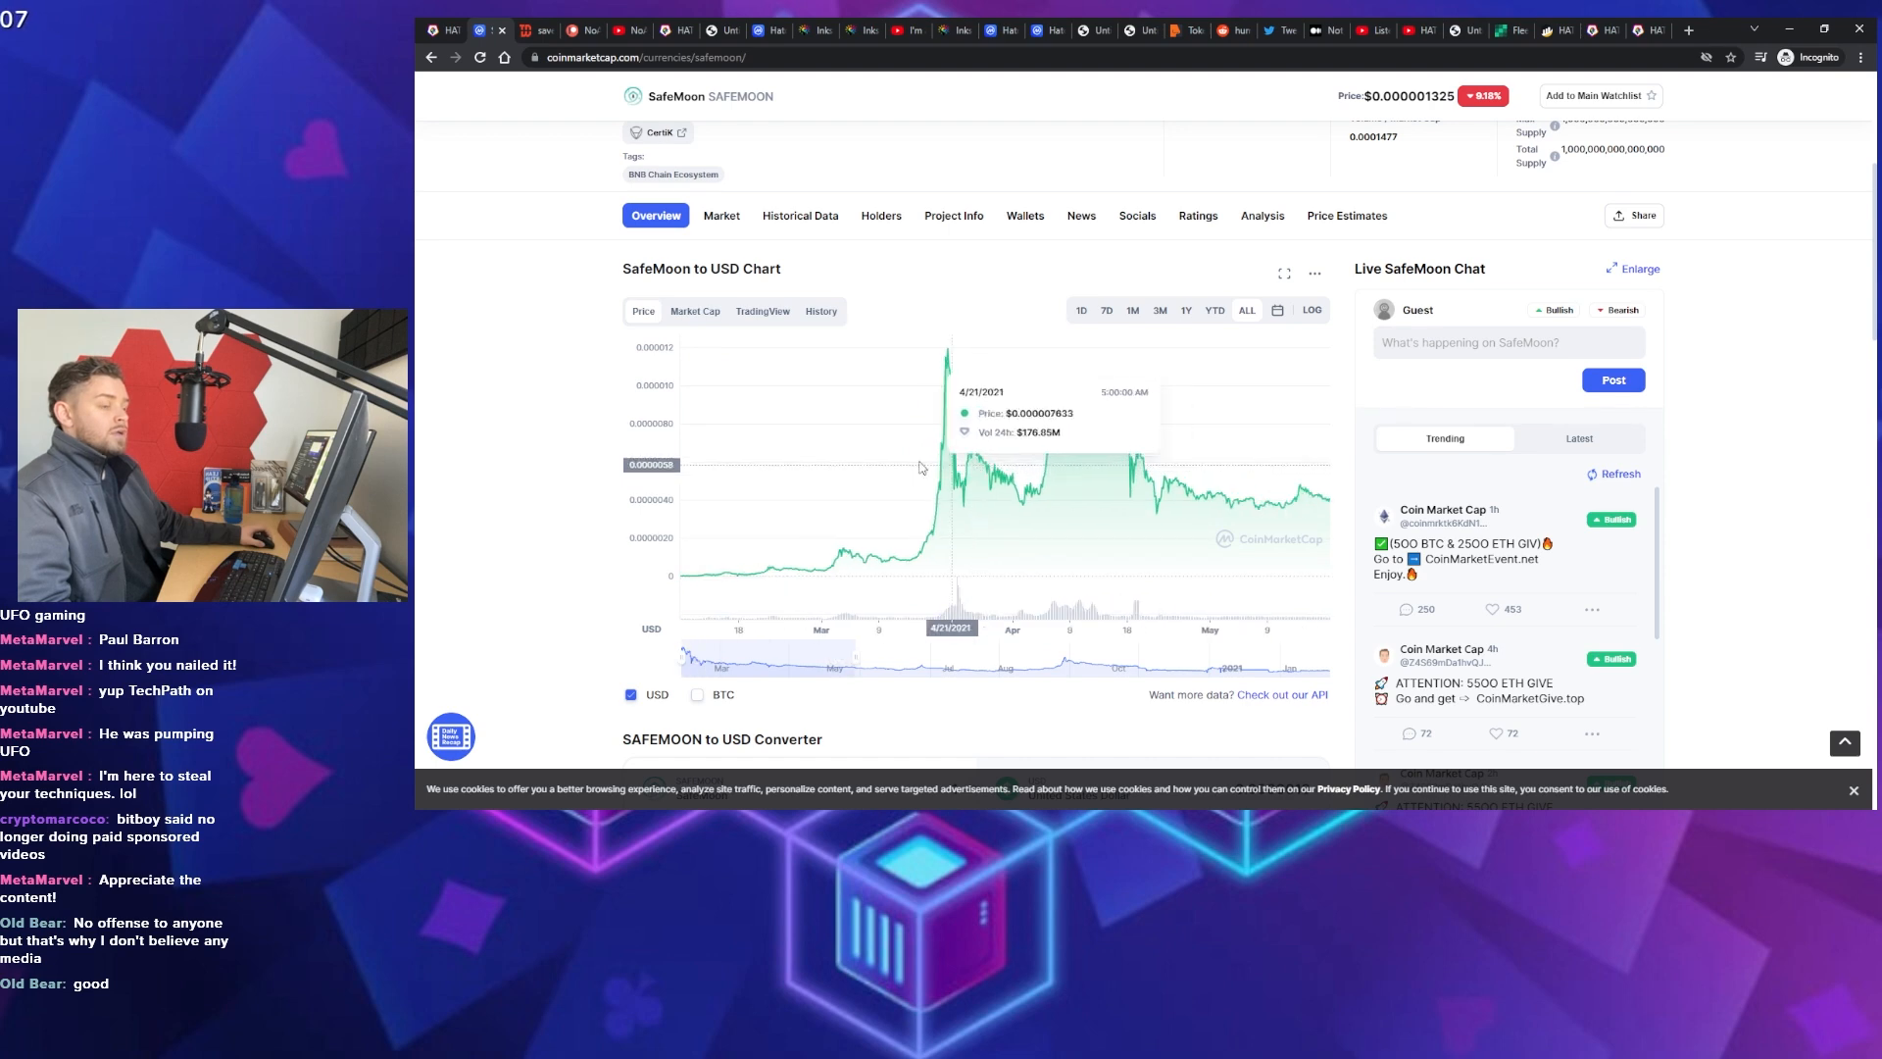
{"action": "mouse_move", "coordinate": [509, 399]}
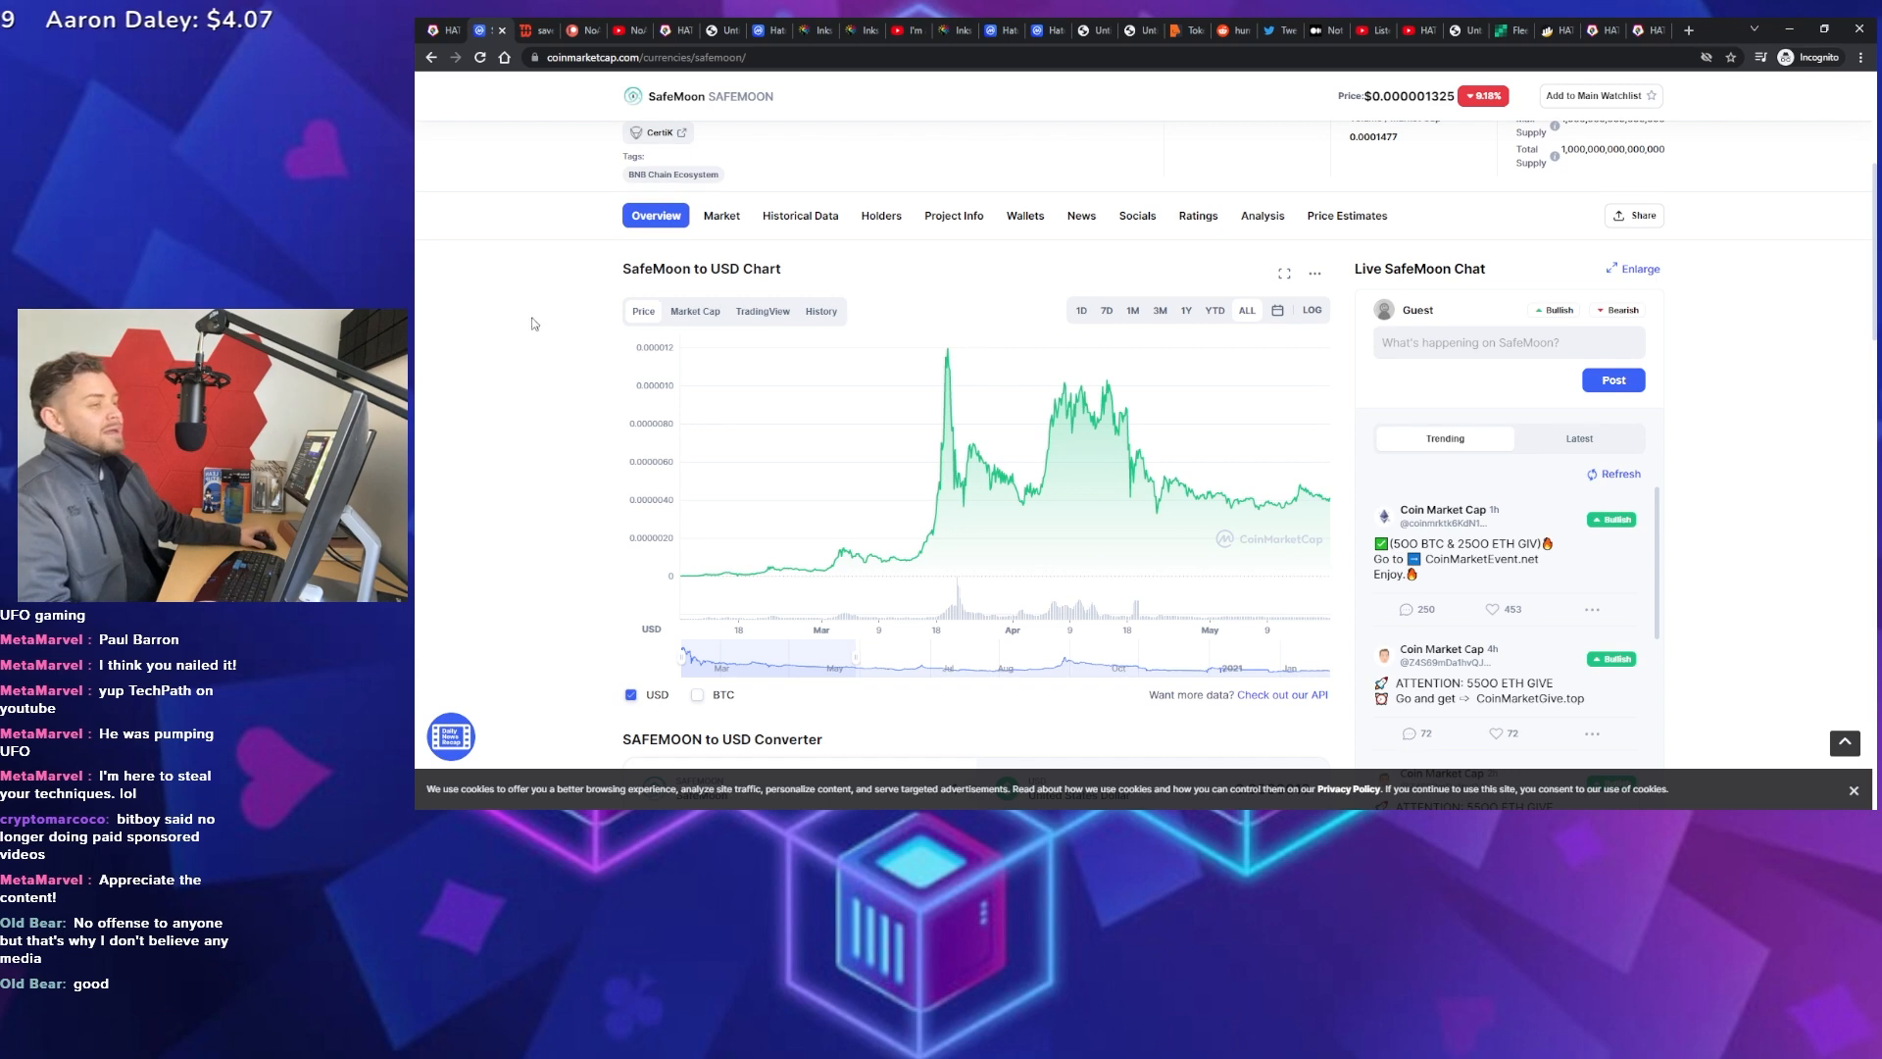
{"action": "scroll", "scroll_direction": "up", "scroll_amount": 3}
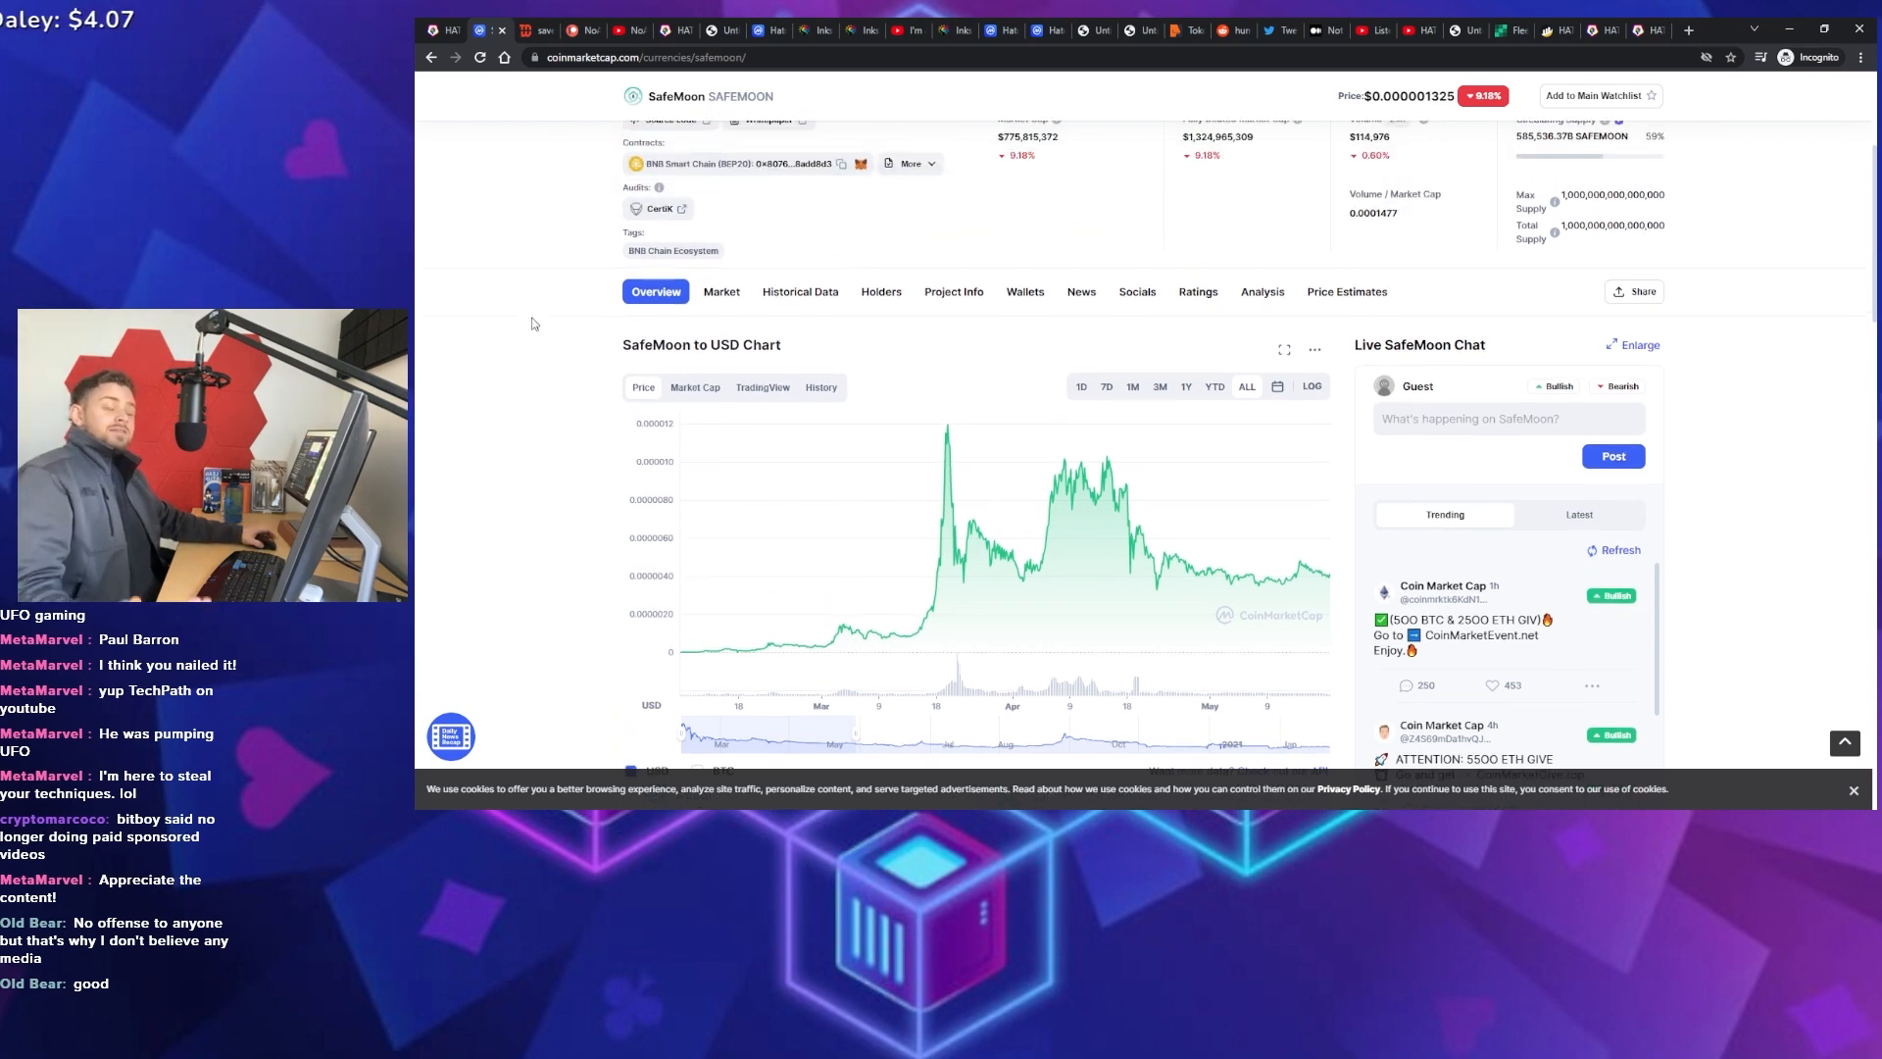
{"action": "left_click", "coordinate": [528, 31]}
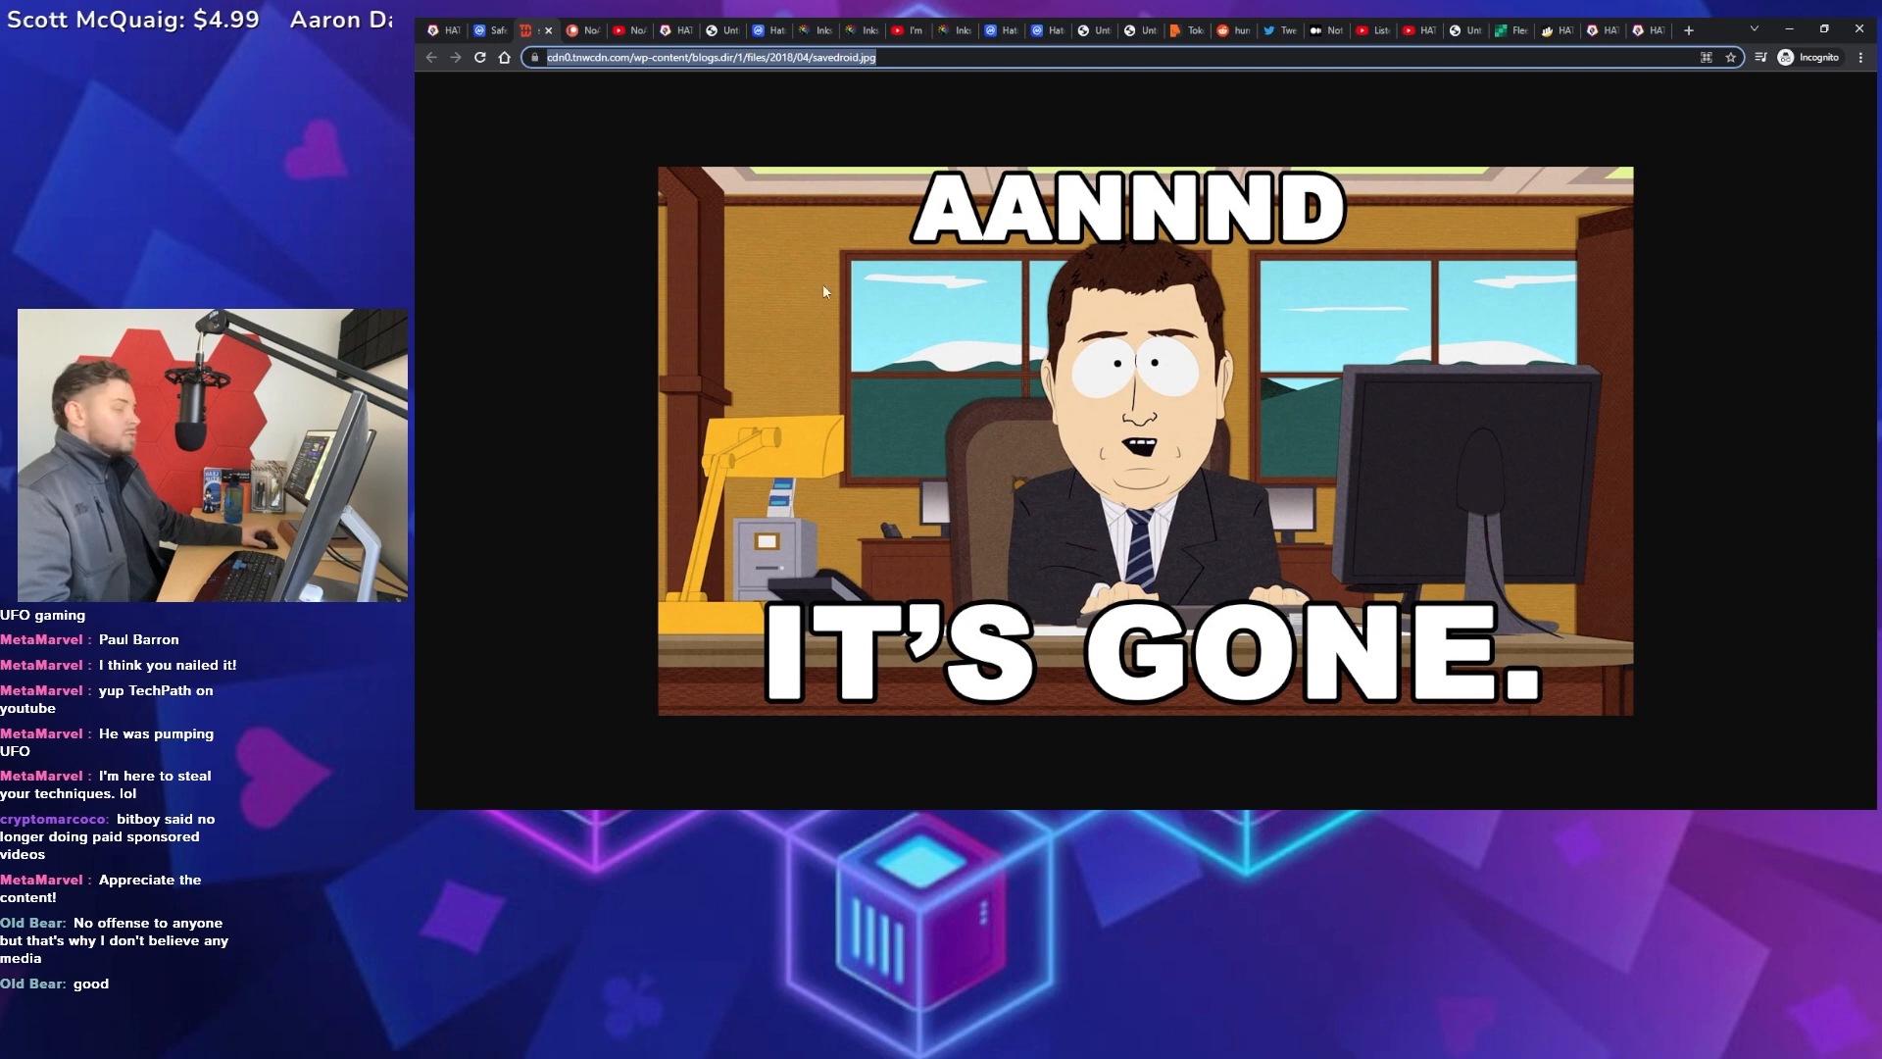
{"action": "mouse_move", "coordinate": [583, 170]}
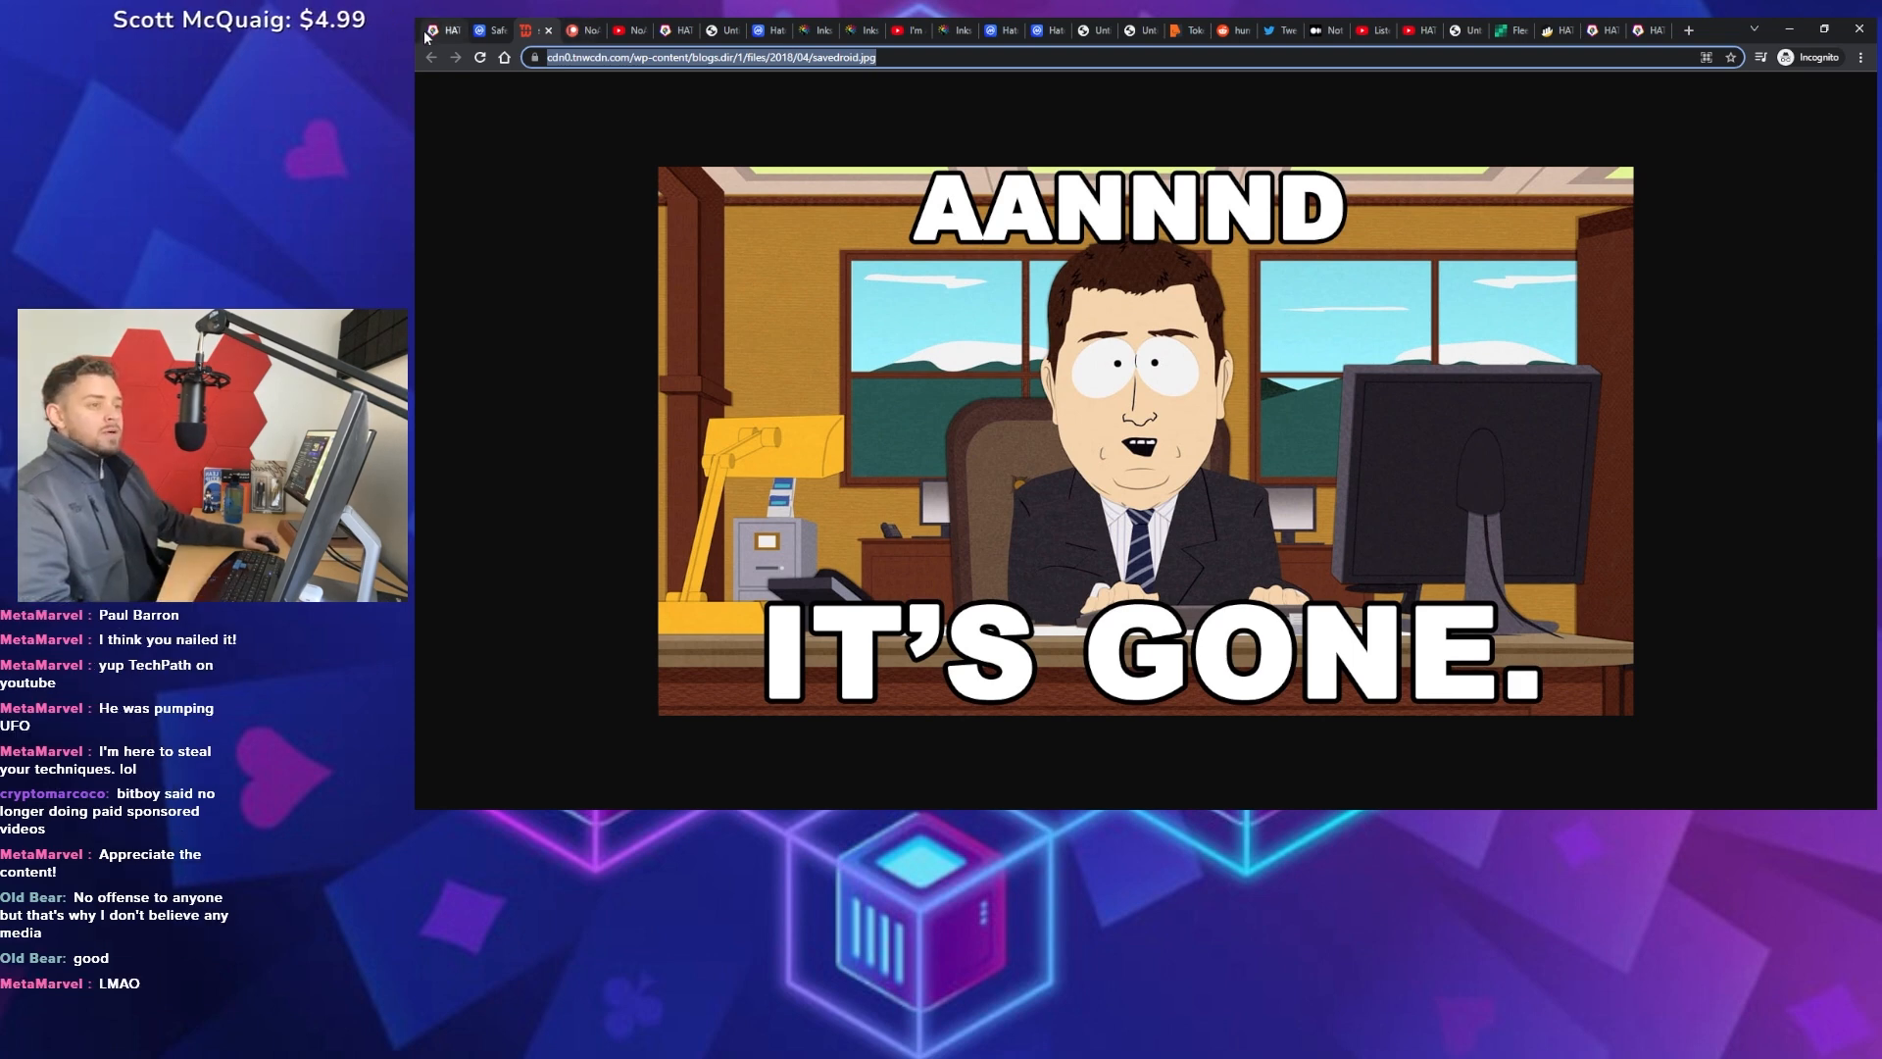
{"action": "left_click", "coordinate": [586, 30]}
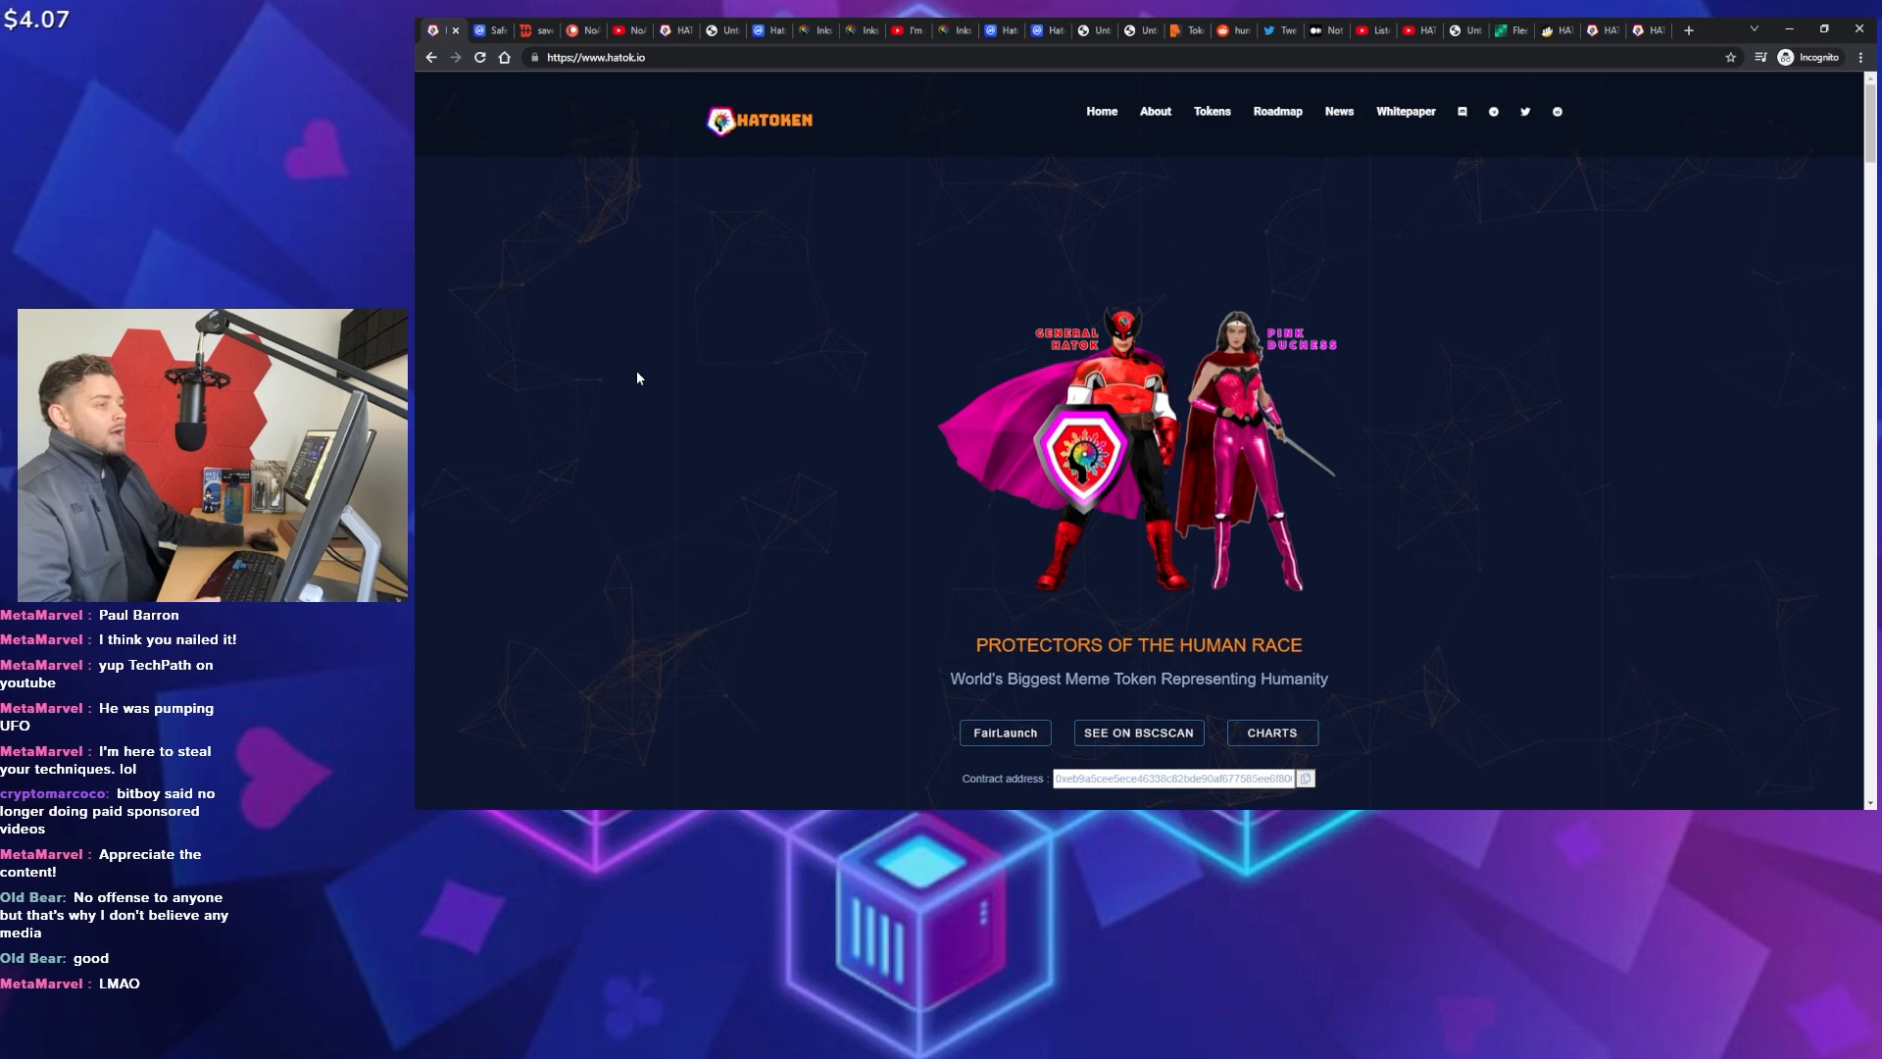
{"action": "mouse_move", "coordinate": [608, 274]}
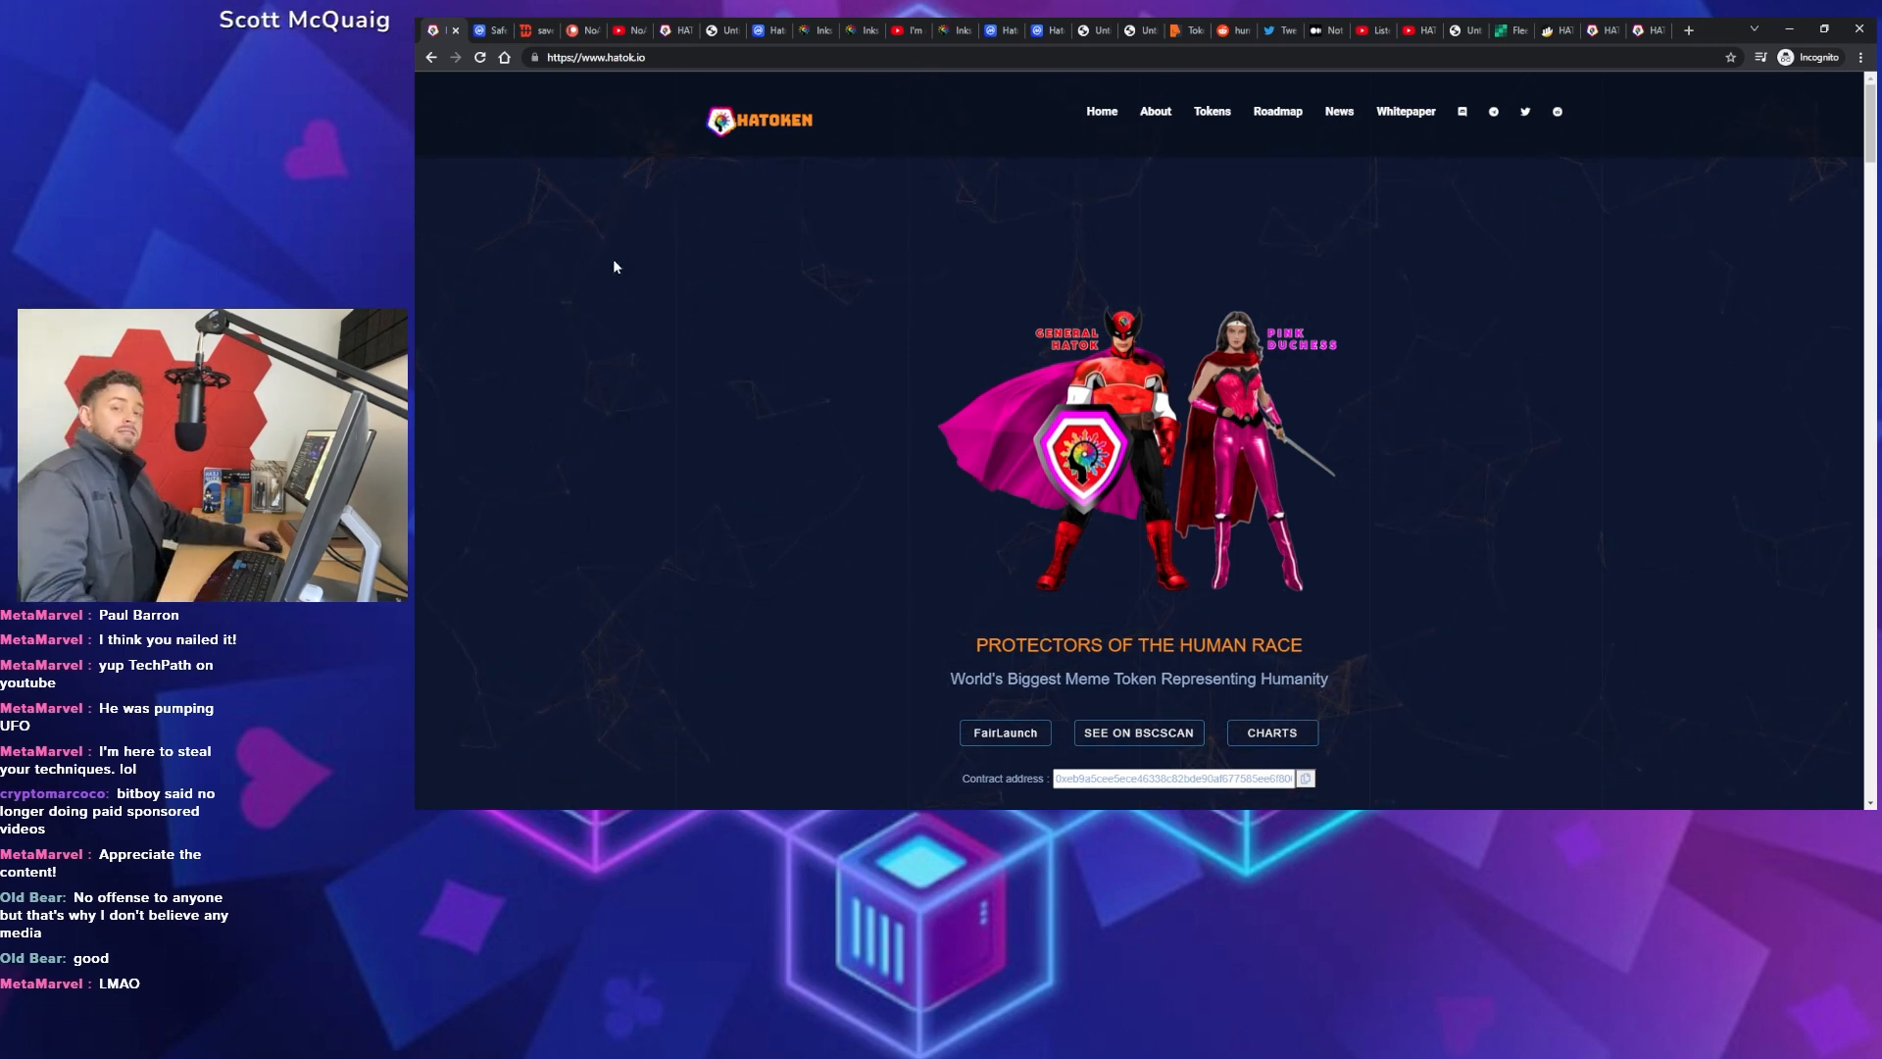
{"action": "mouse_move", "coordinate": [587, 209]}
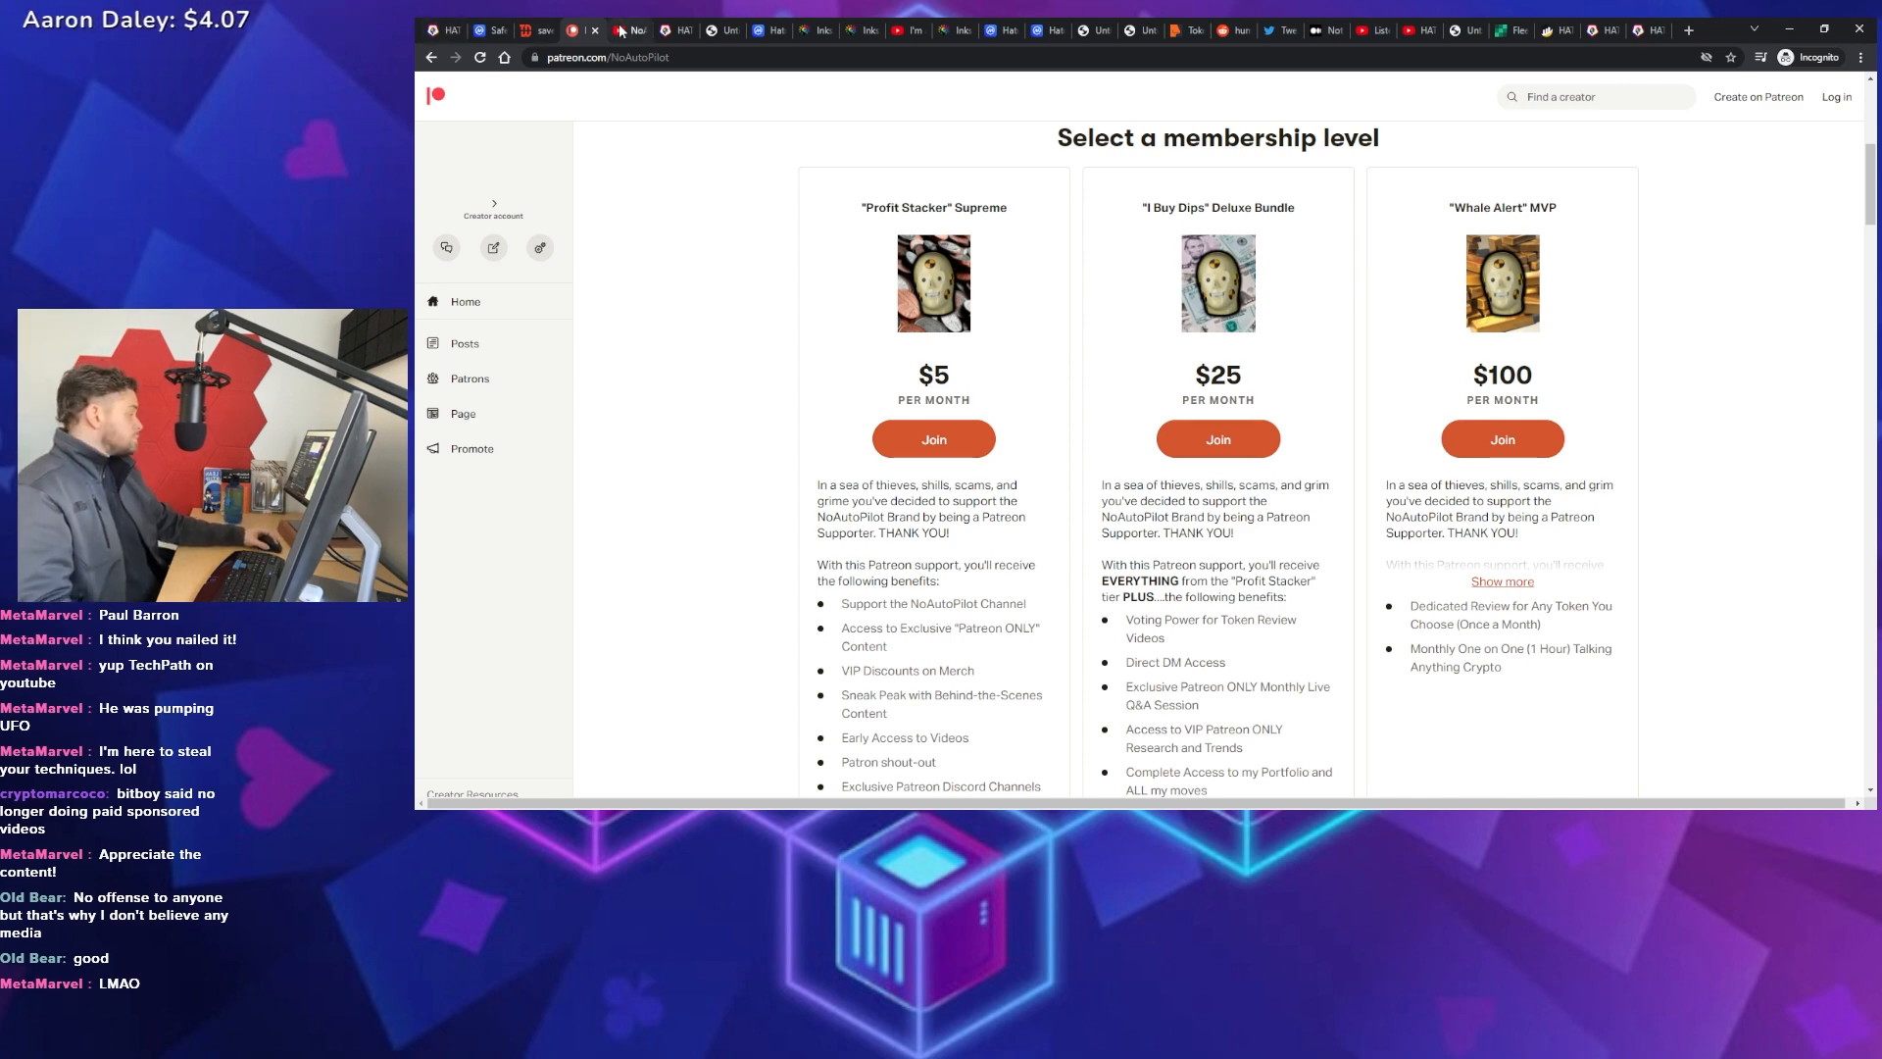
Show the NoAutoPilot YouTube channel page with the upcoming HATOKEN livestream and recent uploads
{"action": "left_click", "coordinate": [629, 31]}
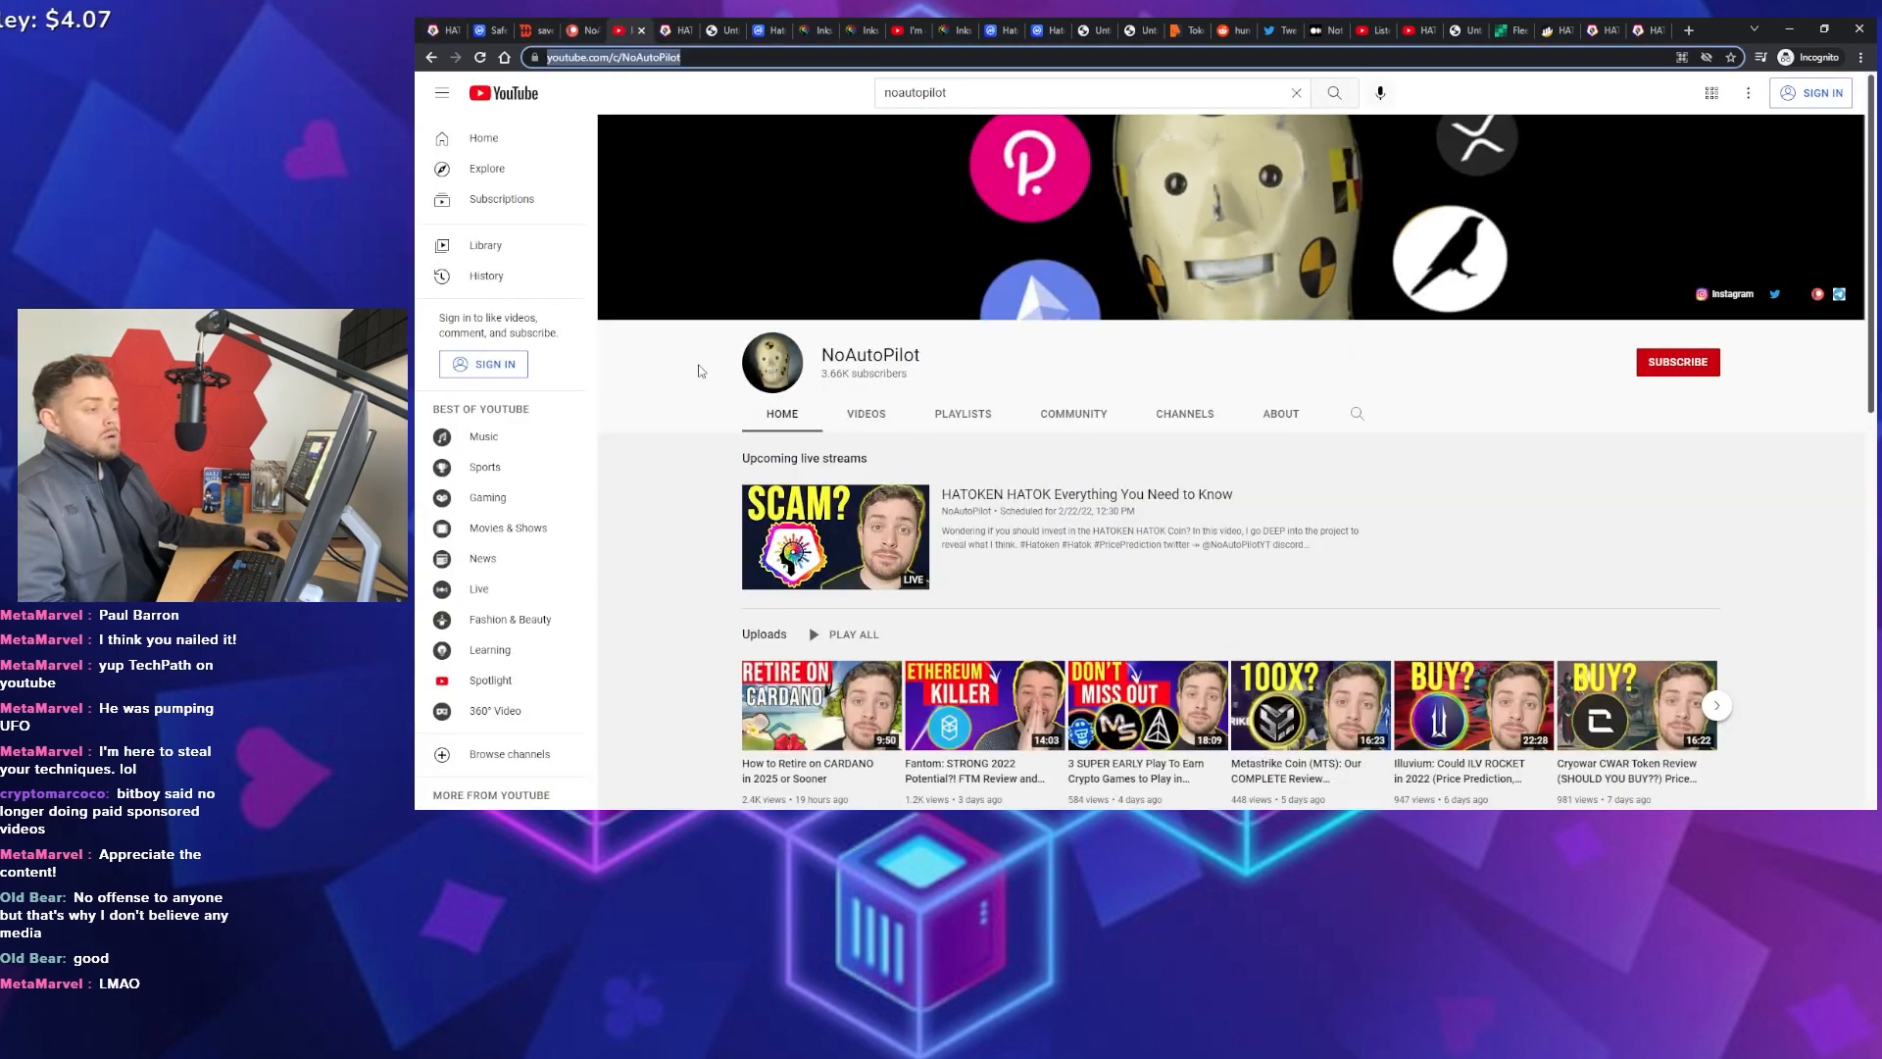
{"action": "scroll", "scroll_direction": "down", "scroll_amount": 3}
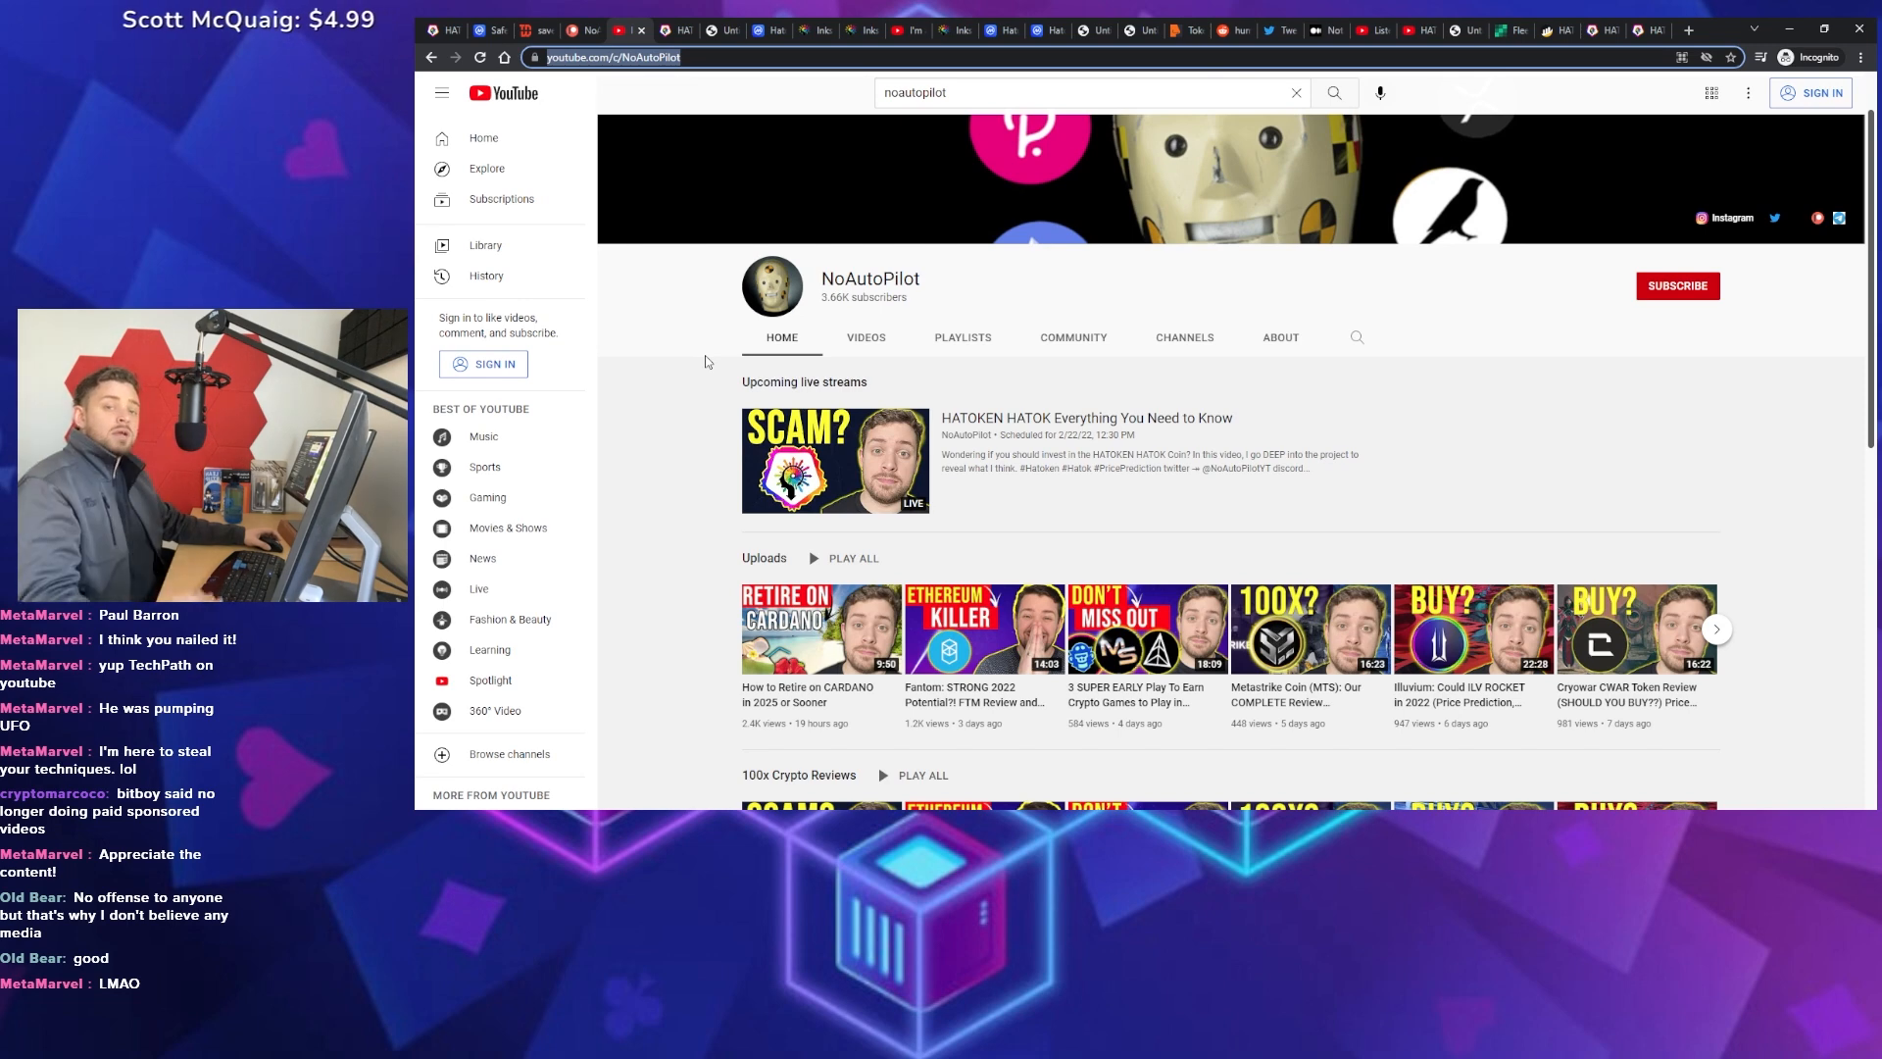
{"action": "mouse_move", "coordinate": [690, 357]}
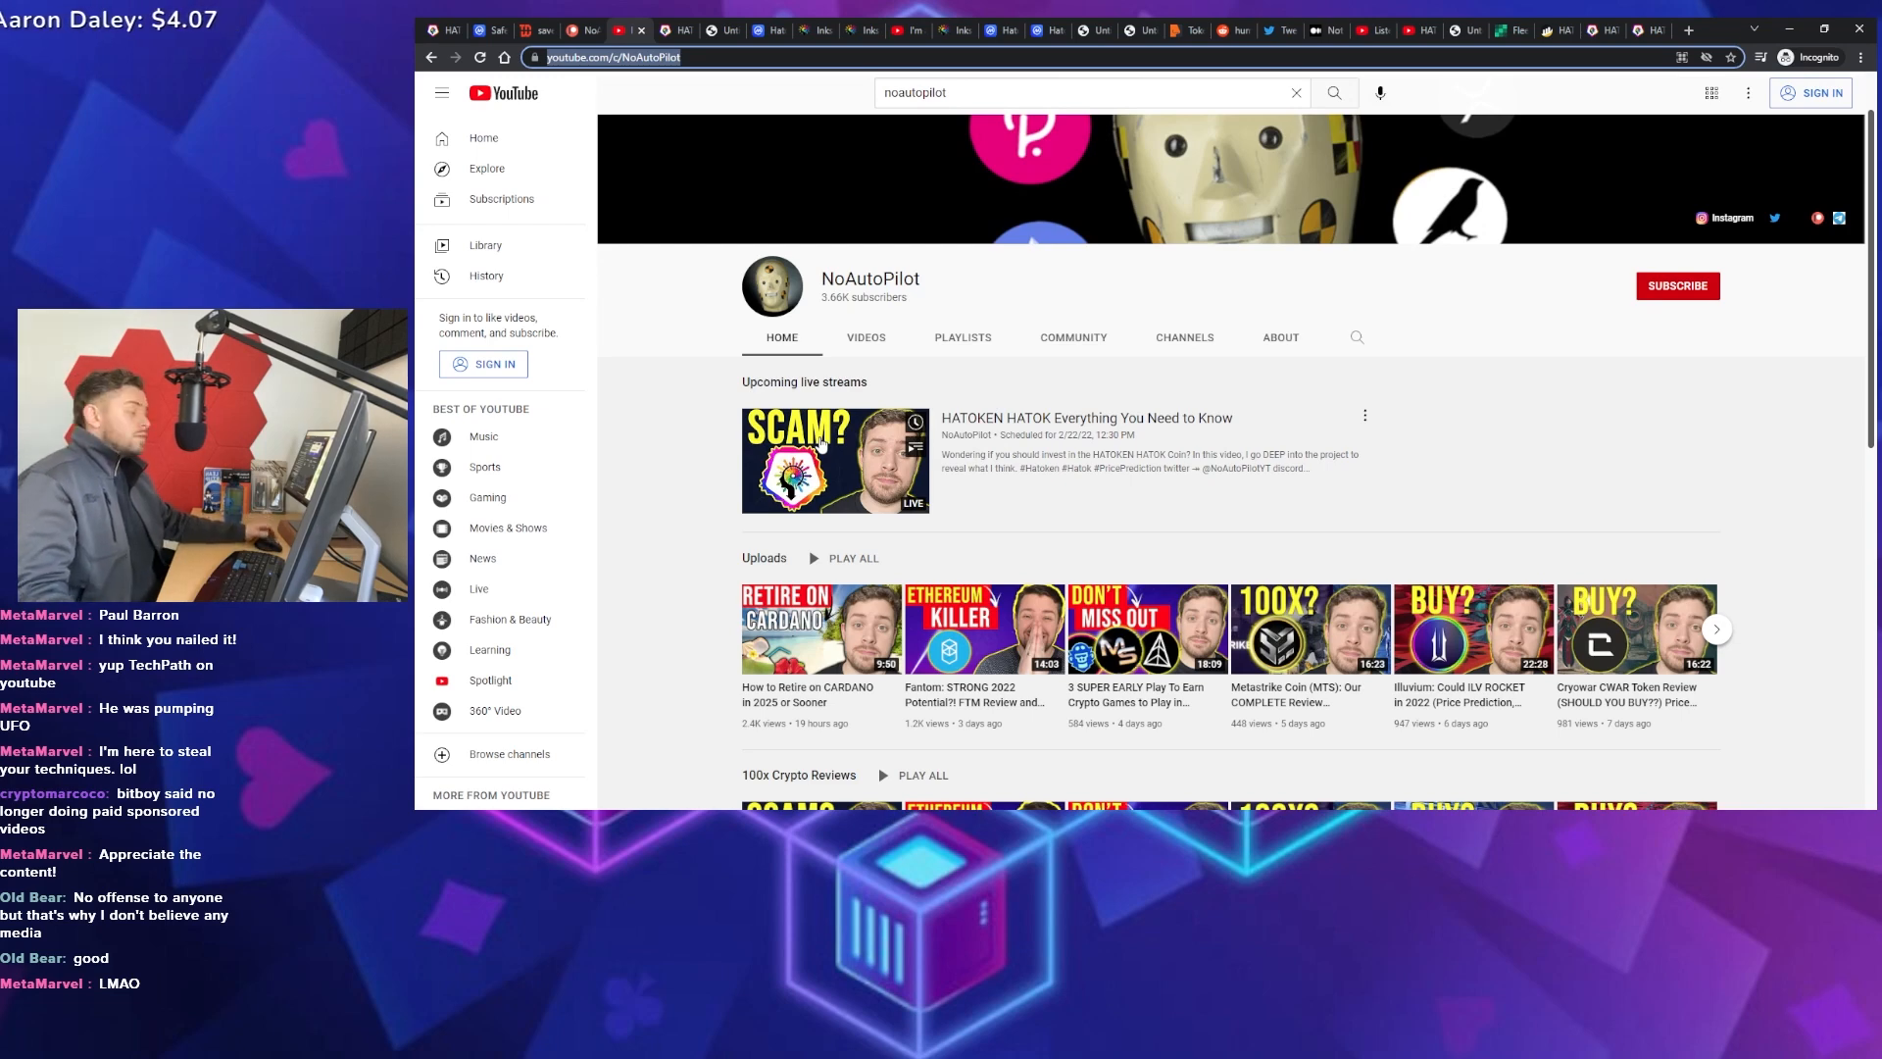
{"action": "mouse_move", "coordinate": [714, 332]}
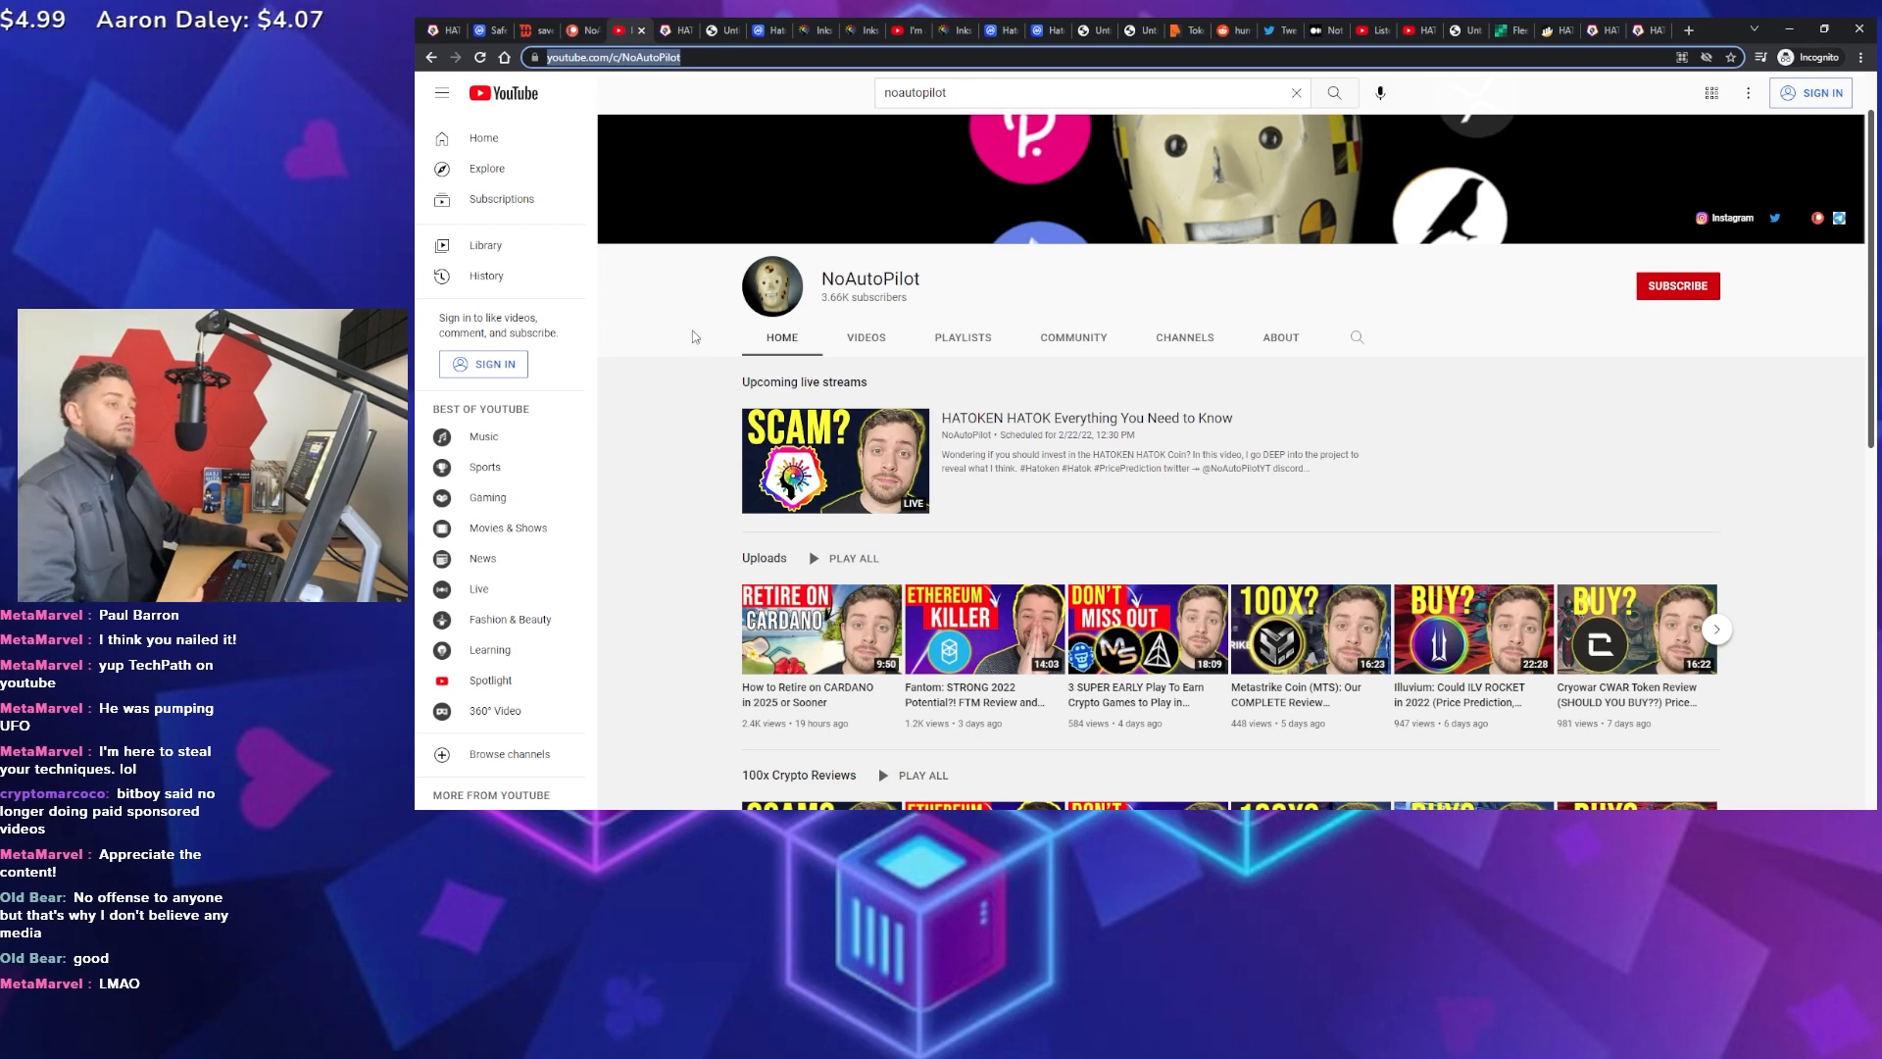
{"action": "mouse_move", "coordinate": [684, 325]}
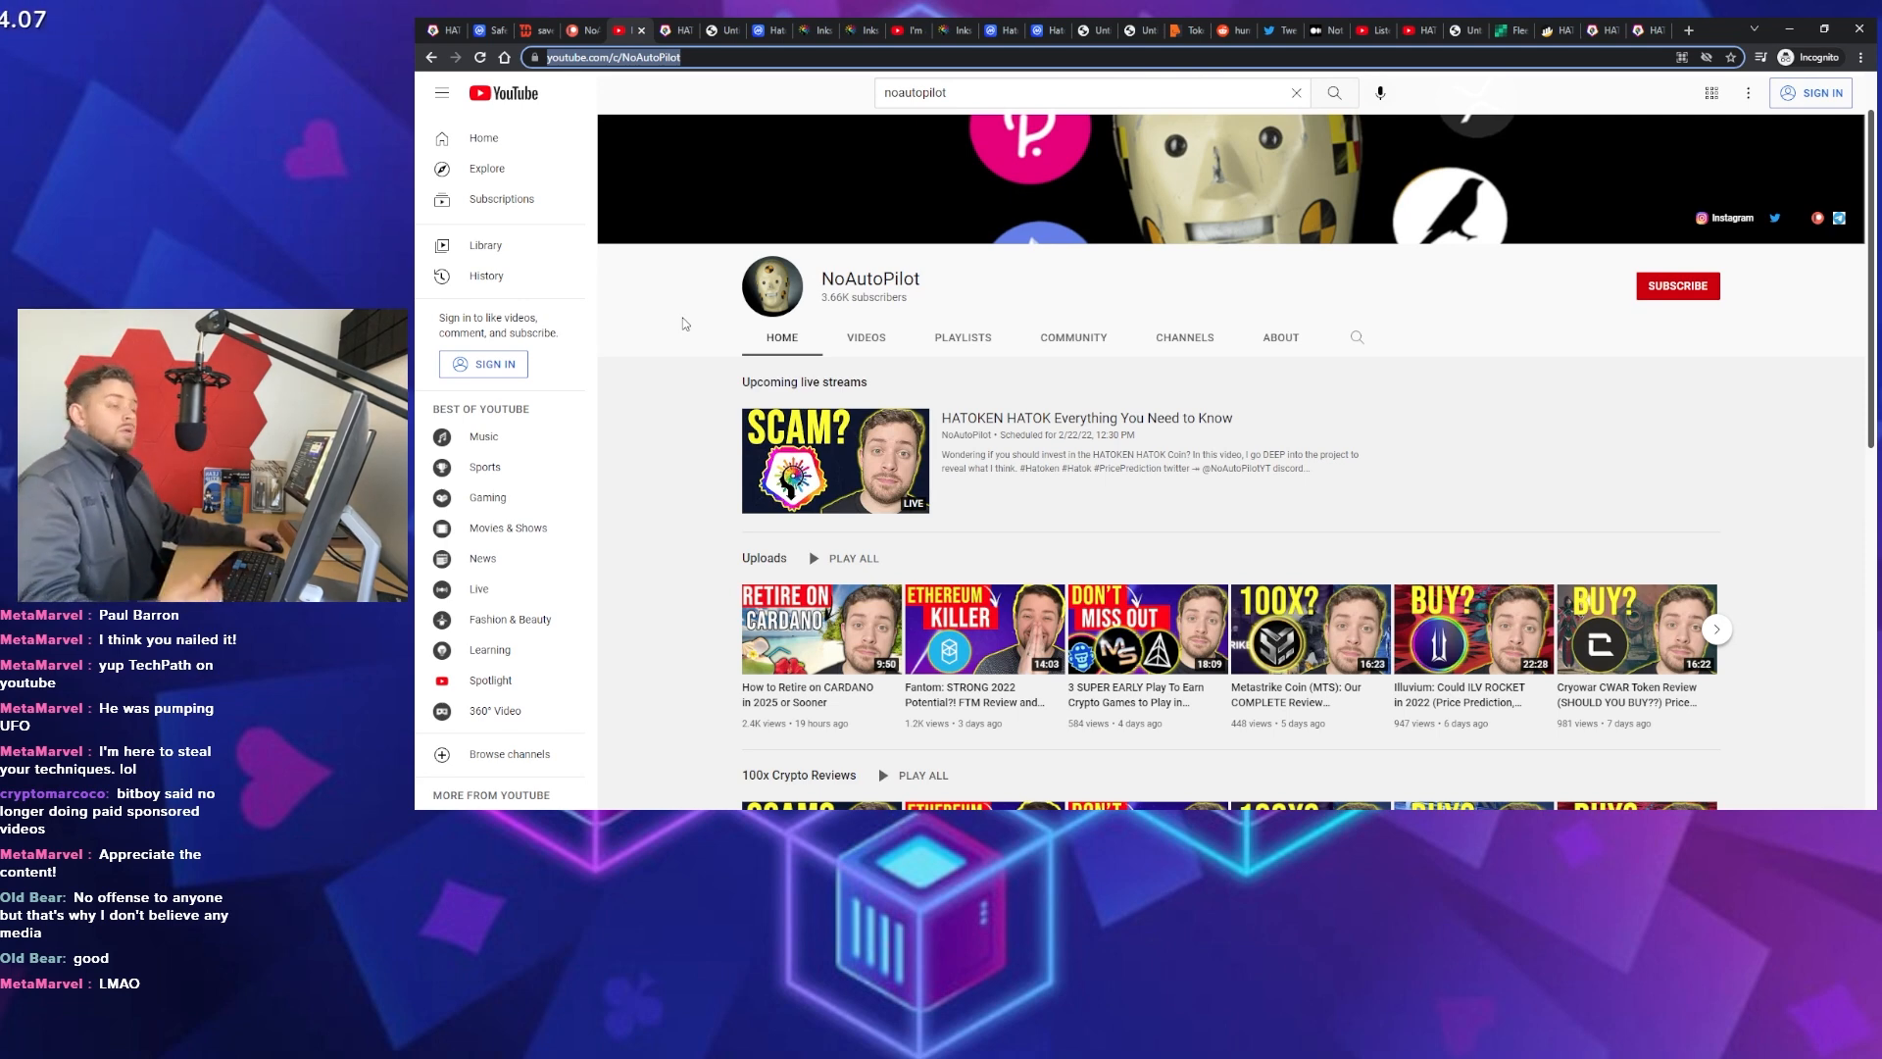
{"action": "mouse_move", "coordinate": [668, 326]}
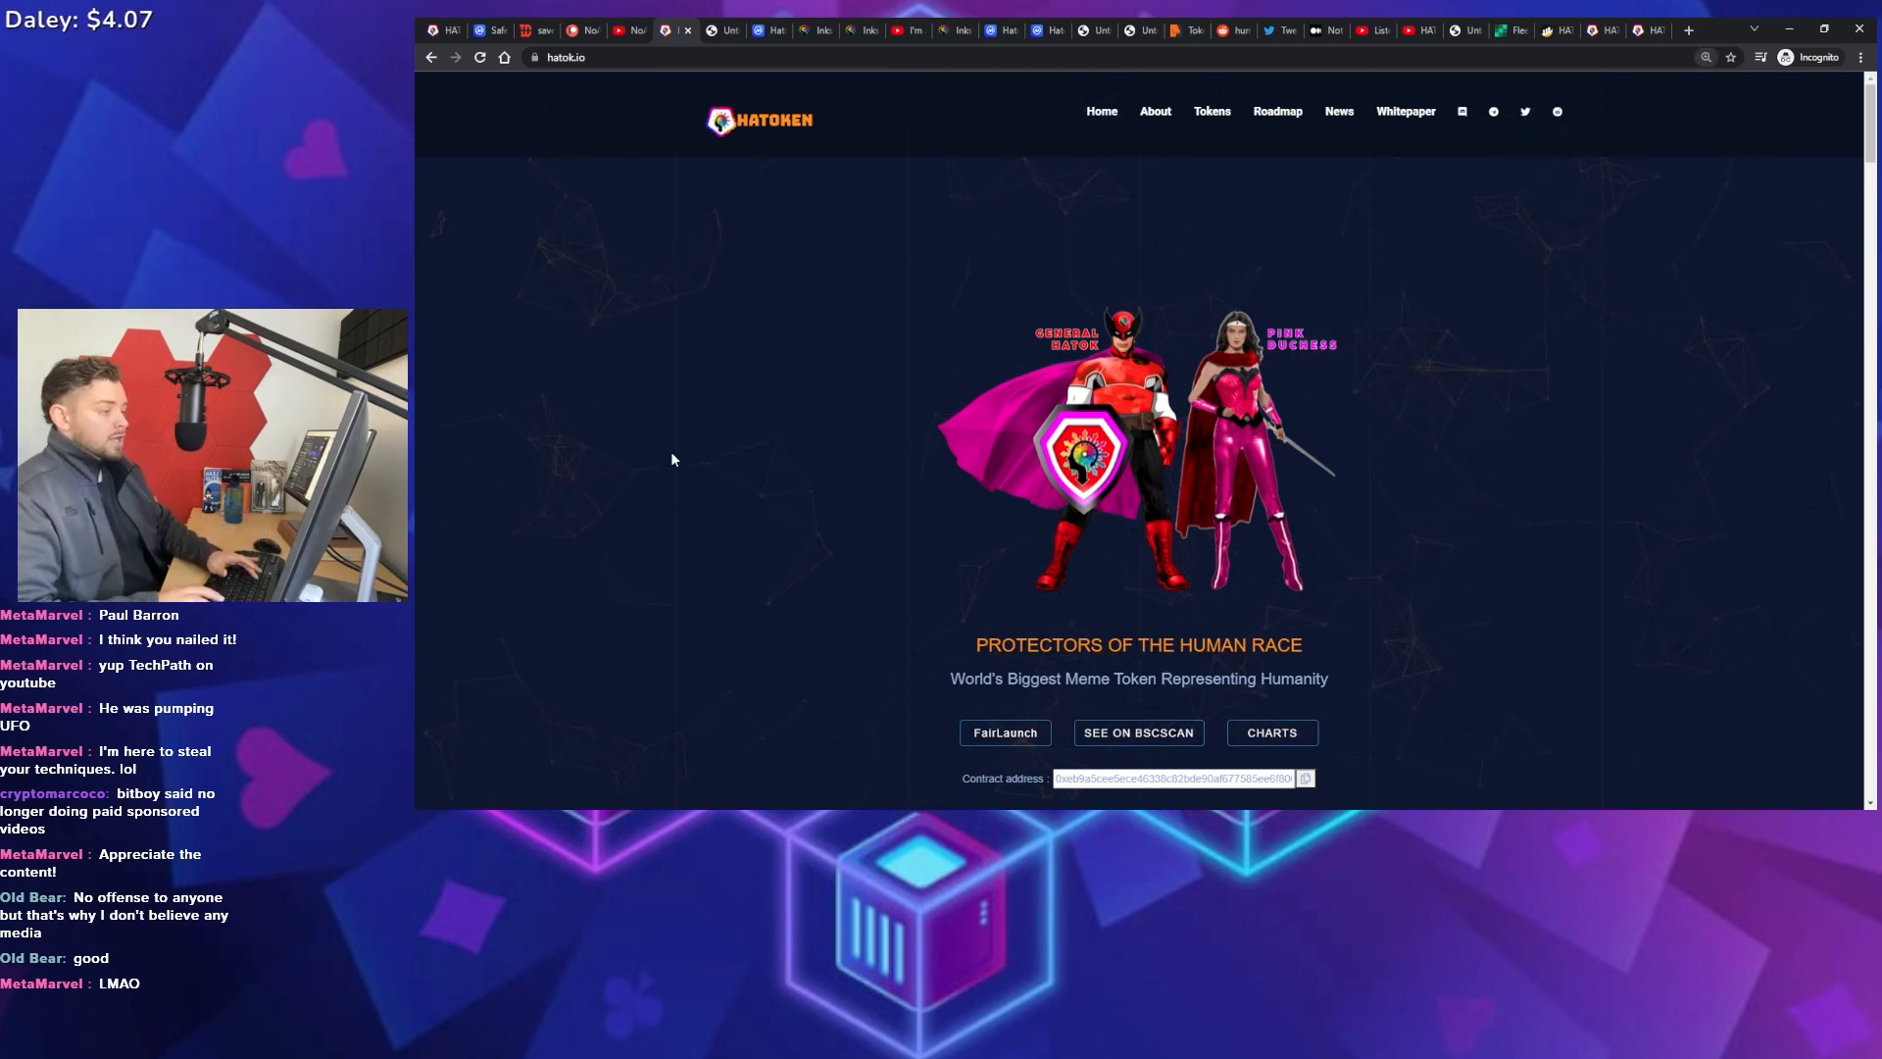
{"action": "scroll", "scroll_direction": "up", "scroll_amount": 3}
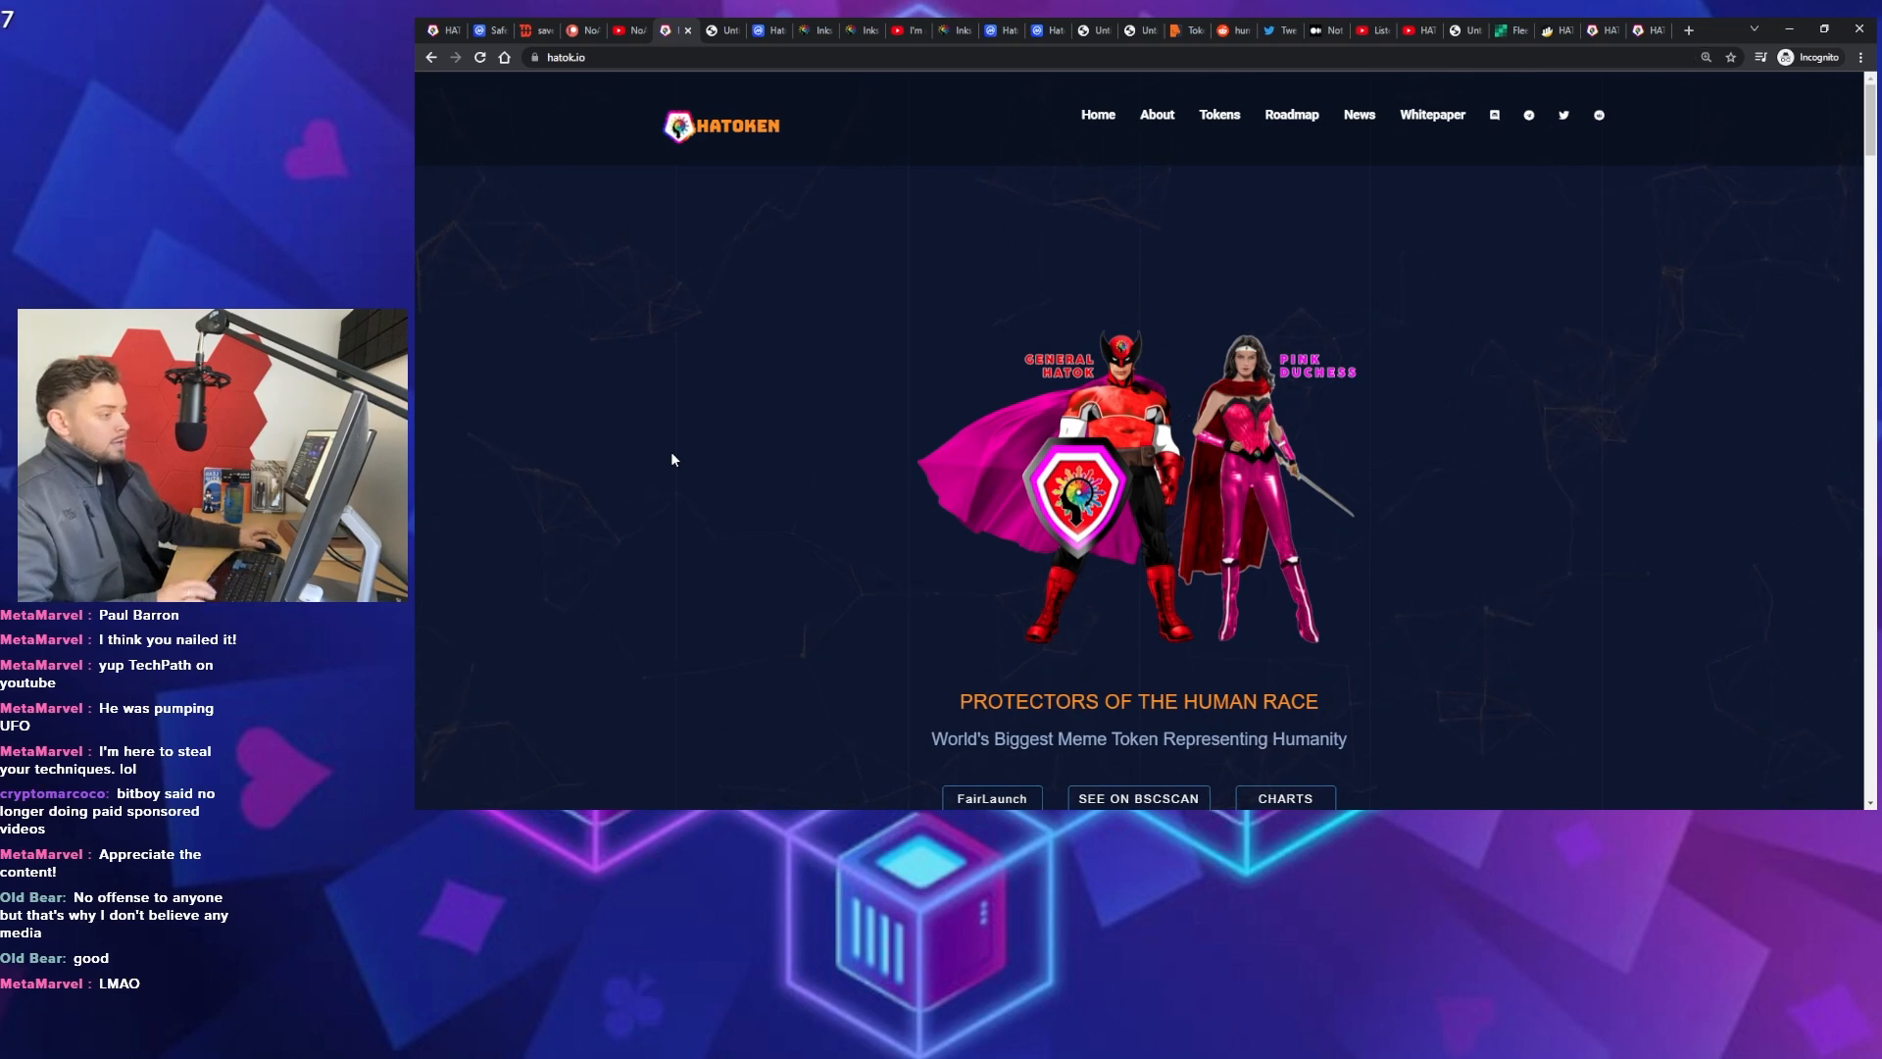
{"action": "mouse_move", "coordinate": [1089, 369]}
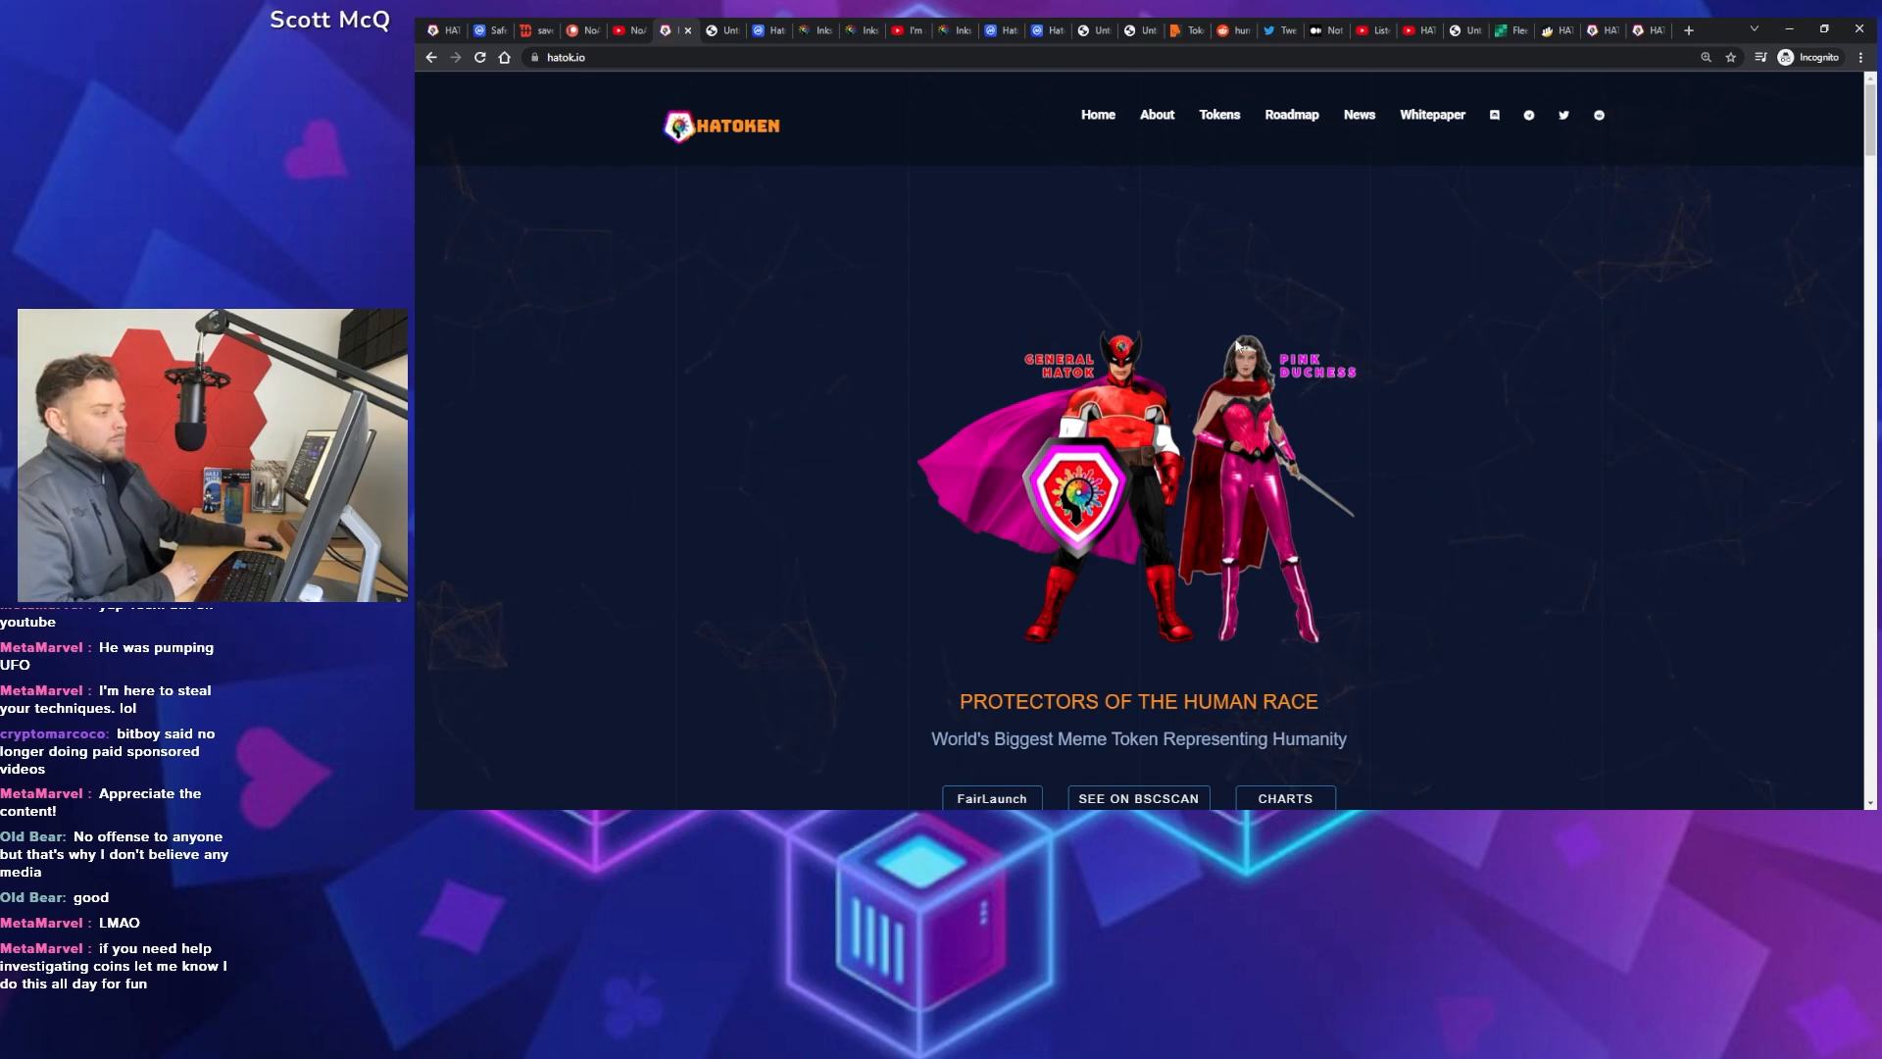
{"action": "mouse_move", "coordinate": [1277, 624]}
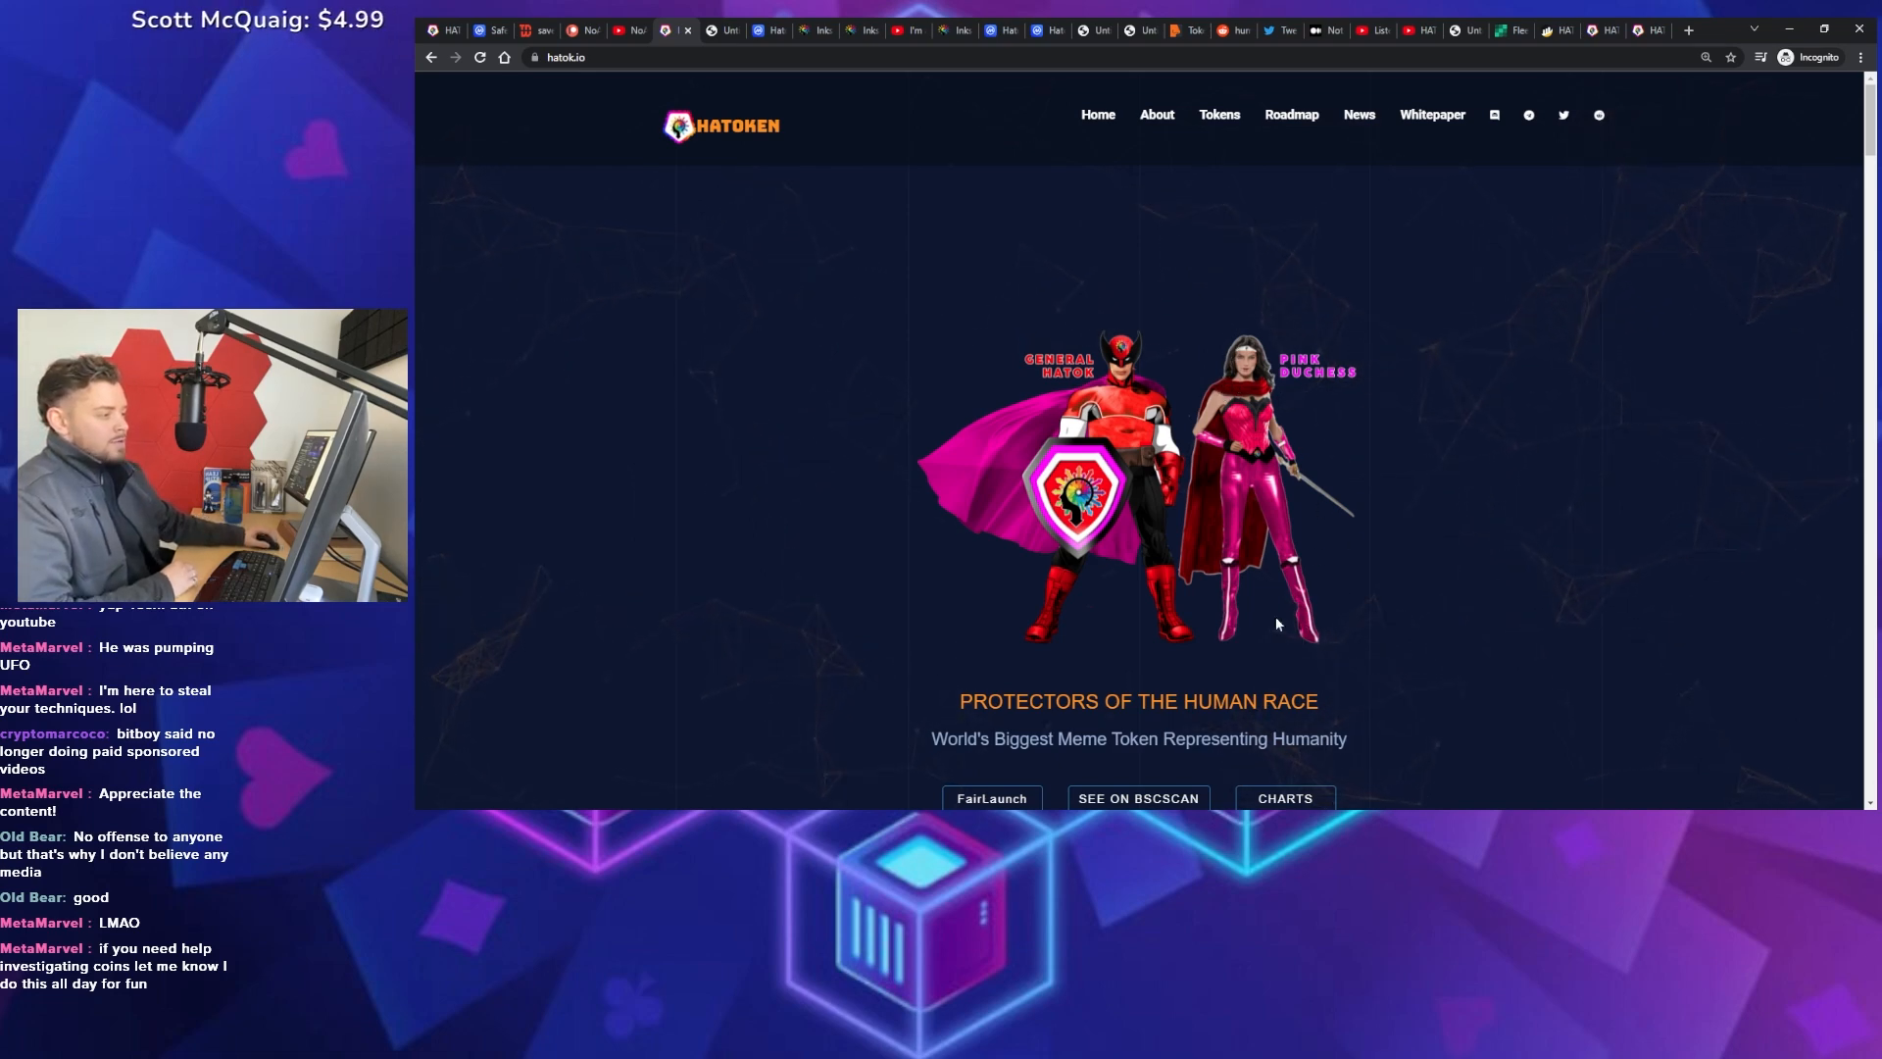
{"action": "scroll", "scroll_direction": "down", "scroll_amount": 3}
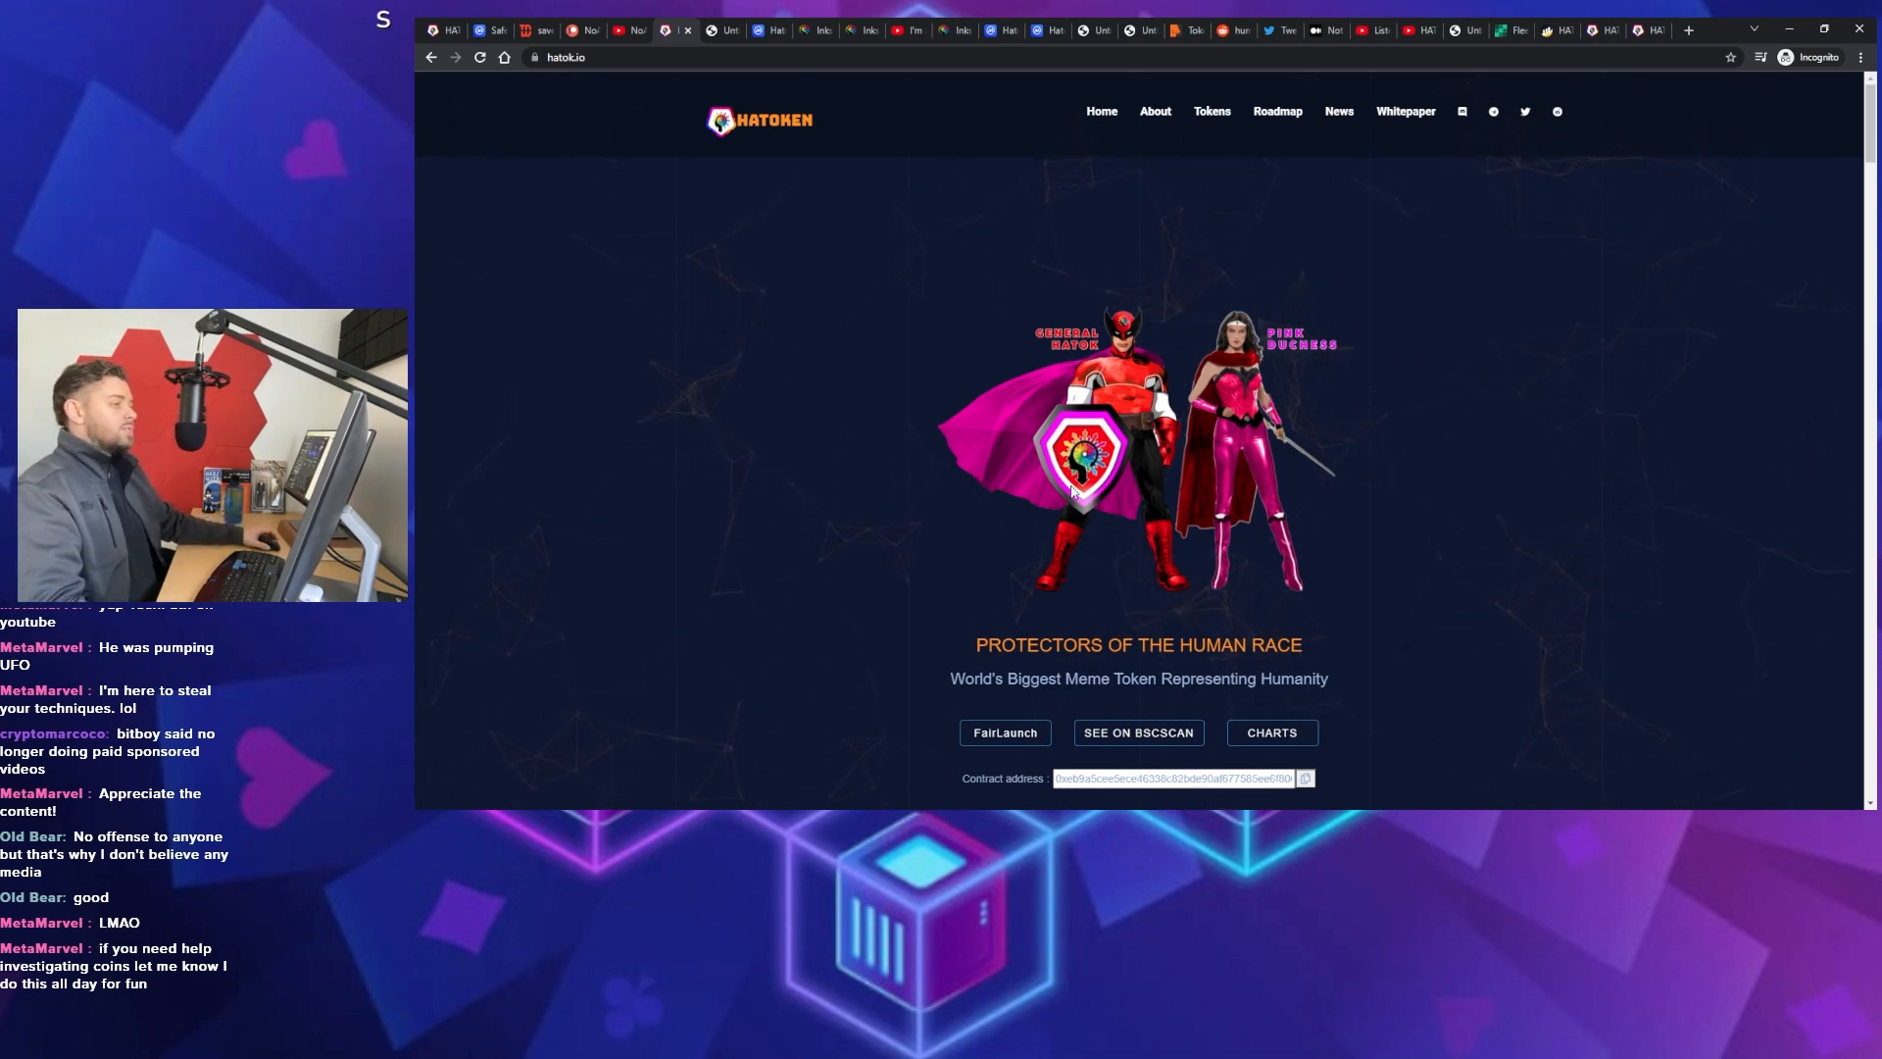
{"action": "mouse_move", "coordinate": [624, 403]}
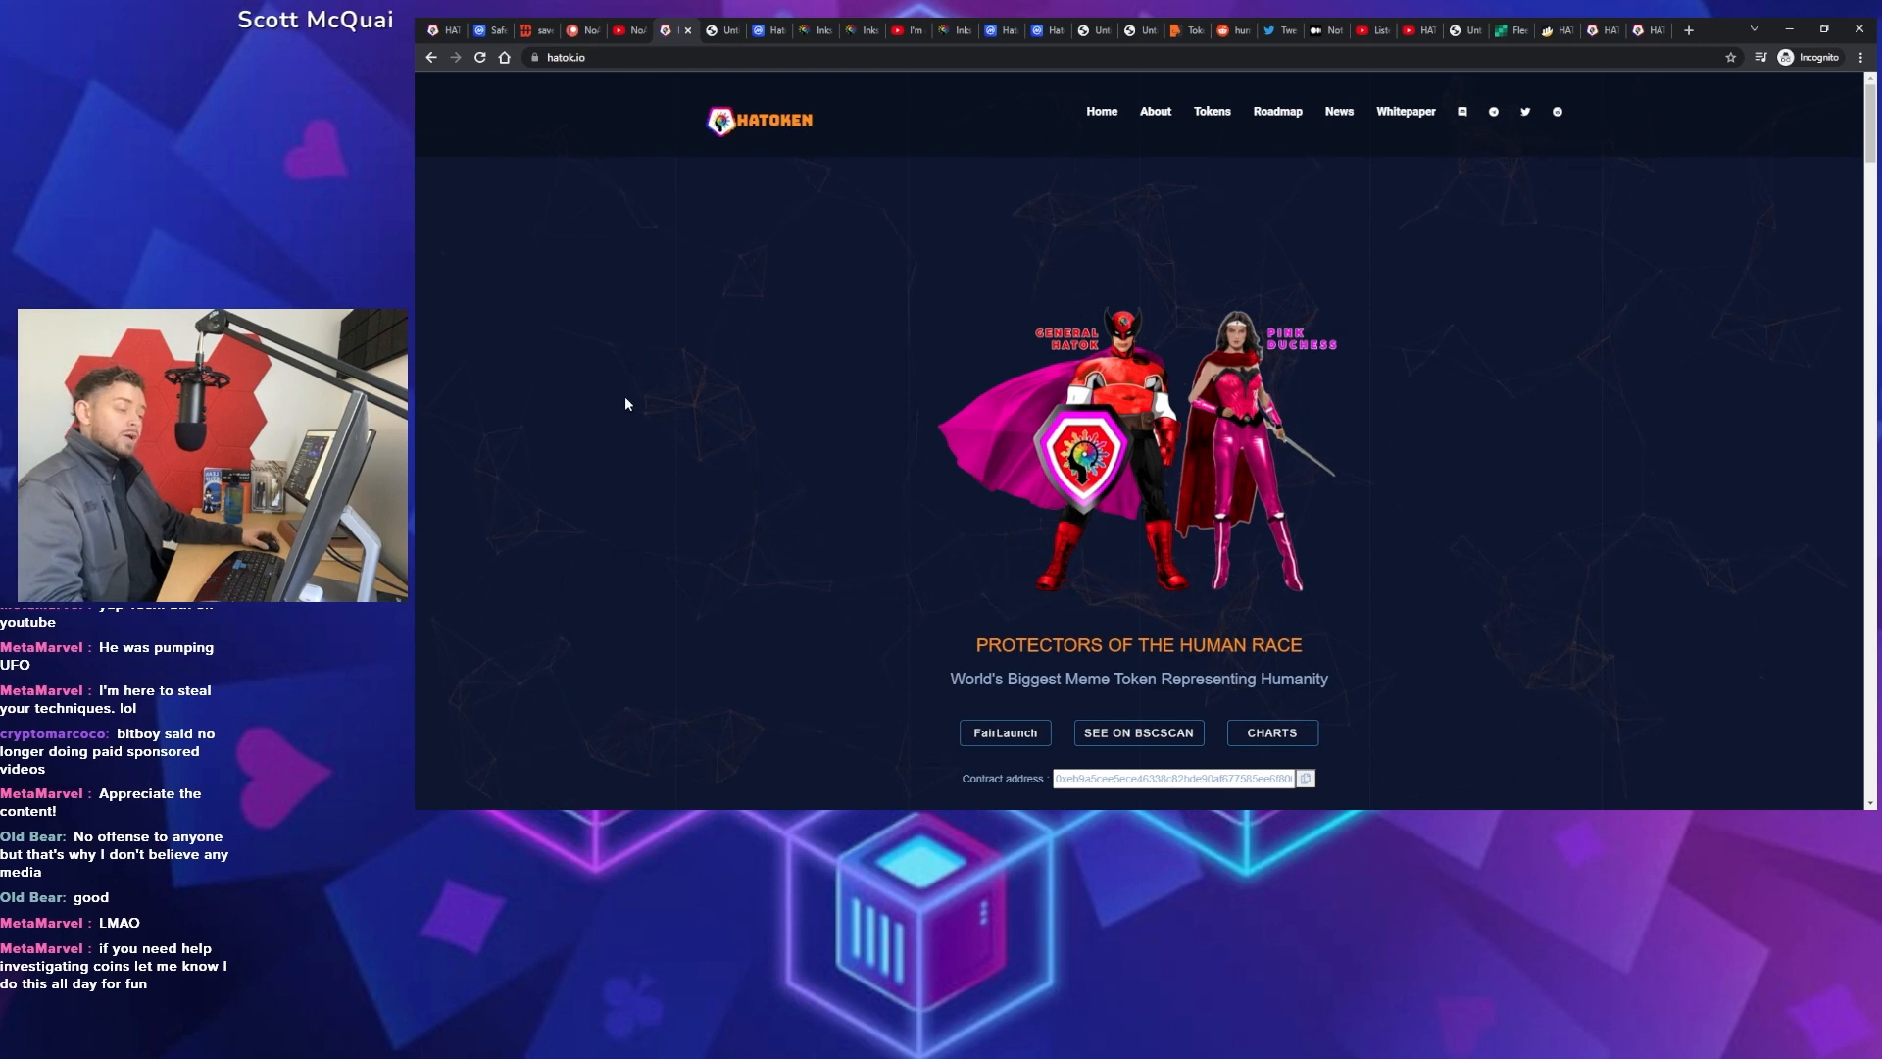
{"action": "mouse_move", "coordinate": [785, 442]}
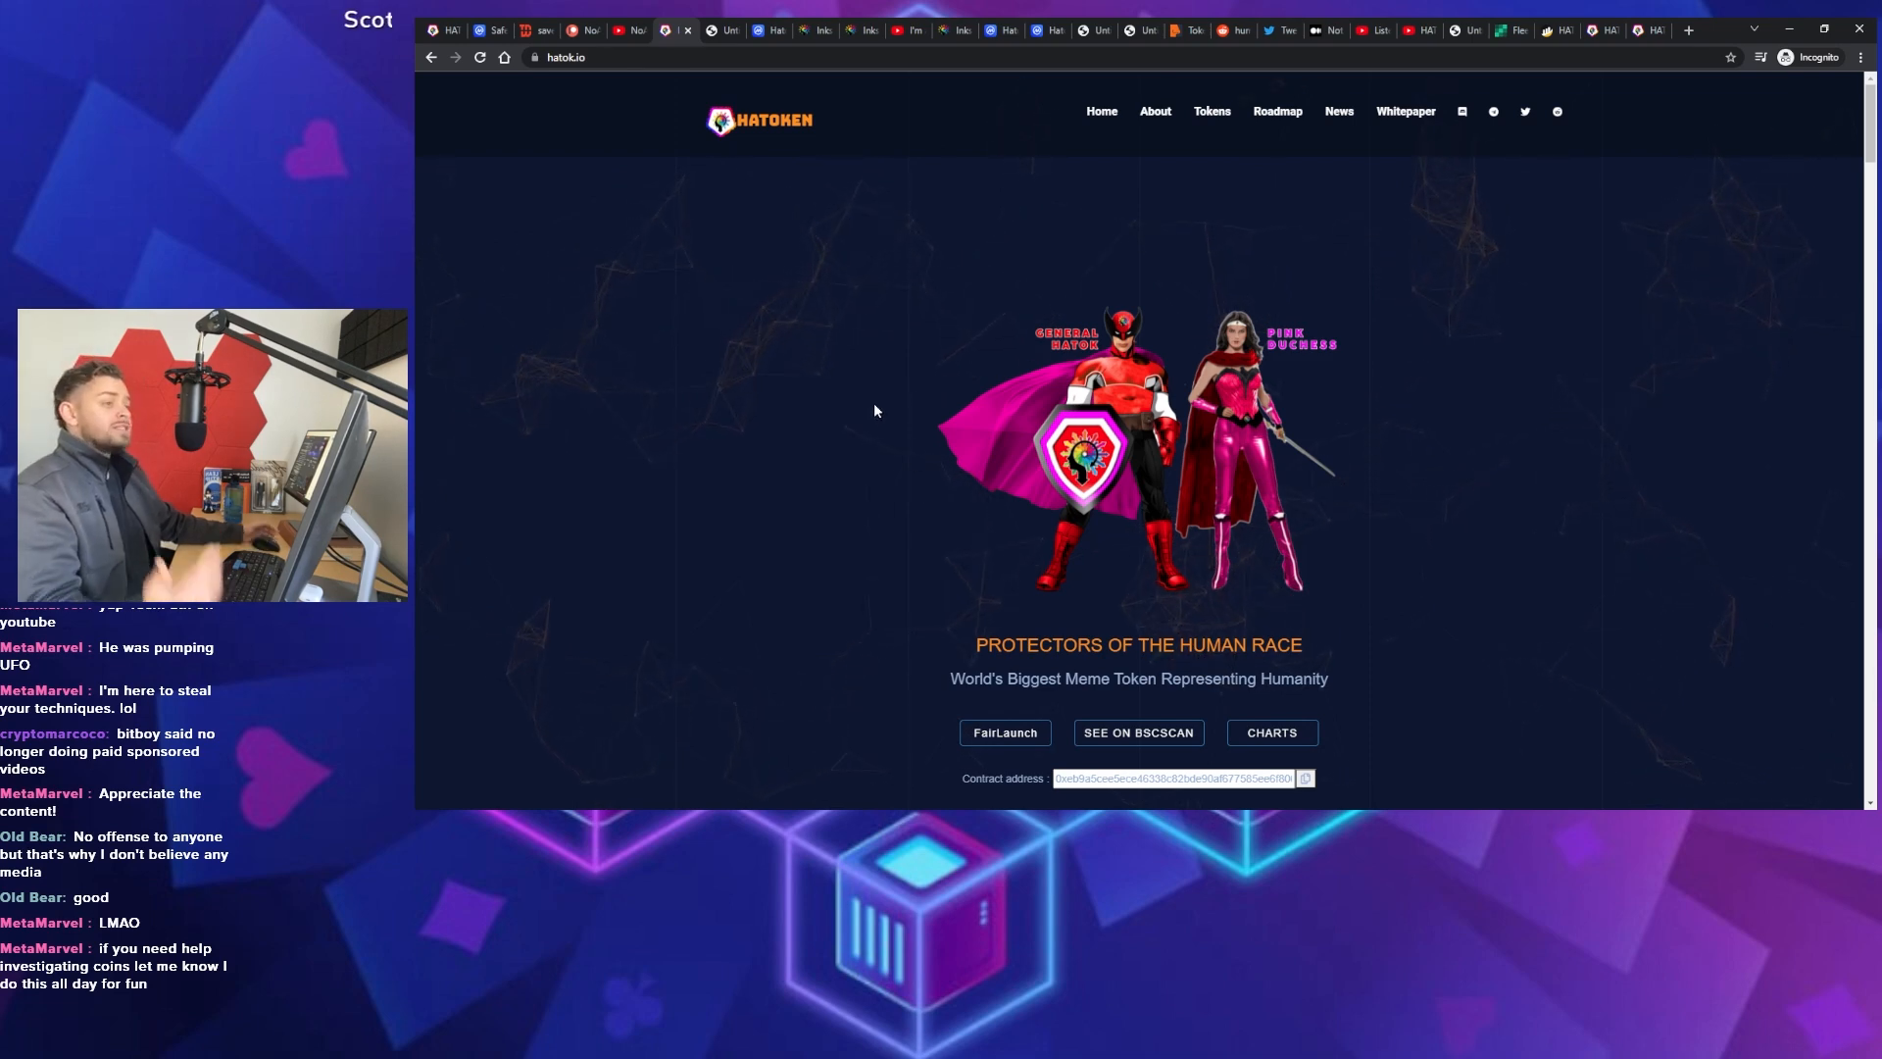
{"action": "mouse_move", "coordinate": [816, 348]}
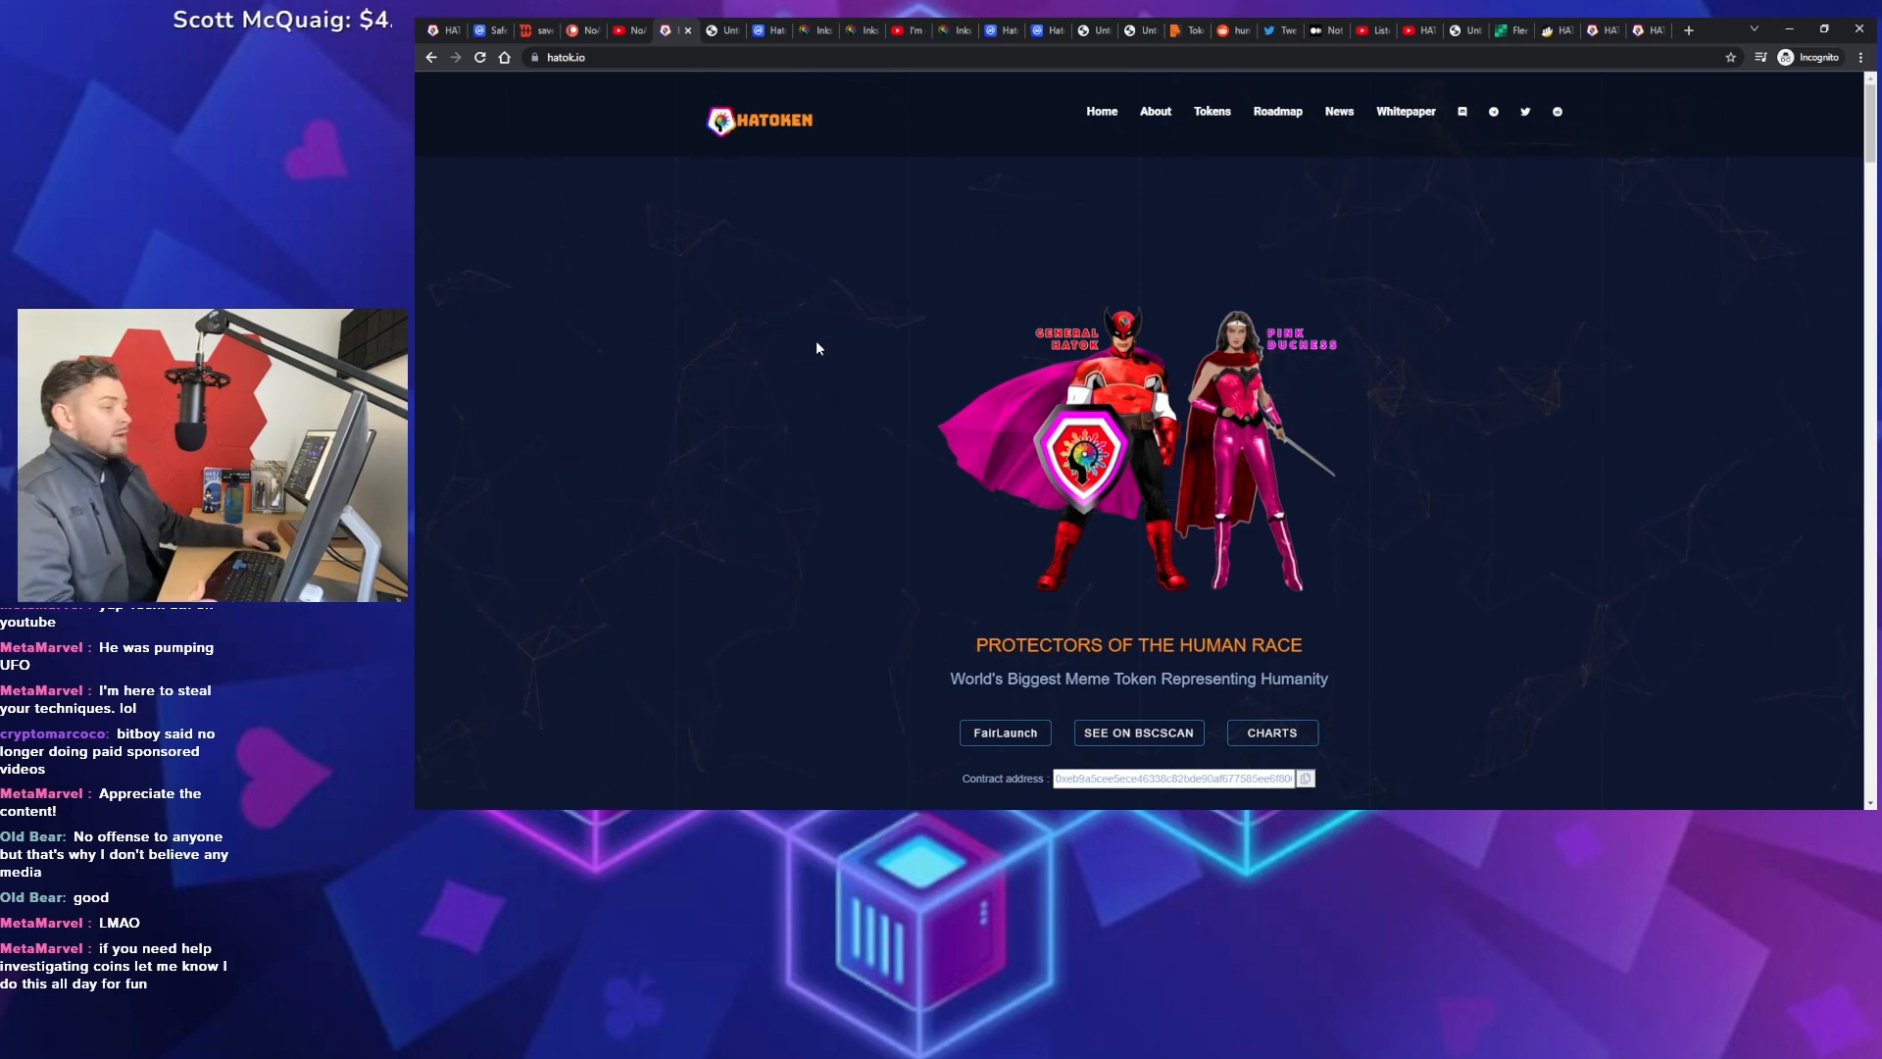
{"action": "mouse_move", "coordinate": [844, 354]}
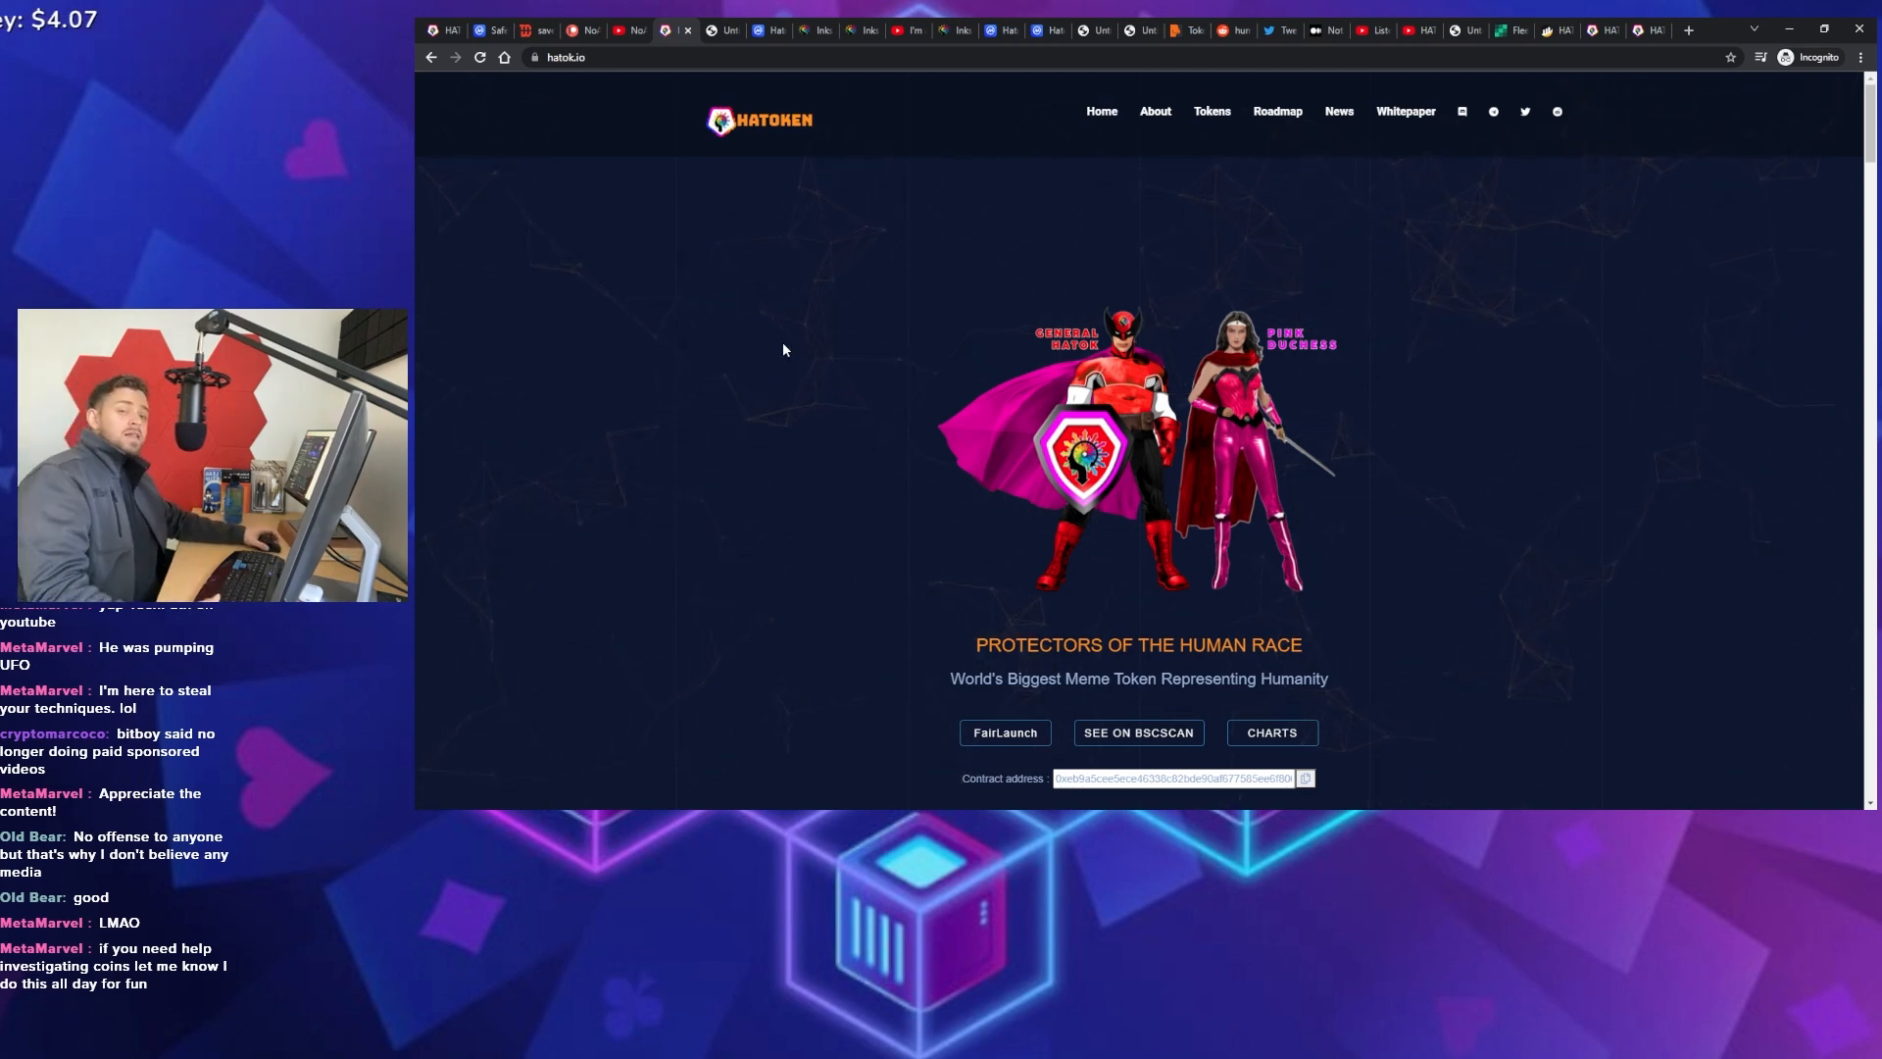
{"action": "mouse_move", "coordinate": [754, 340]}
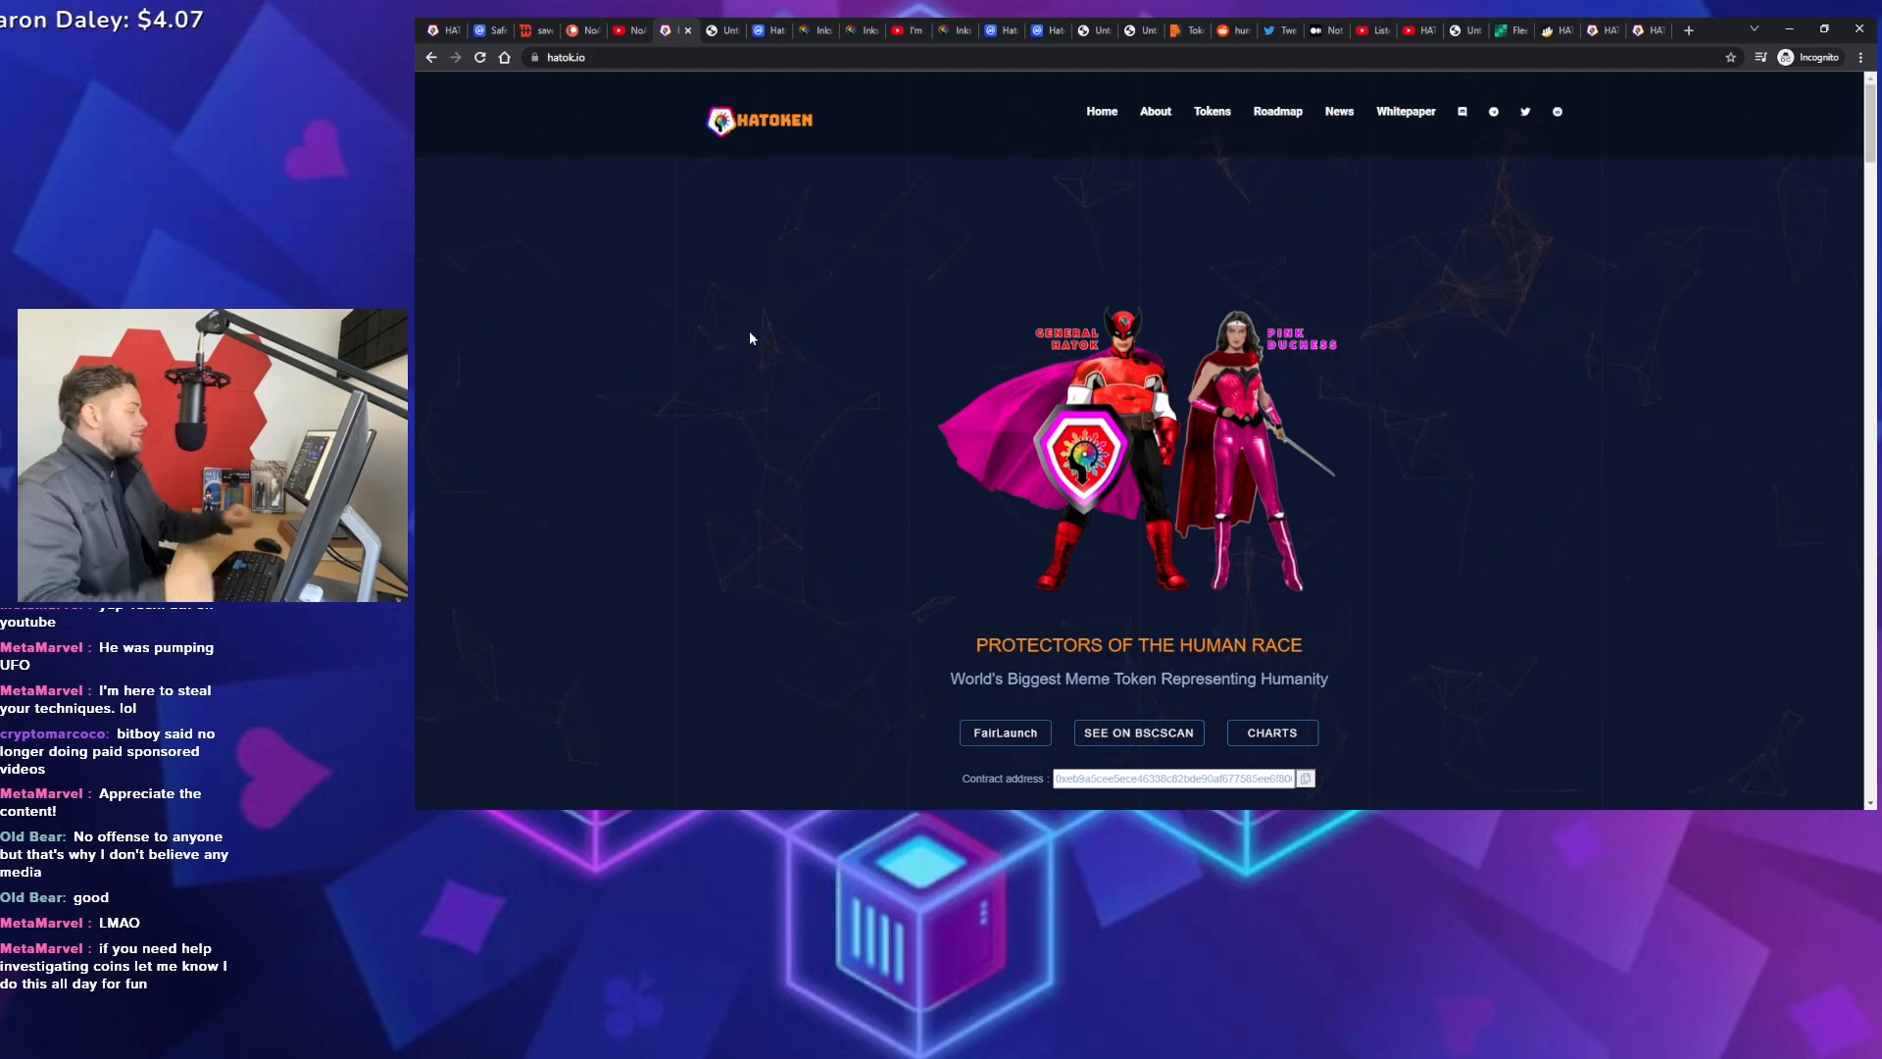
Scroll the hatok.io homepage to the shield emblem section explaining each logo colour
{"action": "scroll", "scroll_direction": "down", "scroll_amount": 3}
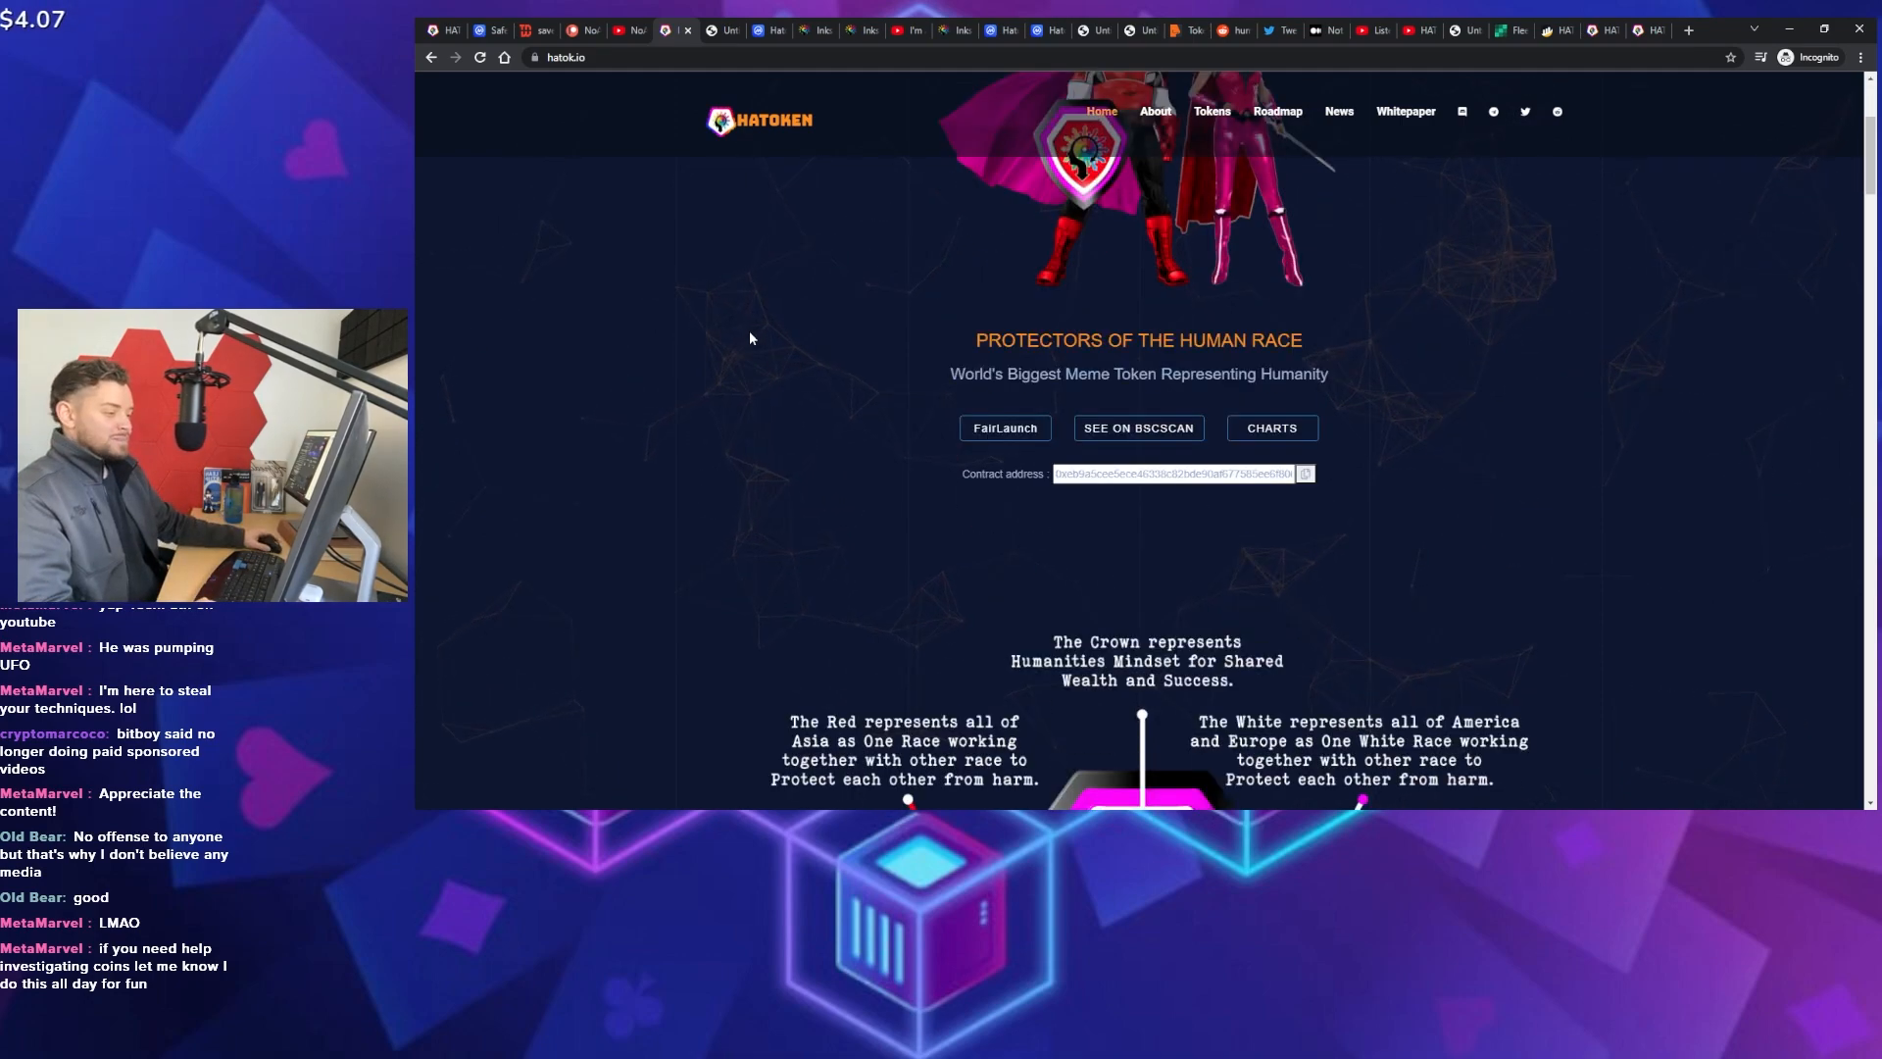
{"action": "scroll", "scroll_direction": "down", "scroll_amount": 3}
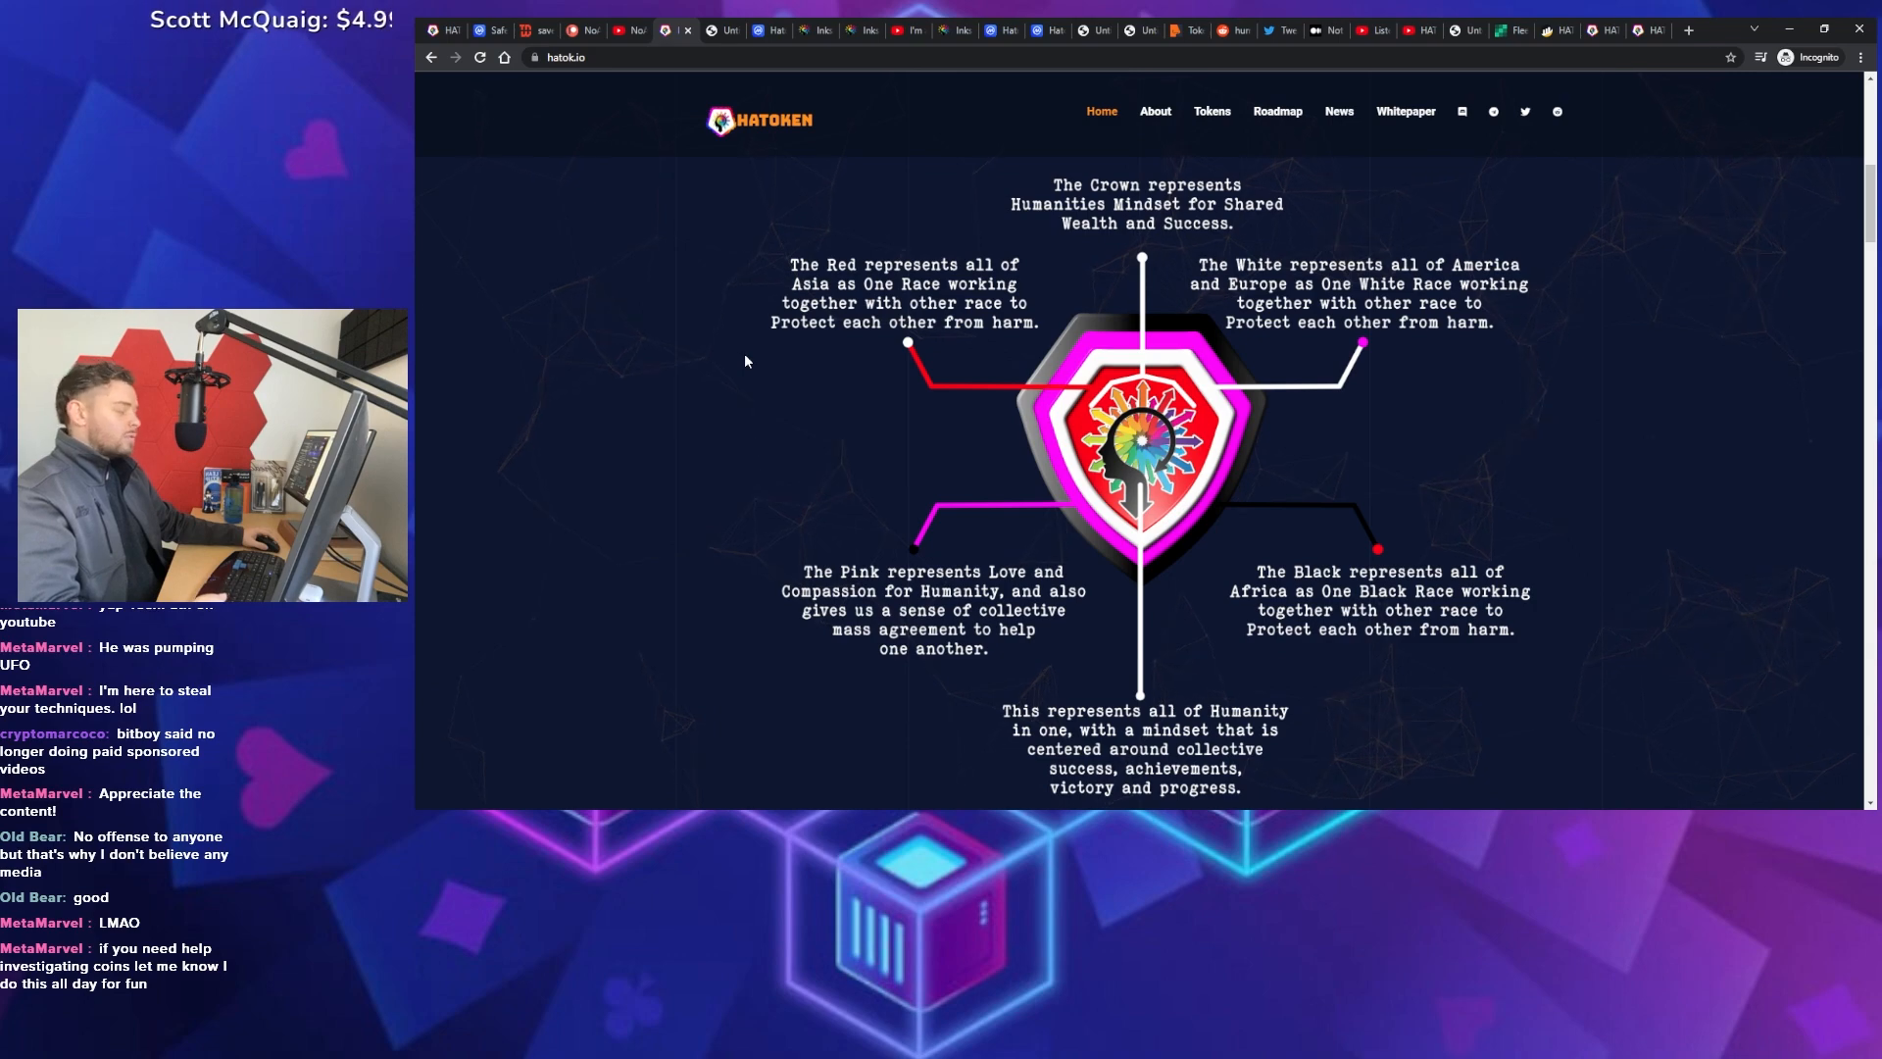
{"action": "scroll", "scroll_direction": "down", "scroll_amount": 3}
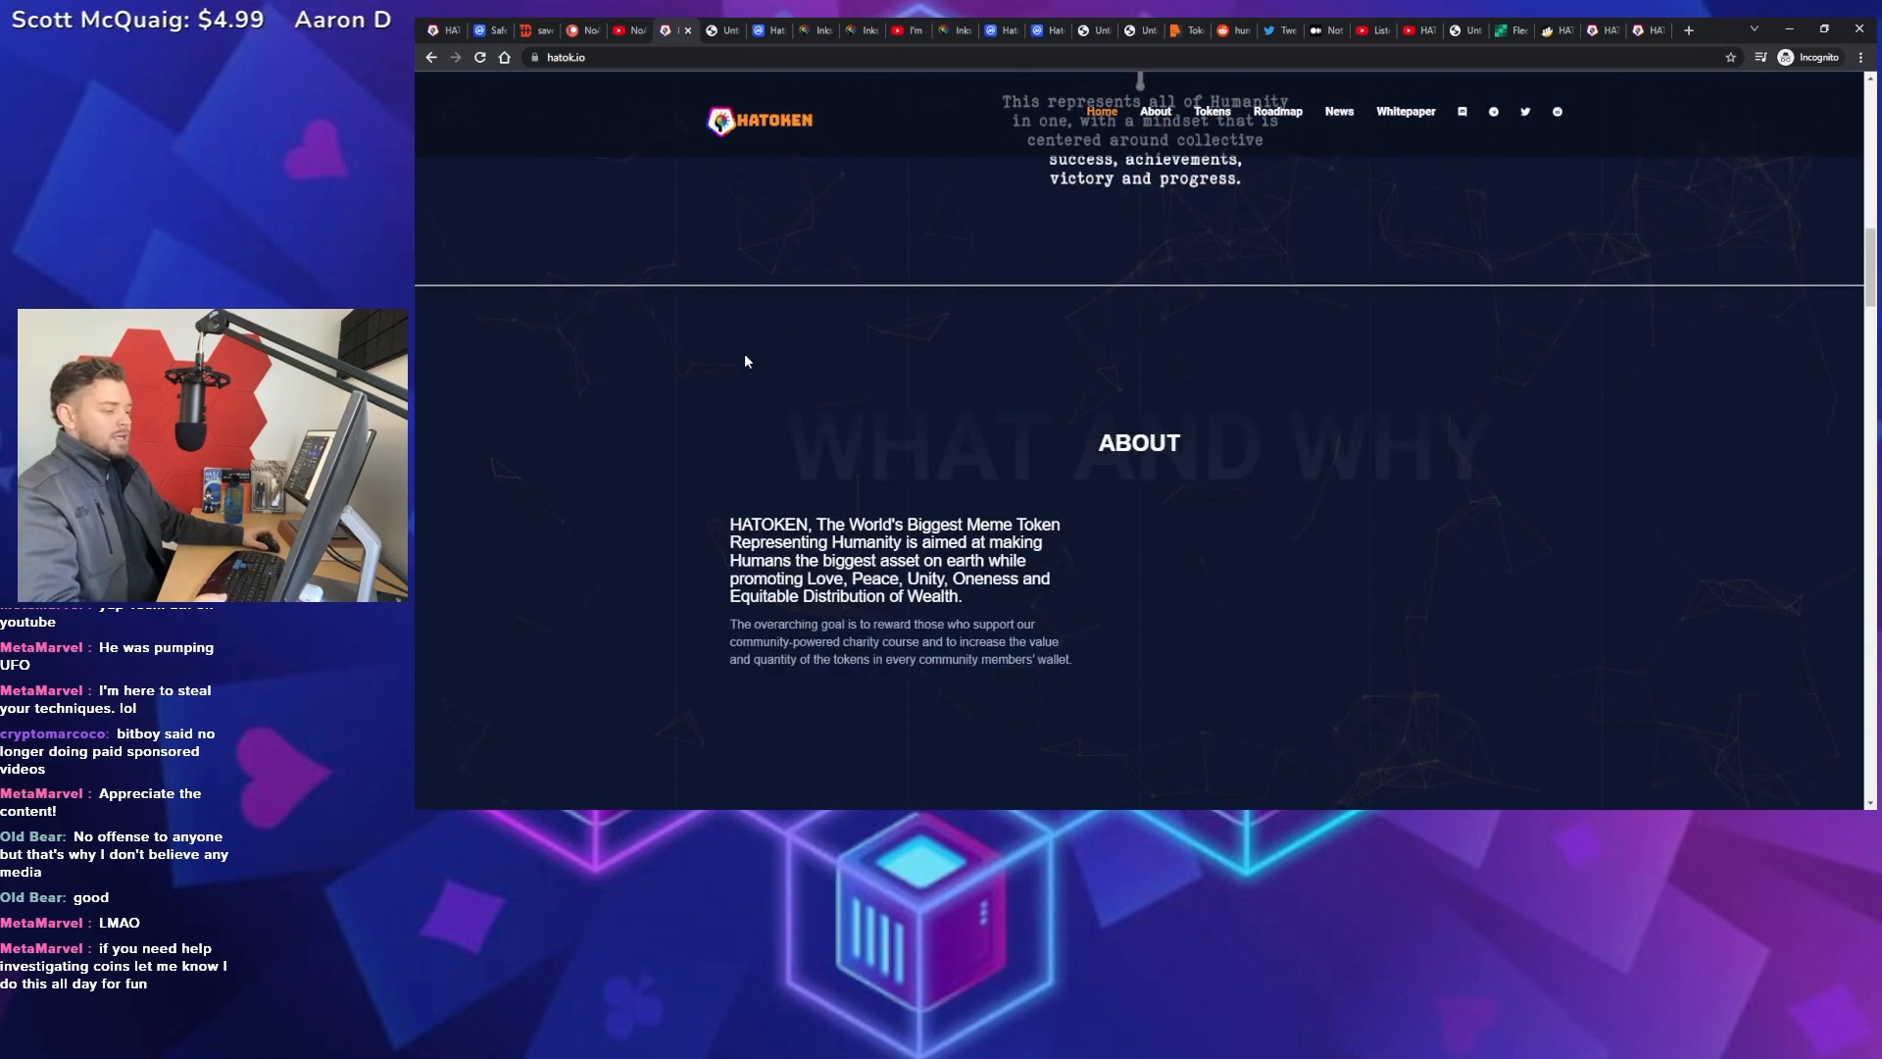
{"action": "scroll", "scroll_direction": "up", "scroll_amount": 3}
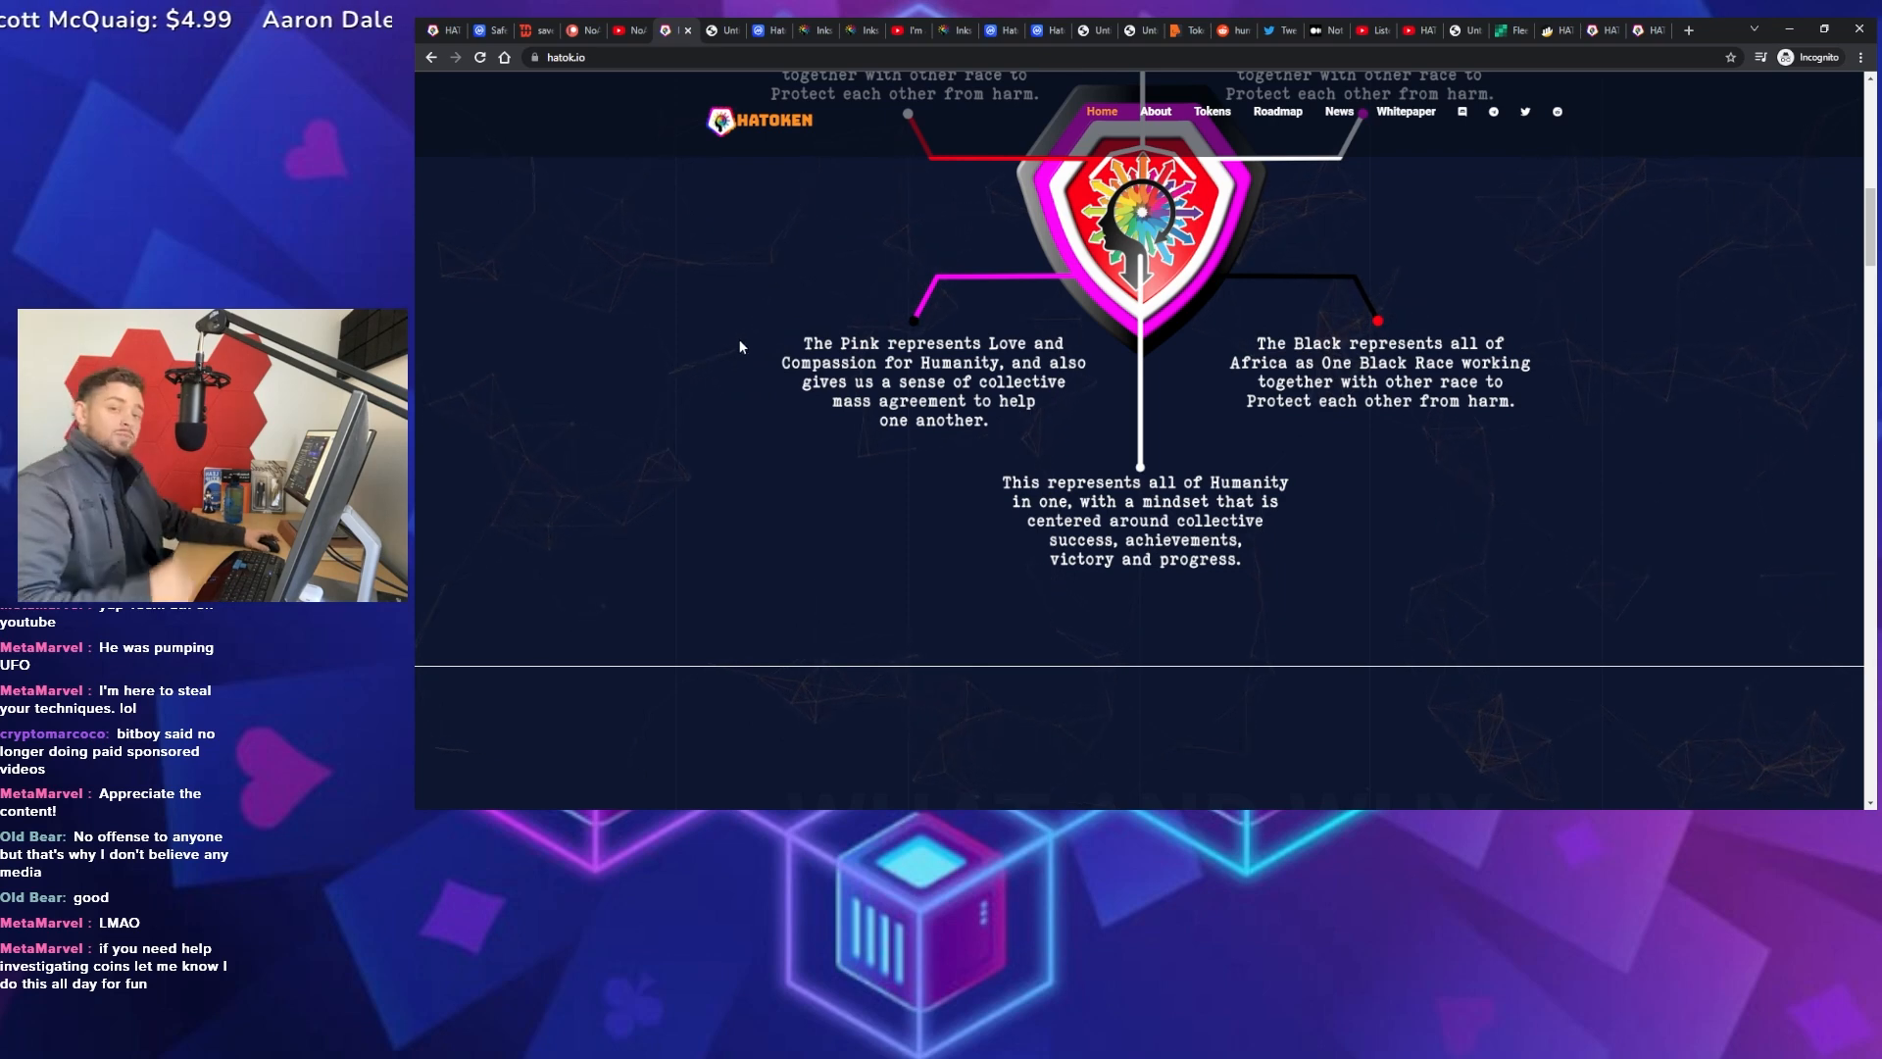
{"action": "mouse_move", "coordinate": [685, 252]}
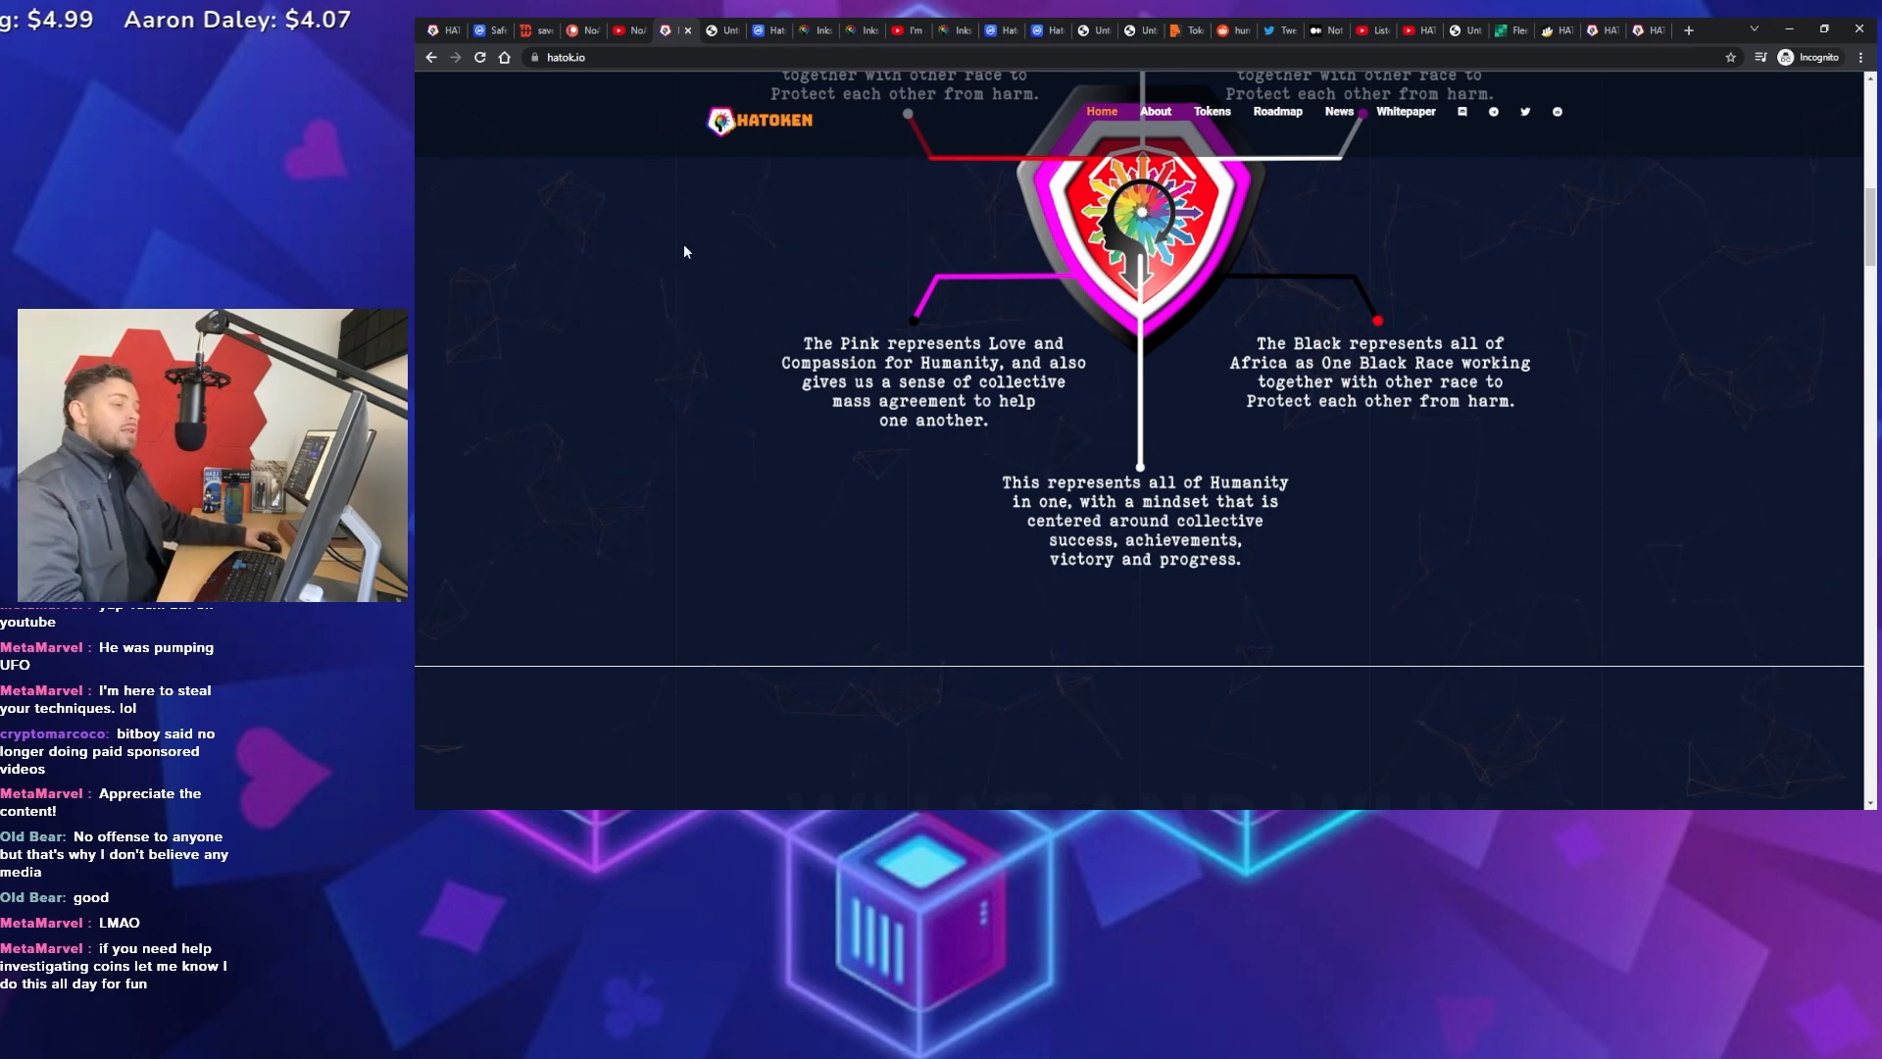
{"action": "mouse_move", "coordinate": [708, 353]}
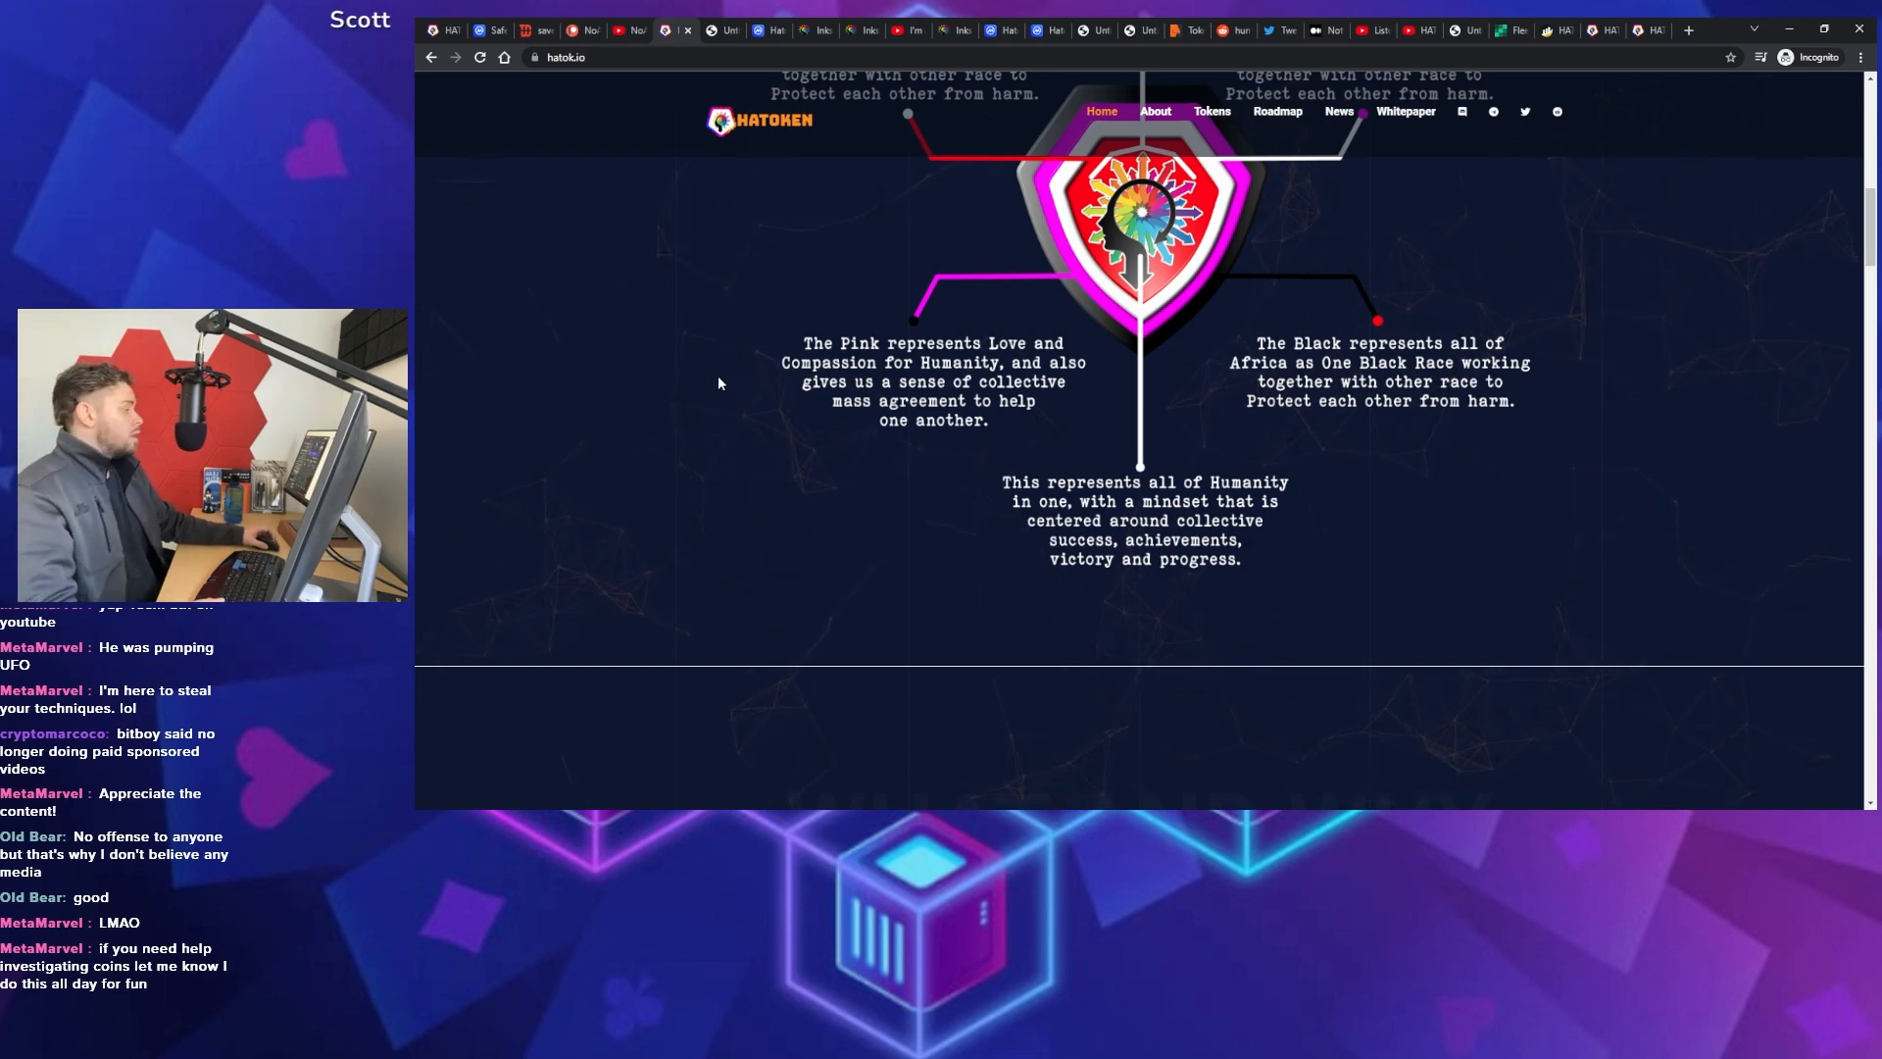
Switch to whitepaper.pdf and jump to page 8, the General Hatok & Pink Duchess page
{"action": "left_click", "coordinate": [1405, 112]}
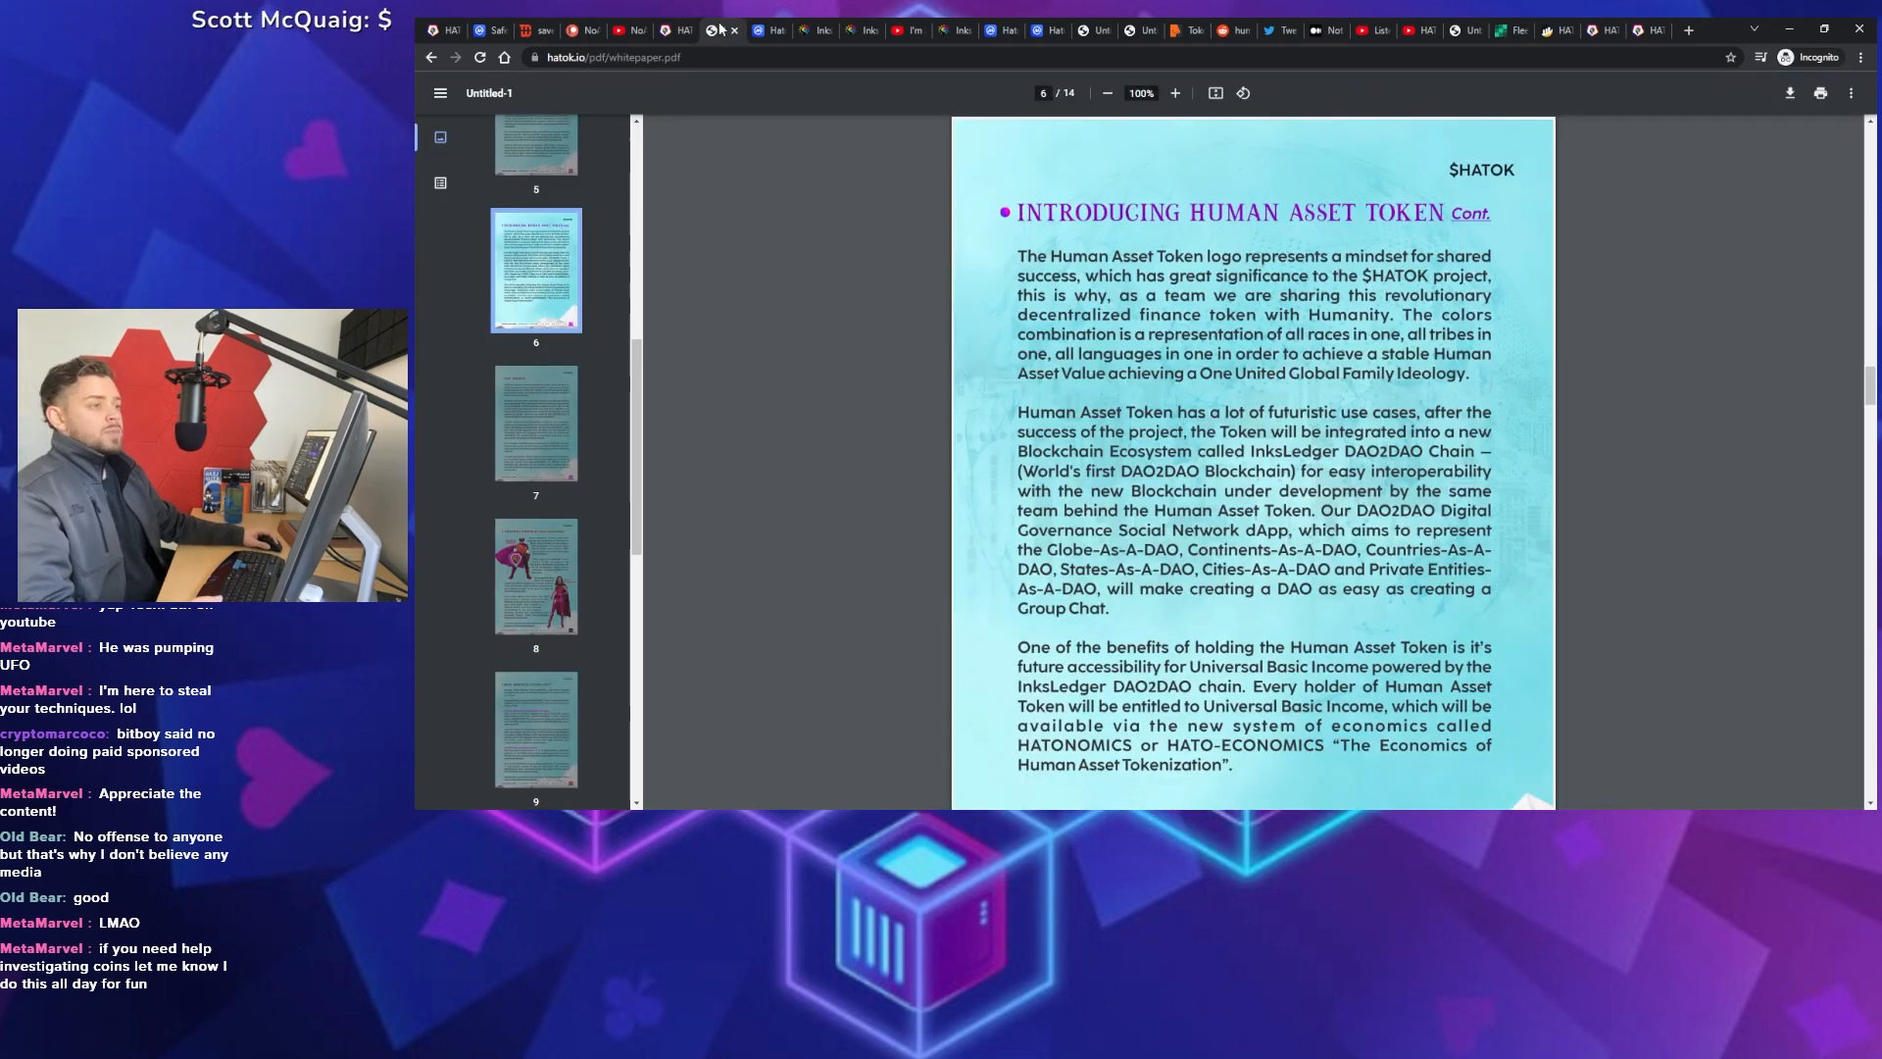
{"action": "mouse_move", "coordinate": [926, 376]}
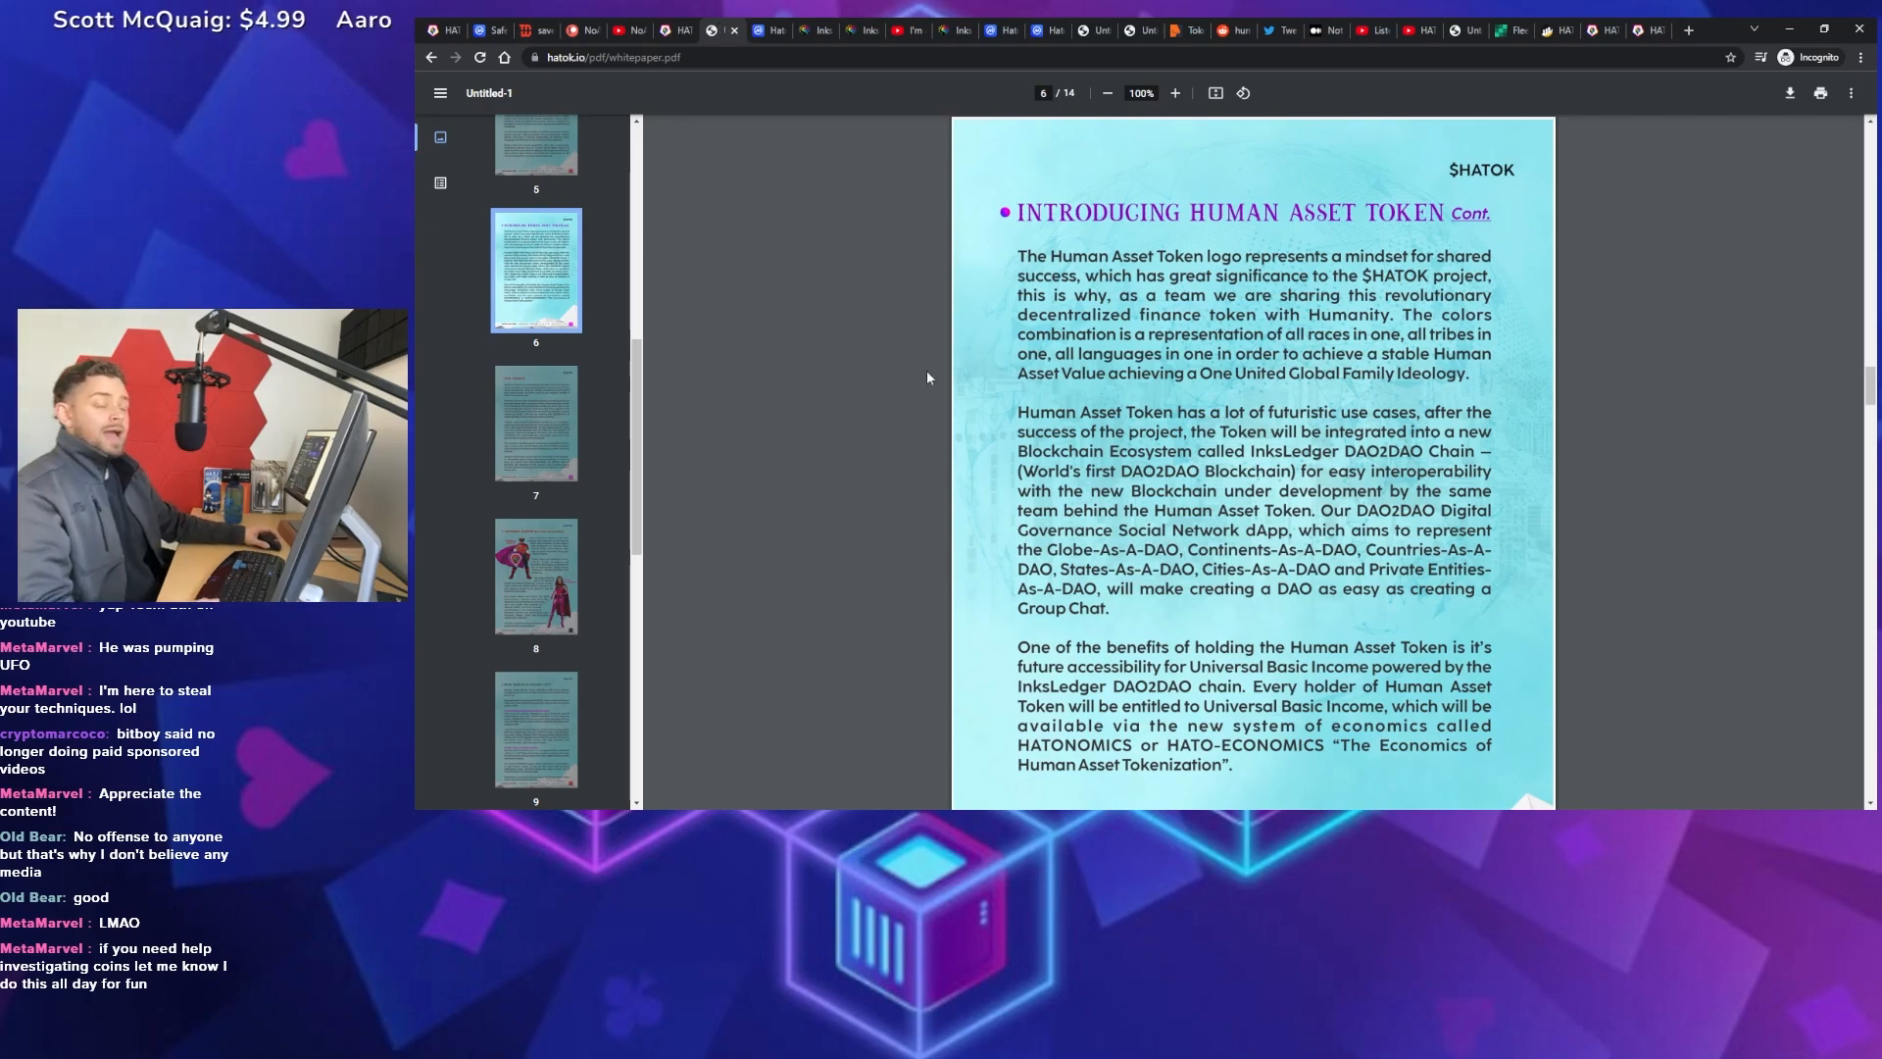
{"action": "left_click", "coordinate": [535, 573]}
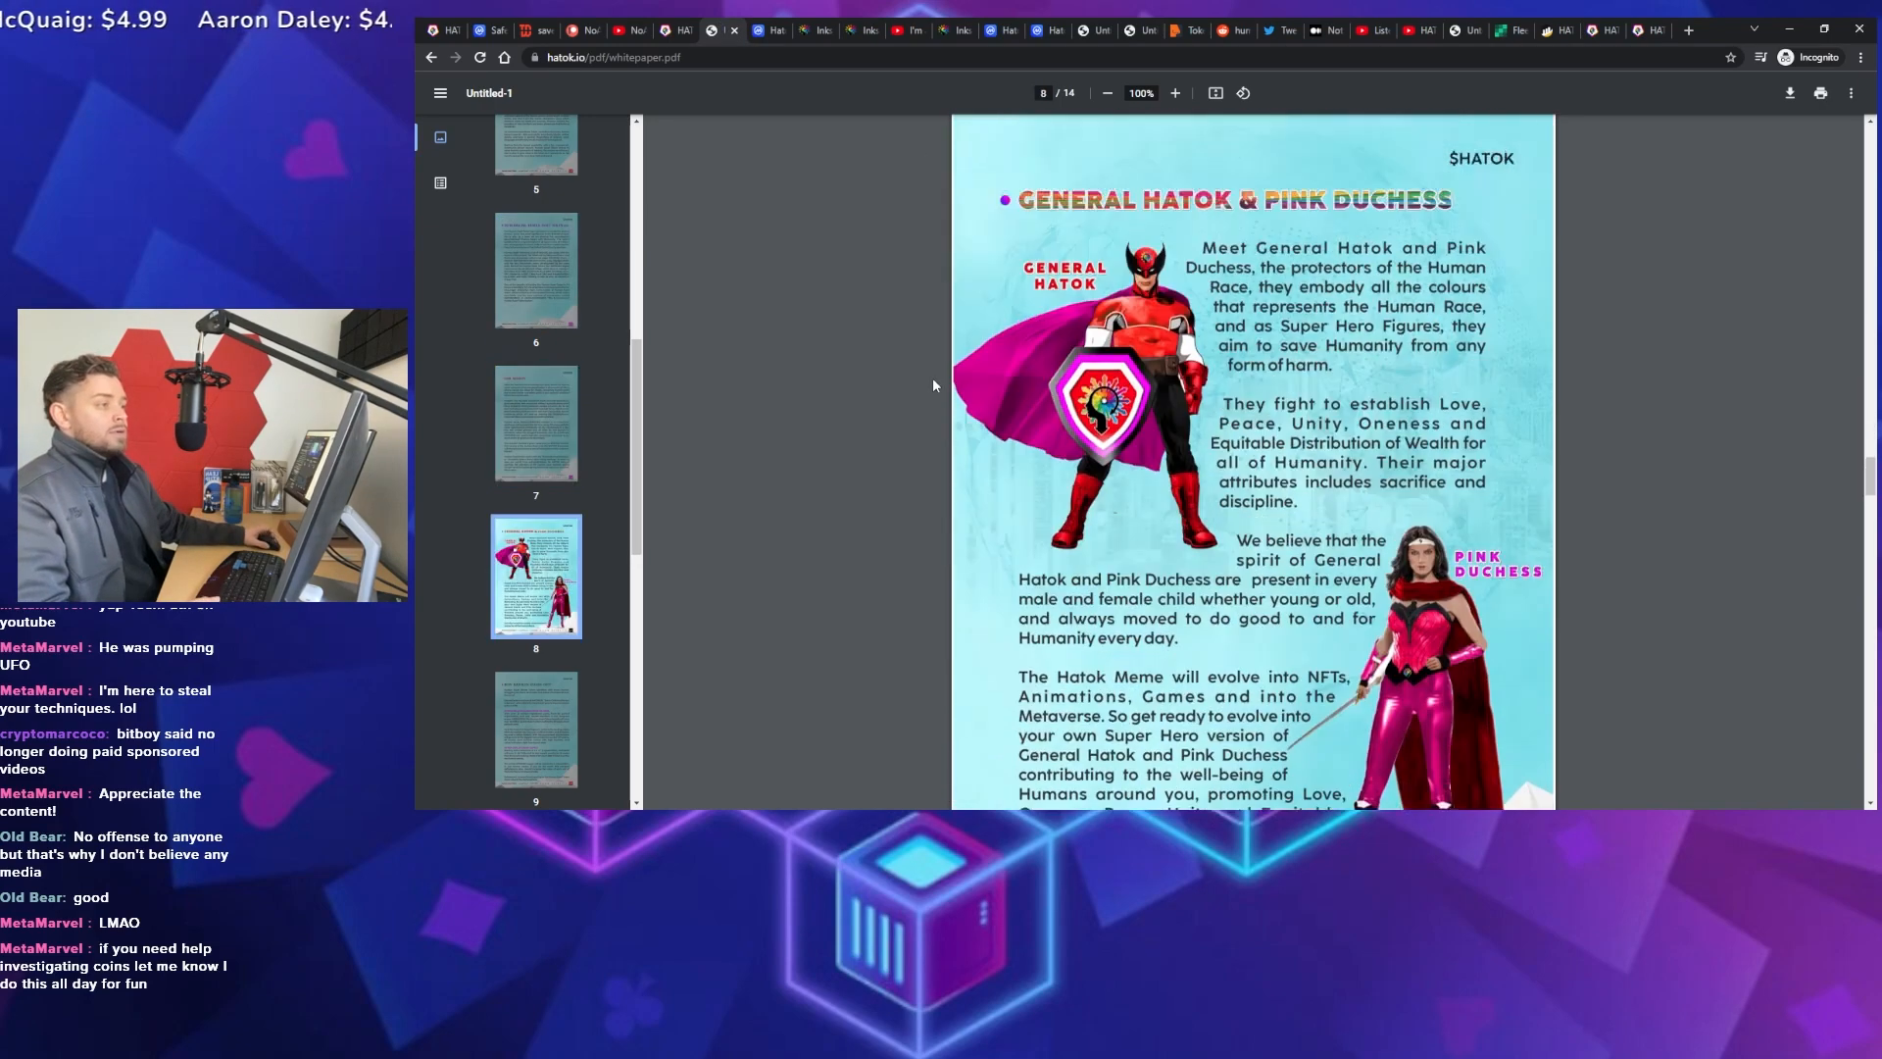
{"action": "scroll", "scroll_direction": "down", "scroll_amount": 3}
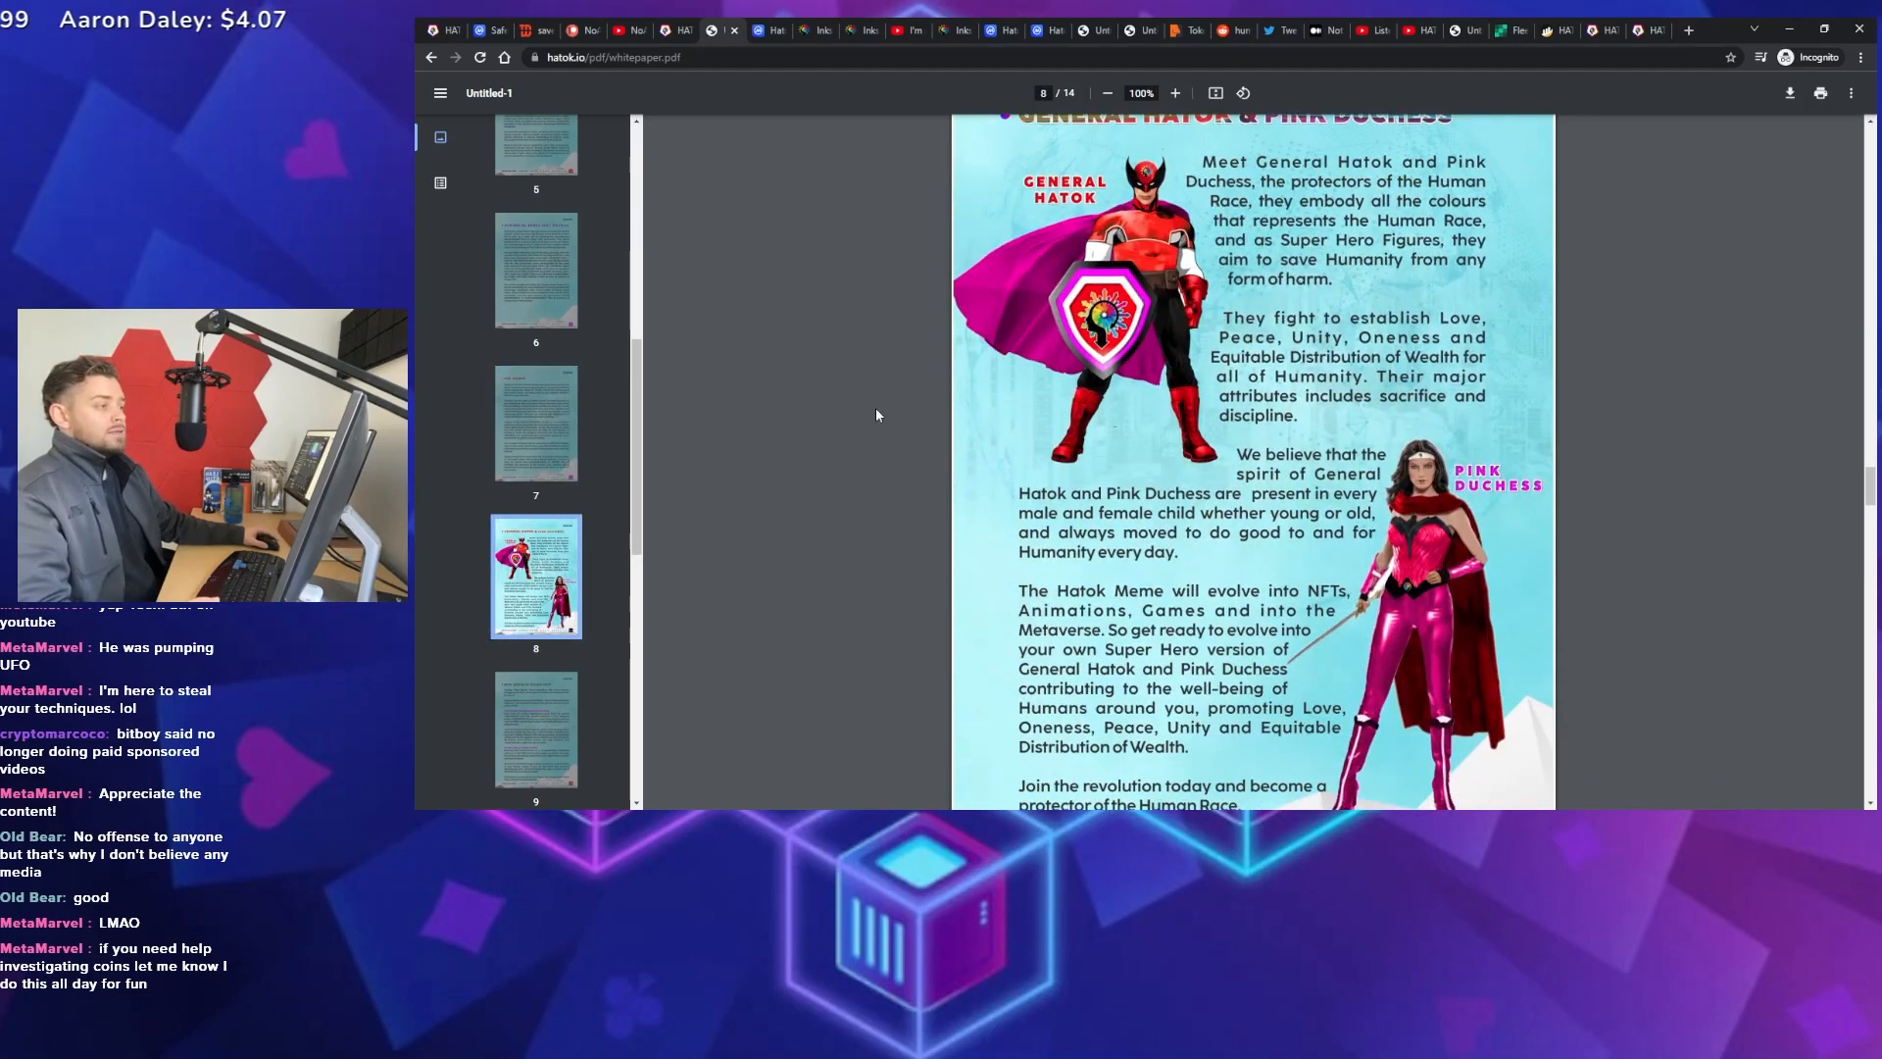
{"action": "mouse_move", "coordinate": [818, 230]}
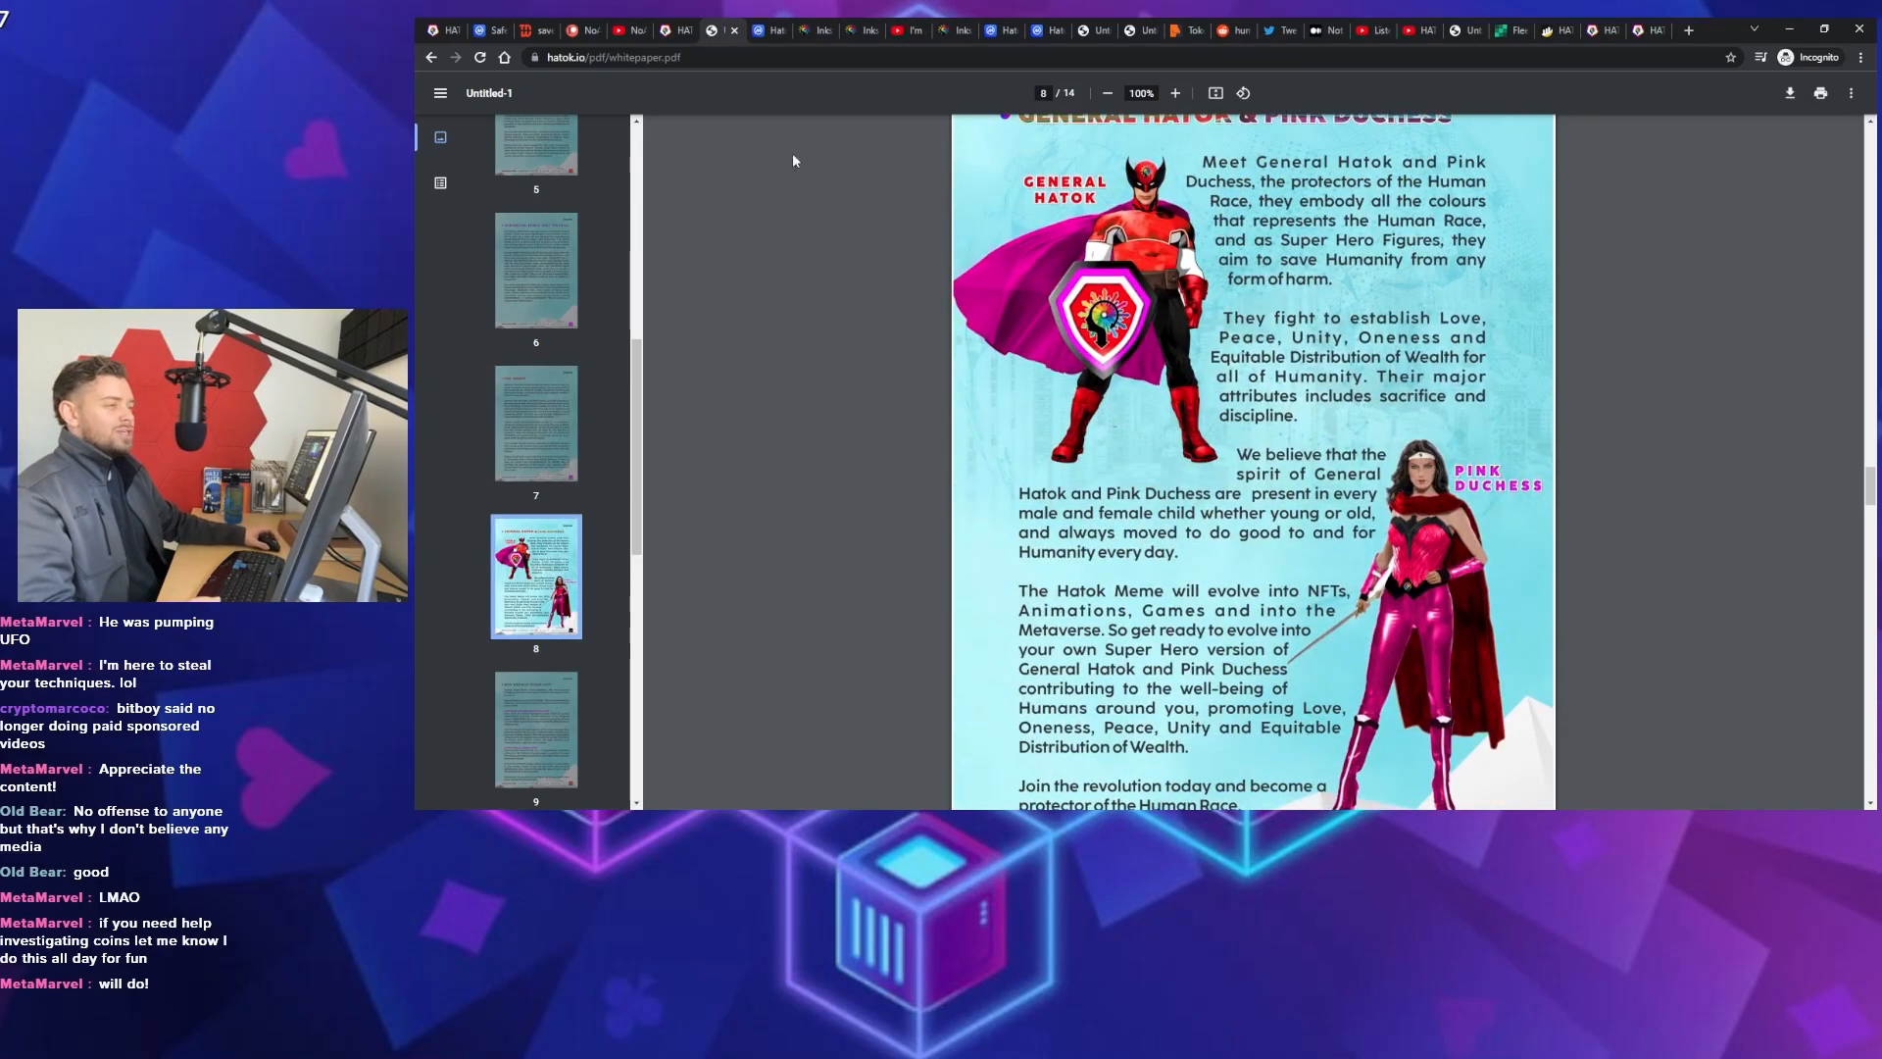
Show Hatoken on CoinMarketCap and highlight its 2,000,000,000,000,000 max supply figure
{"action": "left_click", "coordinate": [756, 31]}
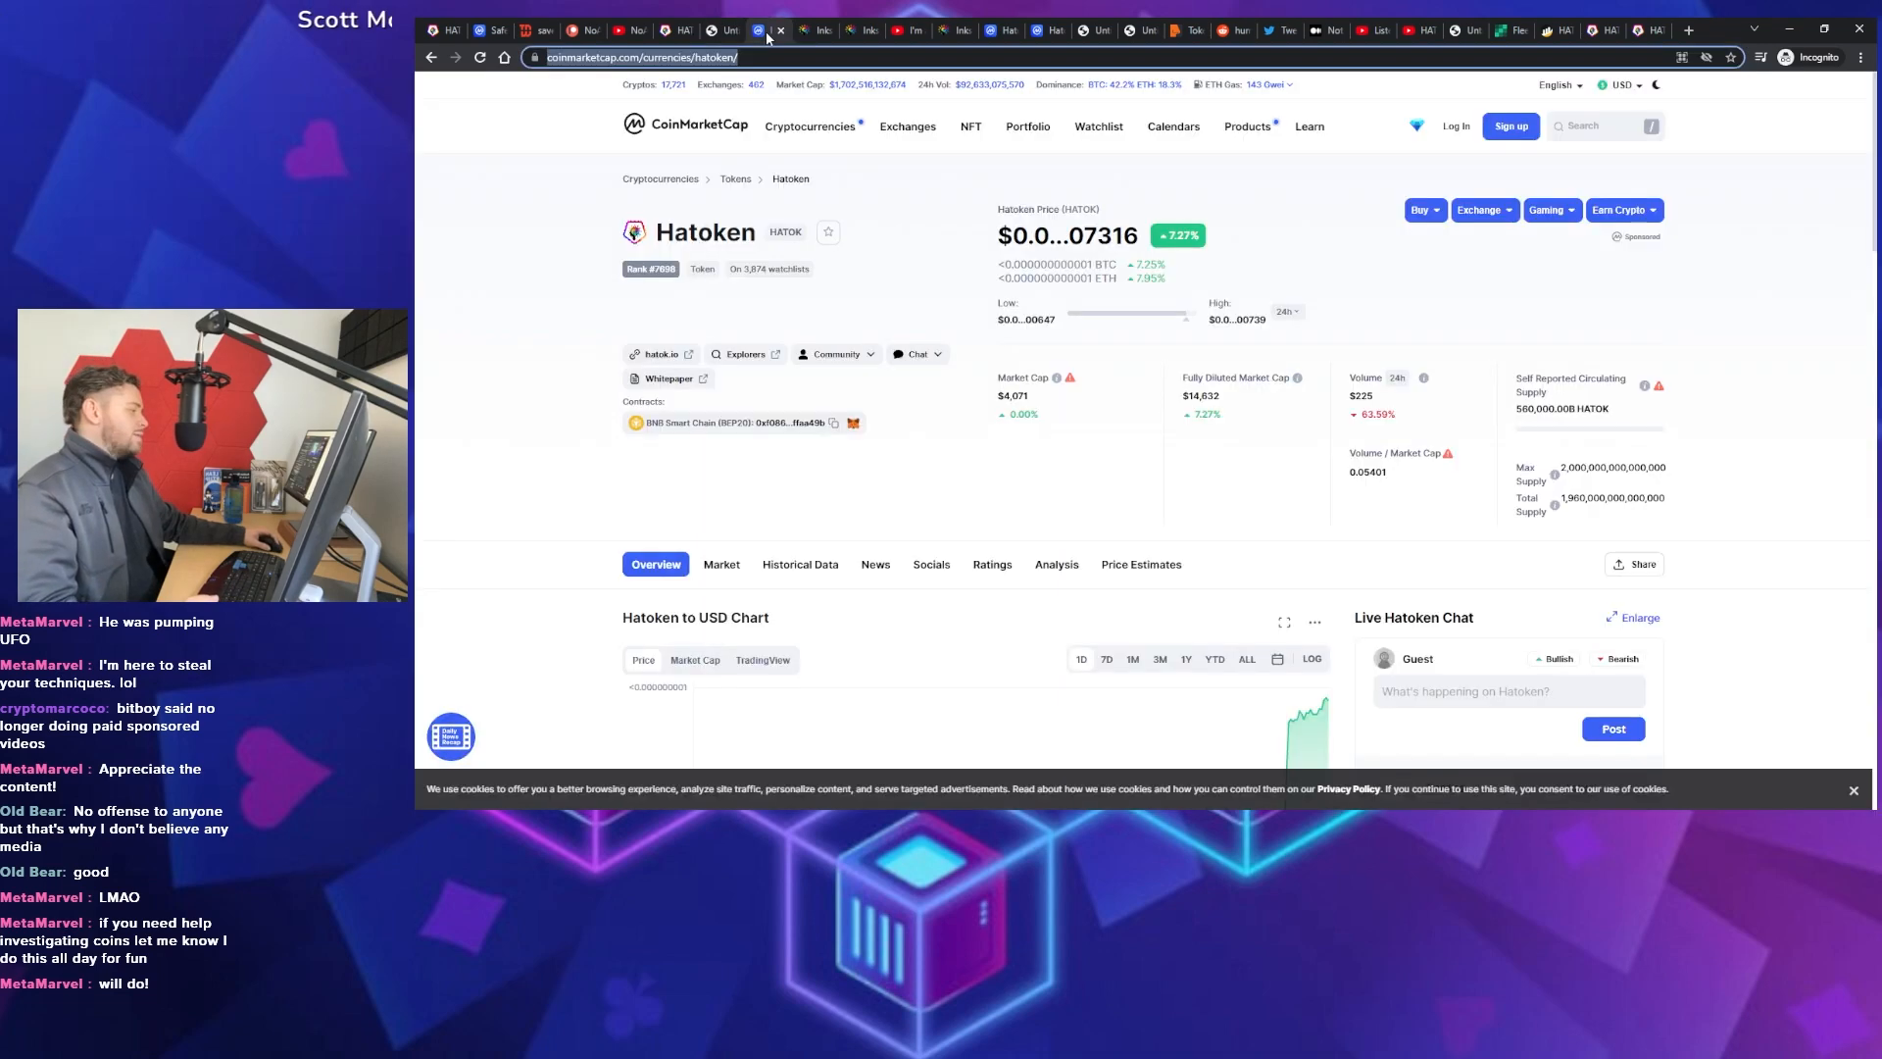
{"action": "mouse_move", "coordinate": [1685, 461]}
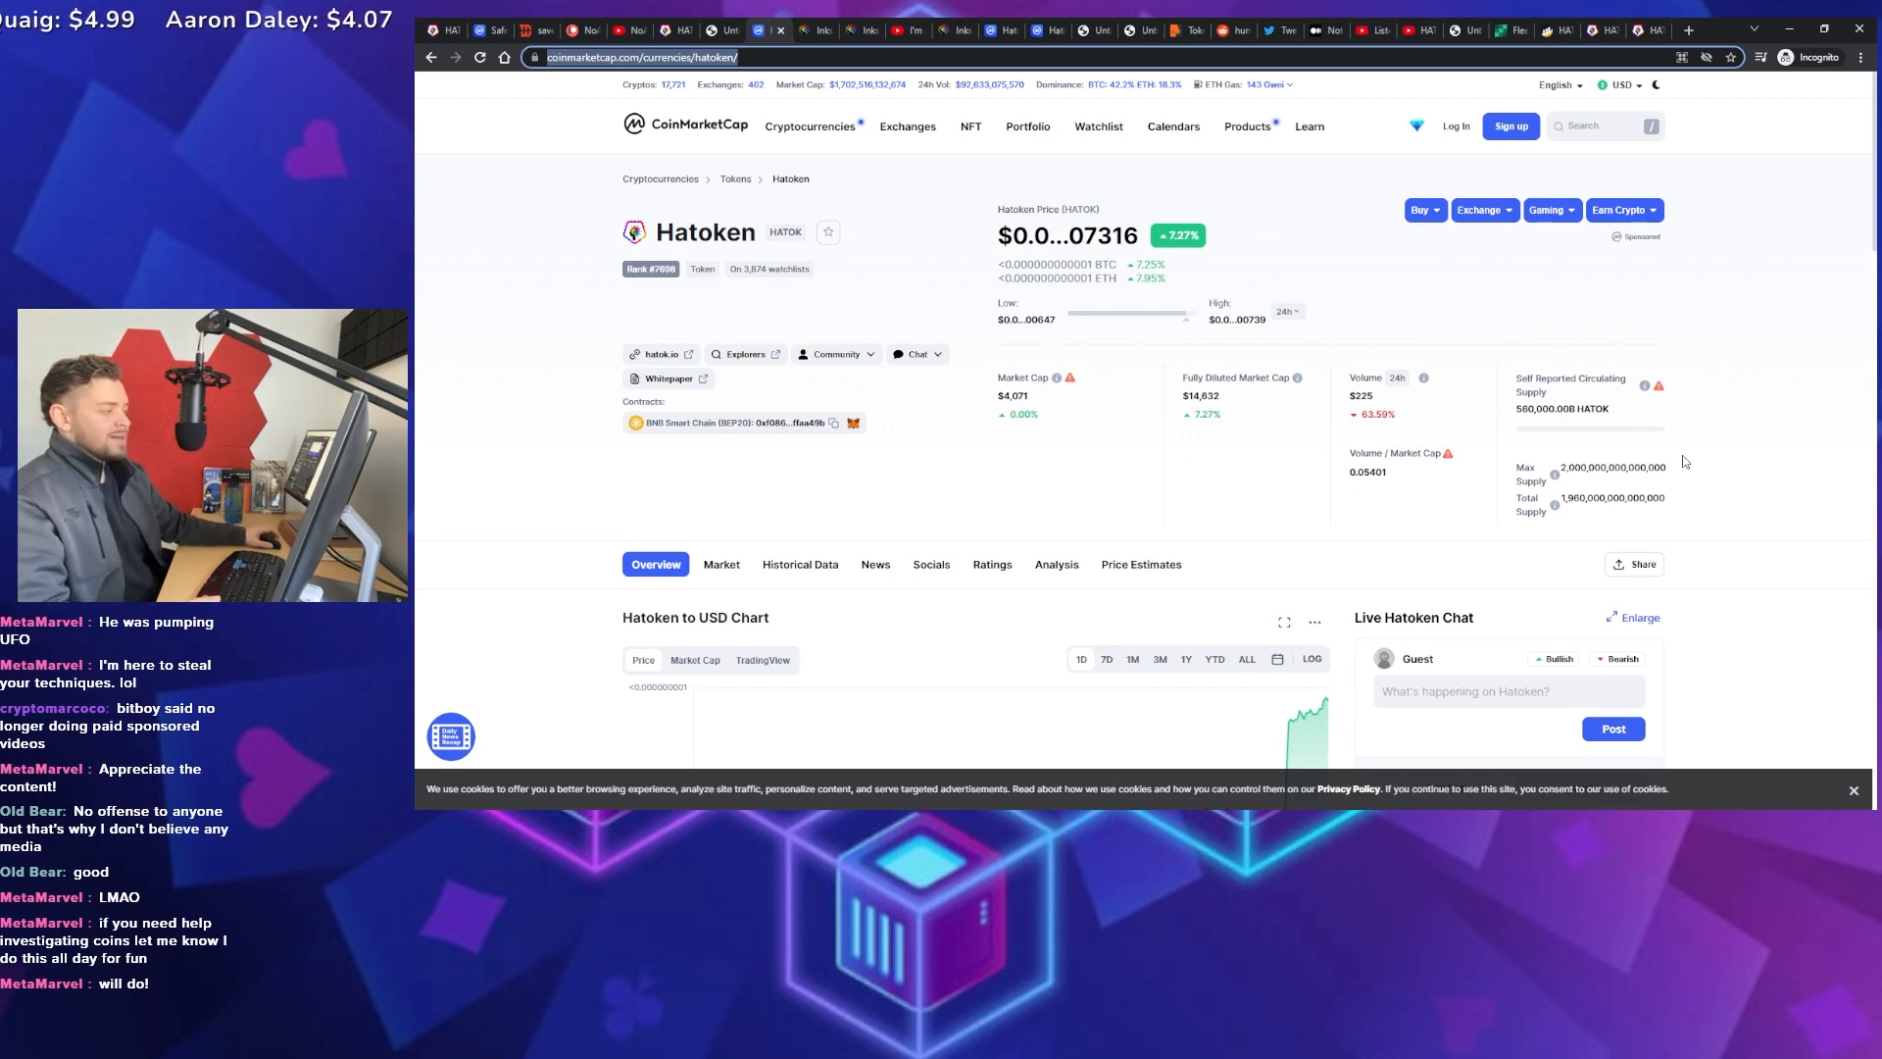
{"action": "double_click", "coordinate": [1611, 466]}
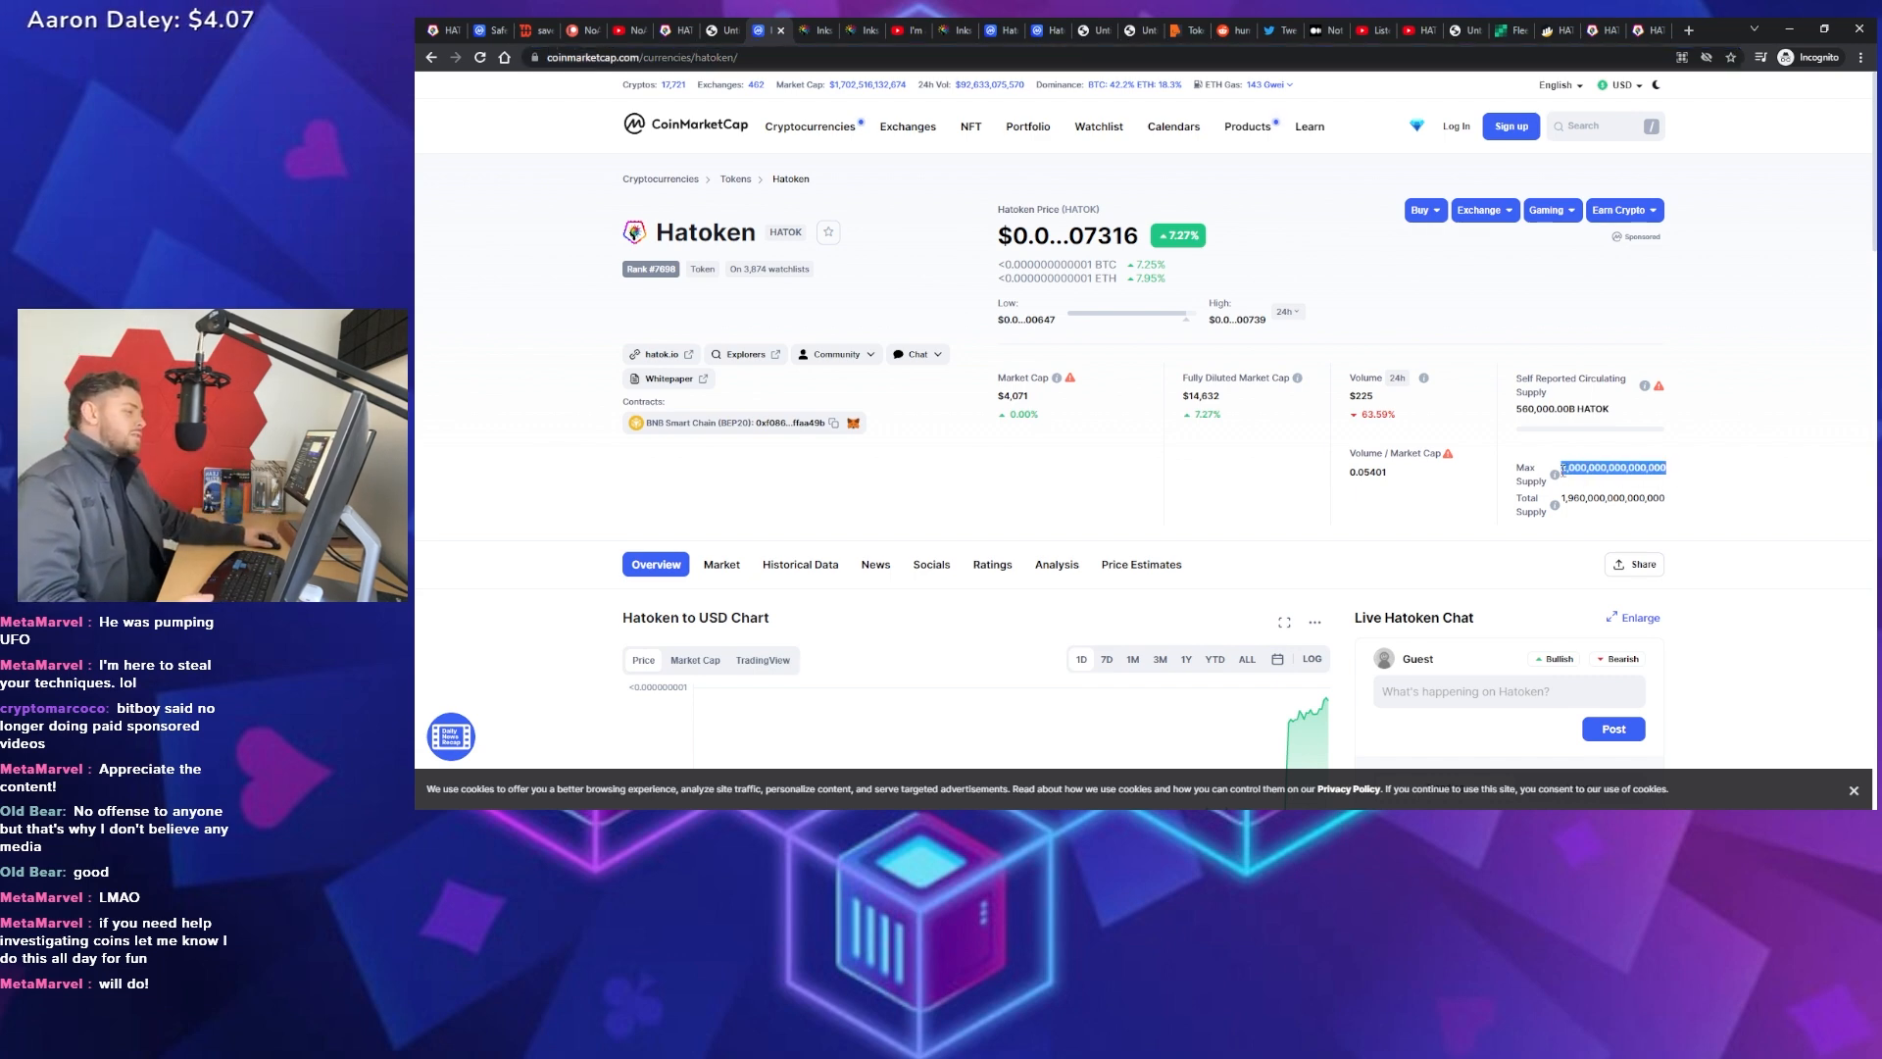
{"action": "mouse_move", "coordinate": [1664, 449]}
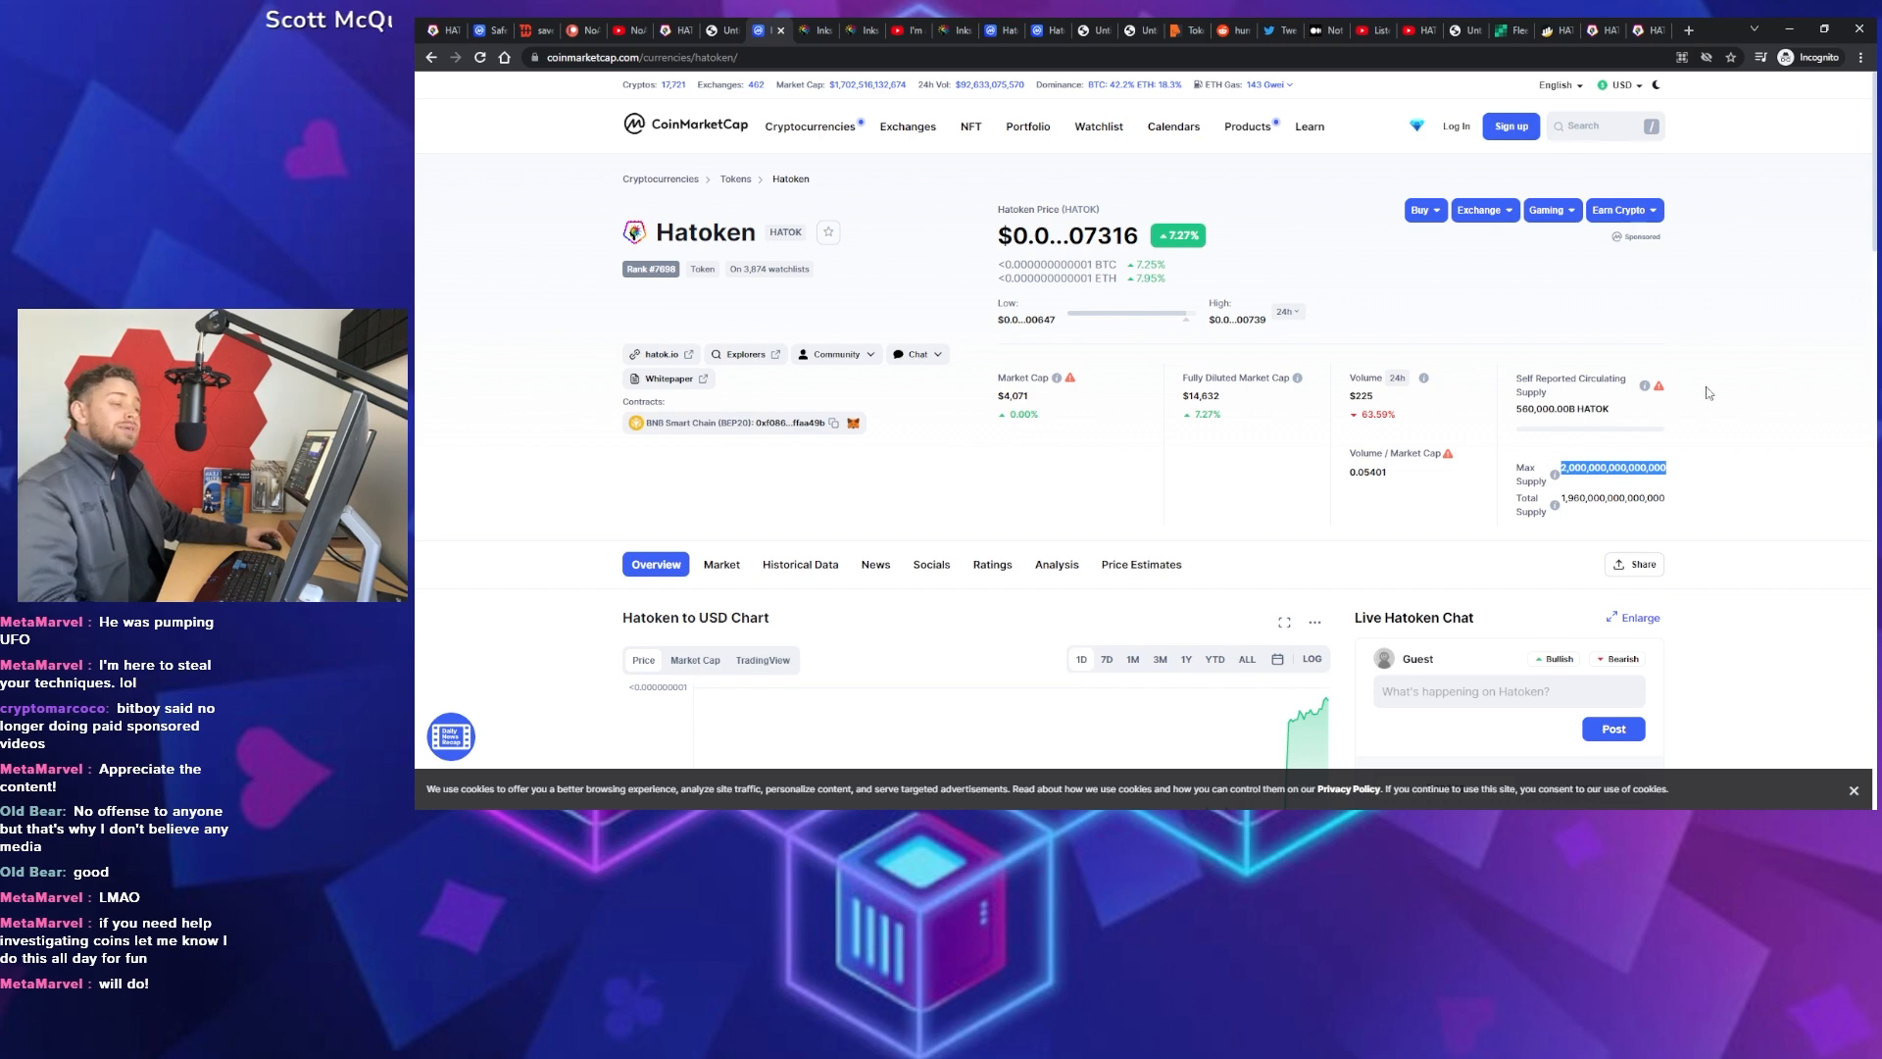
{"action": "scroll", "scroll_direction": "down", "scroll_amount": 3}
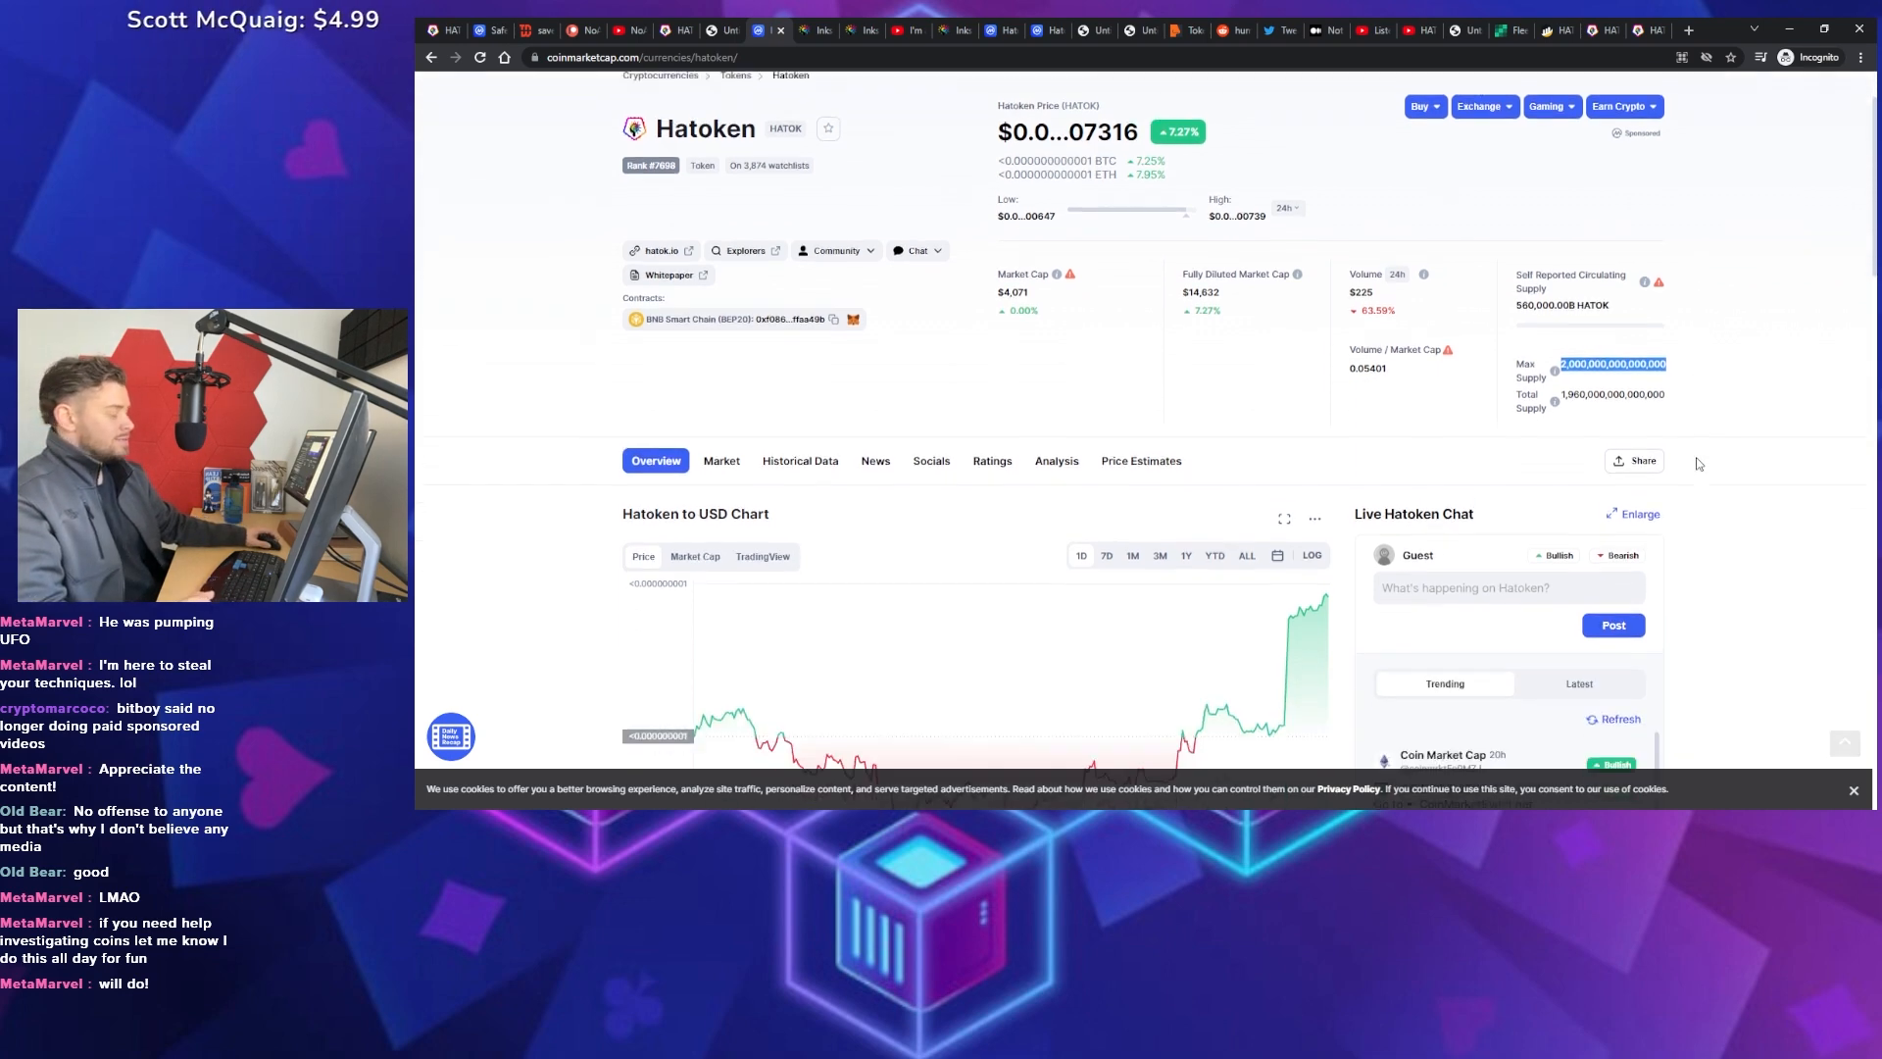
{"action": "scroll", "scroll_direction": "up", "scroll_amount": 3}
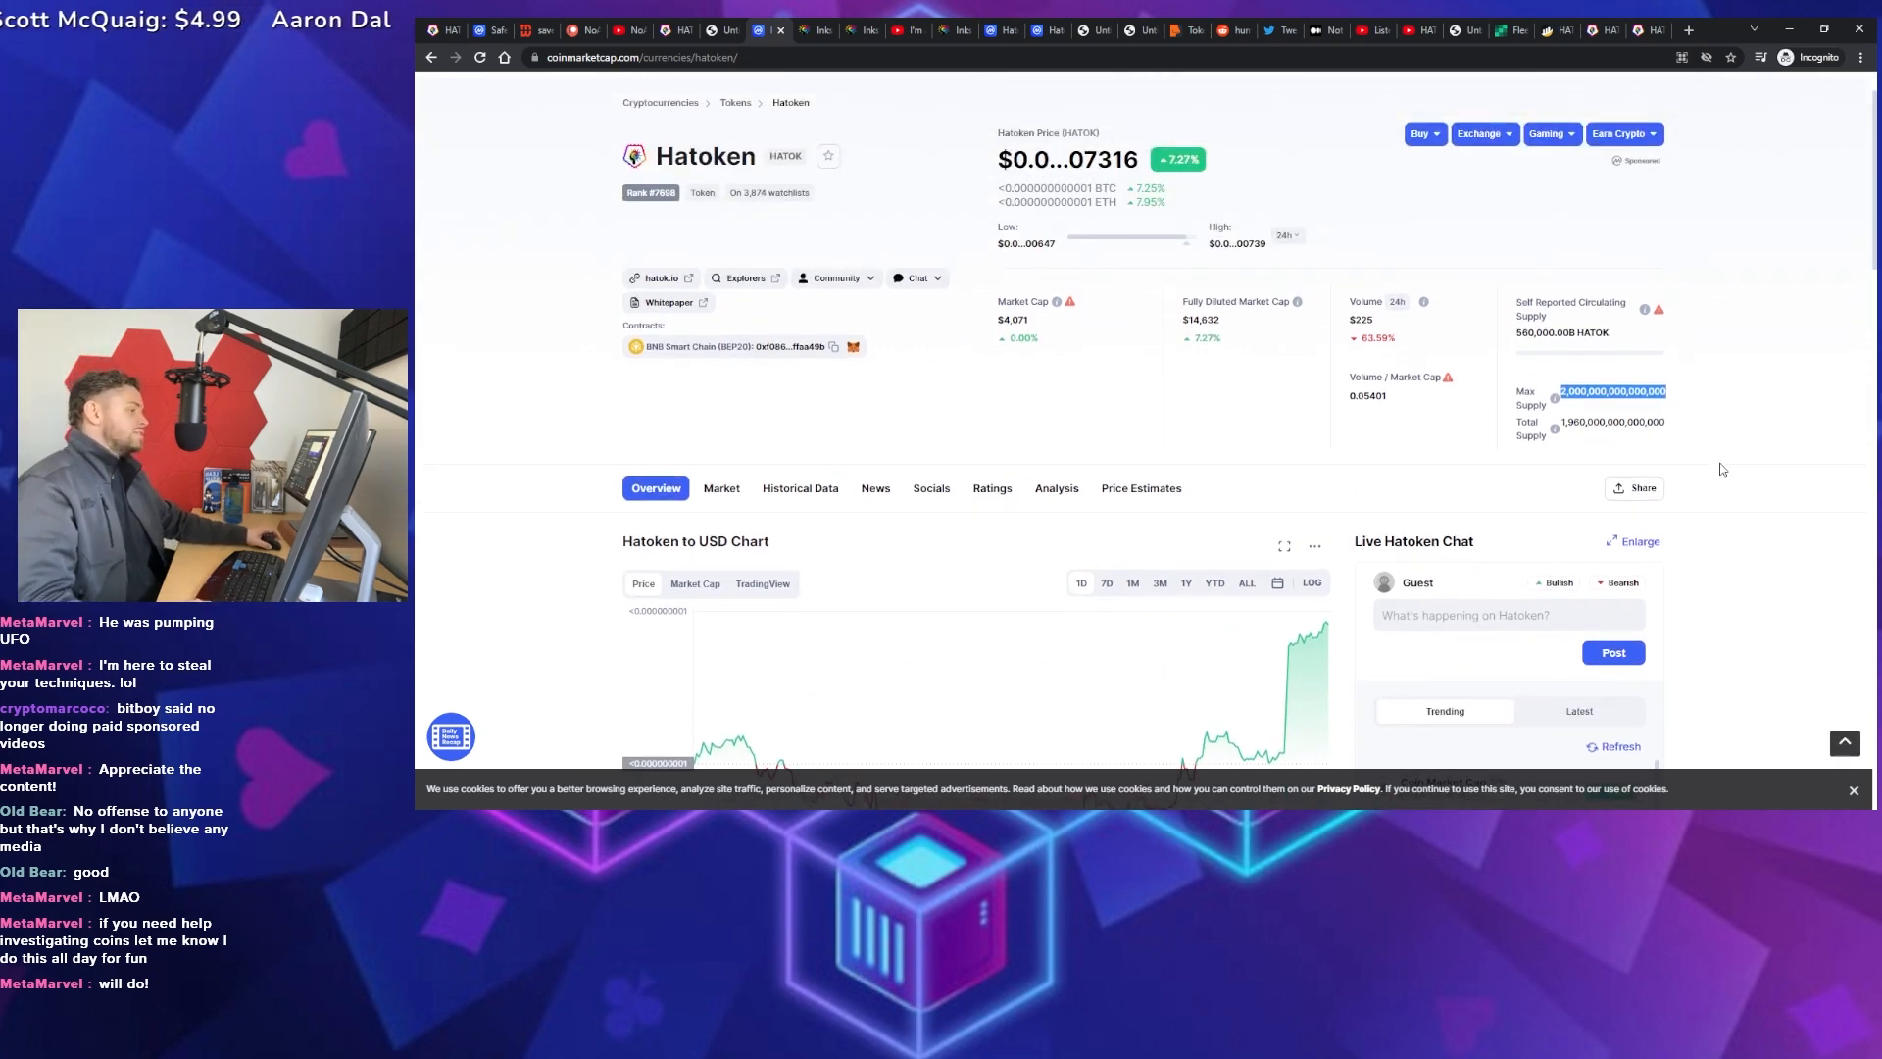
{"action": "scroll", "scroll_direction": "up", "scroll_amount": 3}
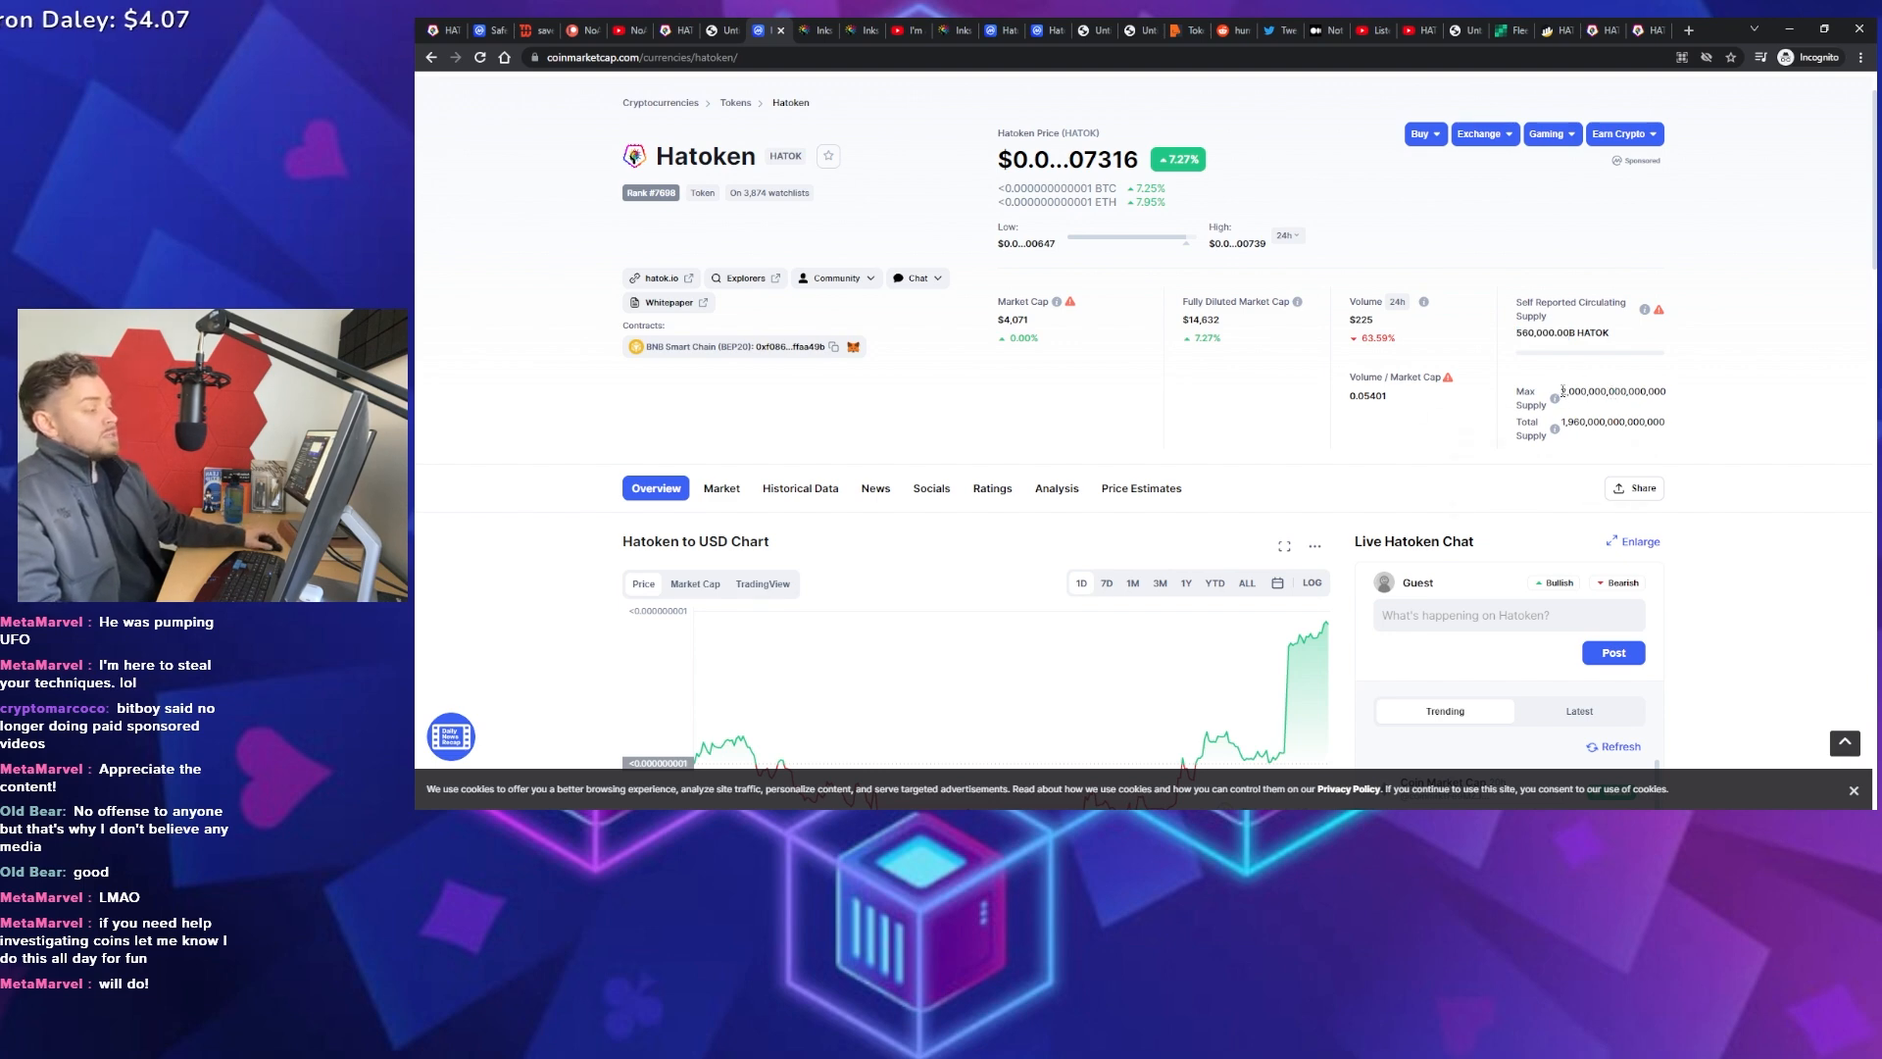
{"action": "double_click", "coordinate": [1611, 390]}
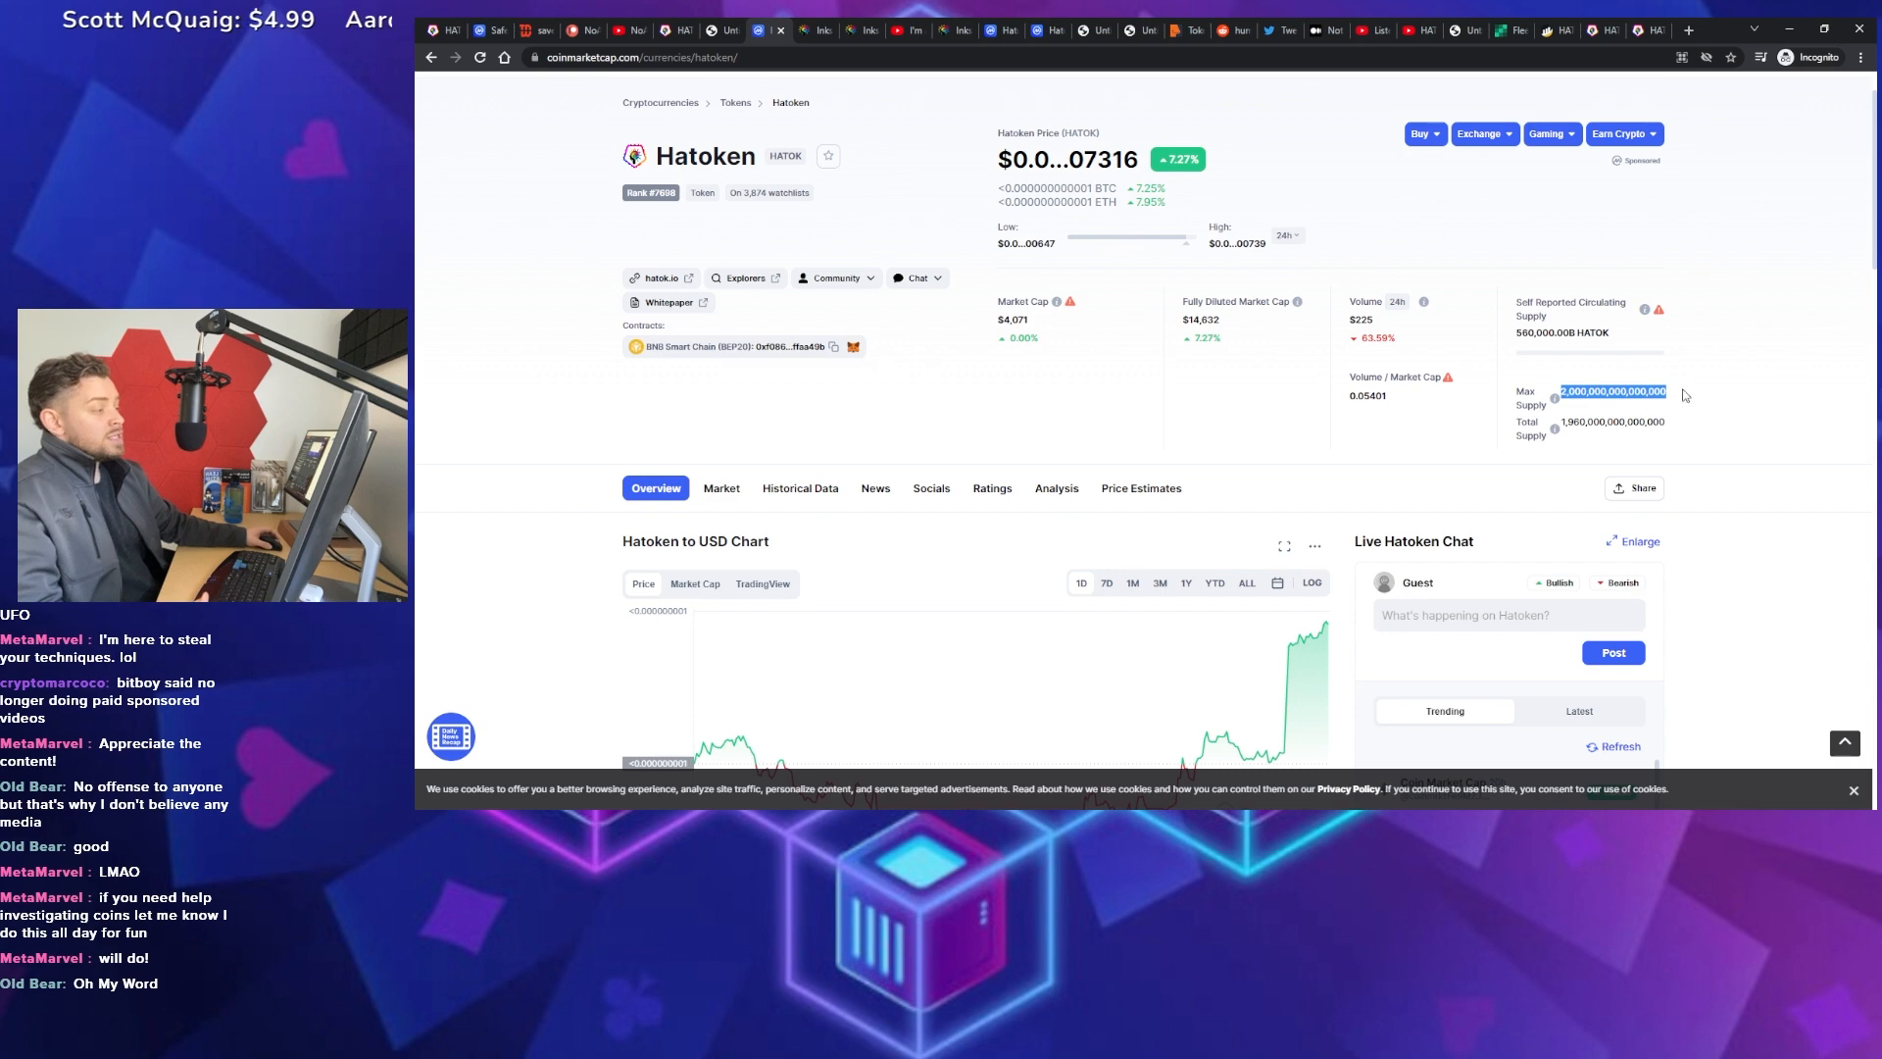
{"action": "mouse_move", "coordinate": [1672, 402]}
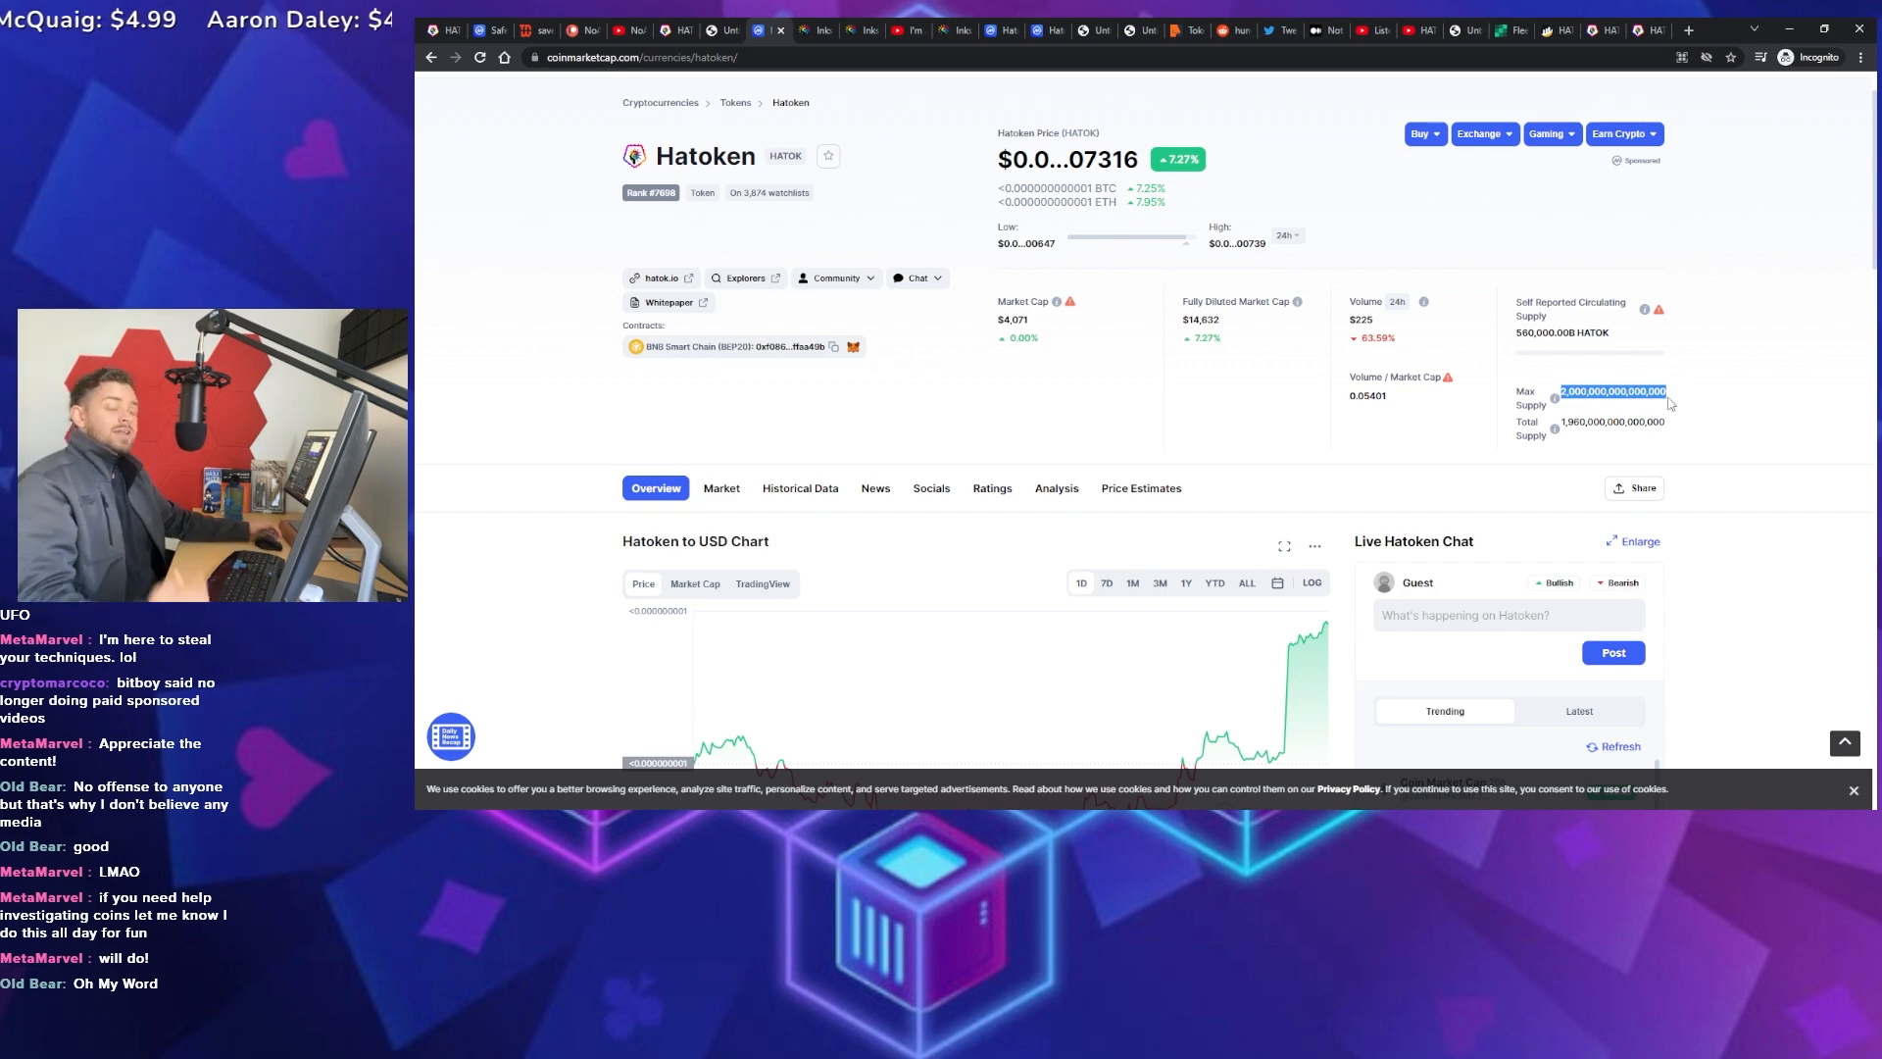
{"action": "mouse_move", "coordinate": [1573, 525]}
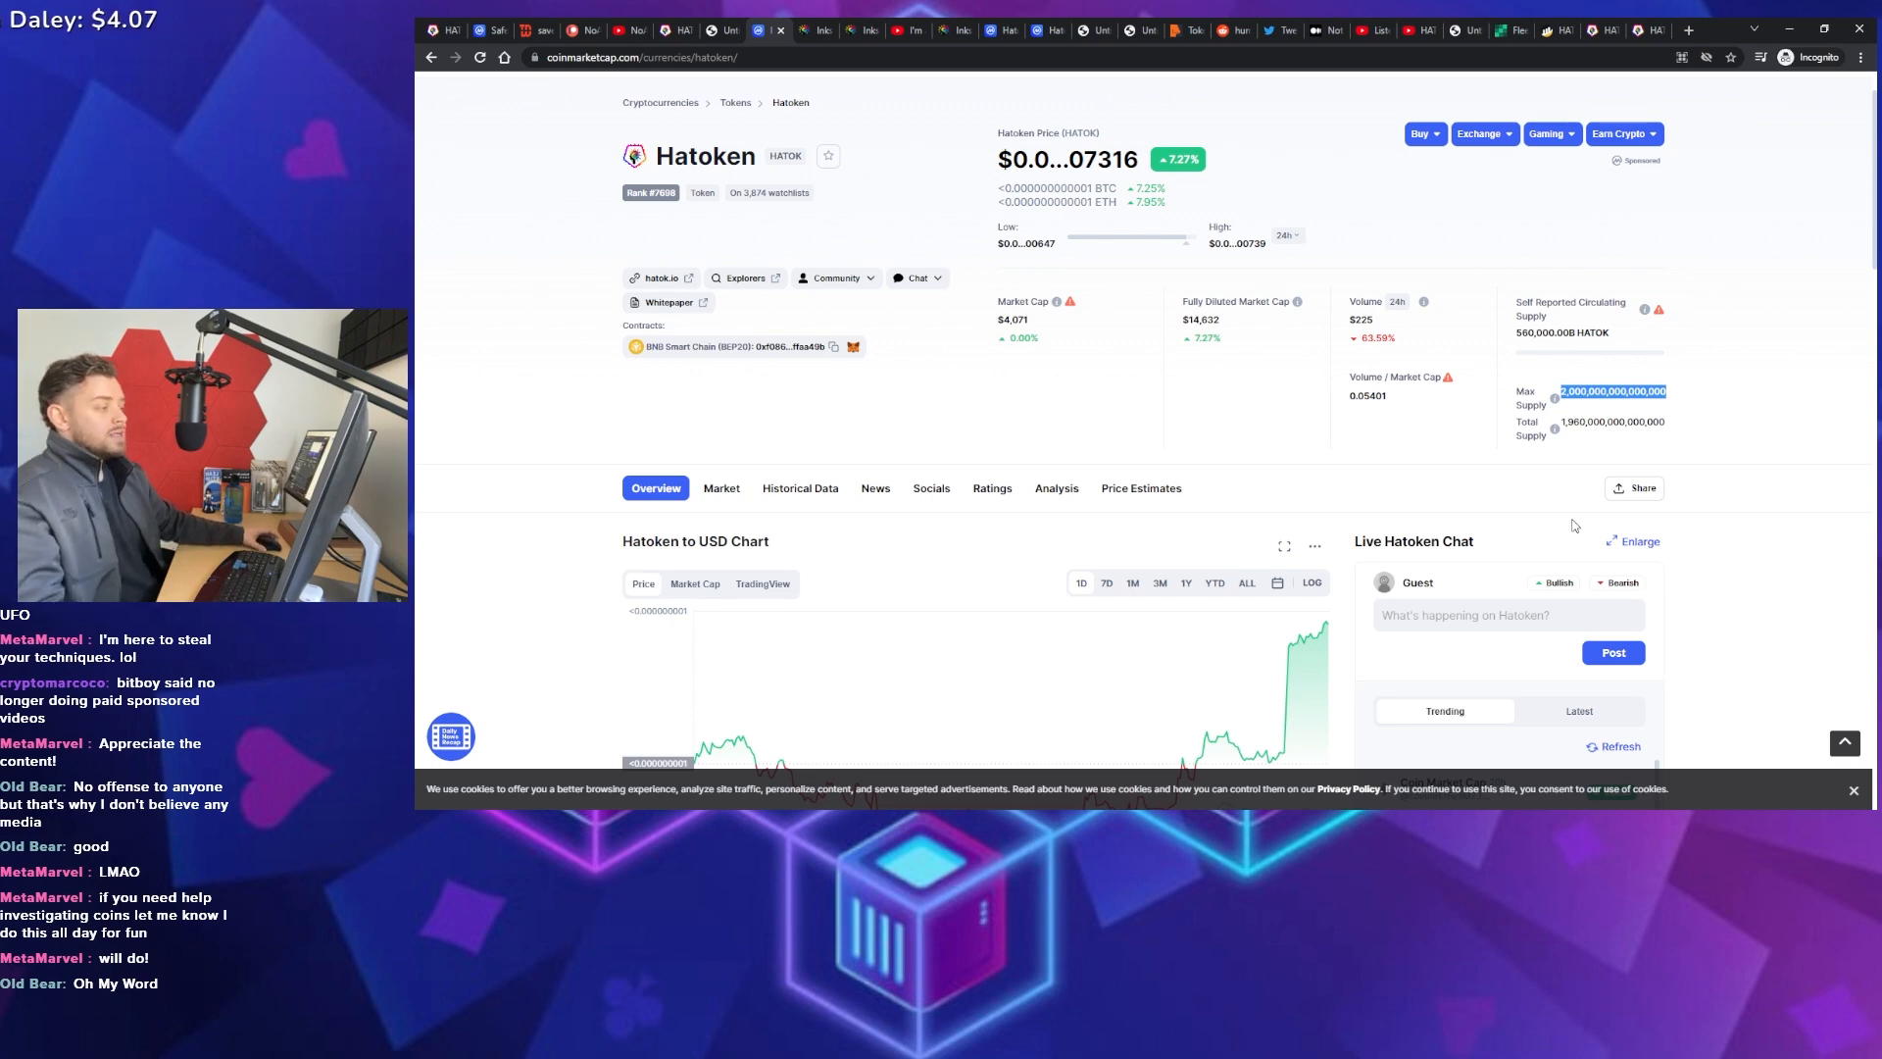
{"action": "mouse_move", "coordinate": [1583, 544]}
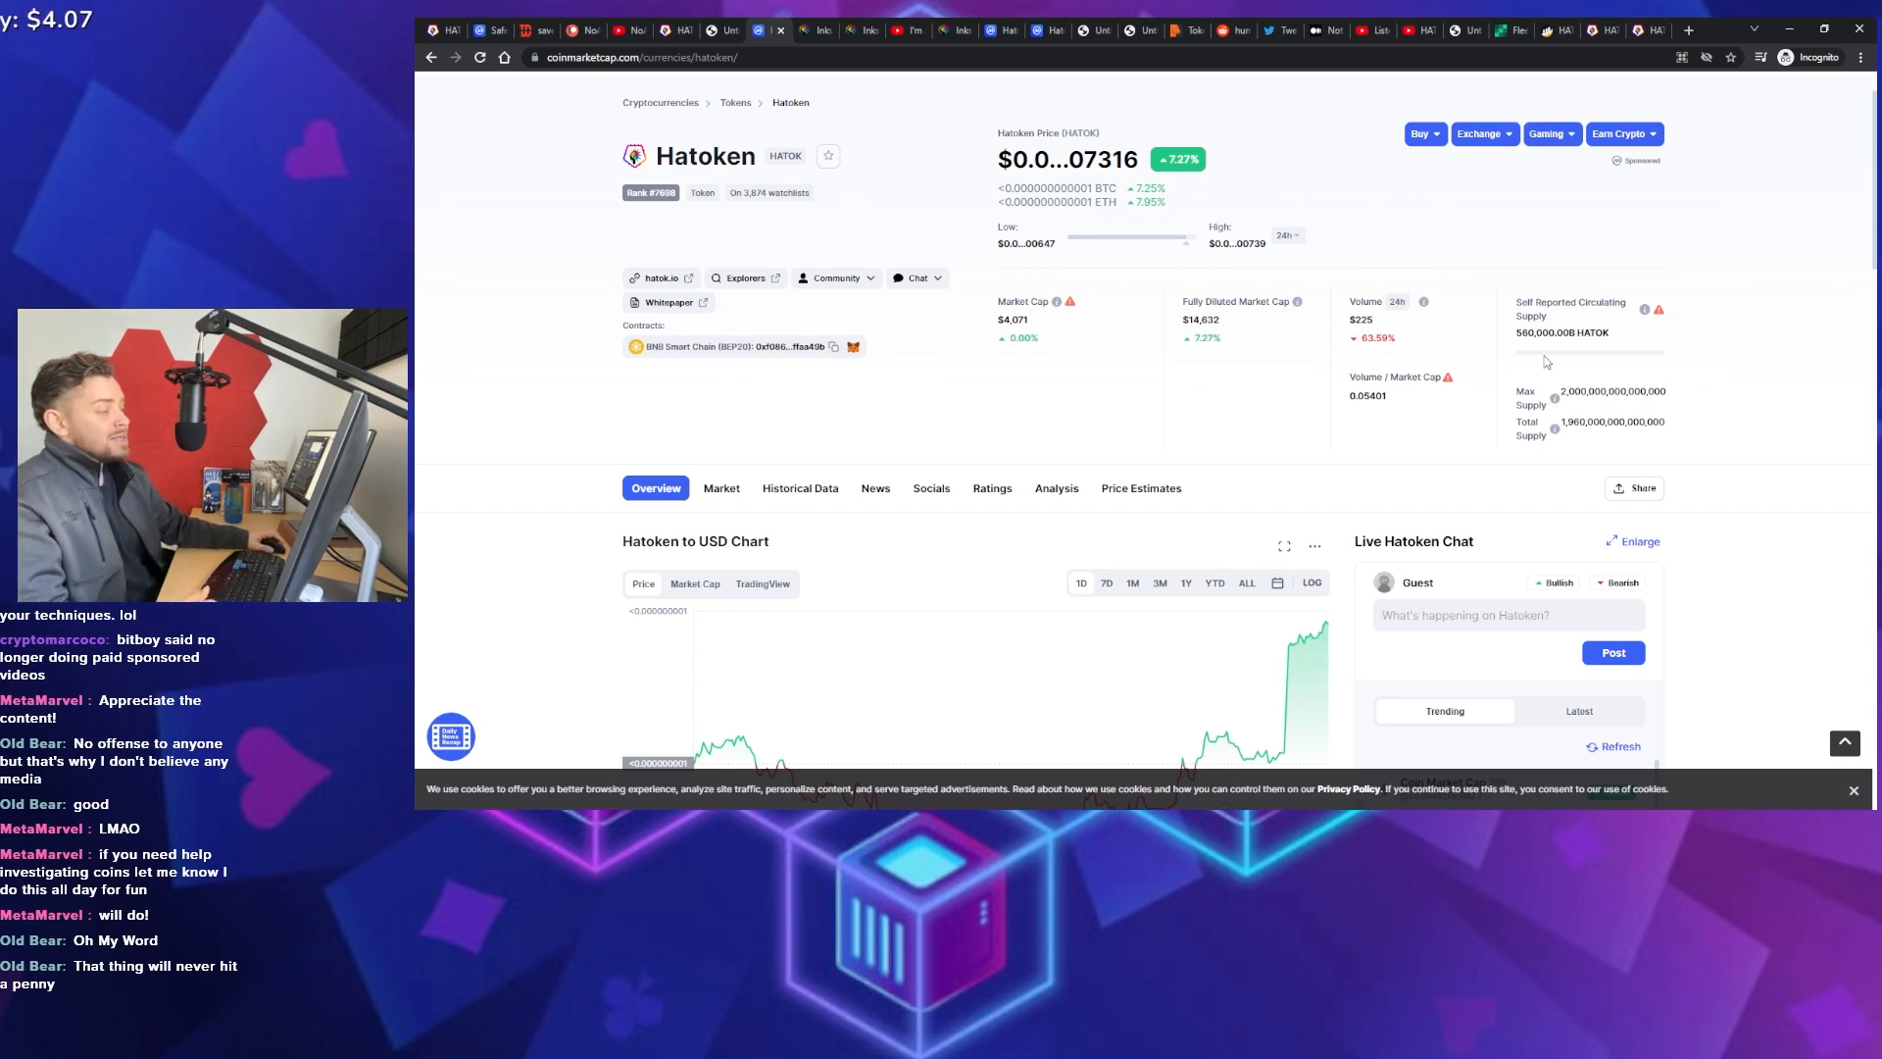
{"action": "double_click", "coordinate": [1610, 391]}
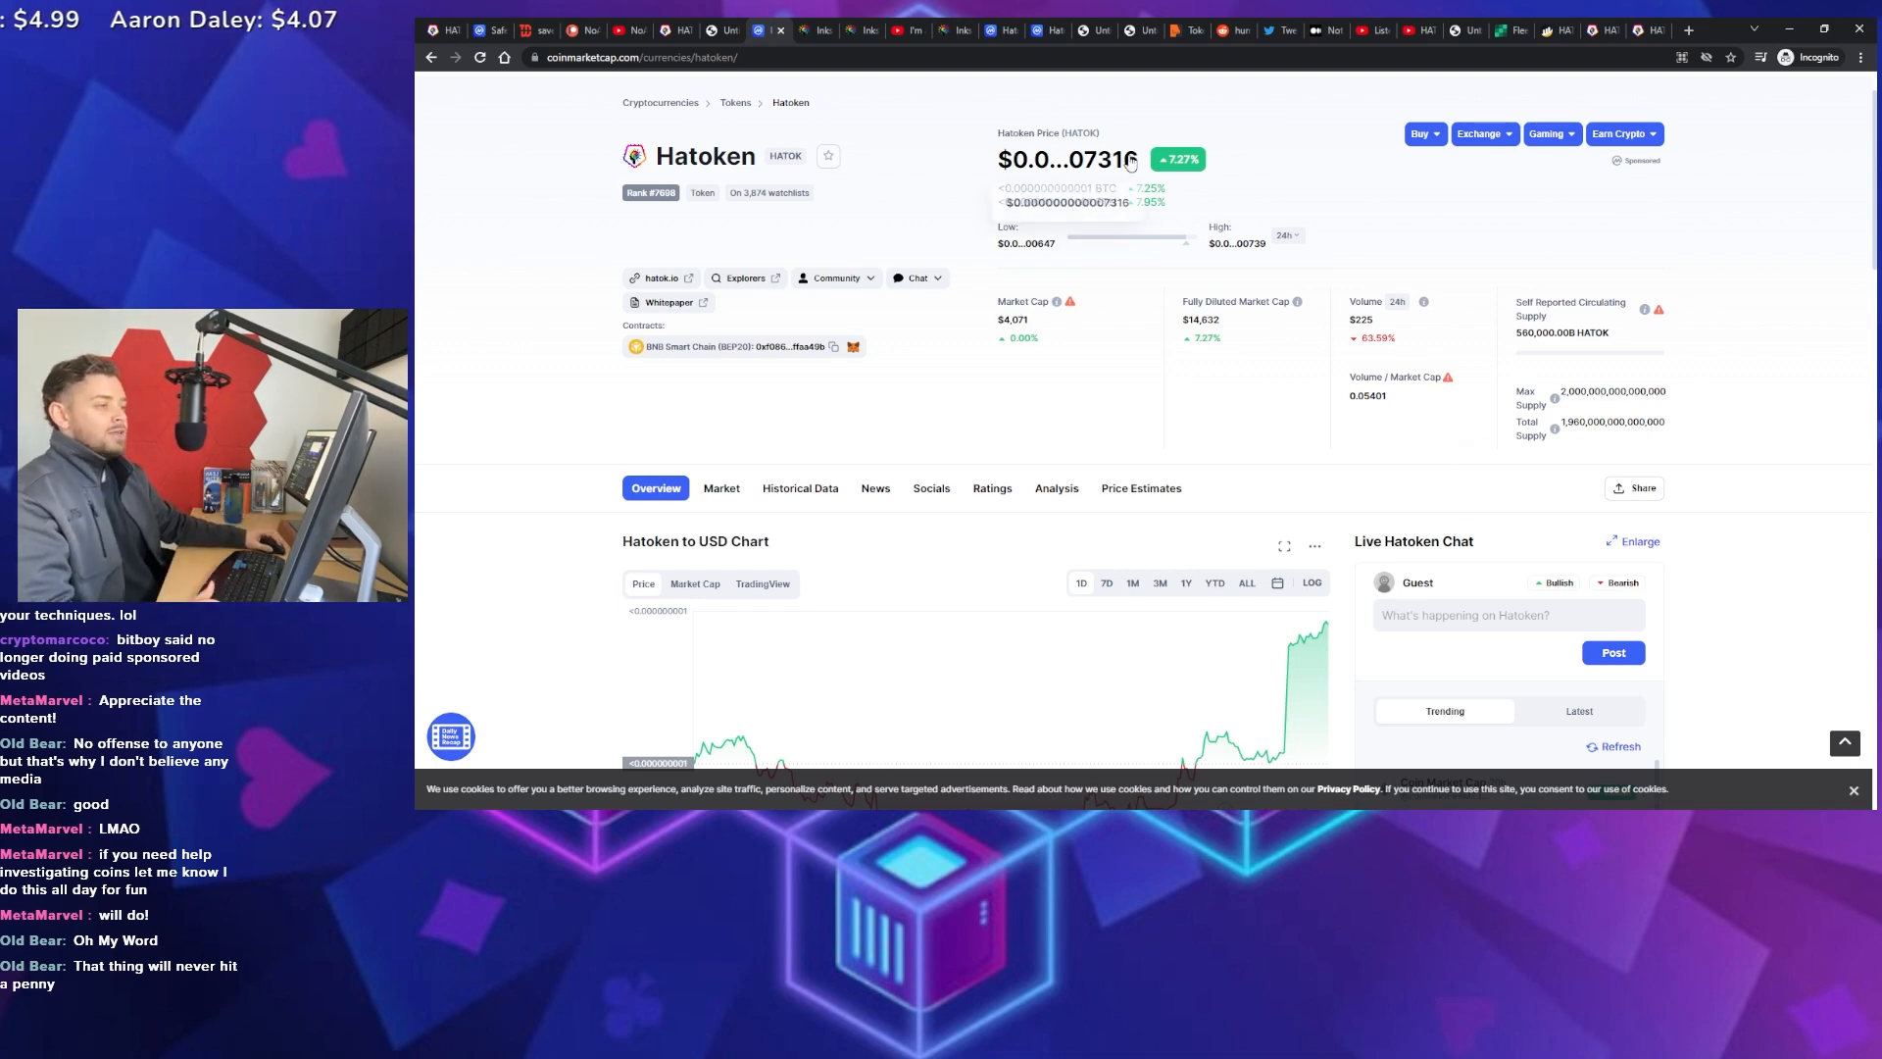
{"action": "mouse_move", "coordinate": [1160, 401]}
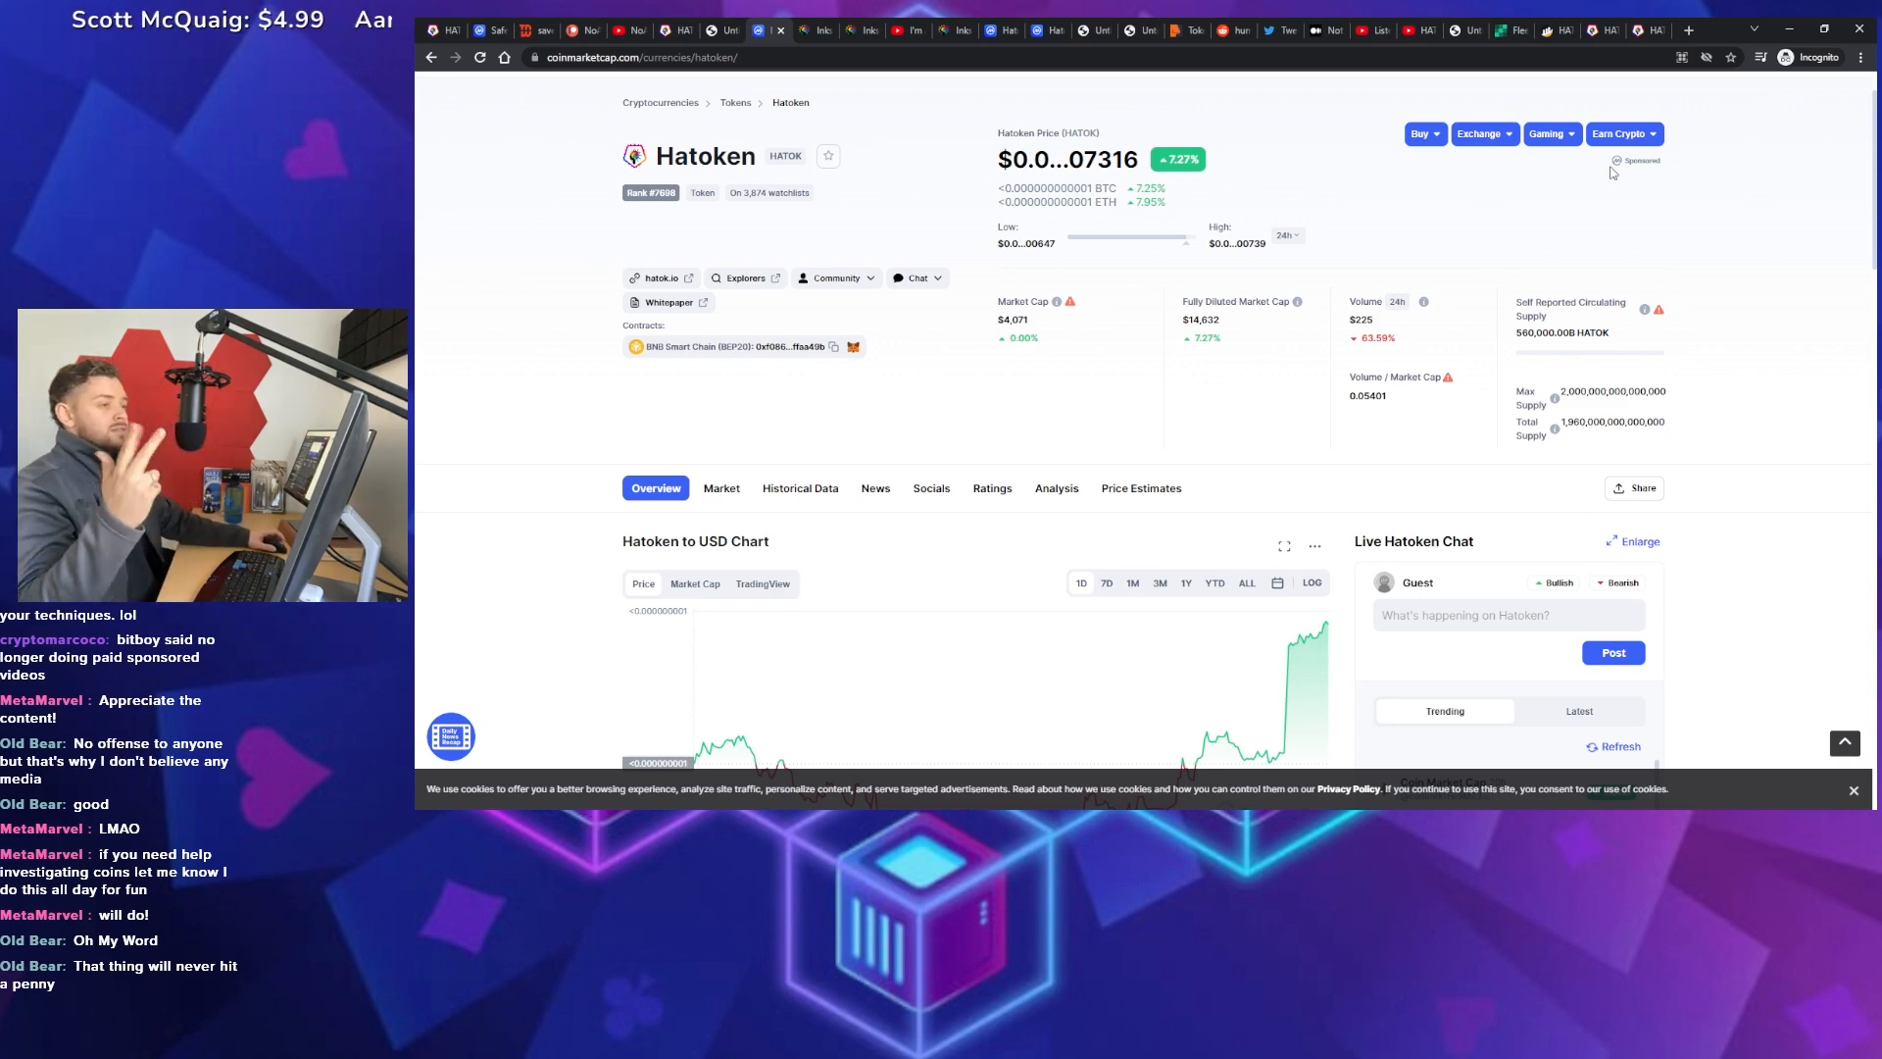
{"action": "mouse_move", "coordinate": [1610, 153]}
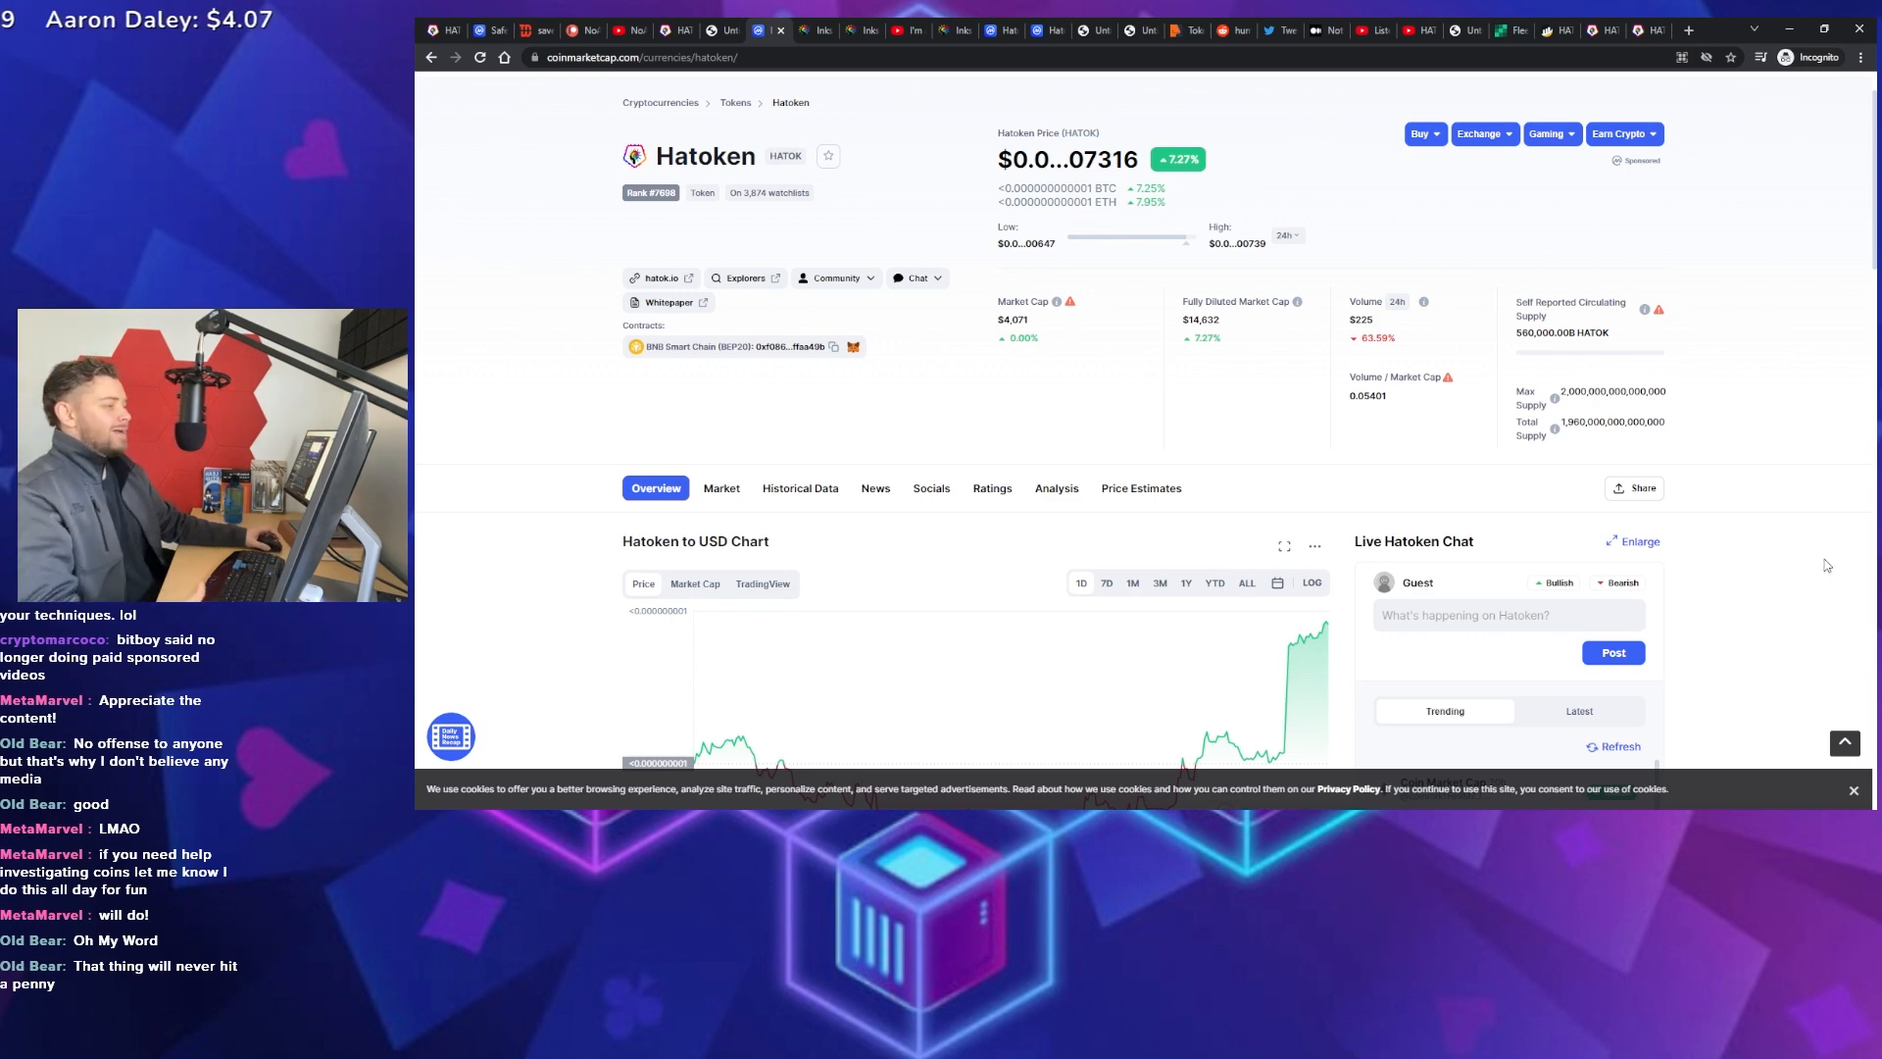
{"action": "mouse_move", "coordinate": [1744, 583]}
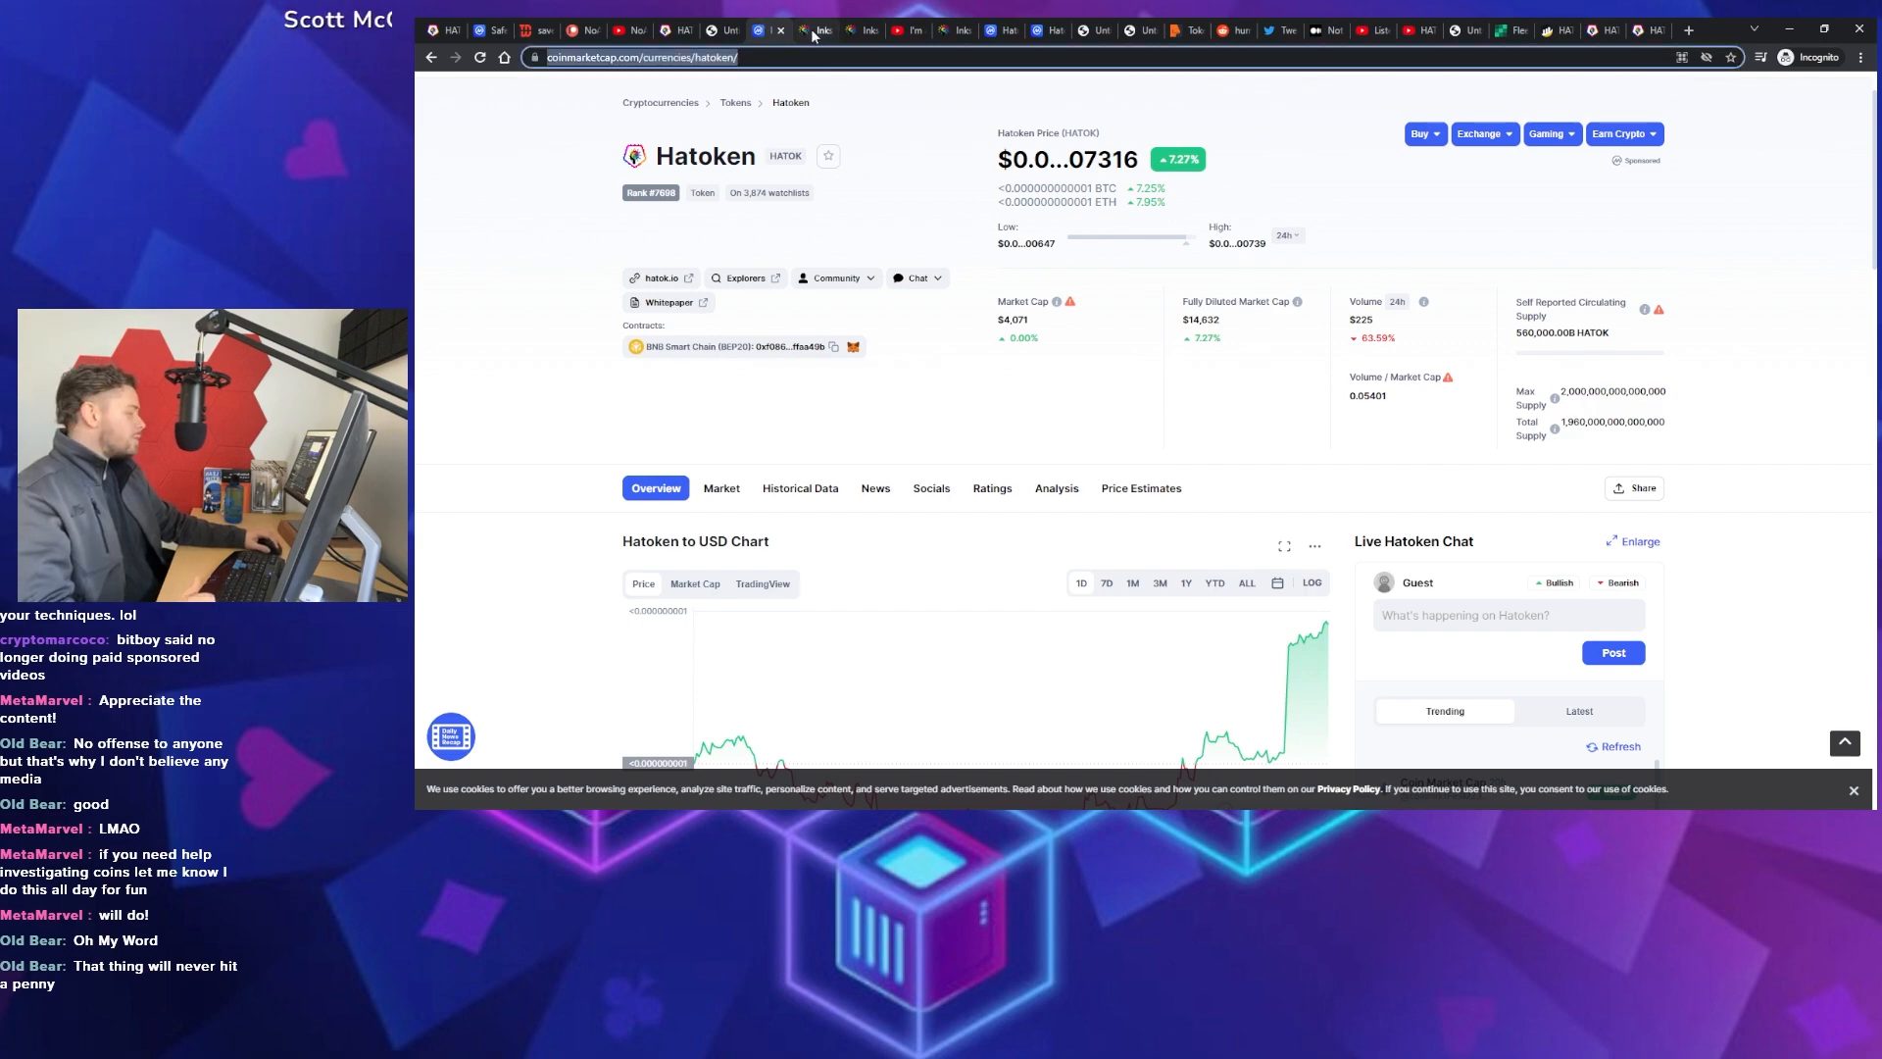
Switch to the InksNationDAO homepage and scroll down through it
{"action": "left_click", "coordinate": [820, 30]}
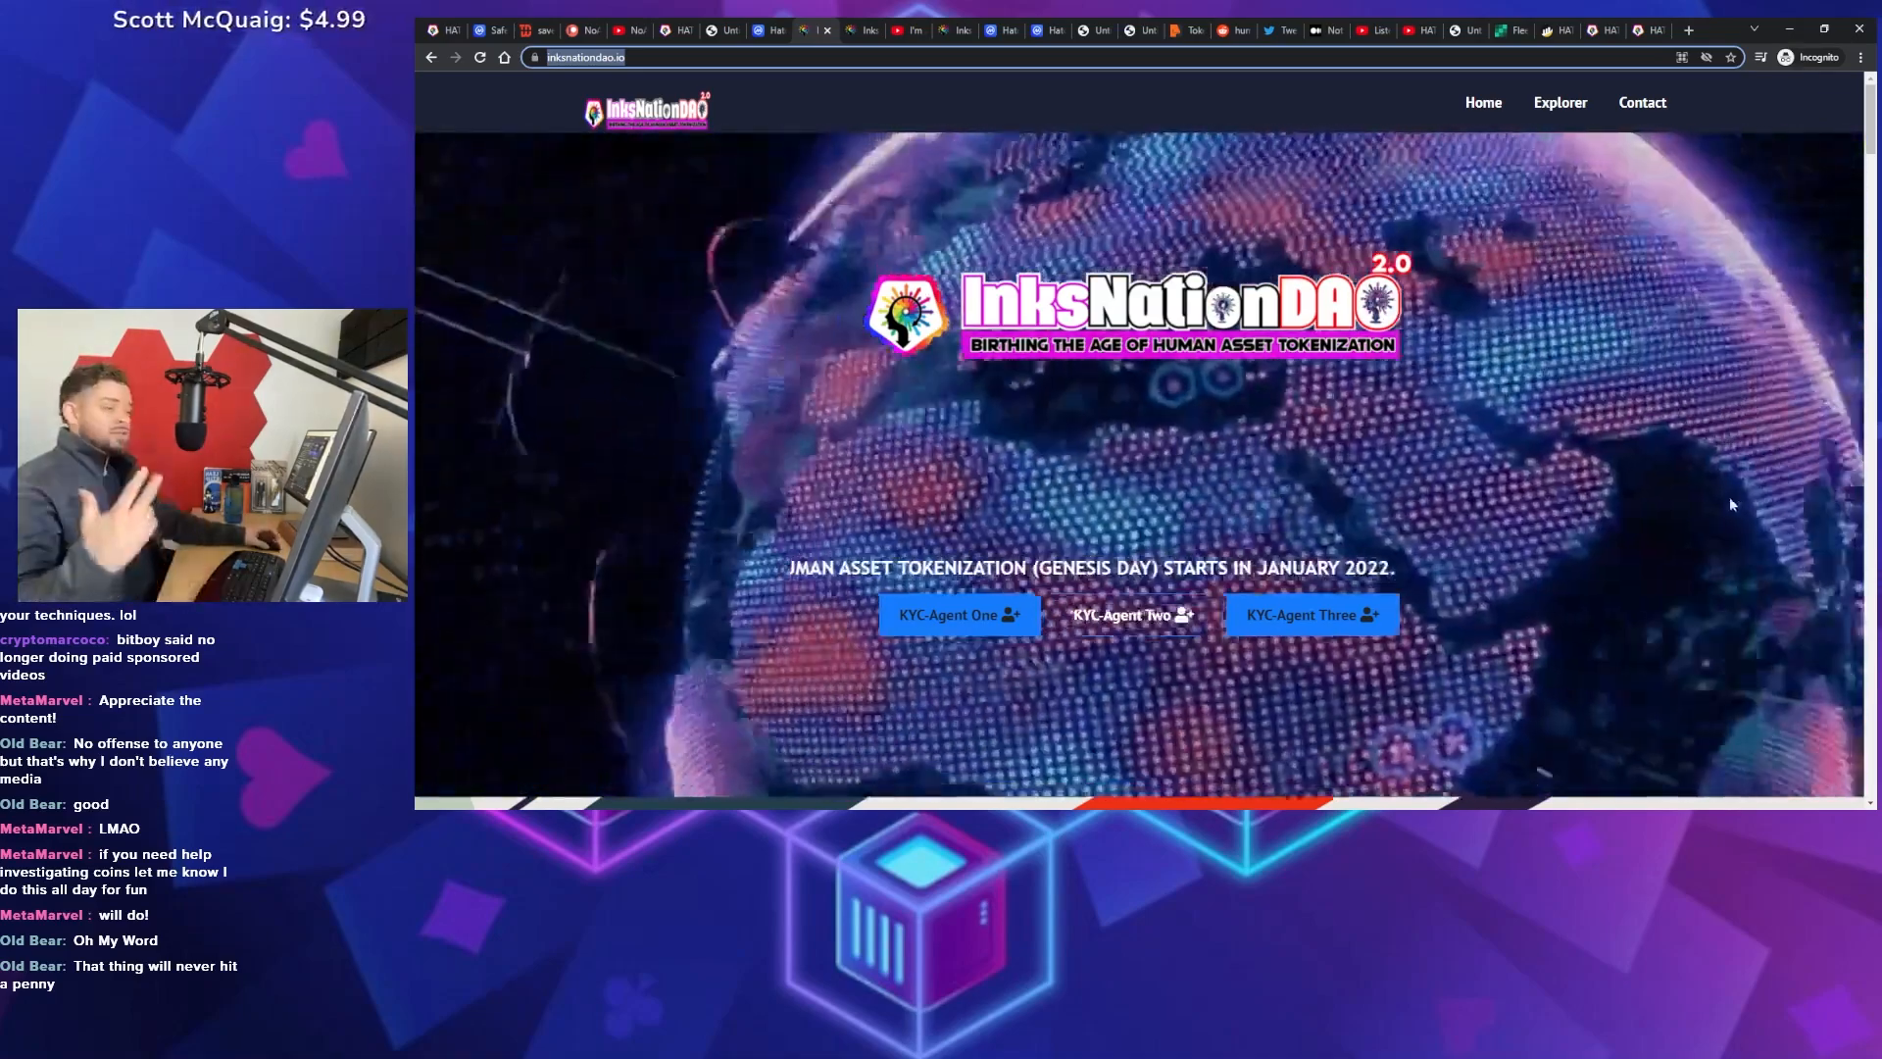
{"action": "mouse_move", "coordinate": [1167, 435]}
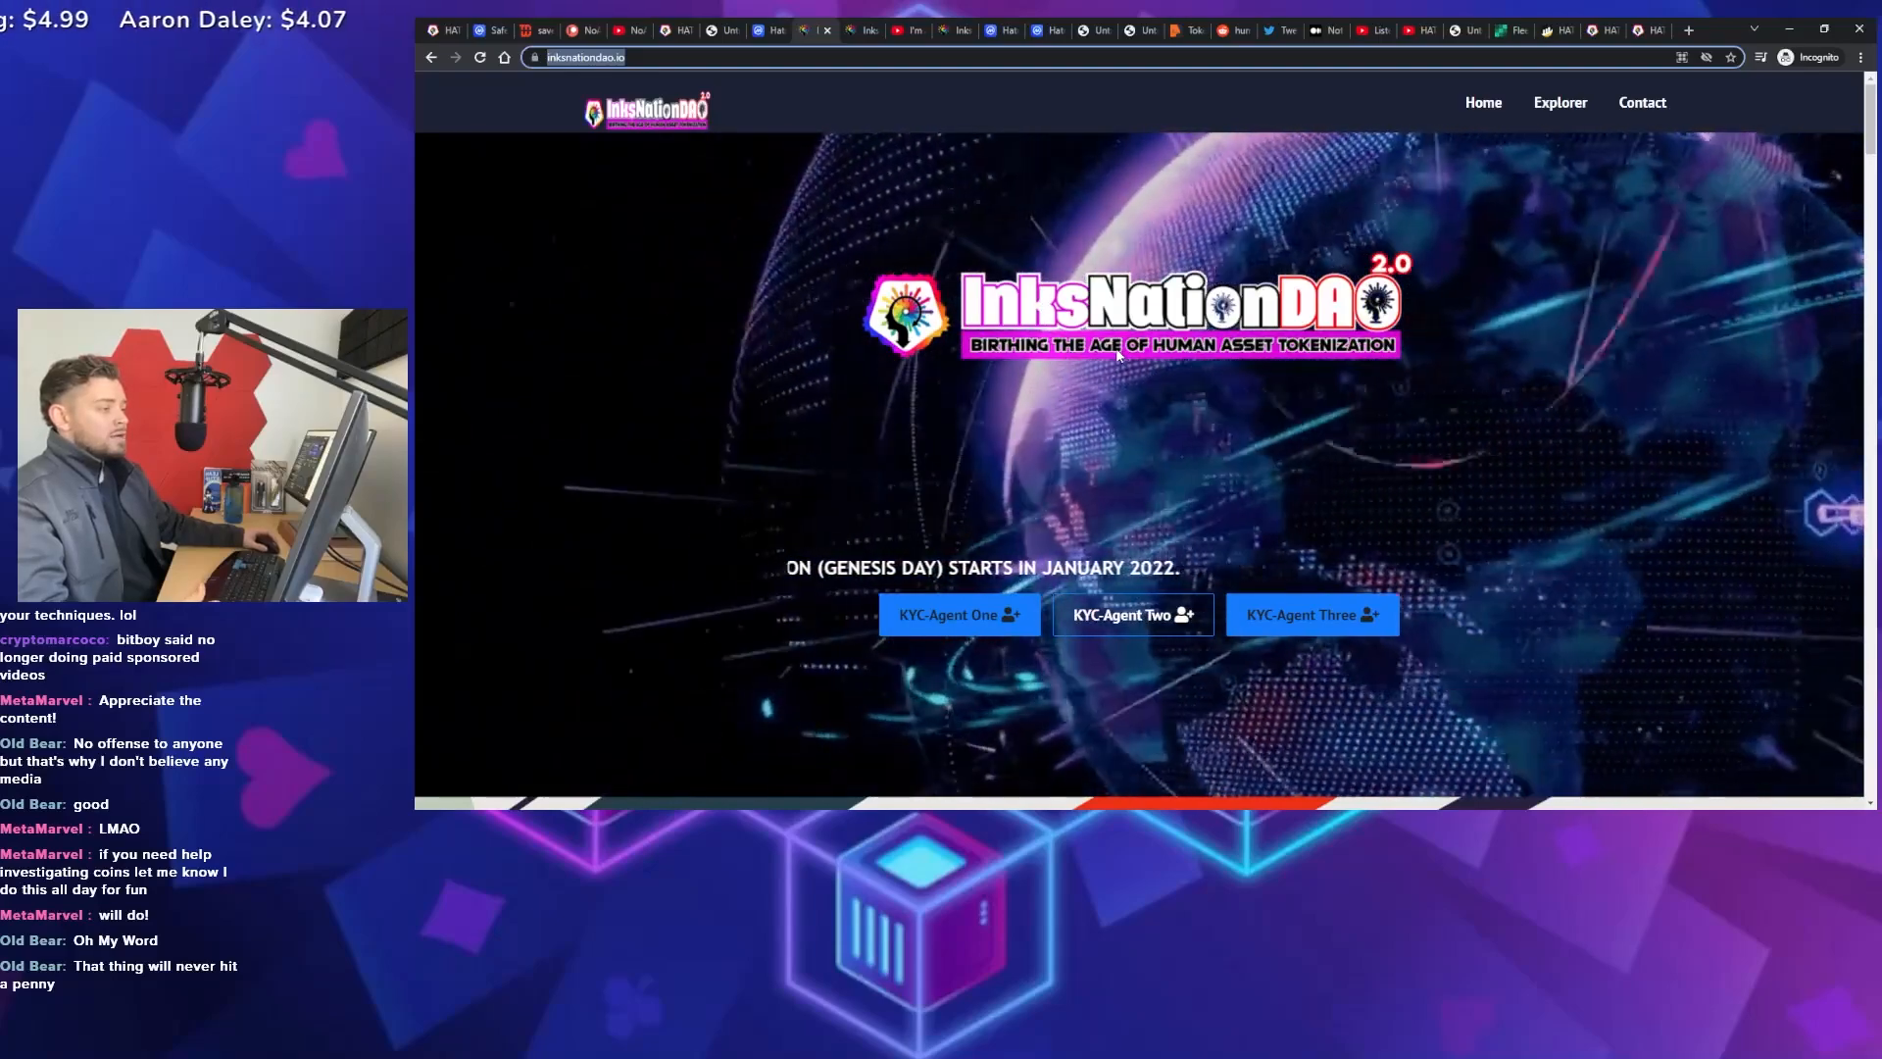
{"action": "scroll", "scroll_direction": "down", "scroll_amount": 3}
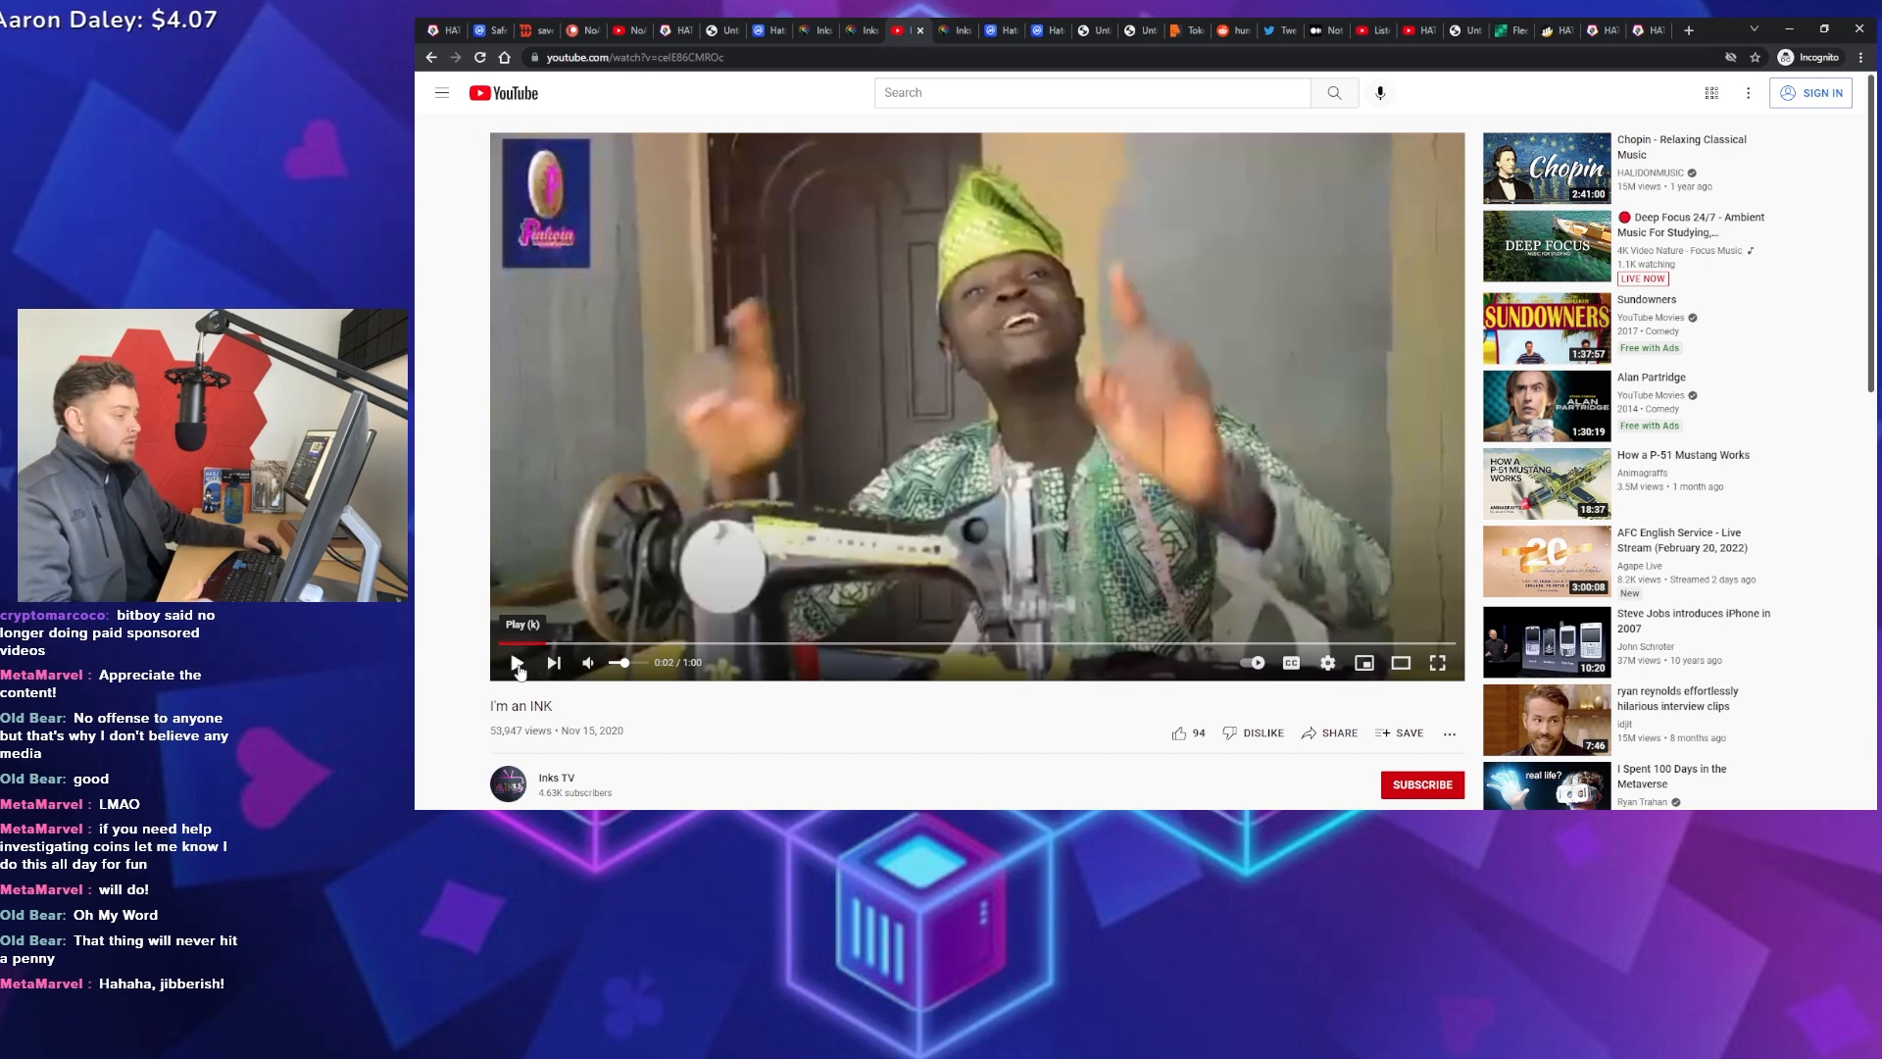
Play the Inks TV "I'm an INK" video for about ten seconds and pause it
{"action": "left_click", "coordinate": [517, 662]}
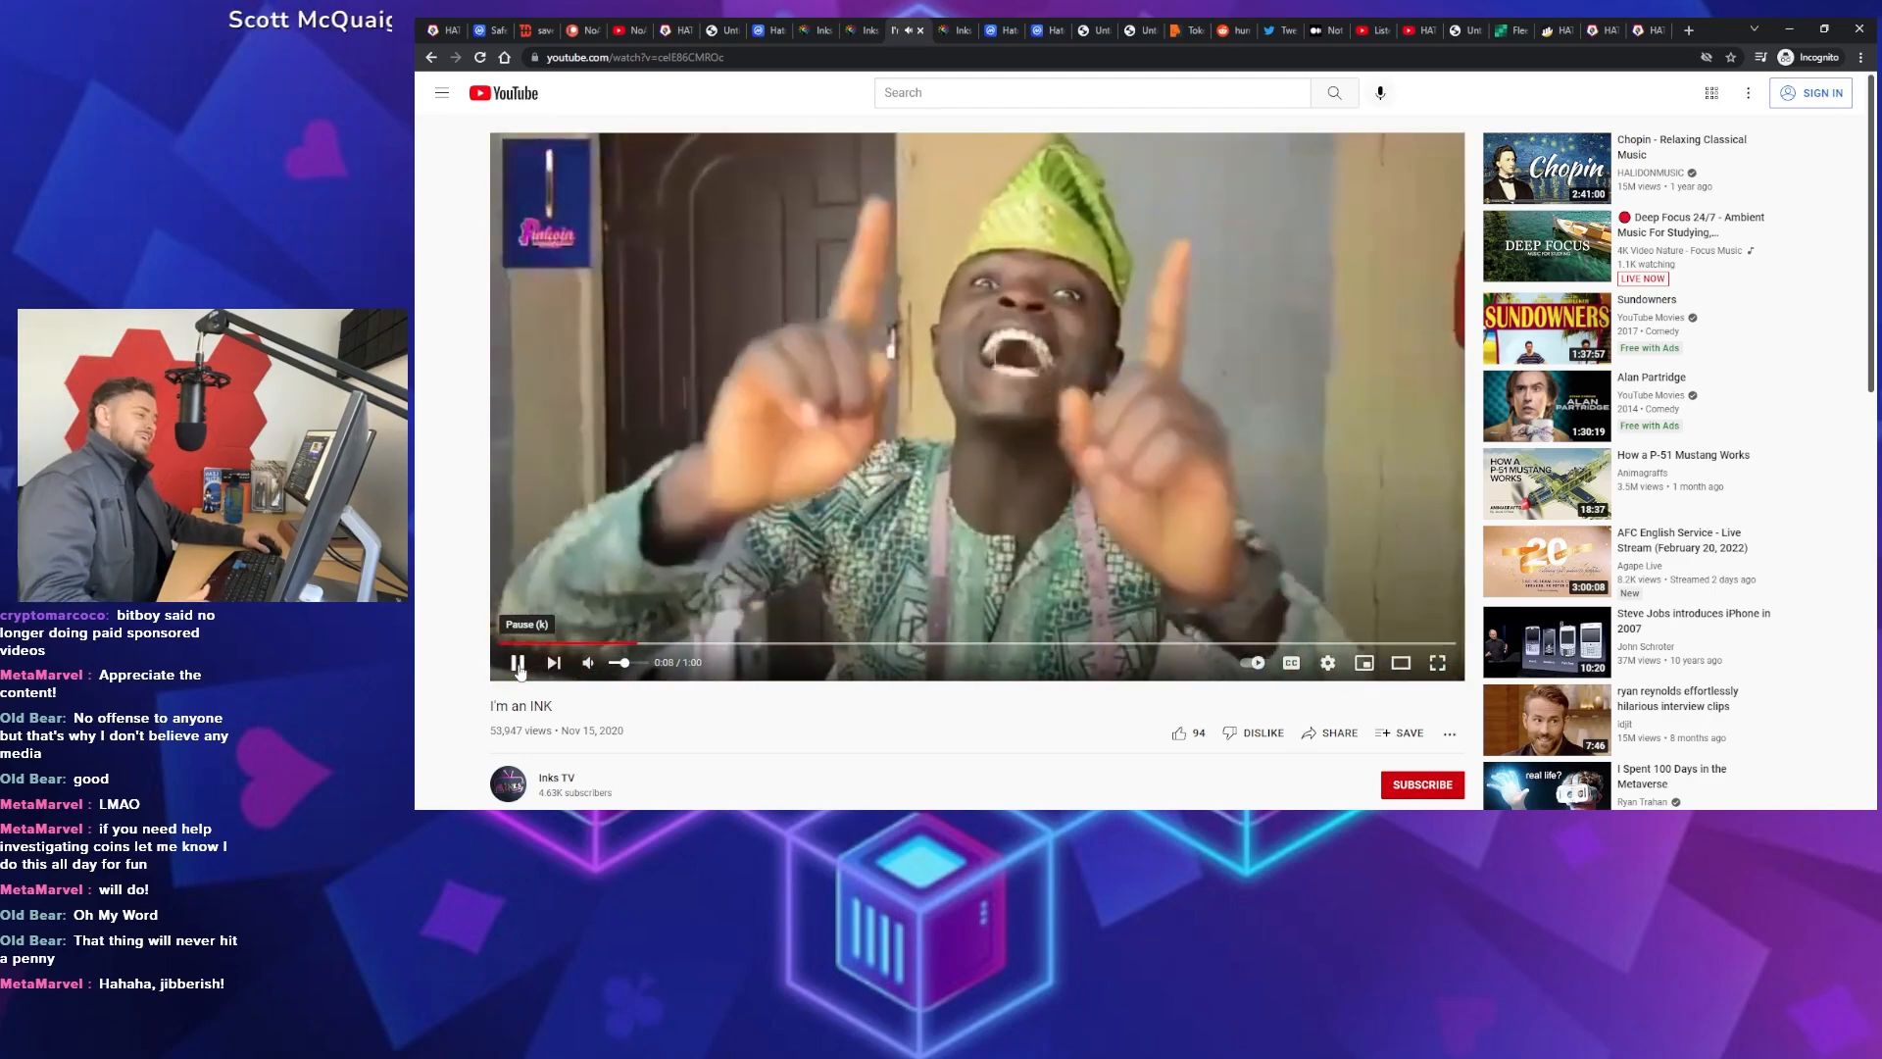
{"action": "left_click", "coordinate": [517, 662]}
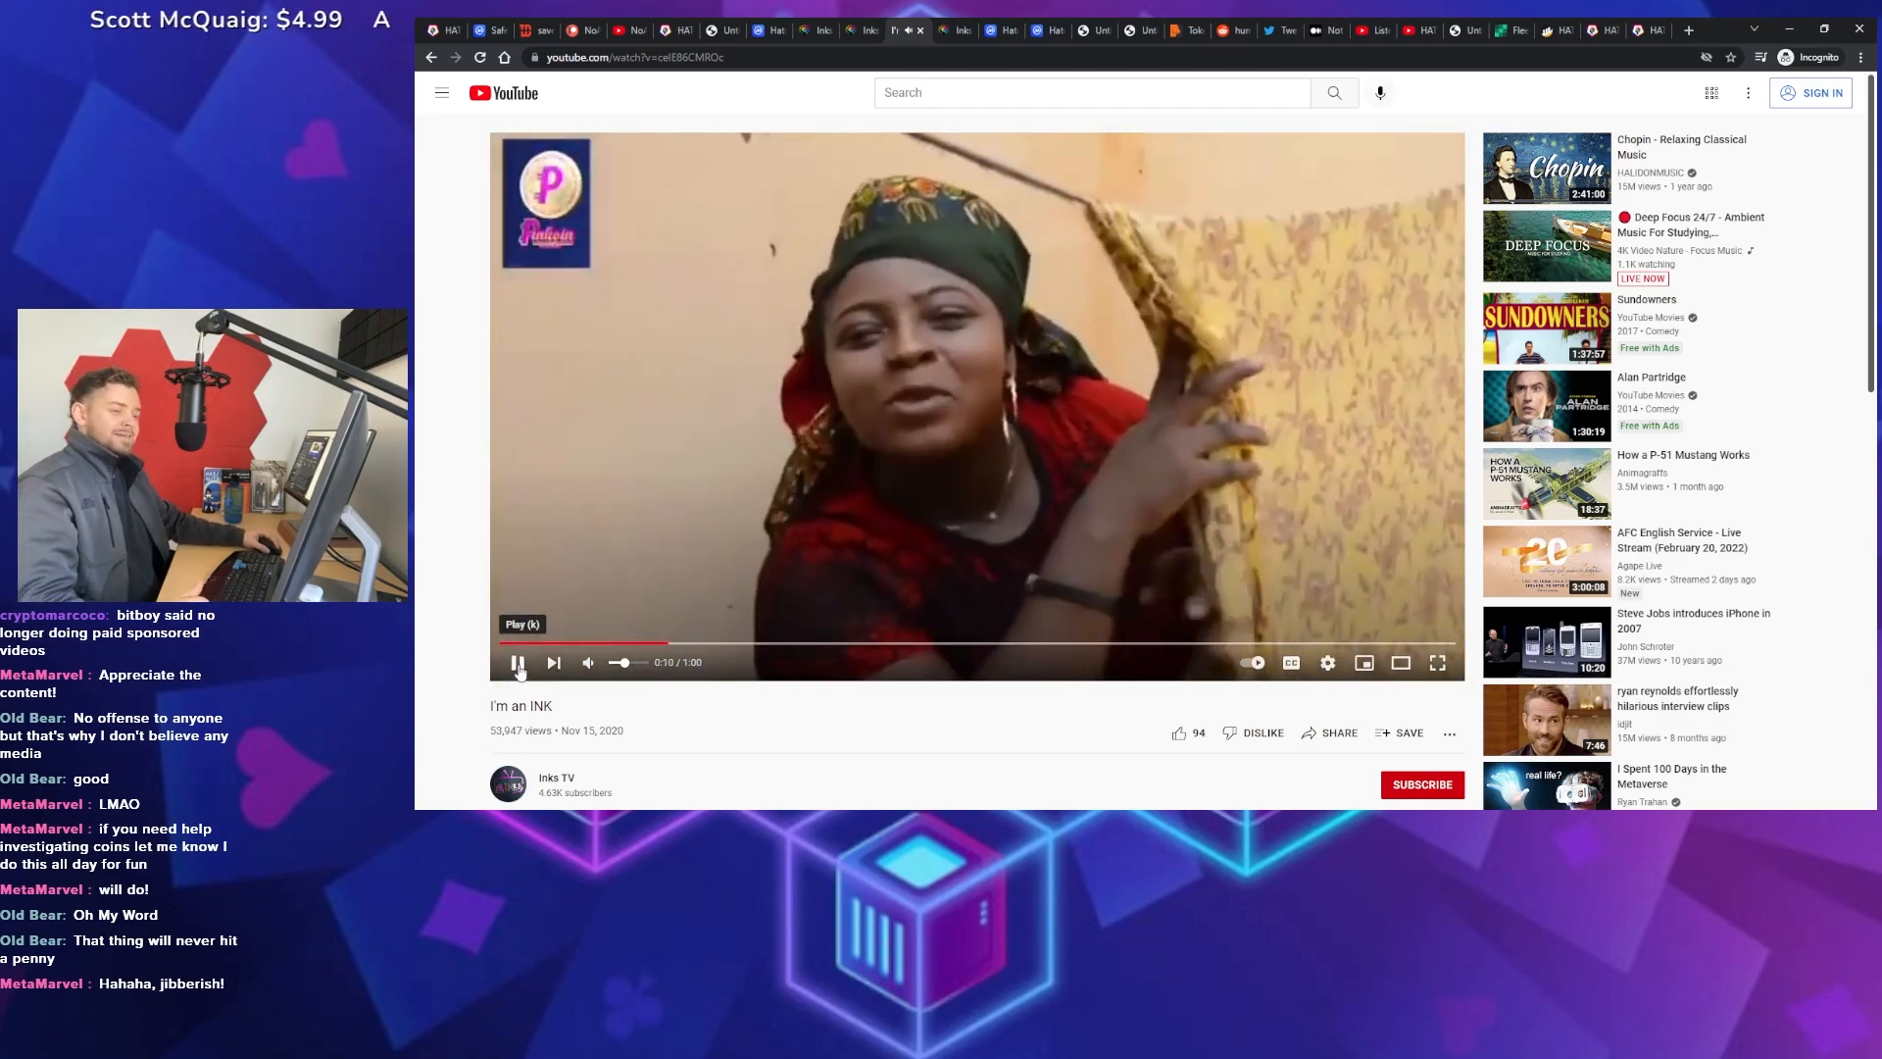
{"action": "left_click", "coordinate": [518, 662]}
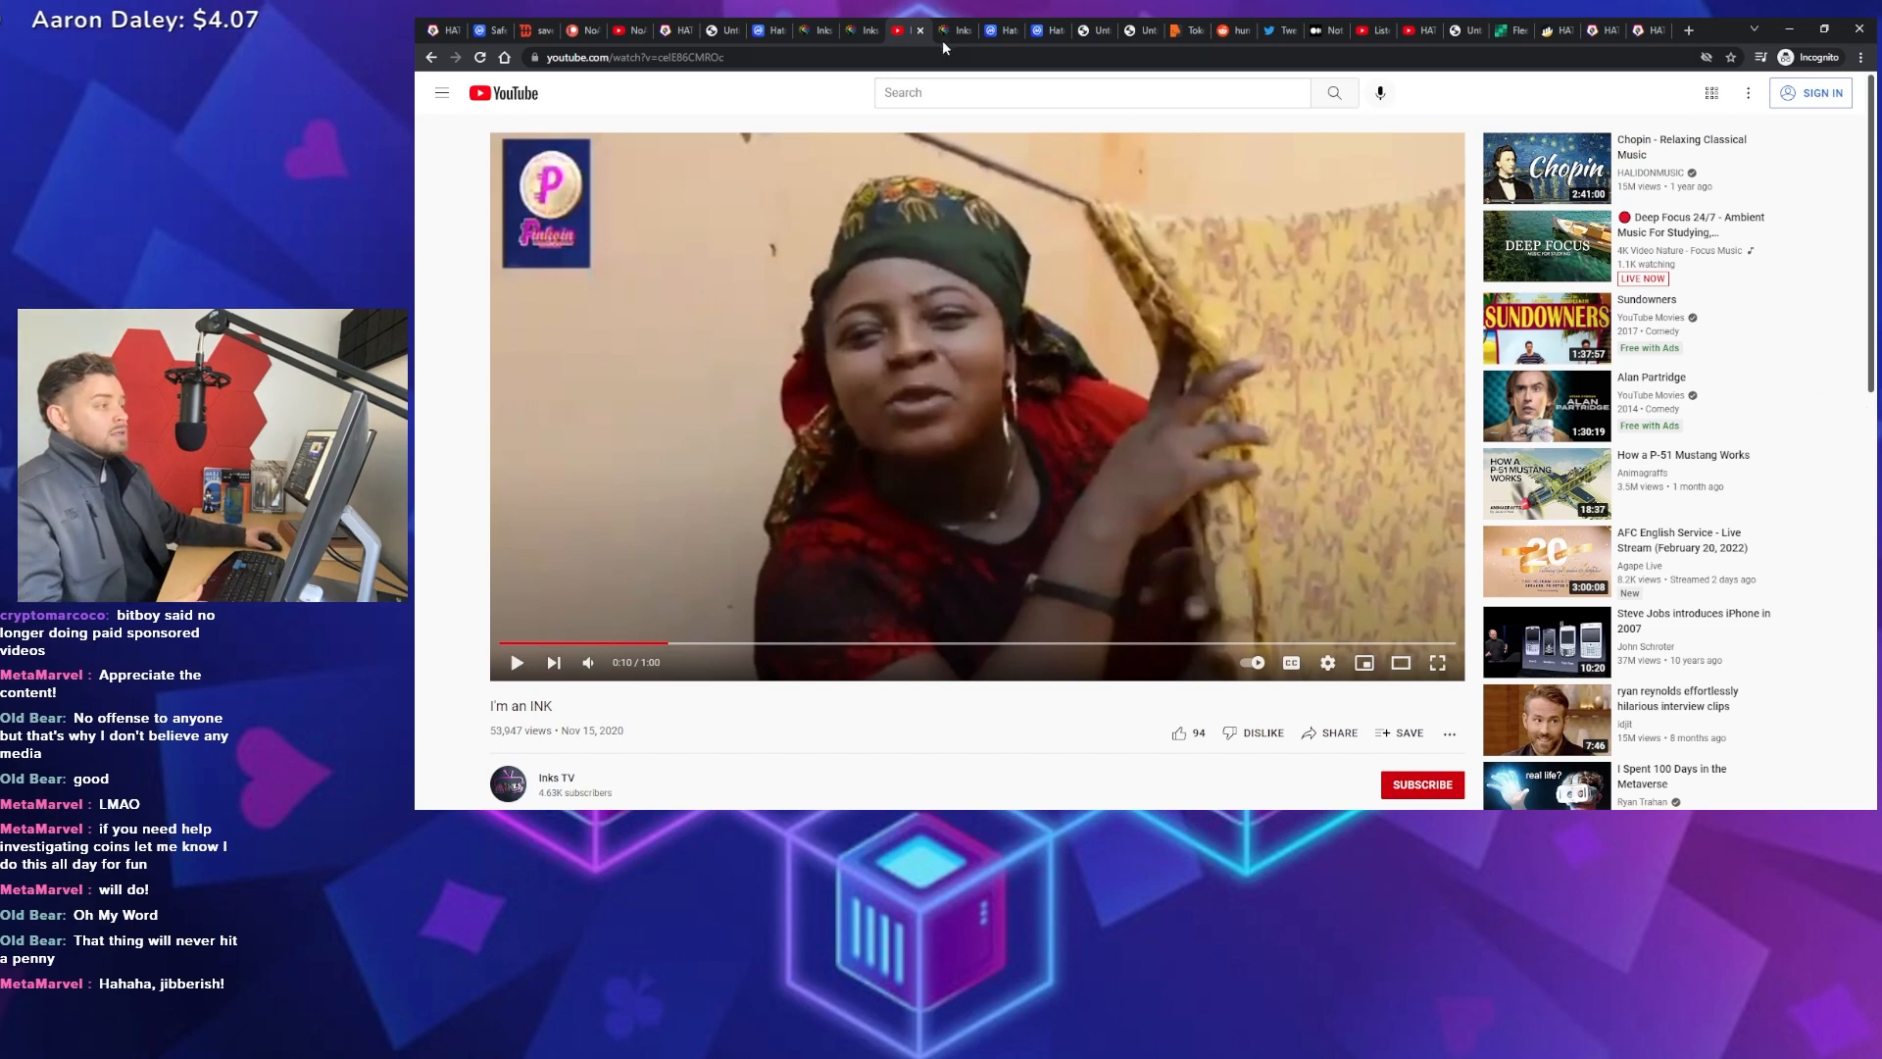
{"action": "mouse_move", "coordinate": [1236, 53]}
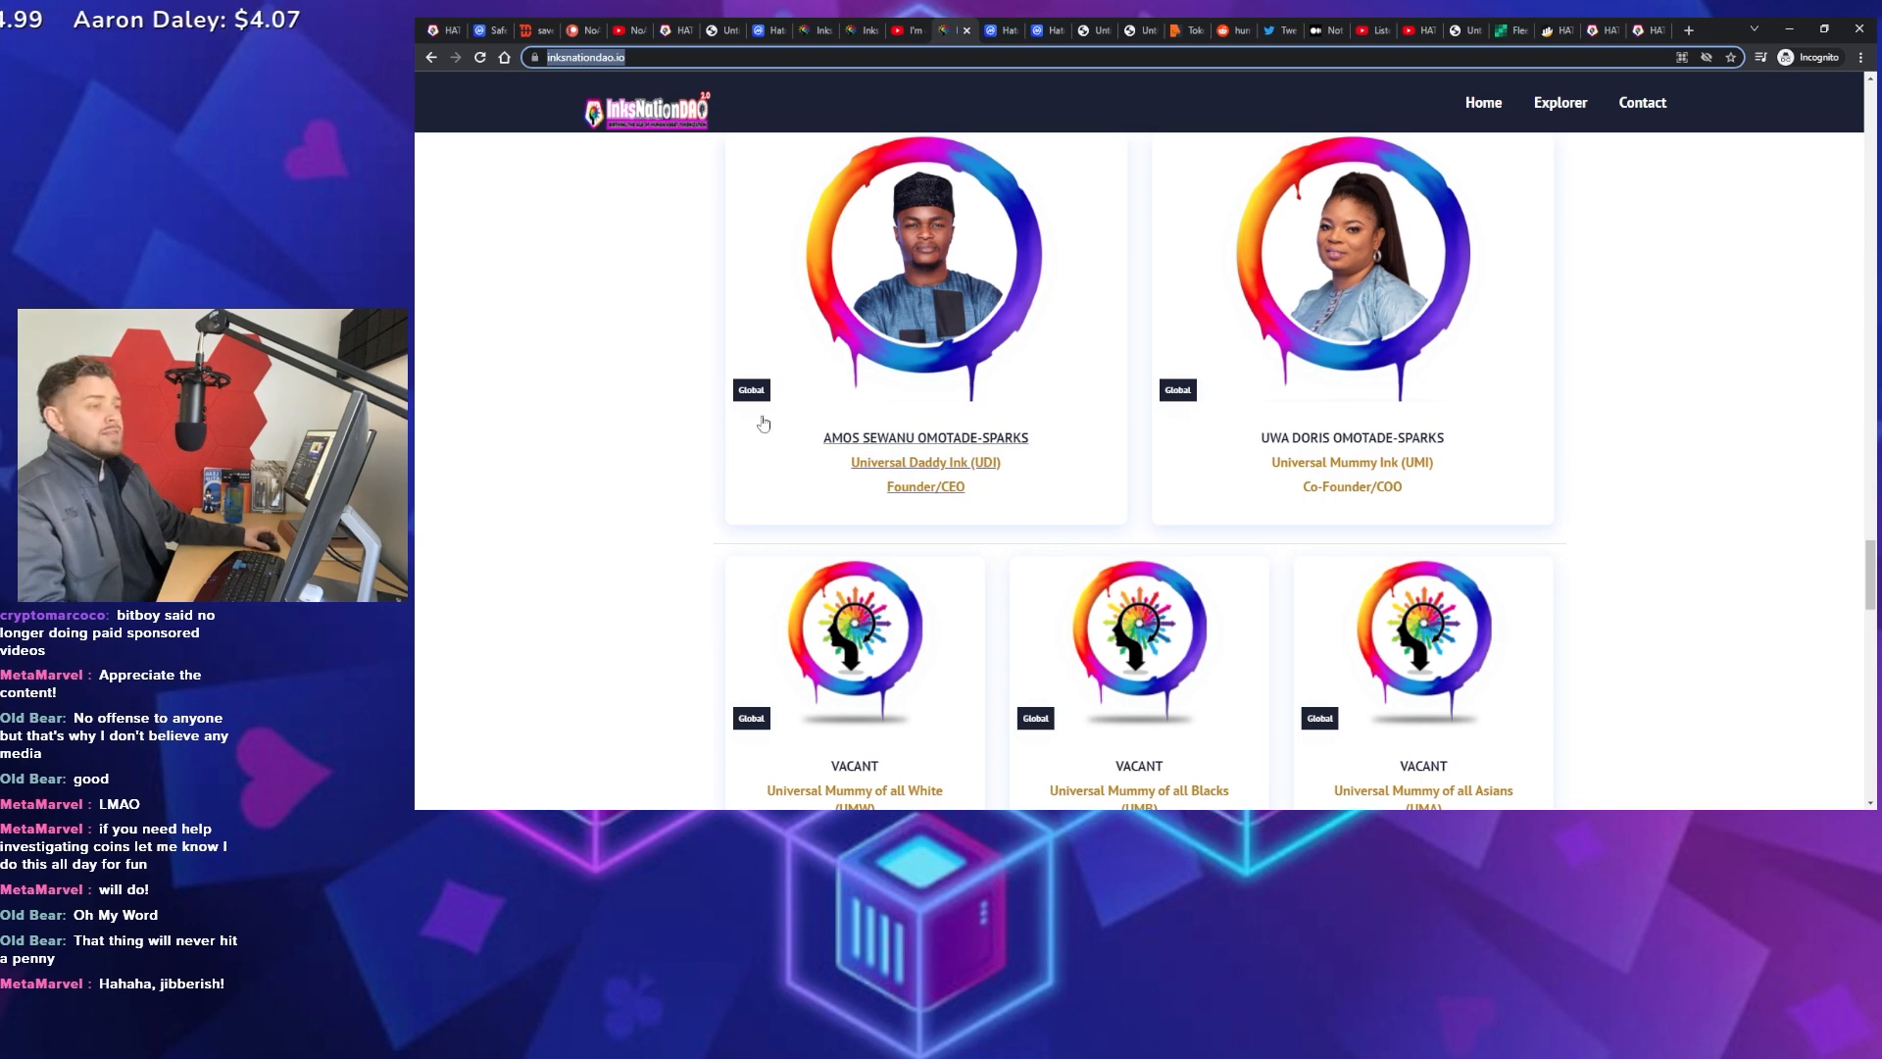
{"action": "mouse_move", "coordinate": [579, 423]}
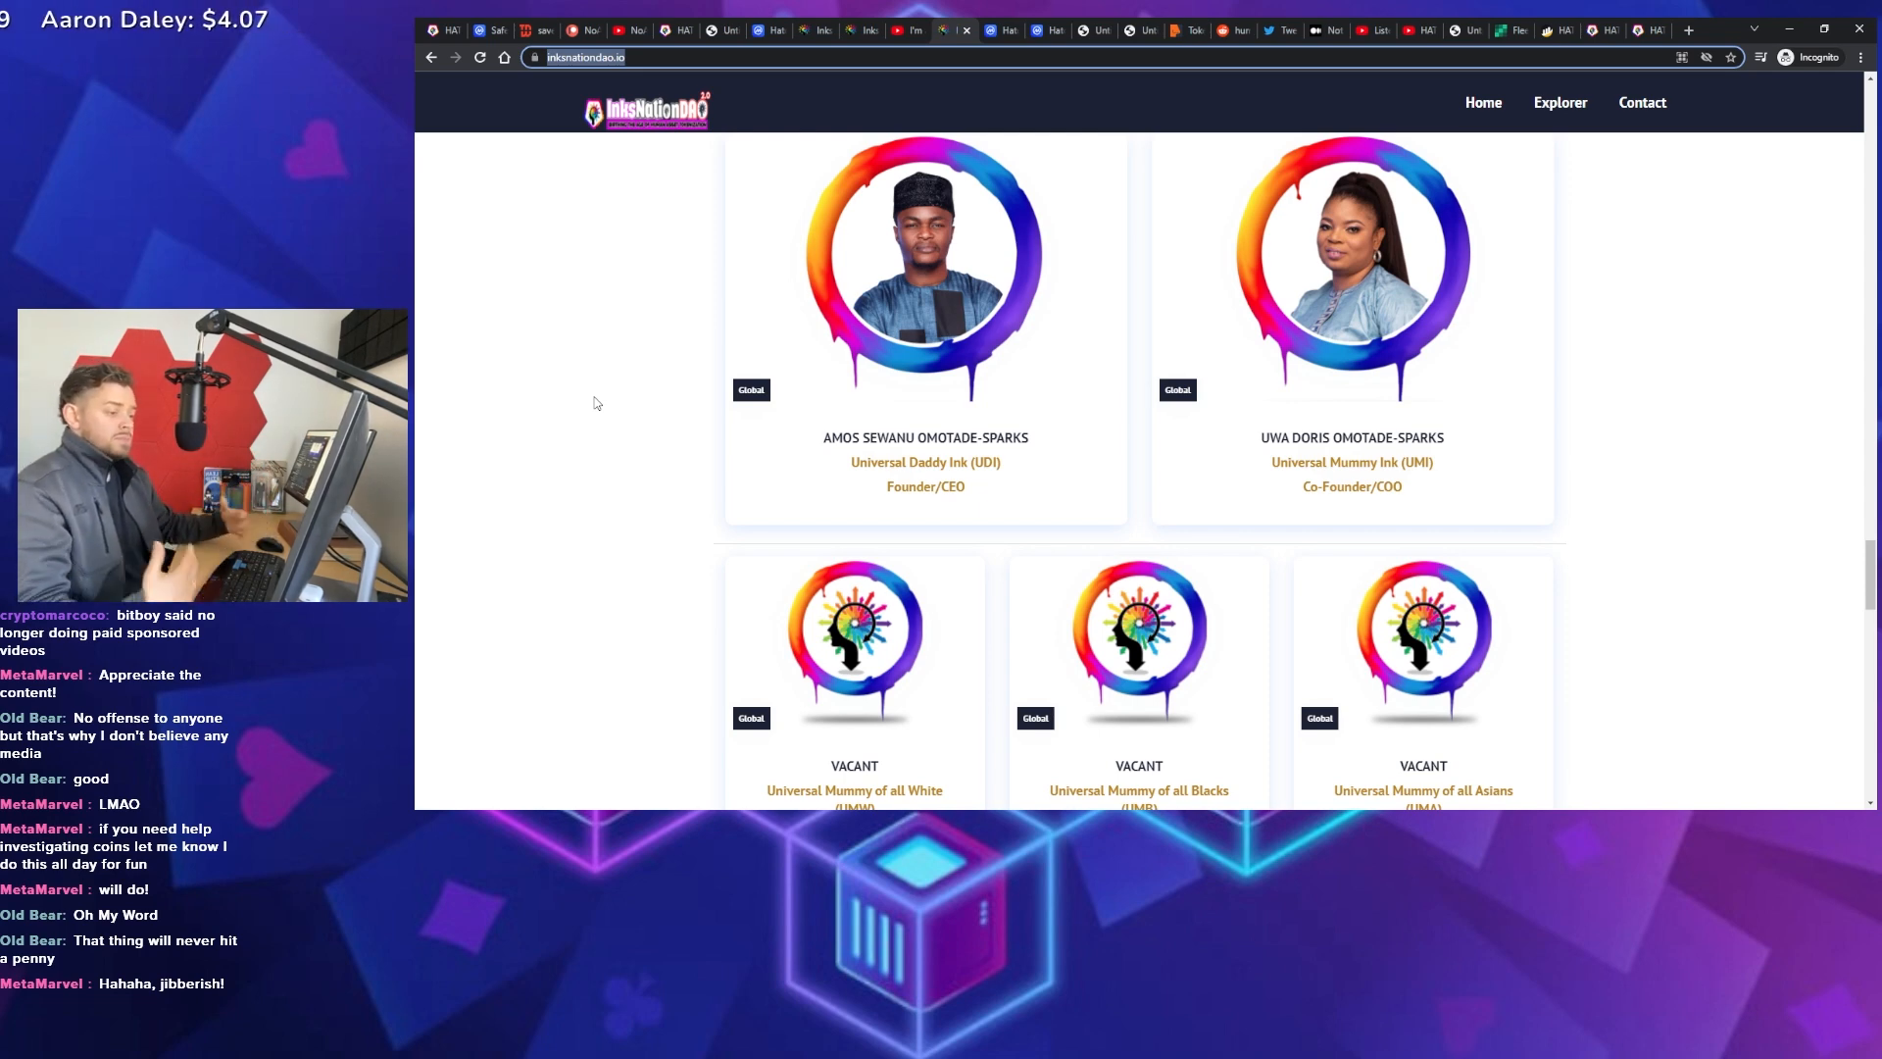
{"action": "scroll", "scroll_direction": "down", "scroll_amount": 3}
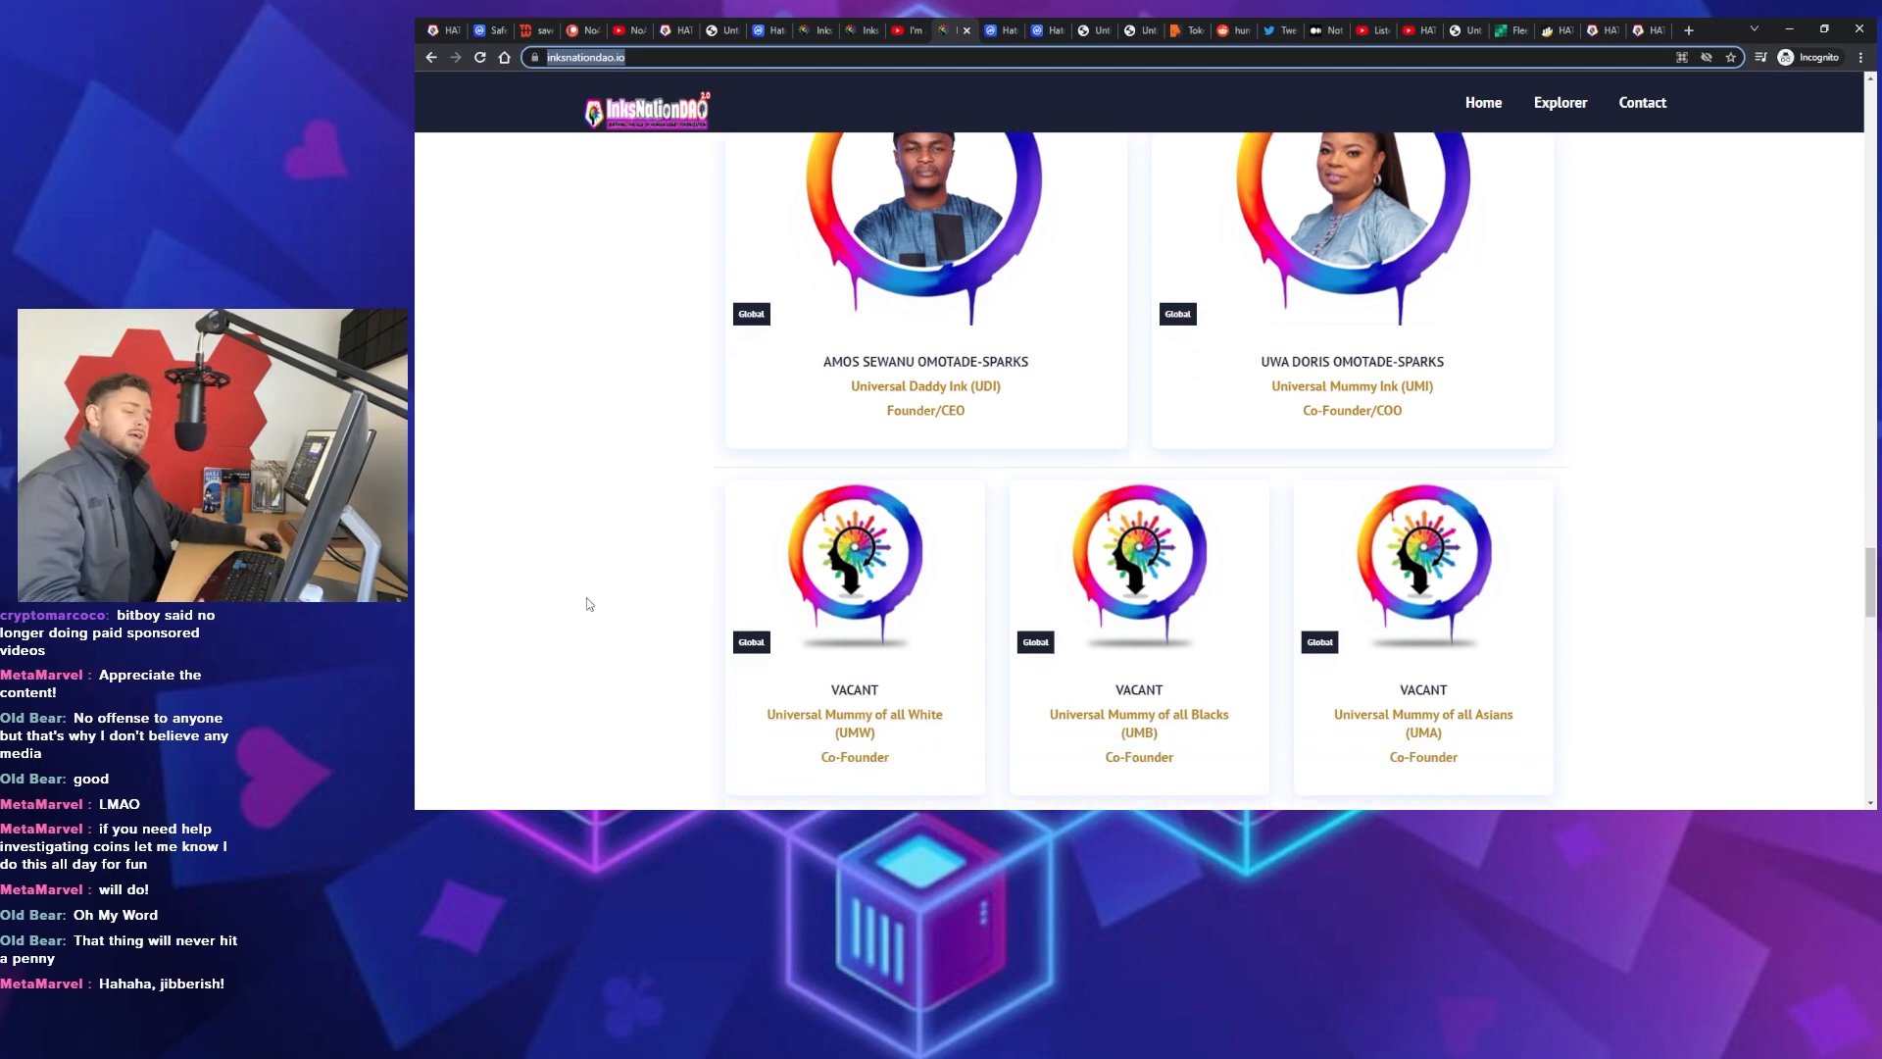
{"action": "mouse_move", "coordinate": [942, 722]}
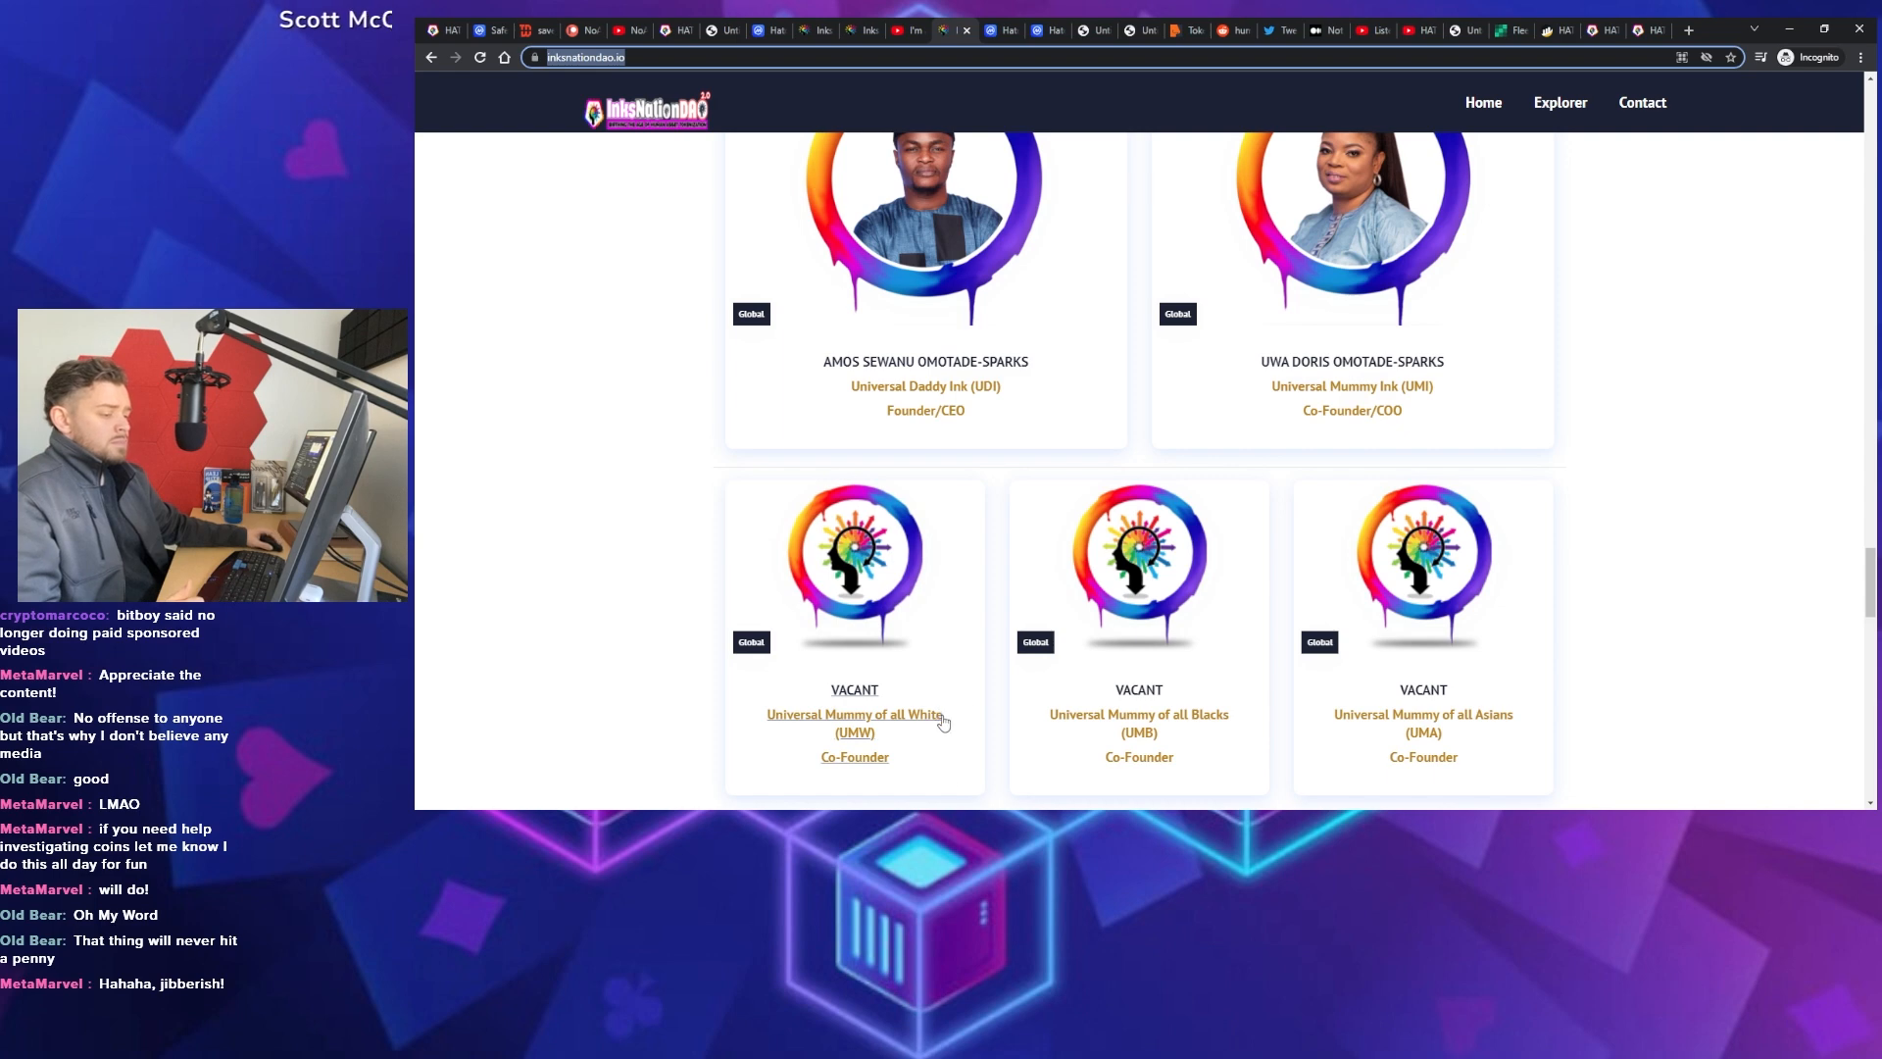
{"action": "mouse_move", "coordinate": [1194, 723]}
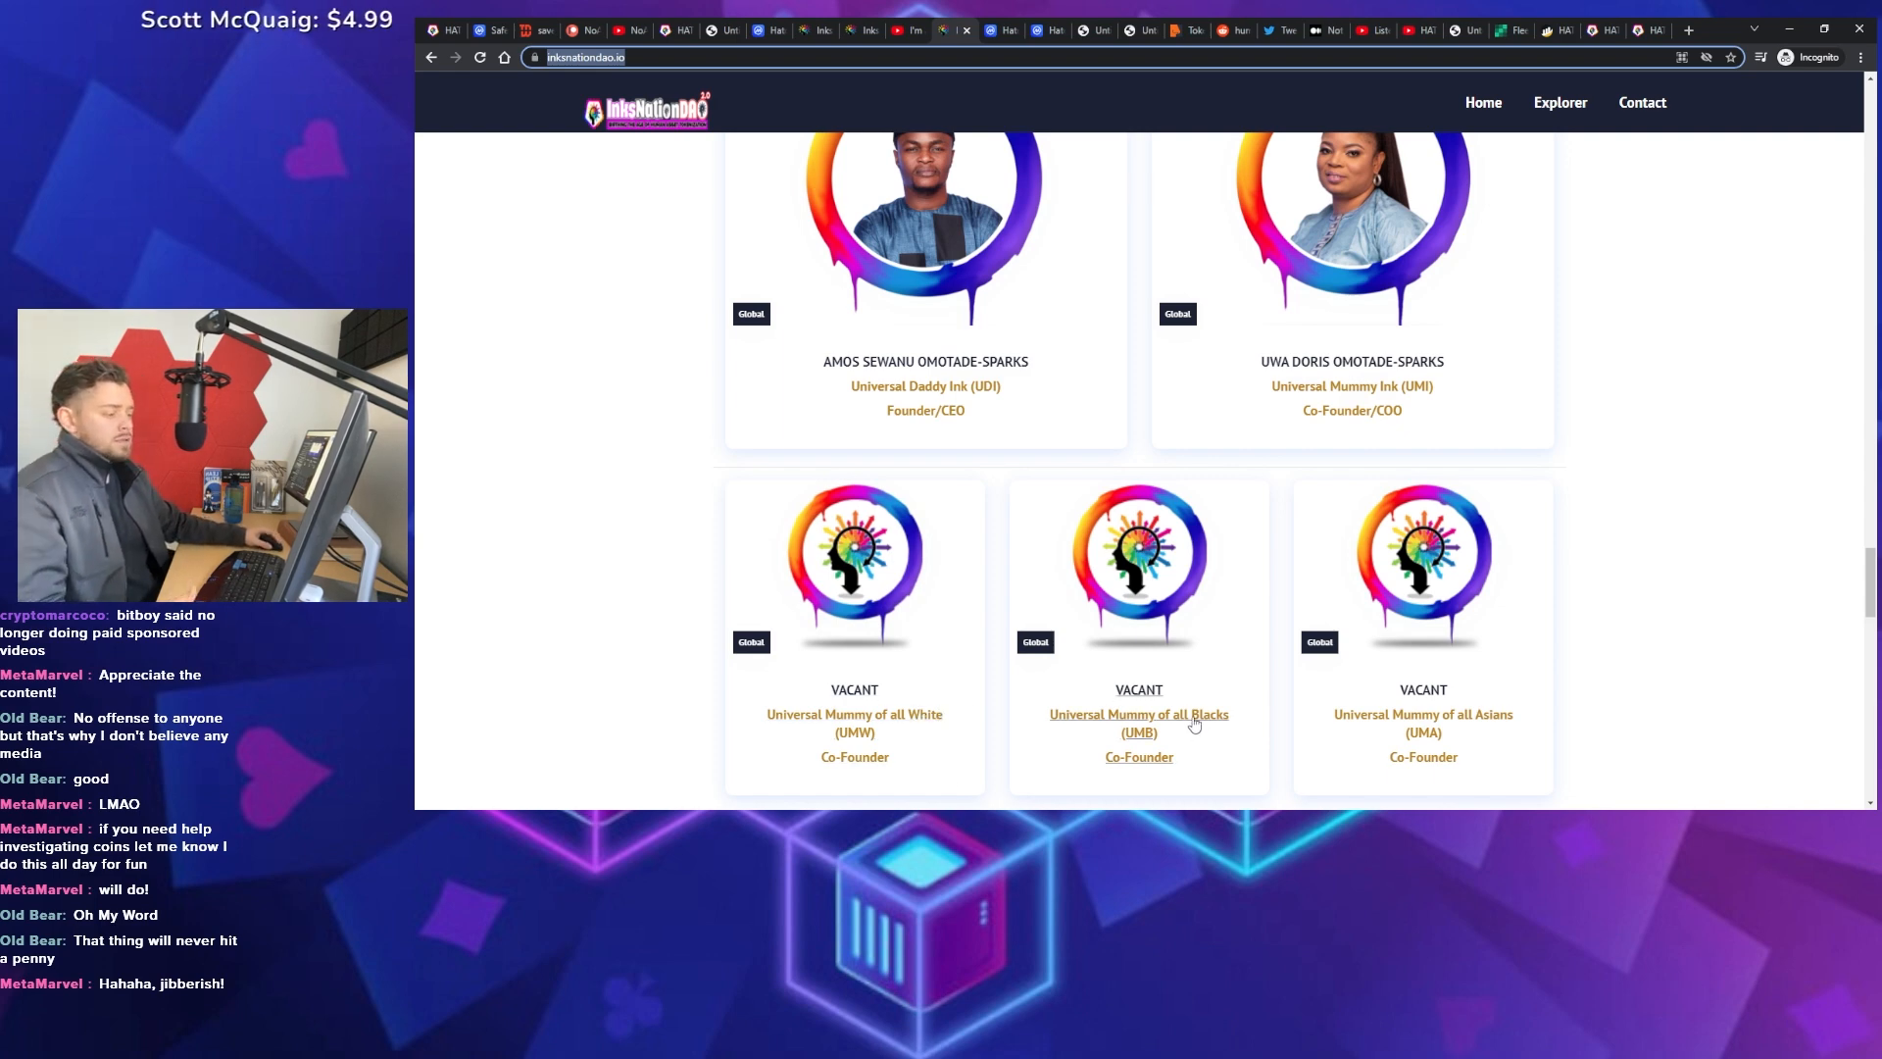
{"action": "mouse_move", "coordinate": [1447, 715]}
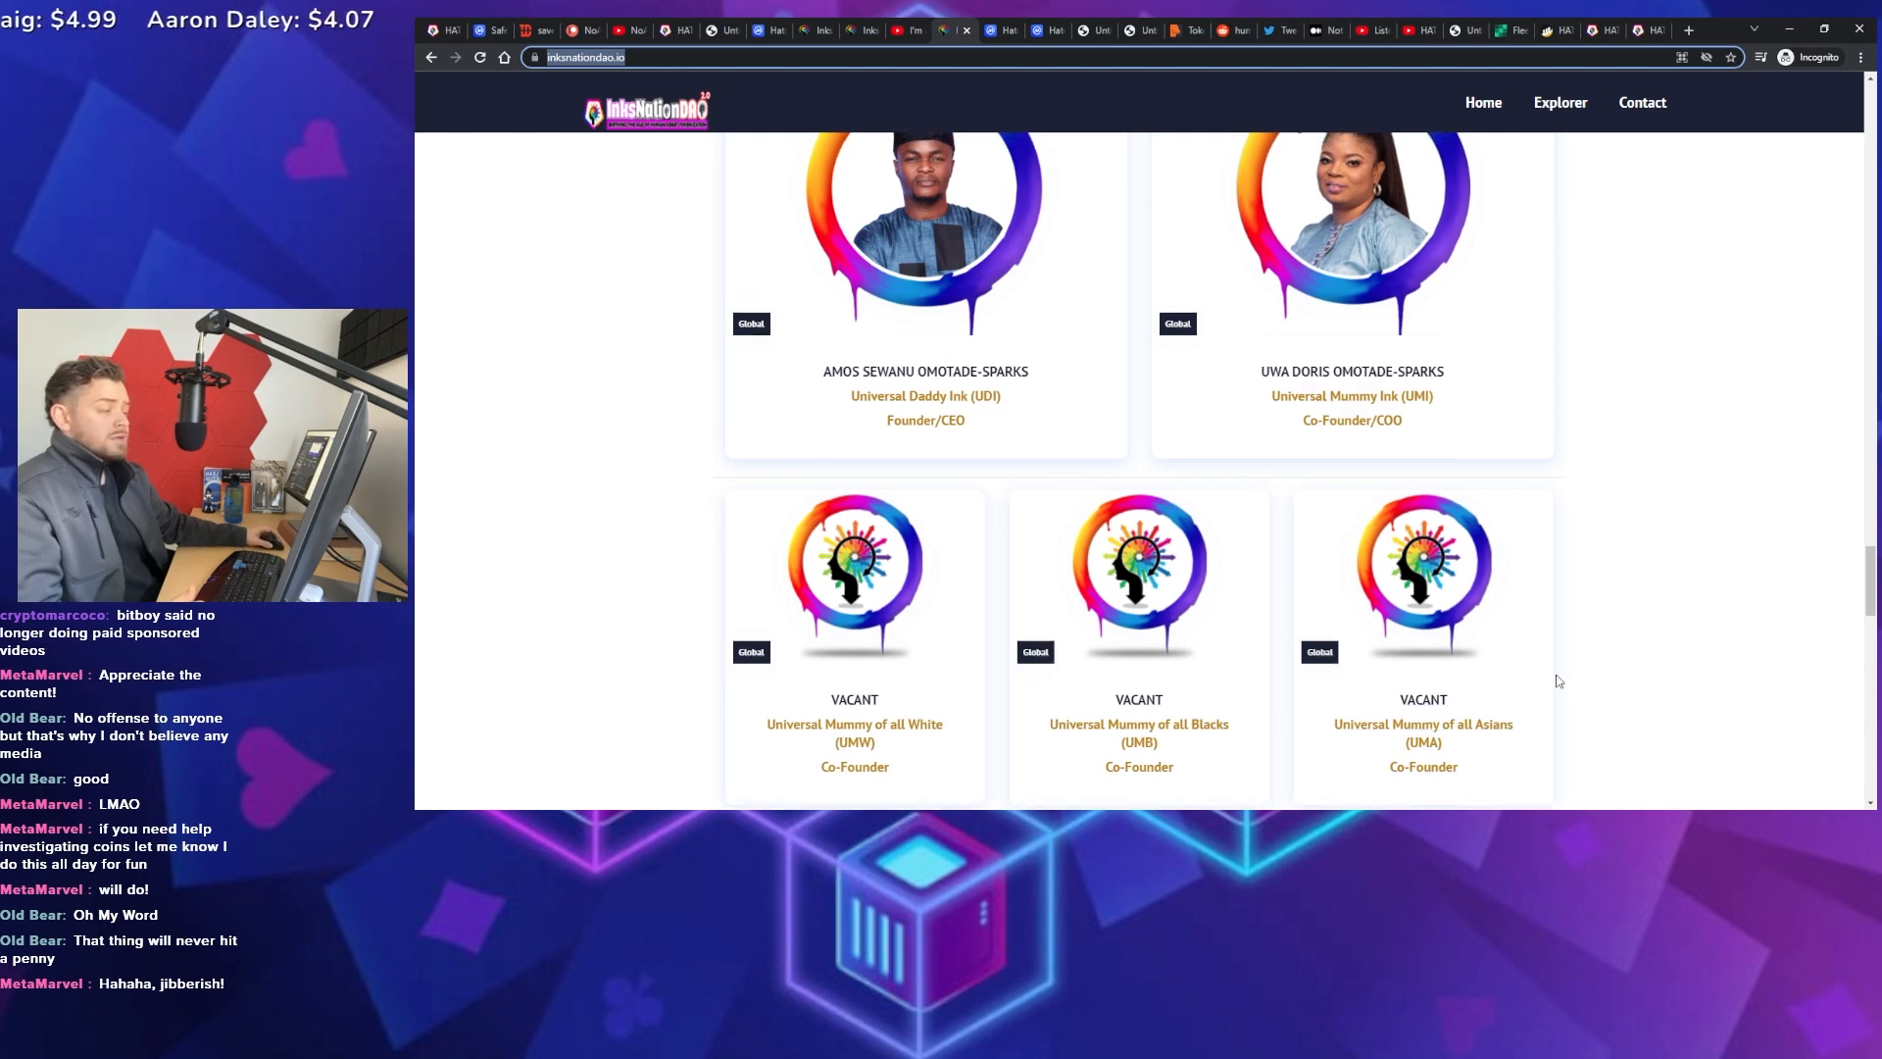
{"action": "scroll", "scroll_direction": "up", "scroll_amount": 3}
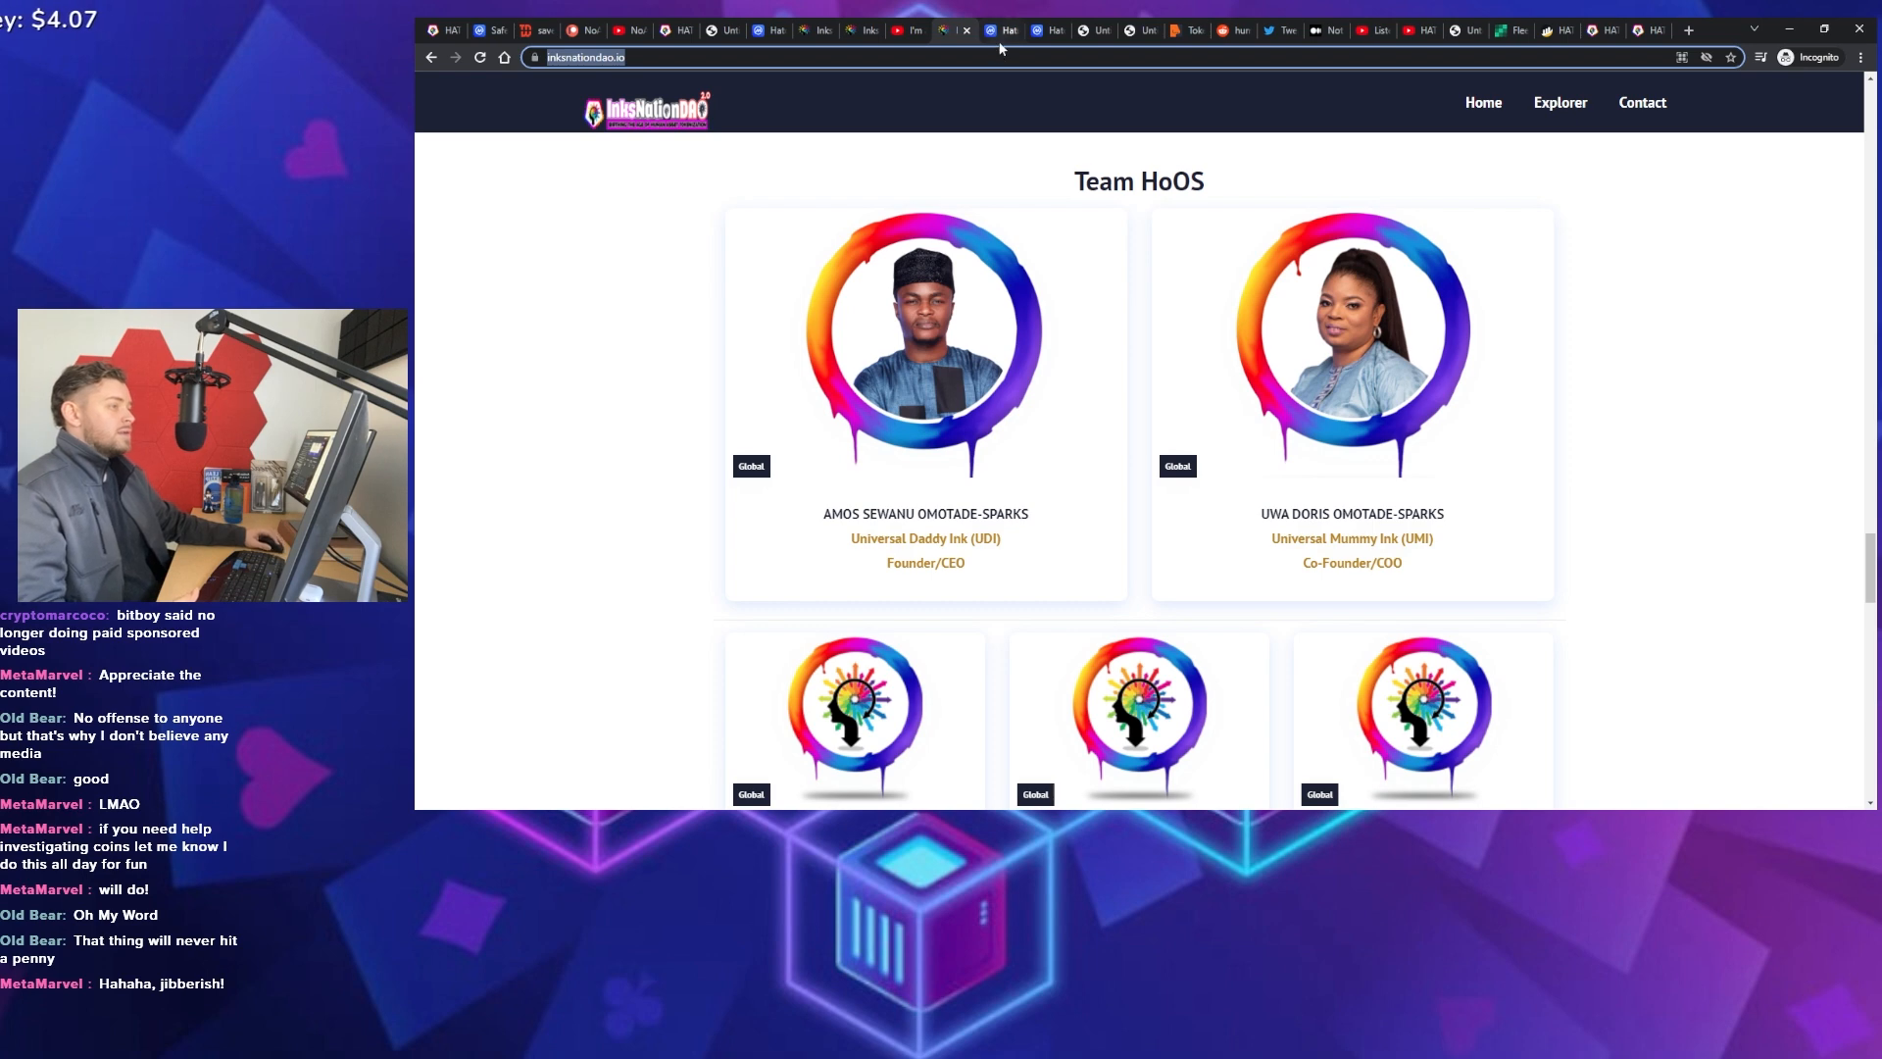
Review the whitepaper's tokenomics page, then switch to the HATOKEN Token Sniffer report scoring 63/100
{"action": "left_click", "coordinate": [999, 30]}
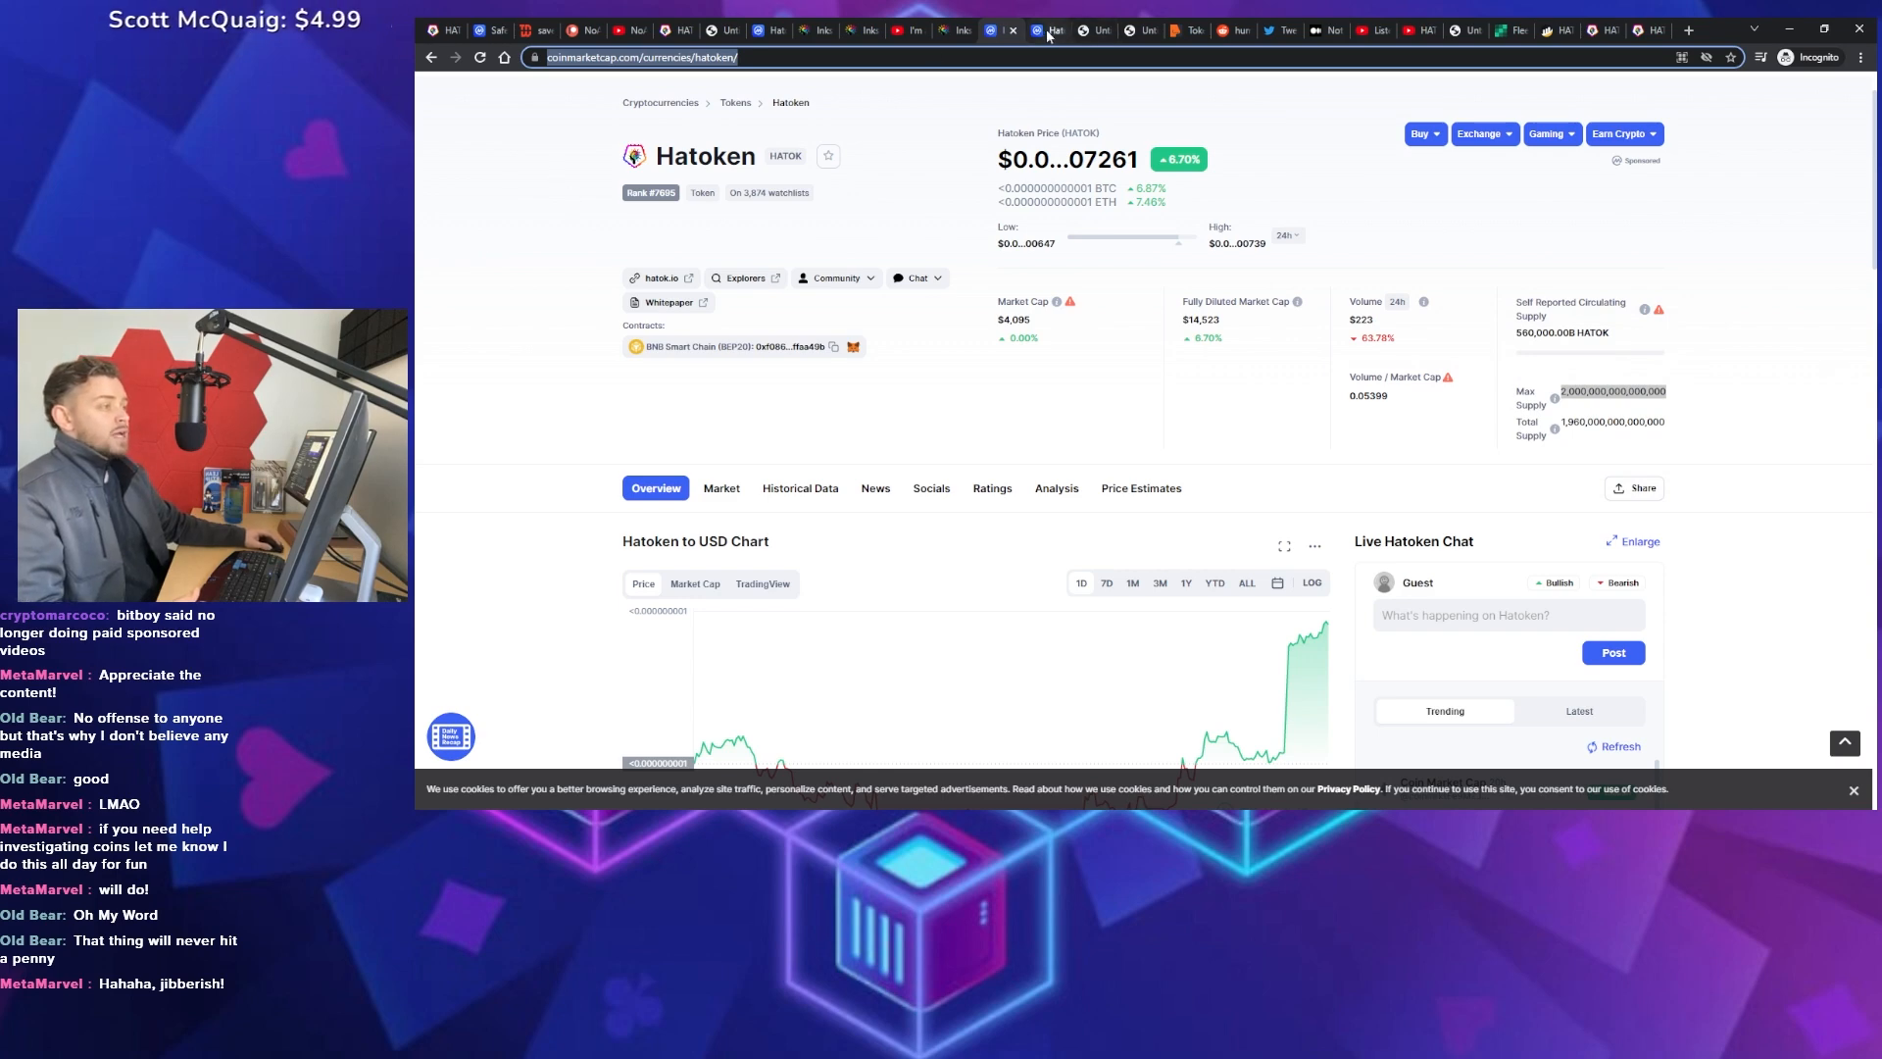
{"action": "scroll", "scroll_direction": "up", "scroll_amount": 3}
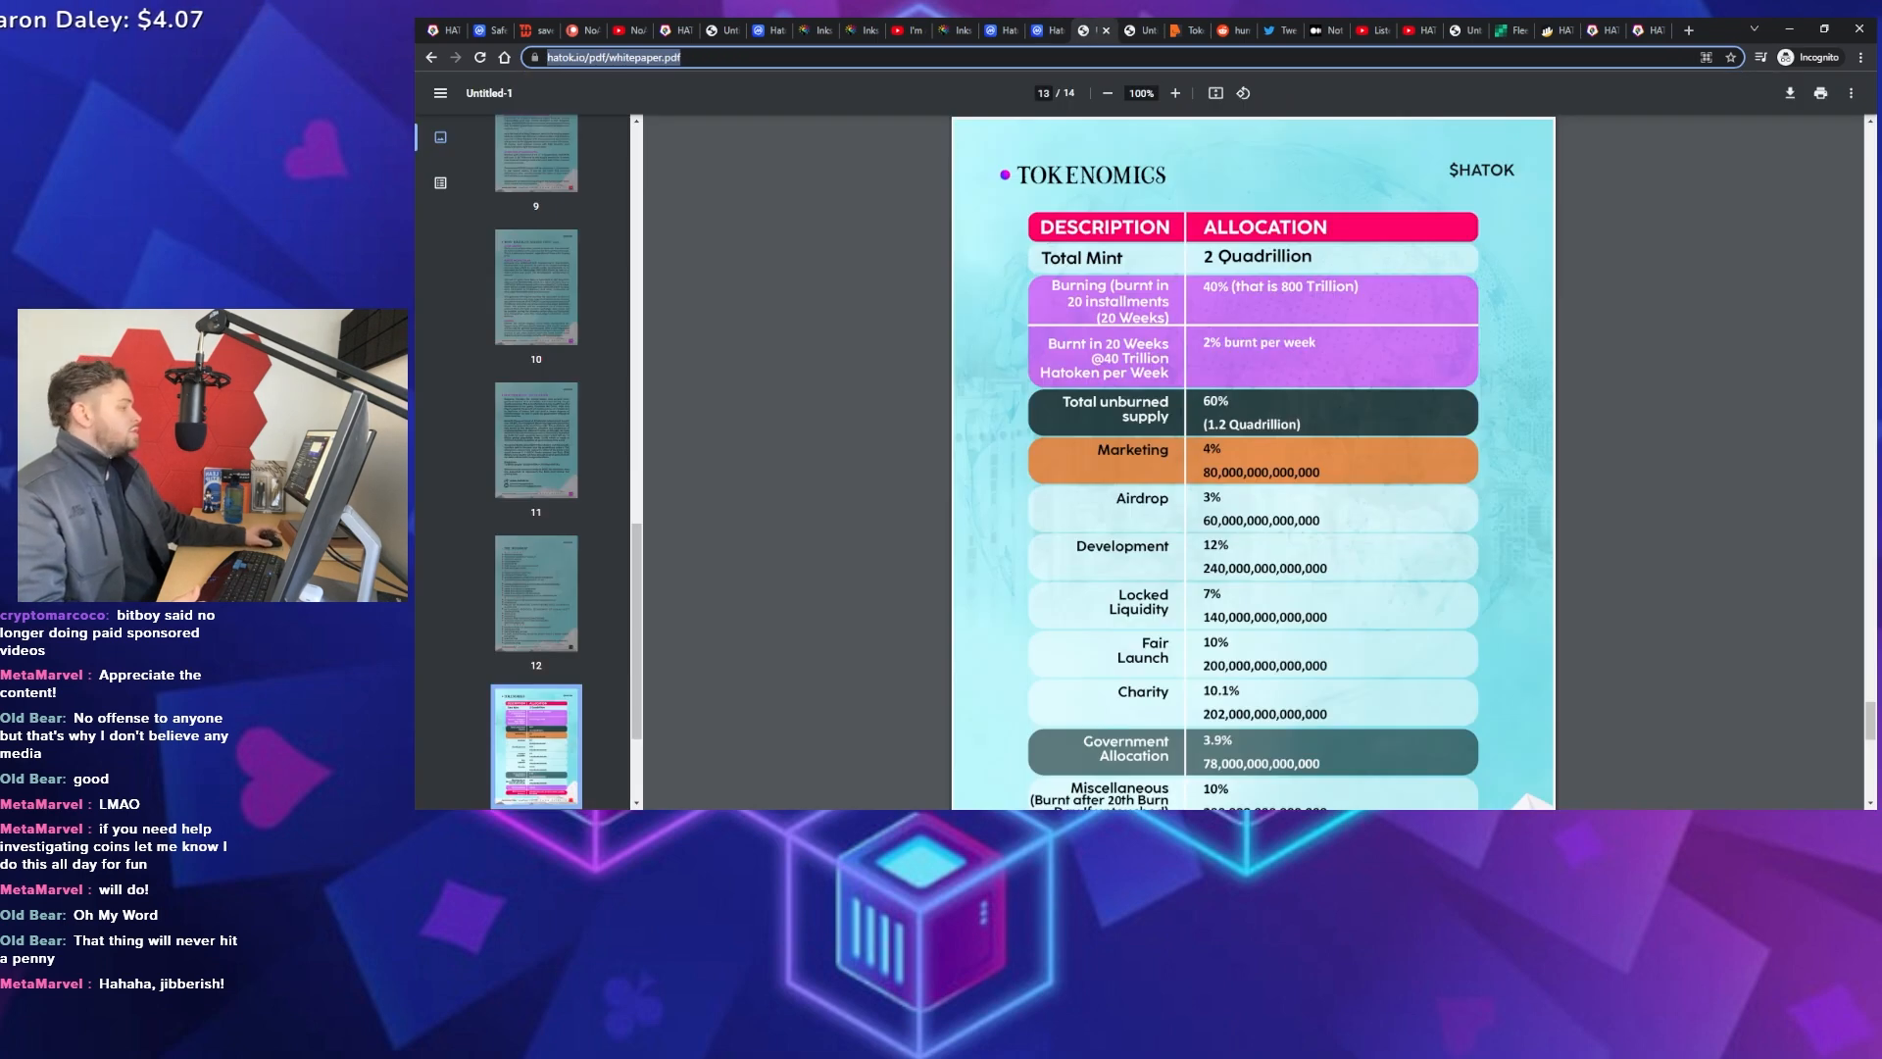
{"action": "mouse_move", "coordinate": [1609, 460]}
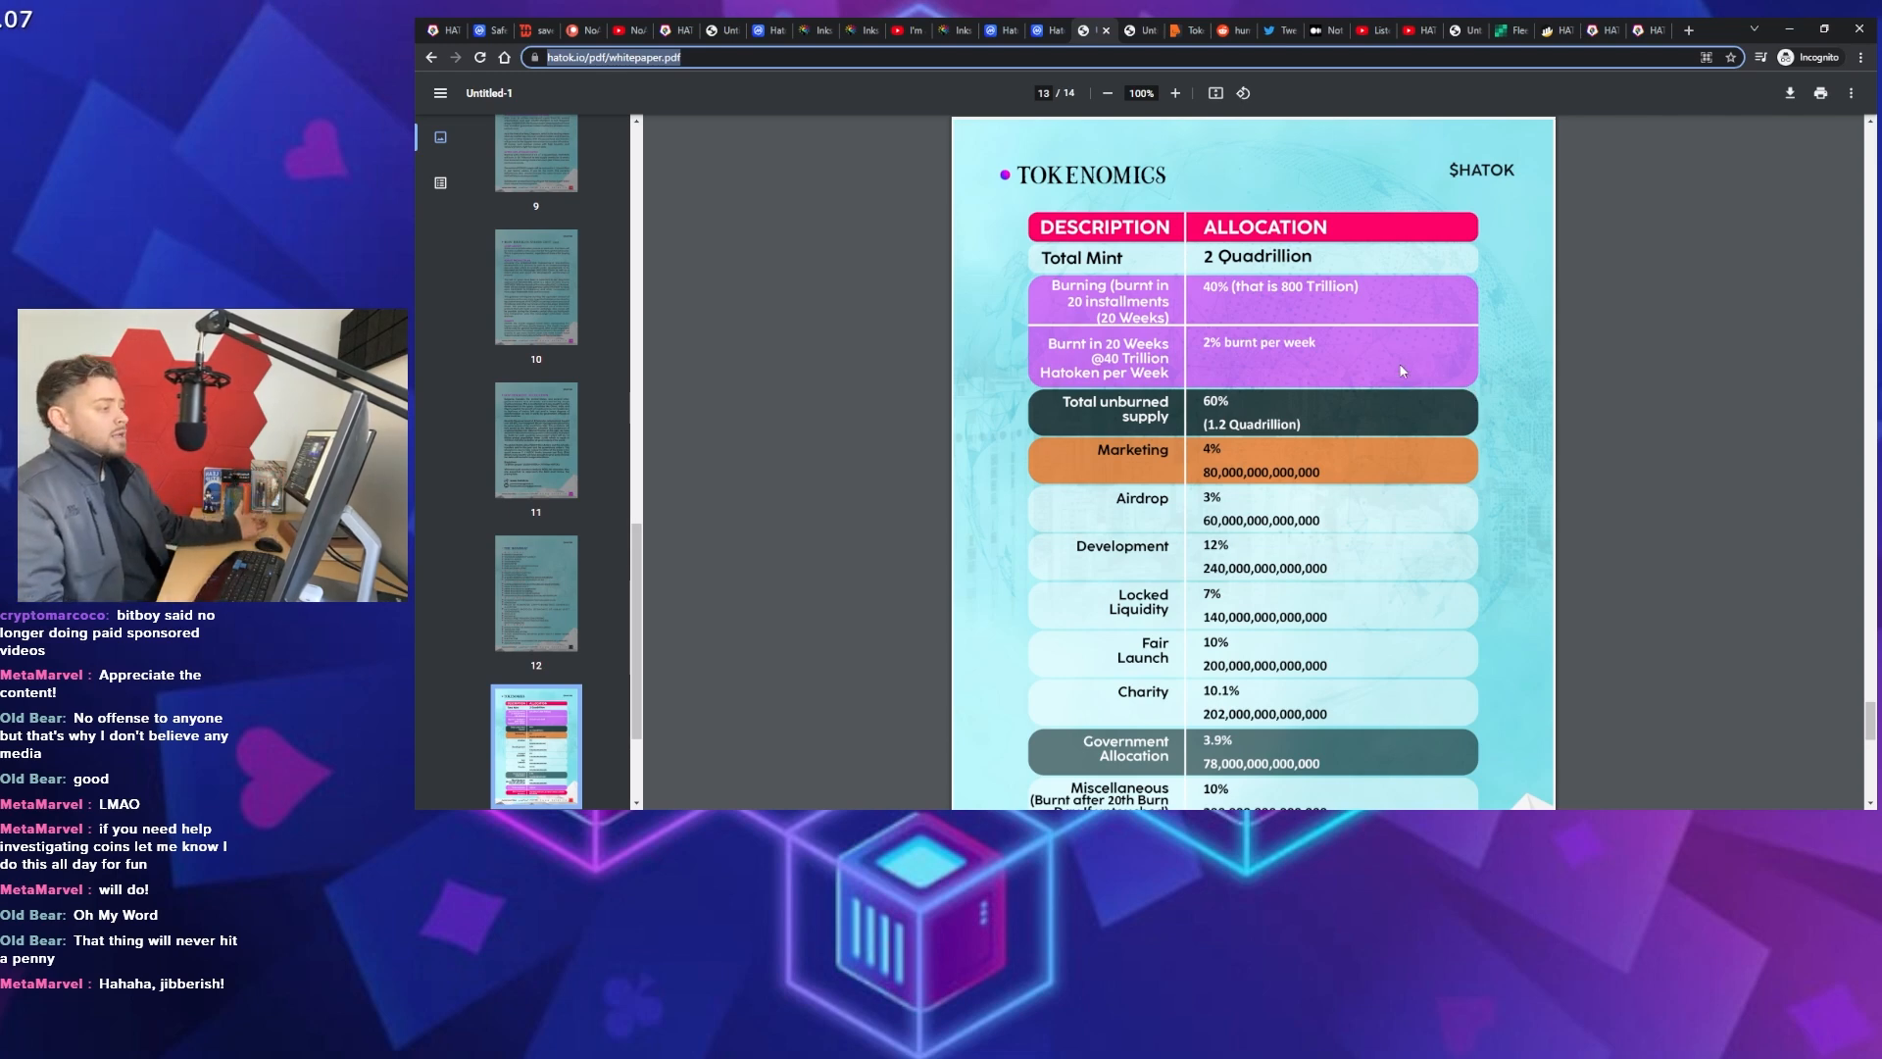
{"action": "mouse_move", "coordinate": [1192, 380]}
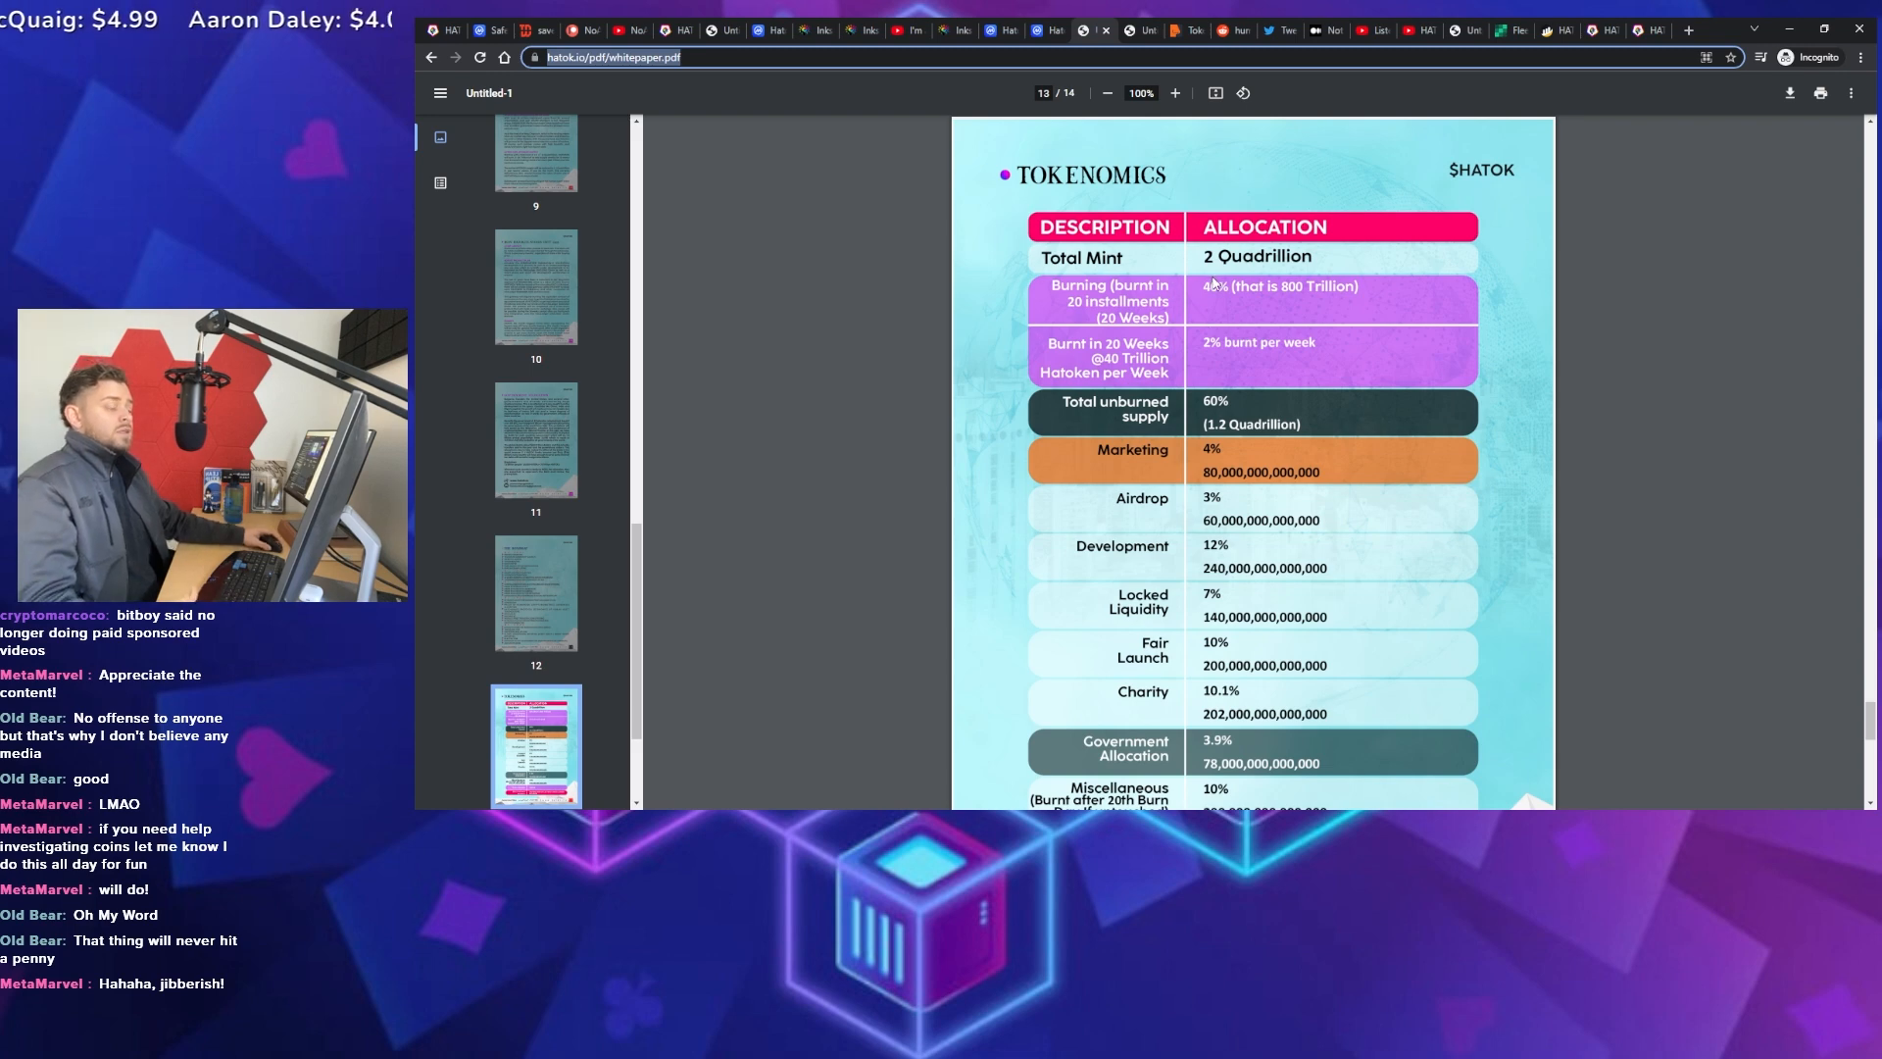
{"action": "mouse_move", "coordinate": [1196, 307]}
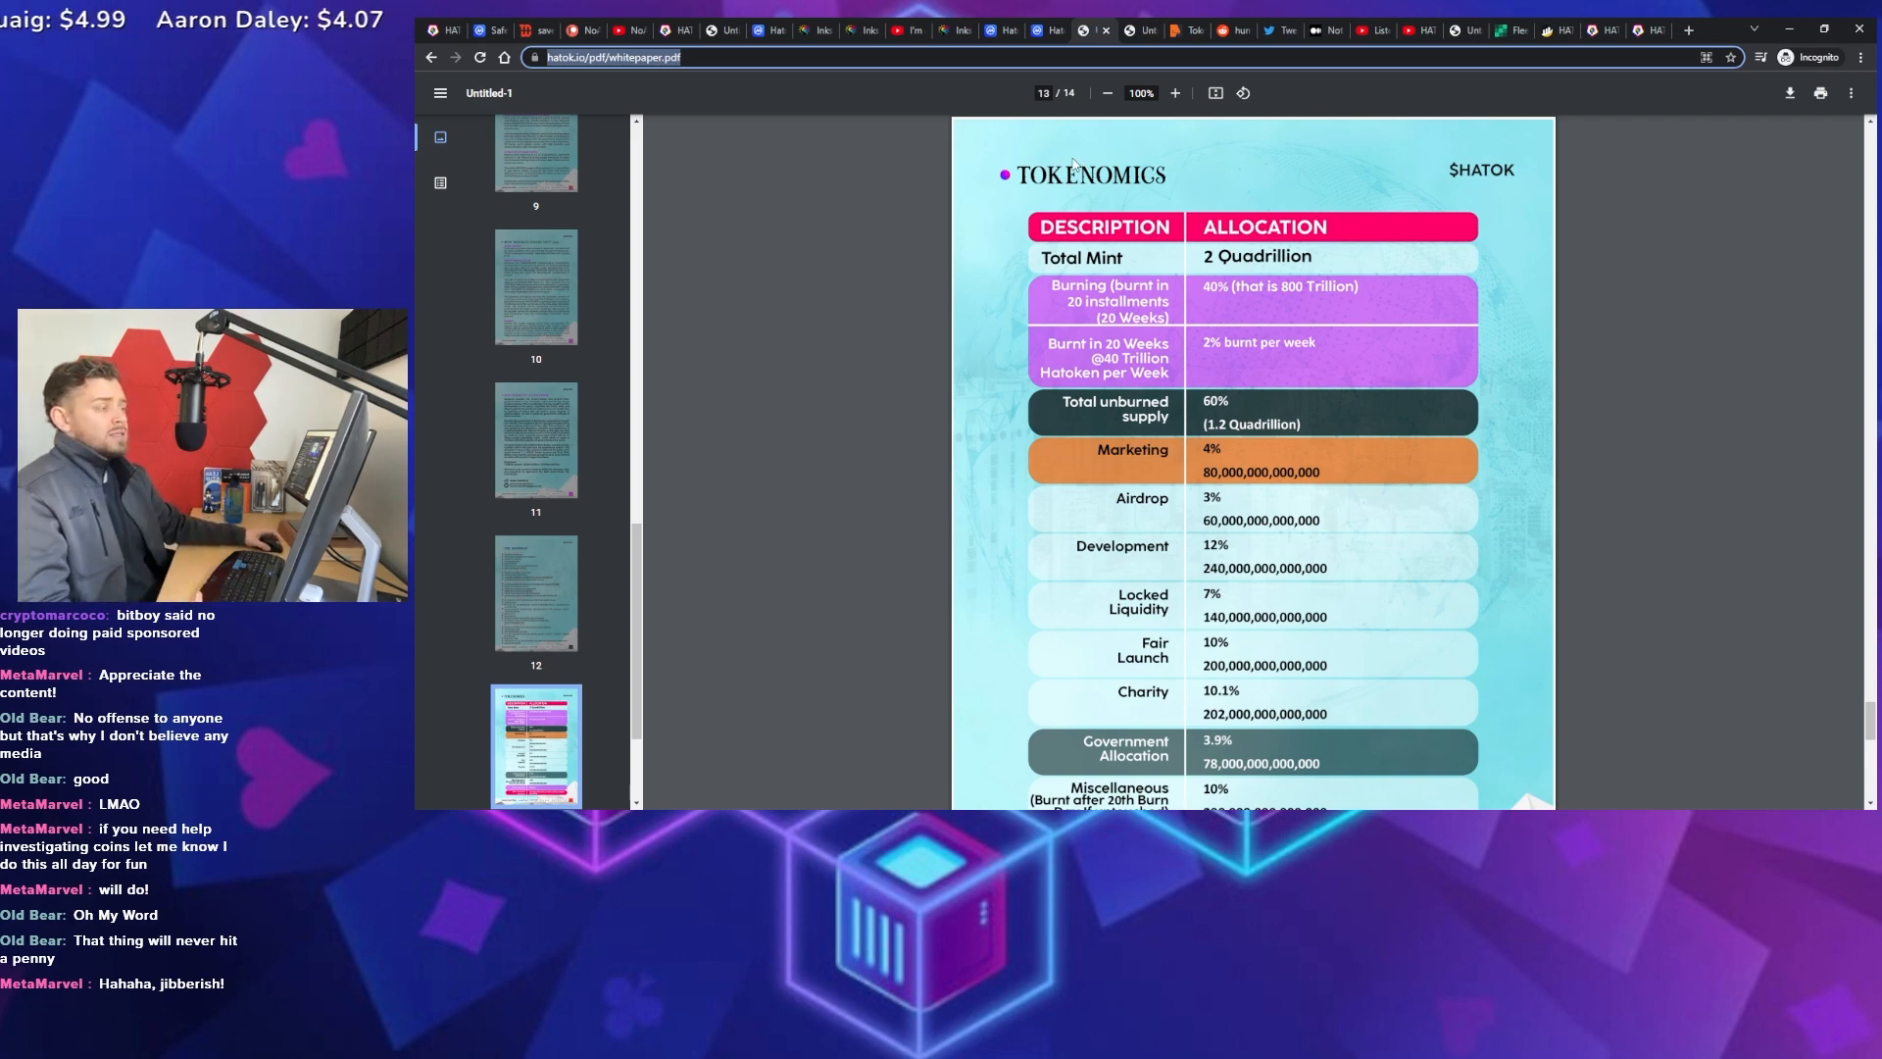
{"action": "mouse_move", "coordinate": [1035, 181]}
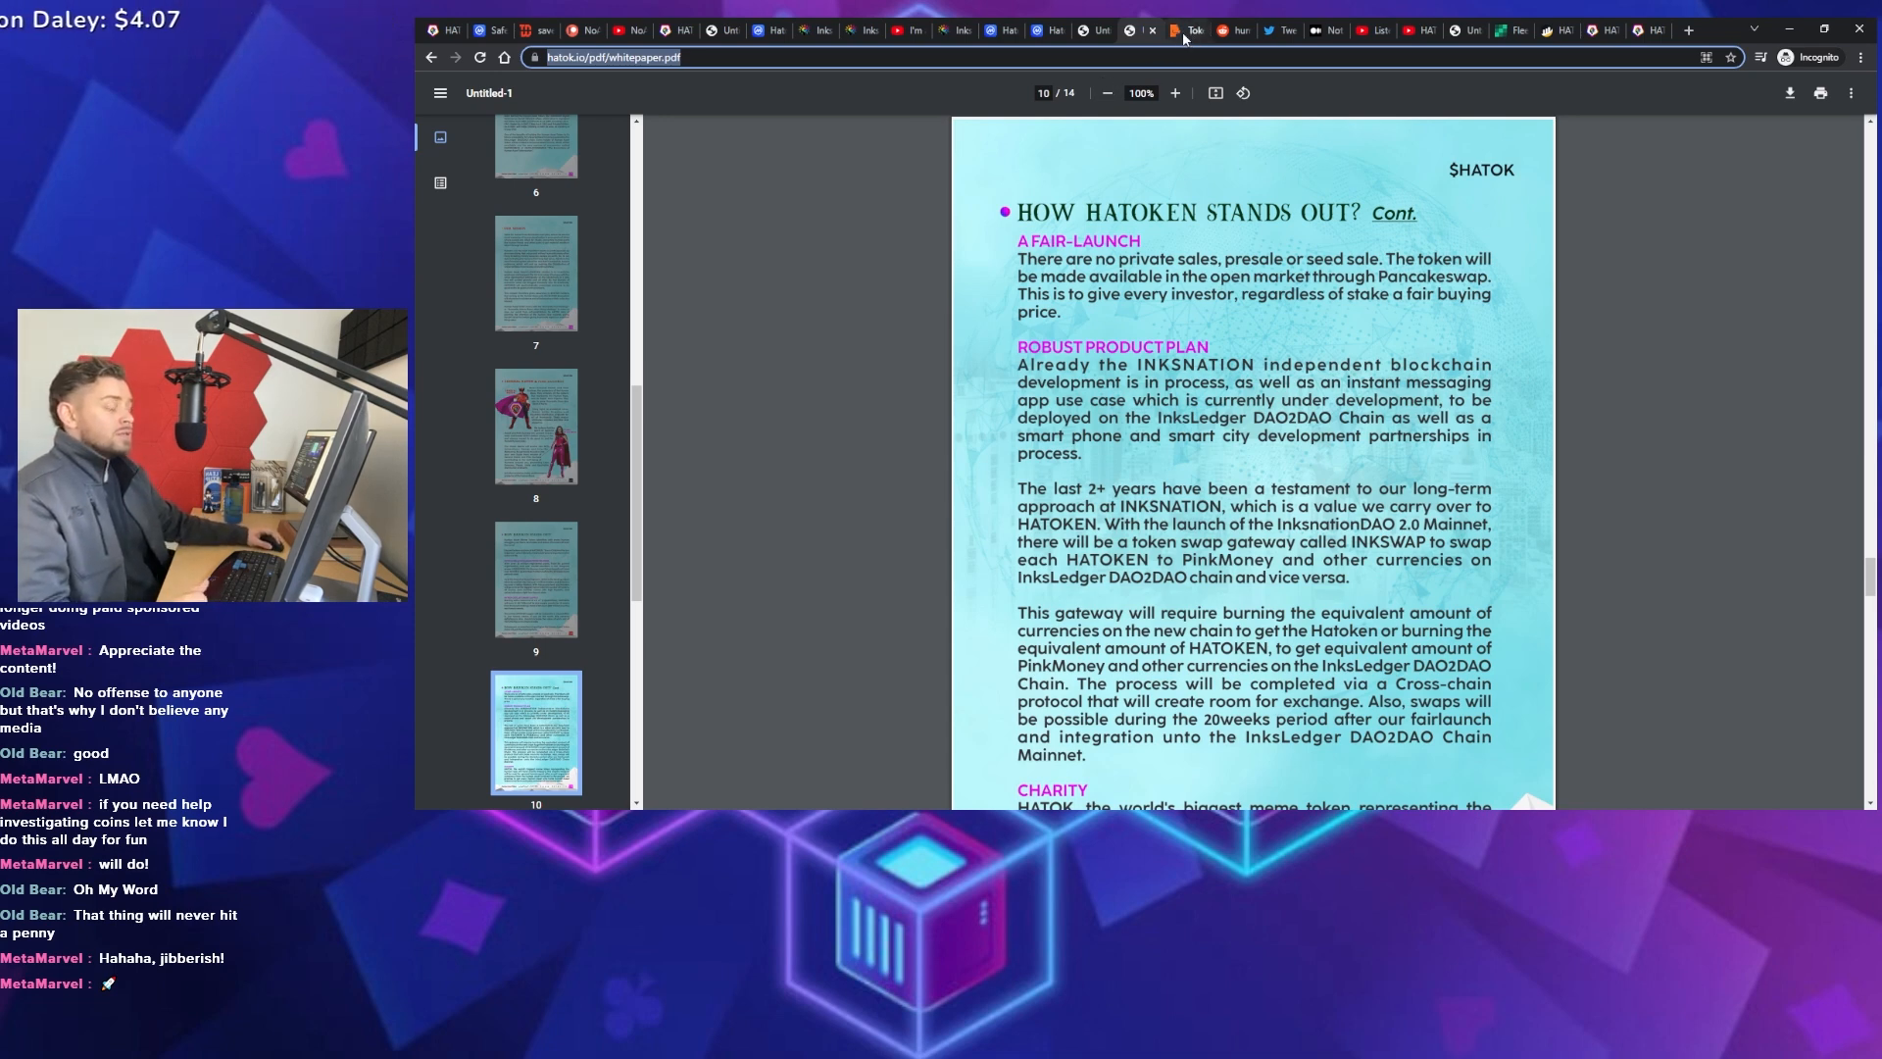
{"action": "left_click", "coordinate": [1191, 30]}
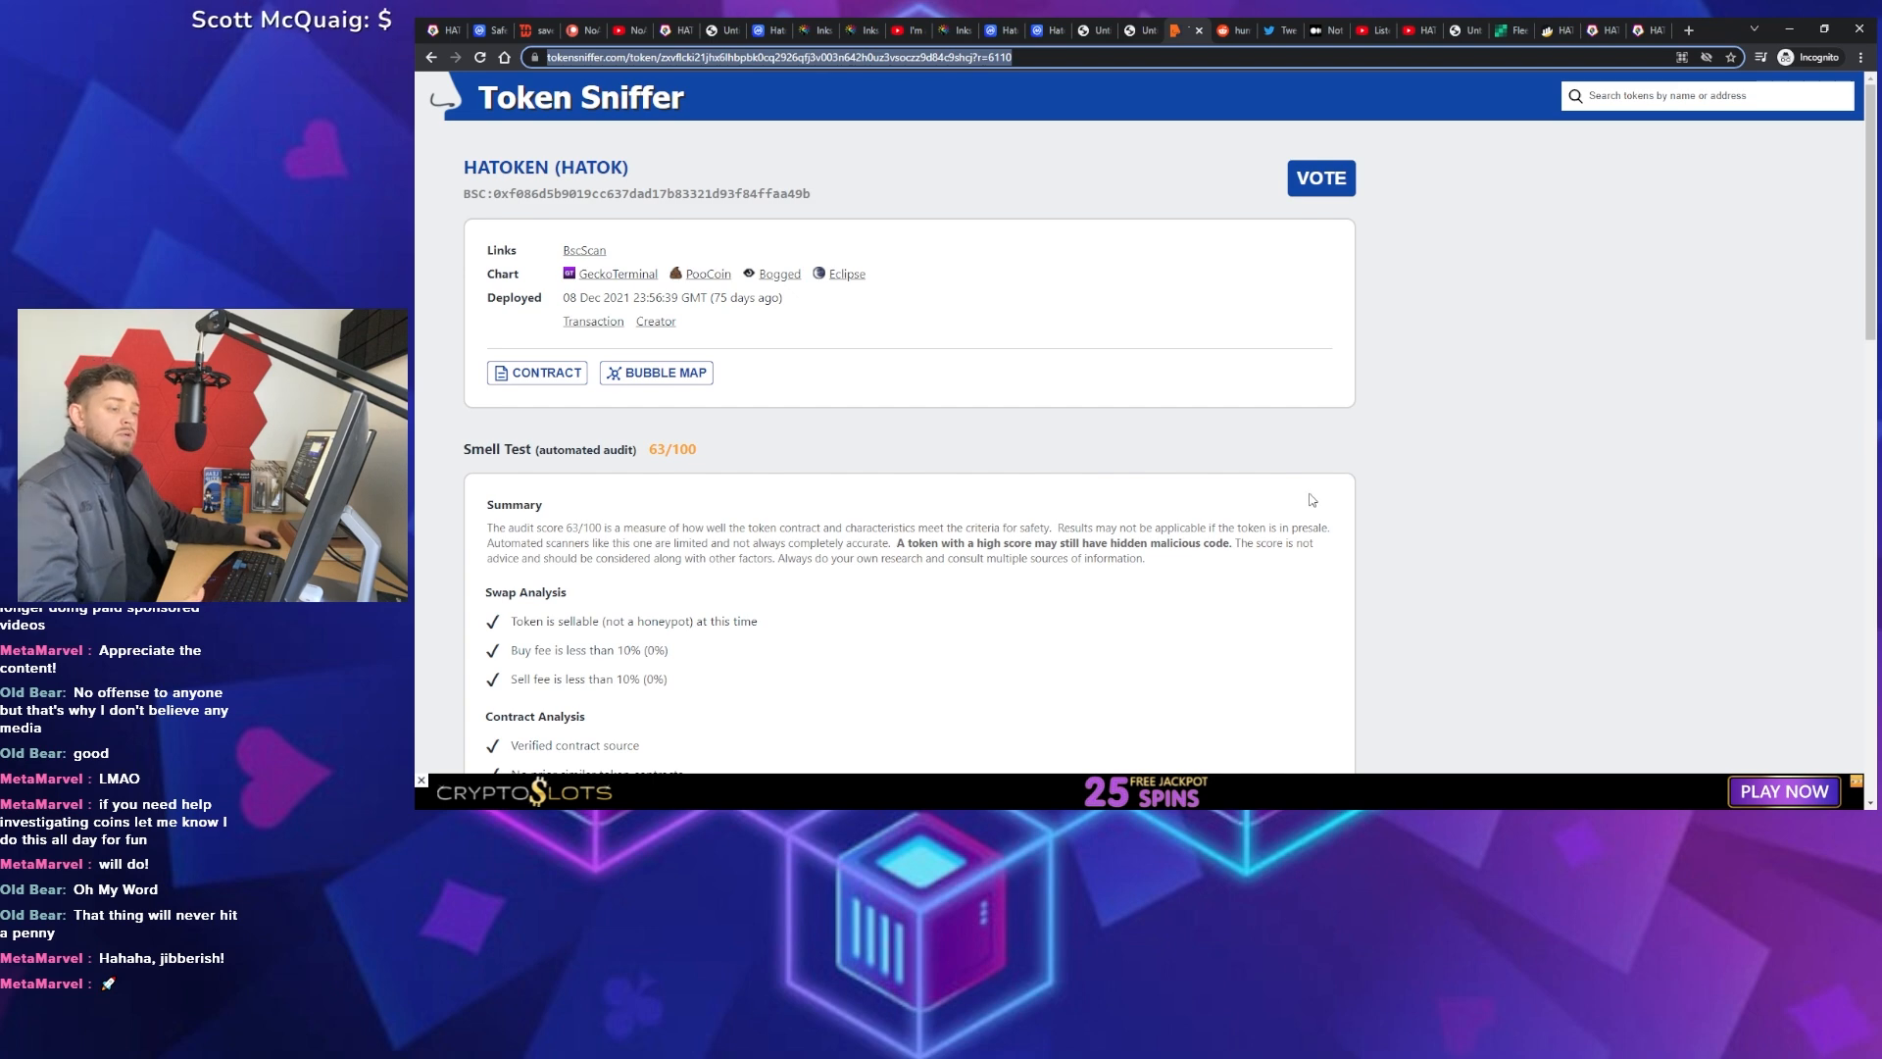
{"action": "scroll", "scroll_direction": "down", "scroll_amount": 3}
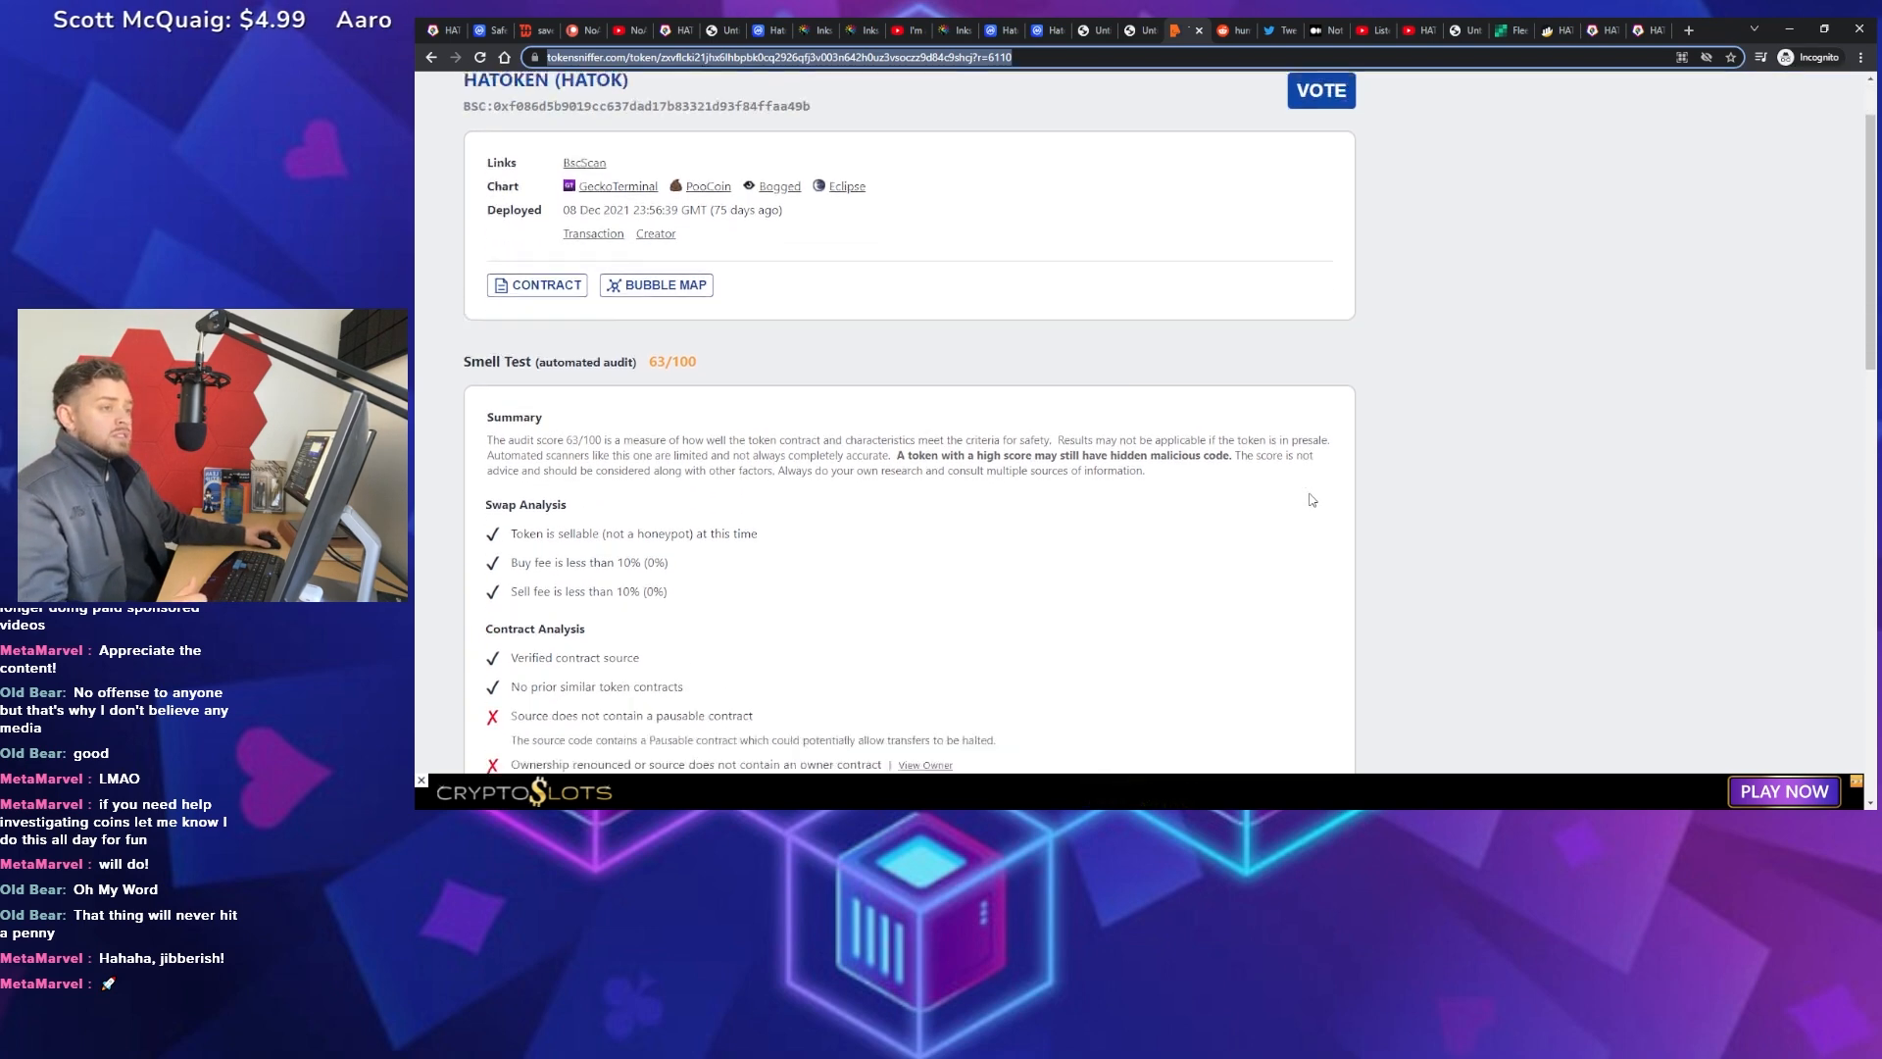
{"action": "scroll", "scroll_direction": "down", "scroll_amount": 3}
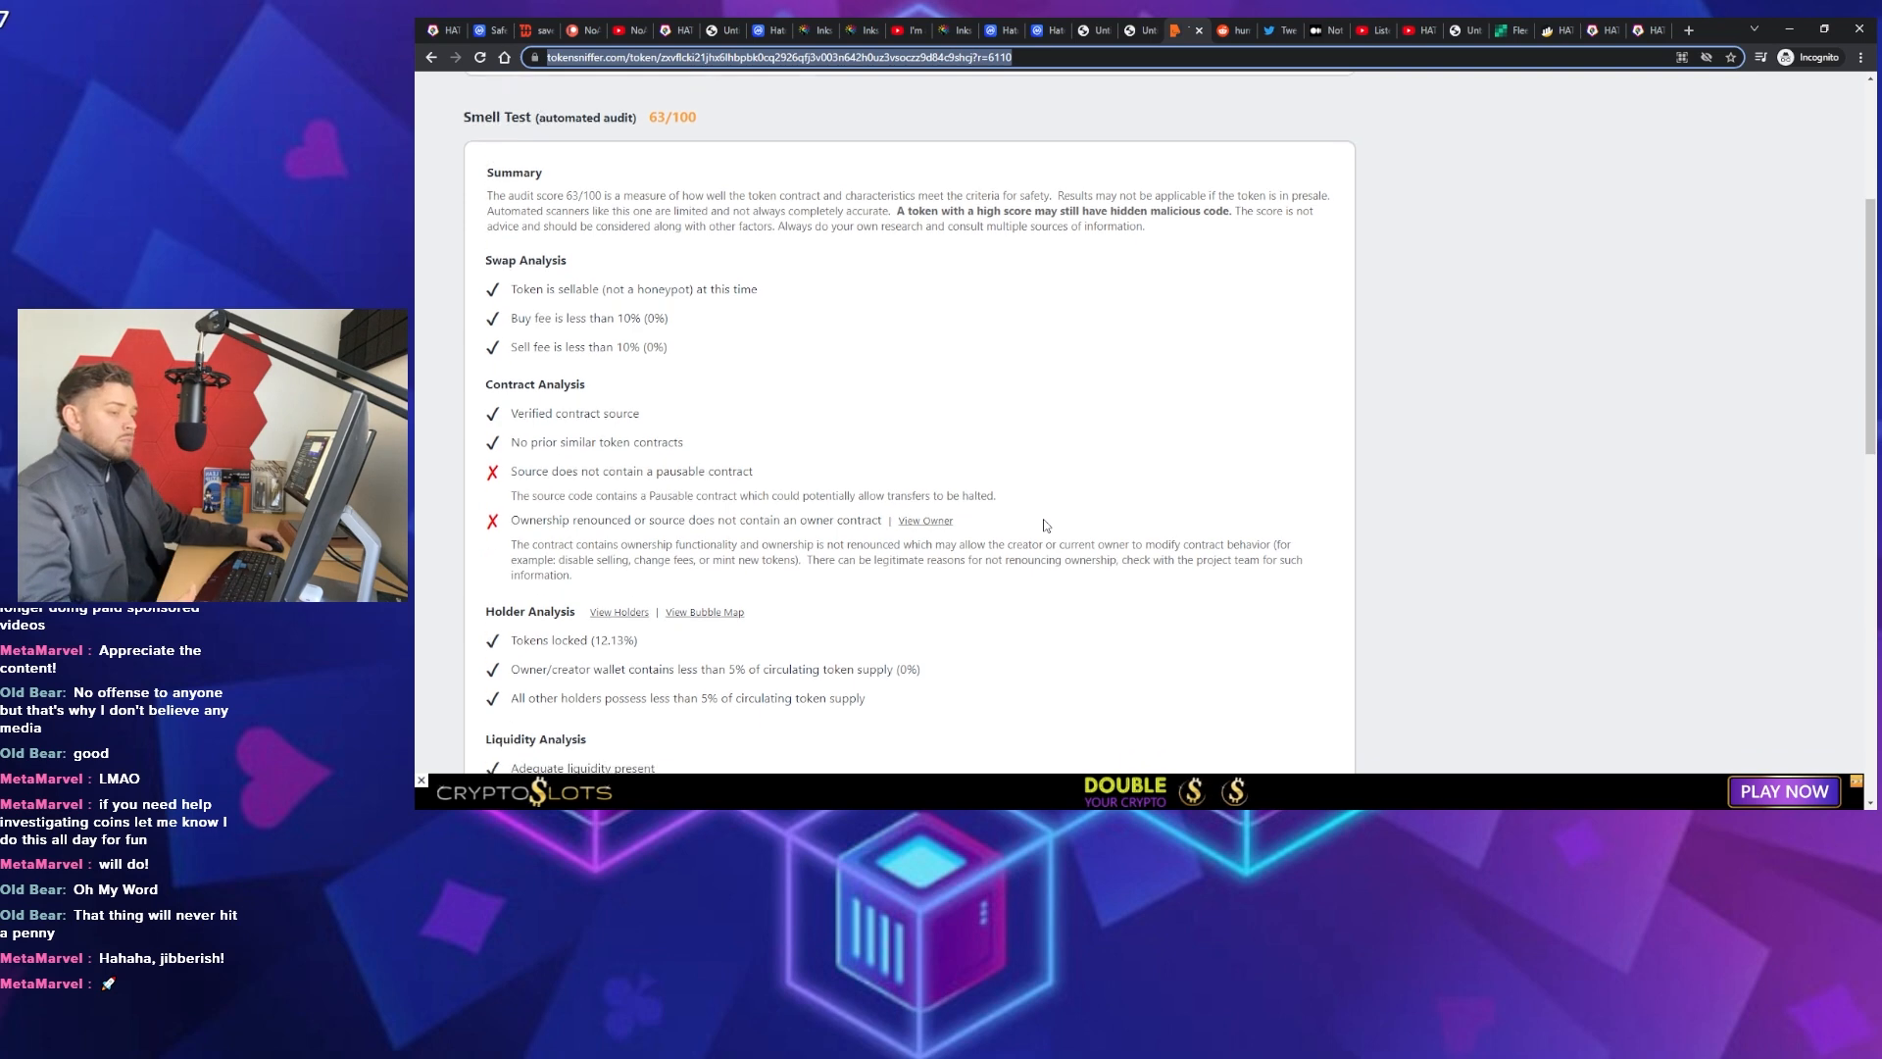
{"action": "scroll", "scroll_direction": "down", "scroll_amount": 3}
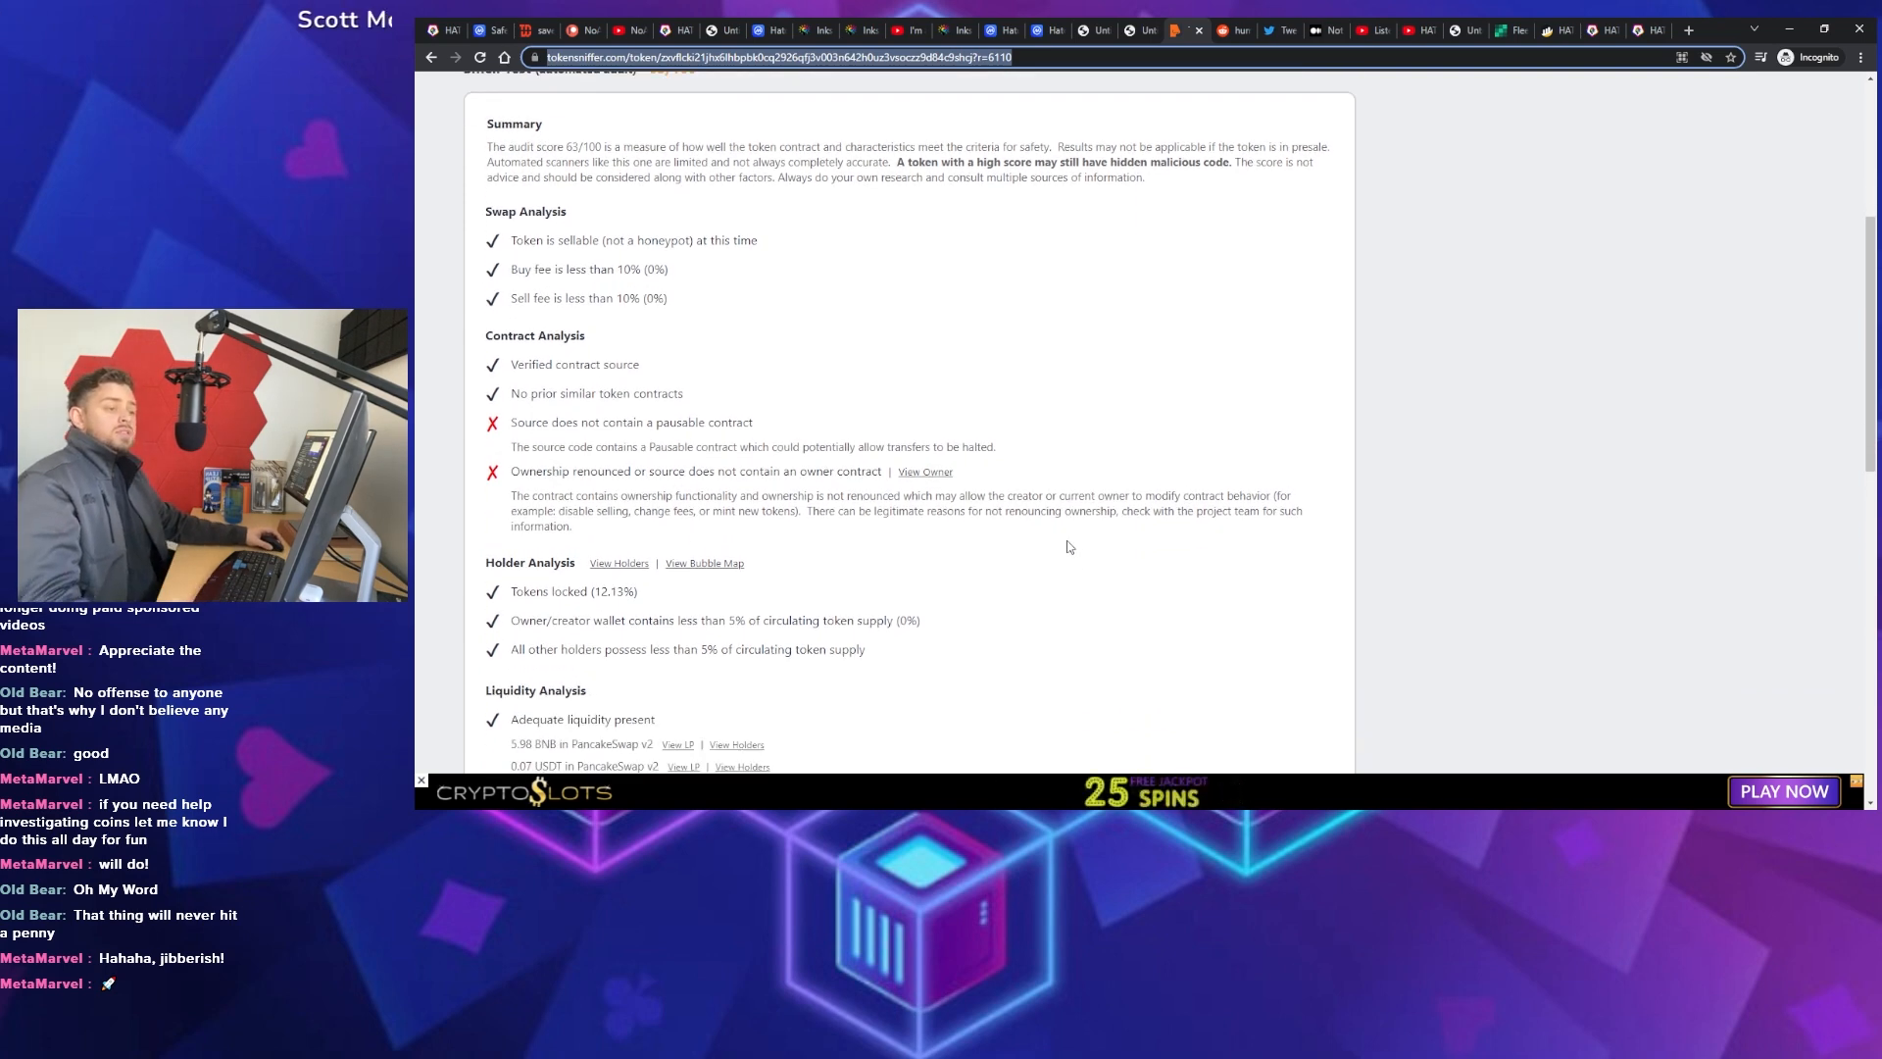
{"action": "scroll", "scroll_direction": "down", "scroll_amount": 3}
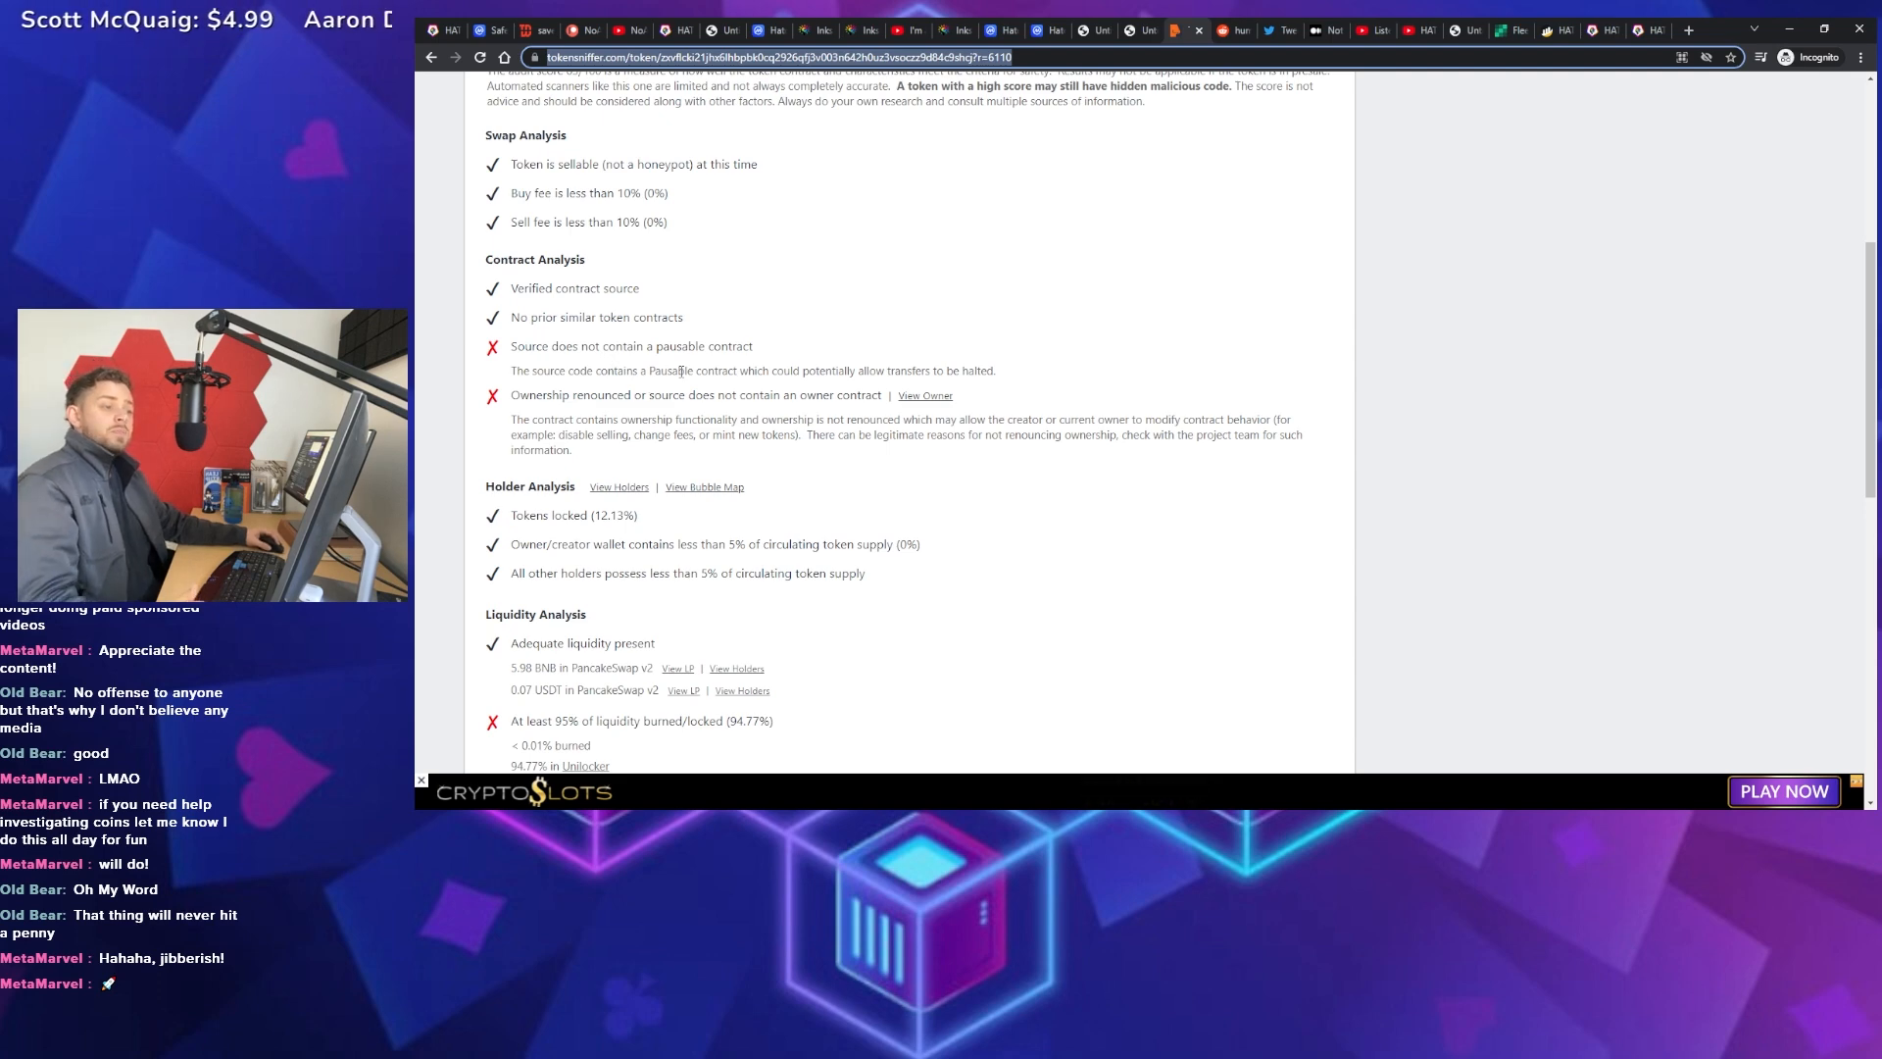
{"action": "mouse_move", "coordinate": [828, 386]}
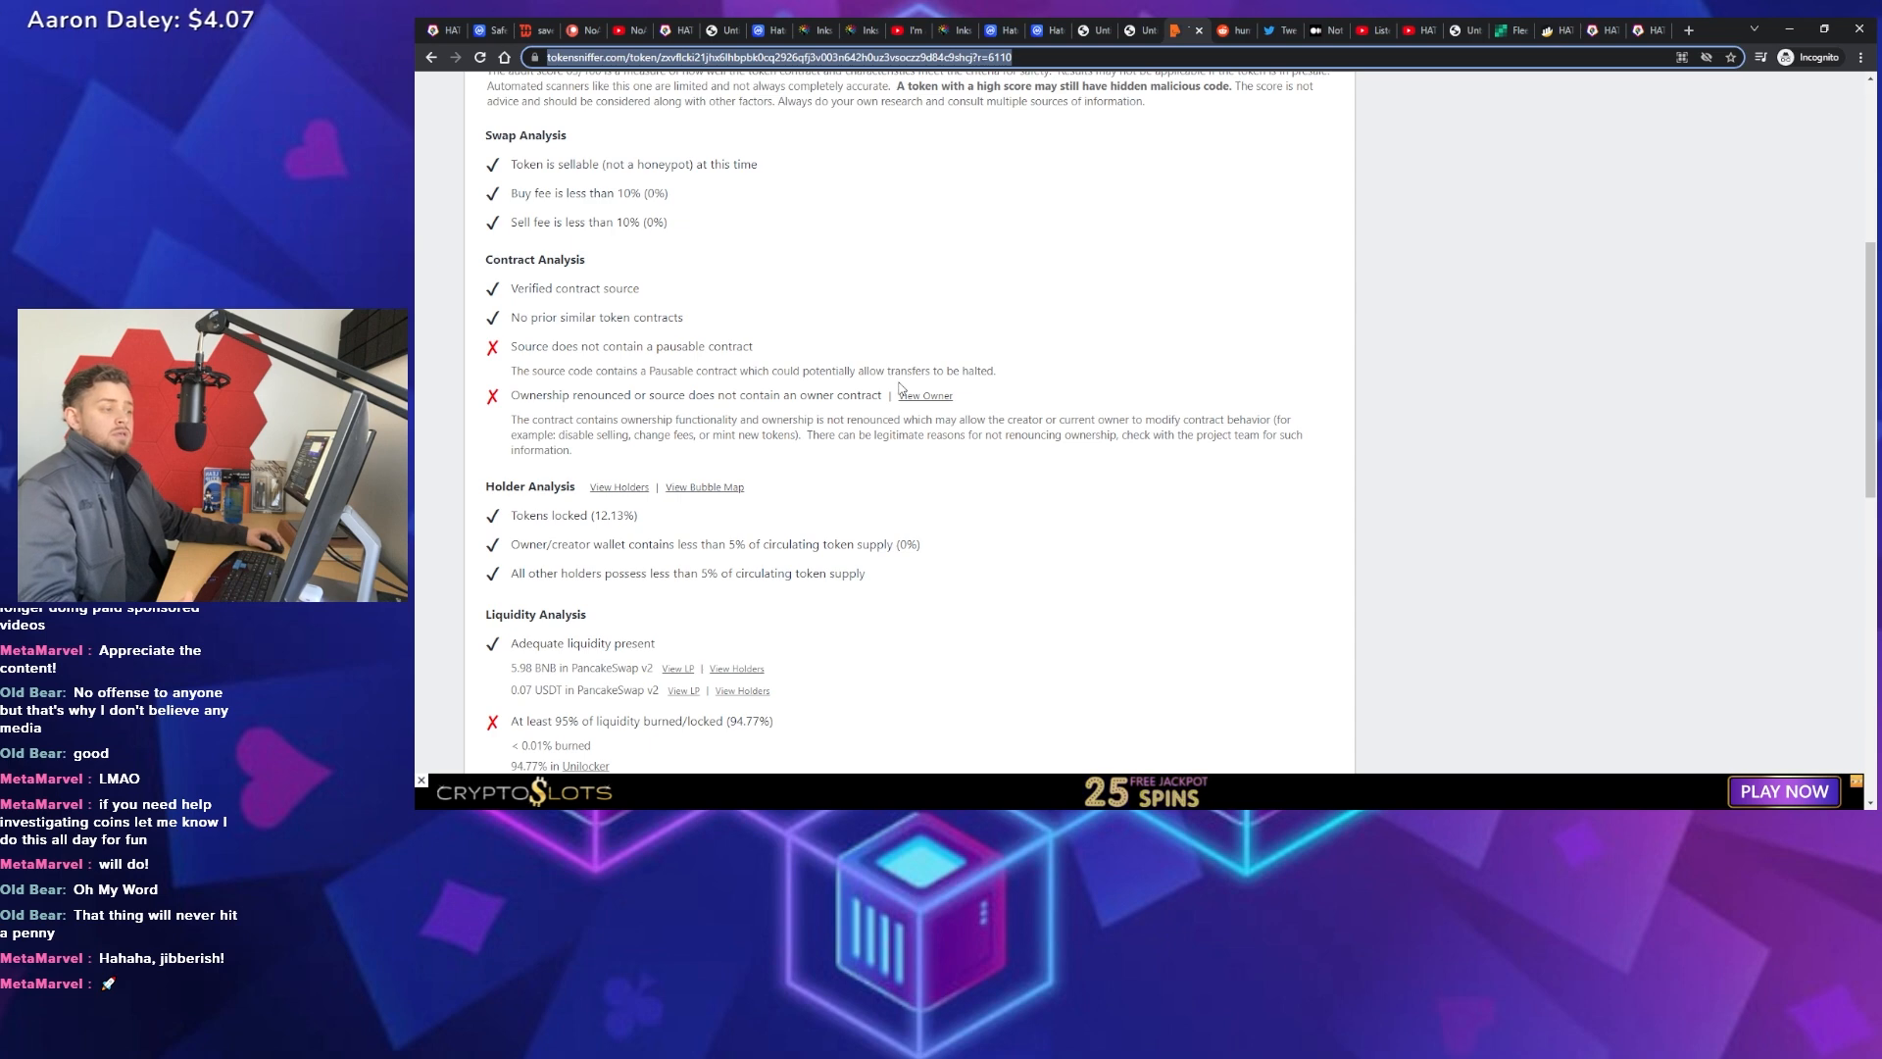
{"action": "mouse_move", "coordinate": [922, 378]}
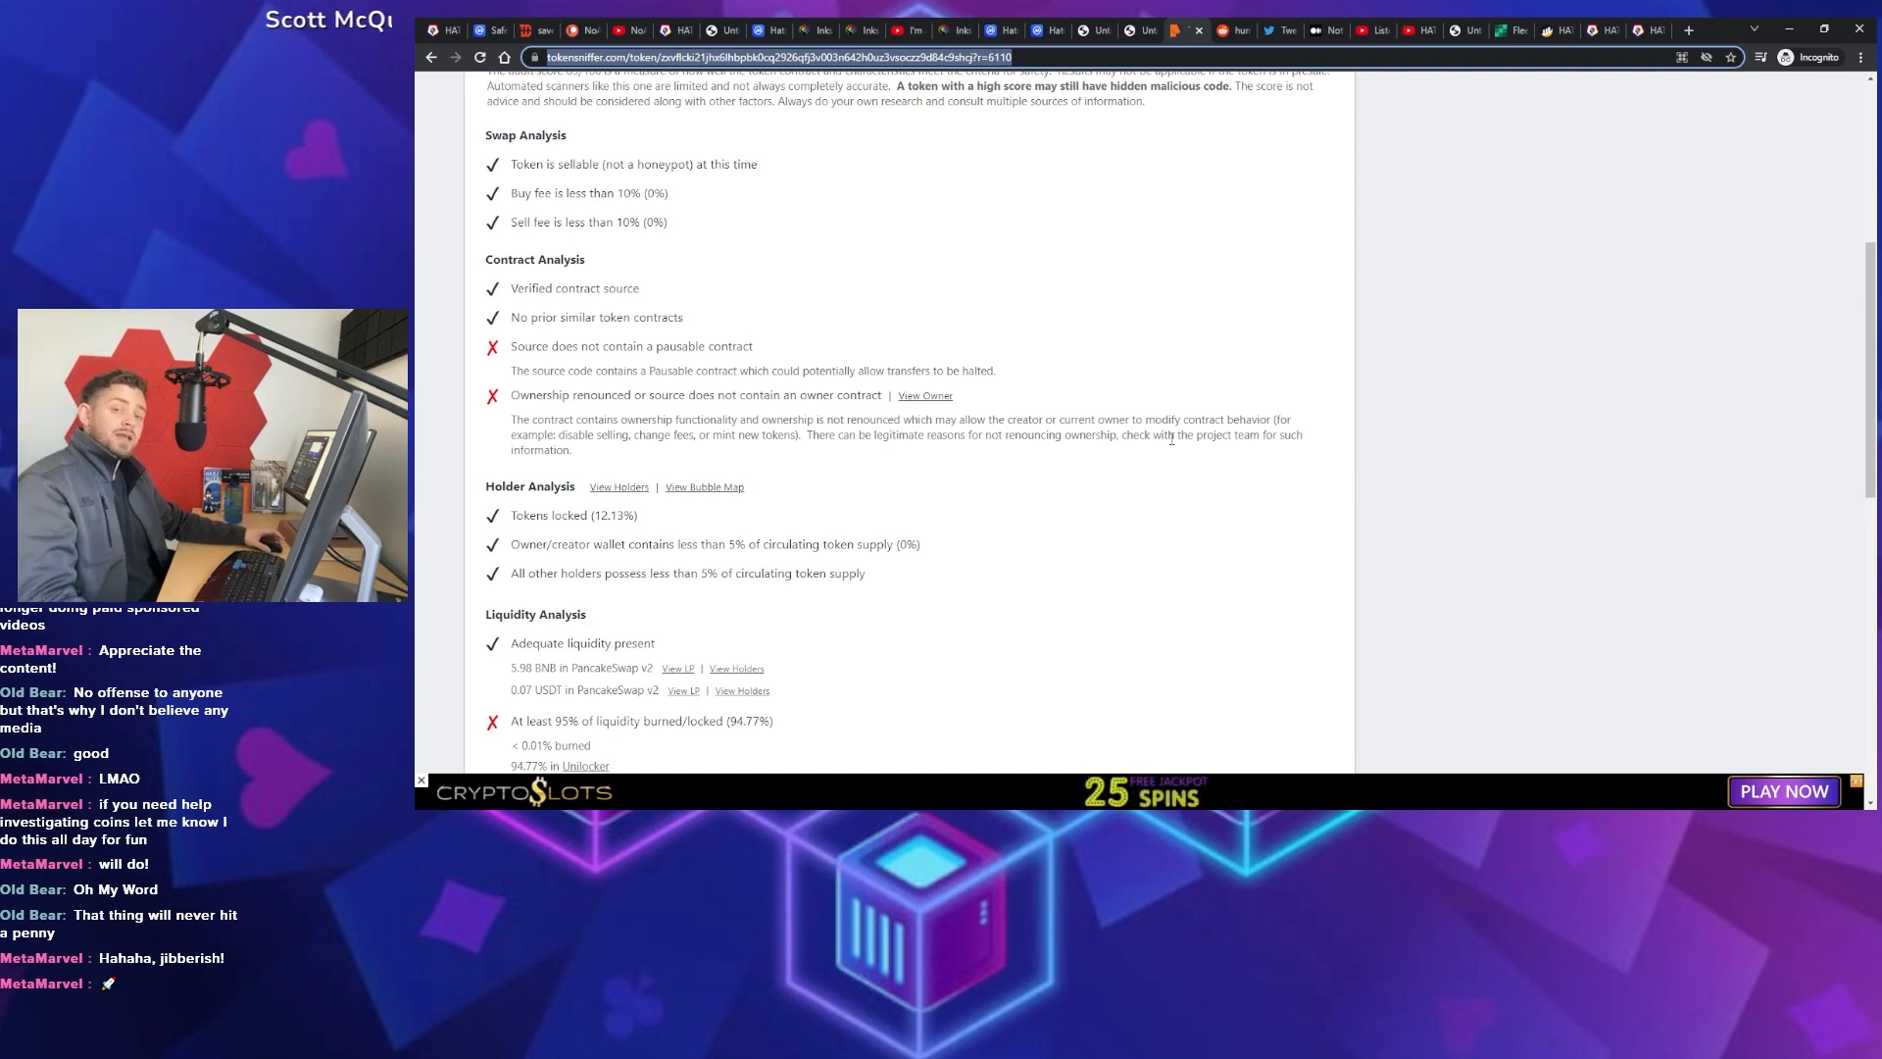
{"action": "mouse_move", "coordinate": [1164, 460]}
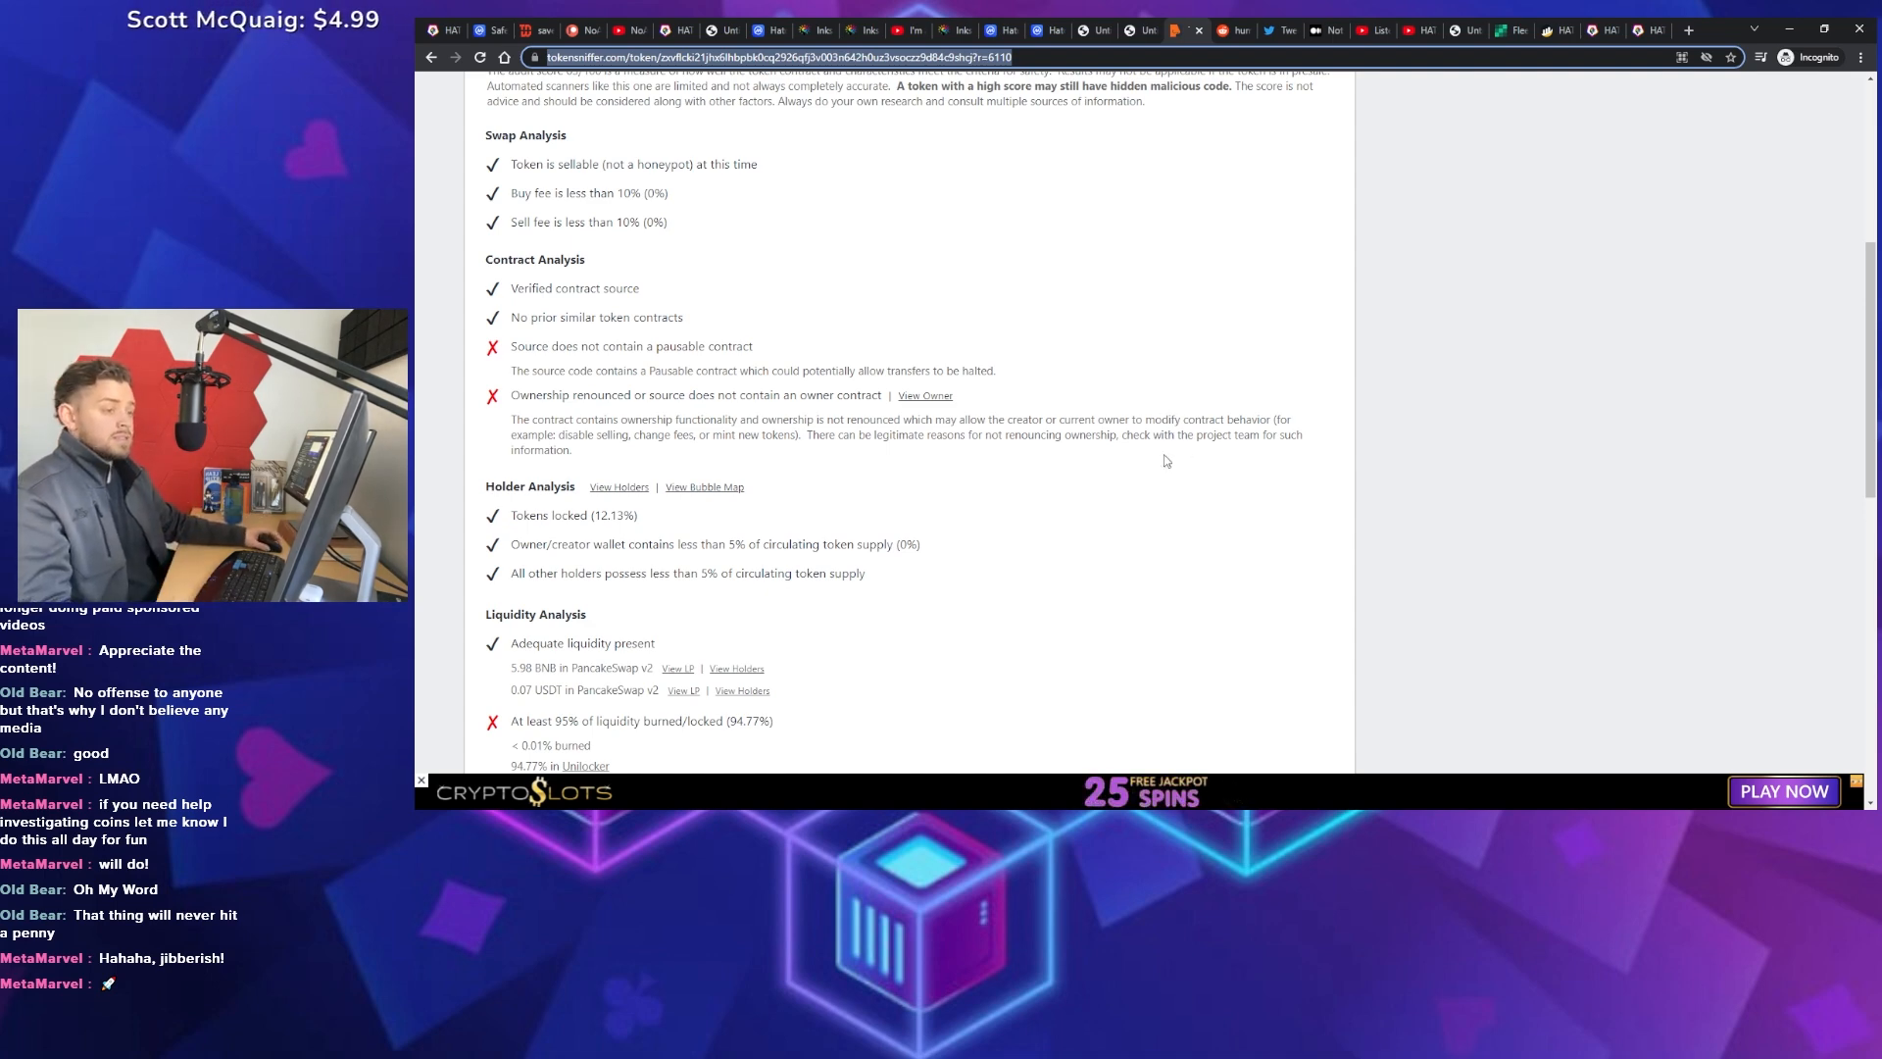
{"action": "scroll", "scroll_direction": "down", "scroll_amount": 3}
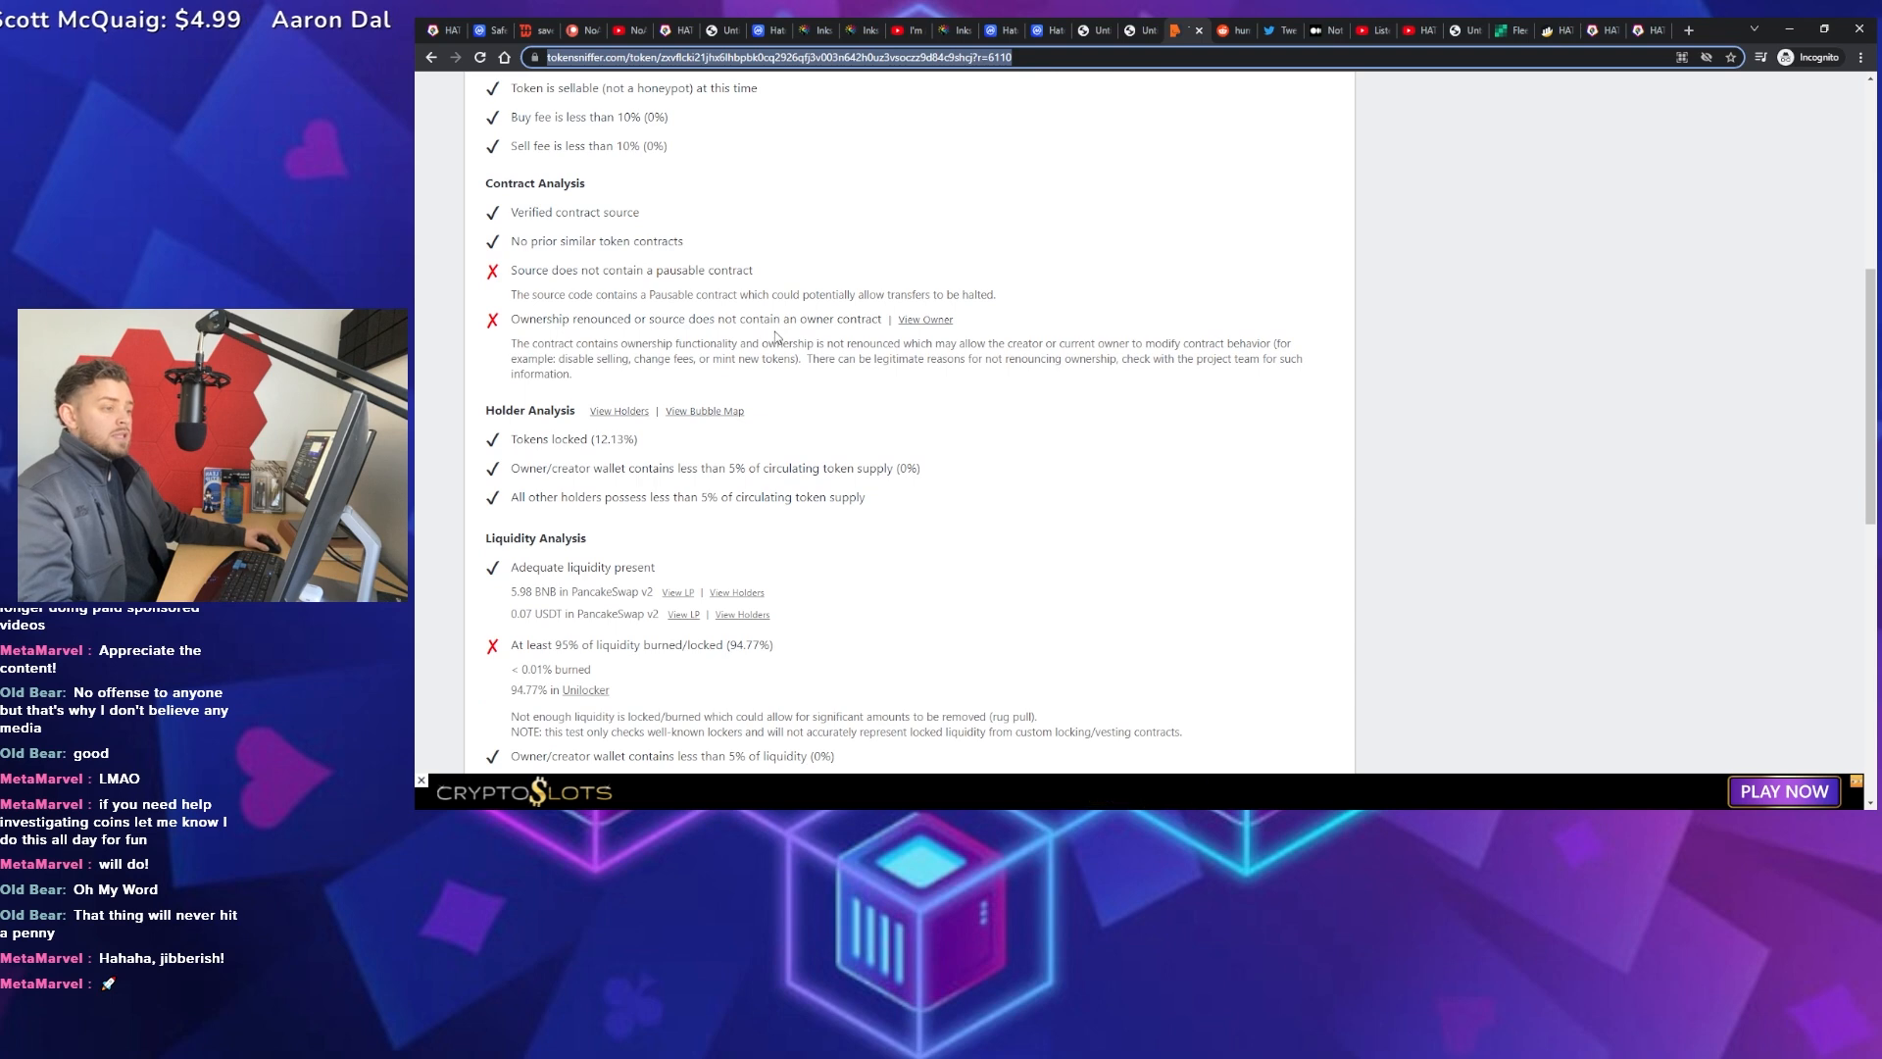
{"action": "scroll", "scroll_direction": "down", "scroll_amount": 3}
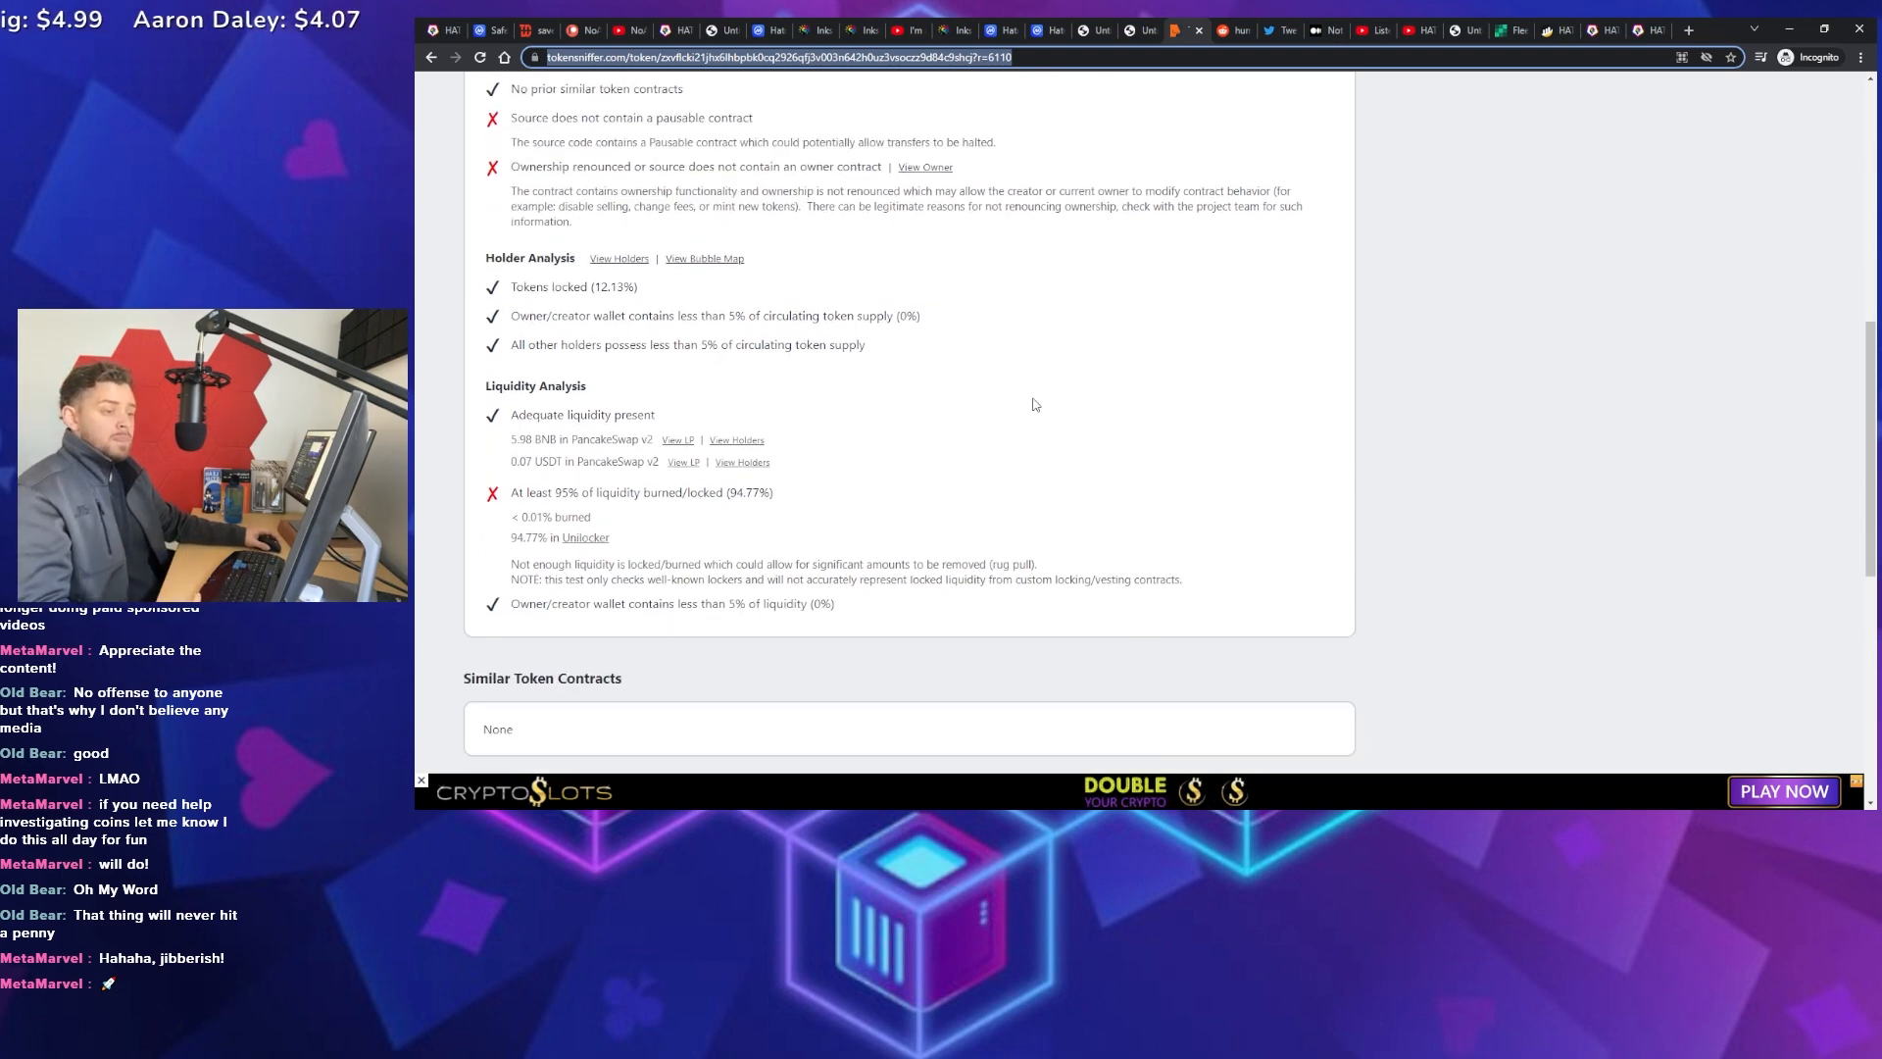
{"action": "scroll", "scroll_direction": "down", "scroll_amount": 3}
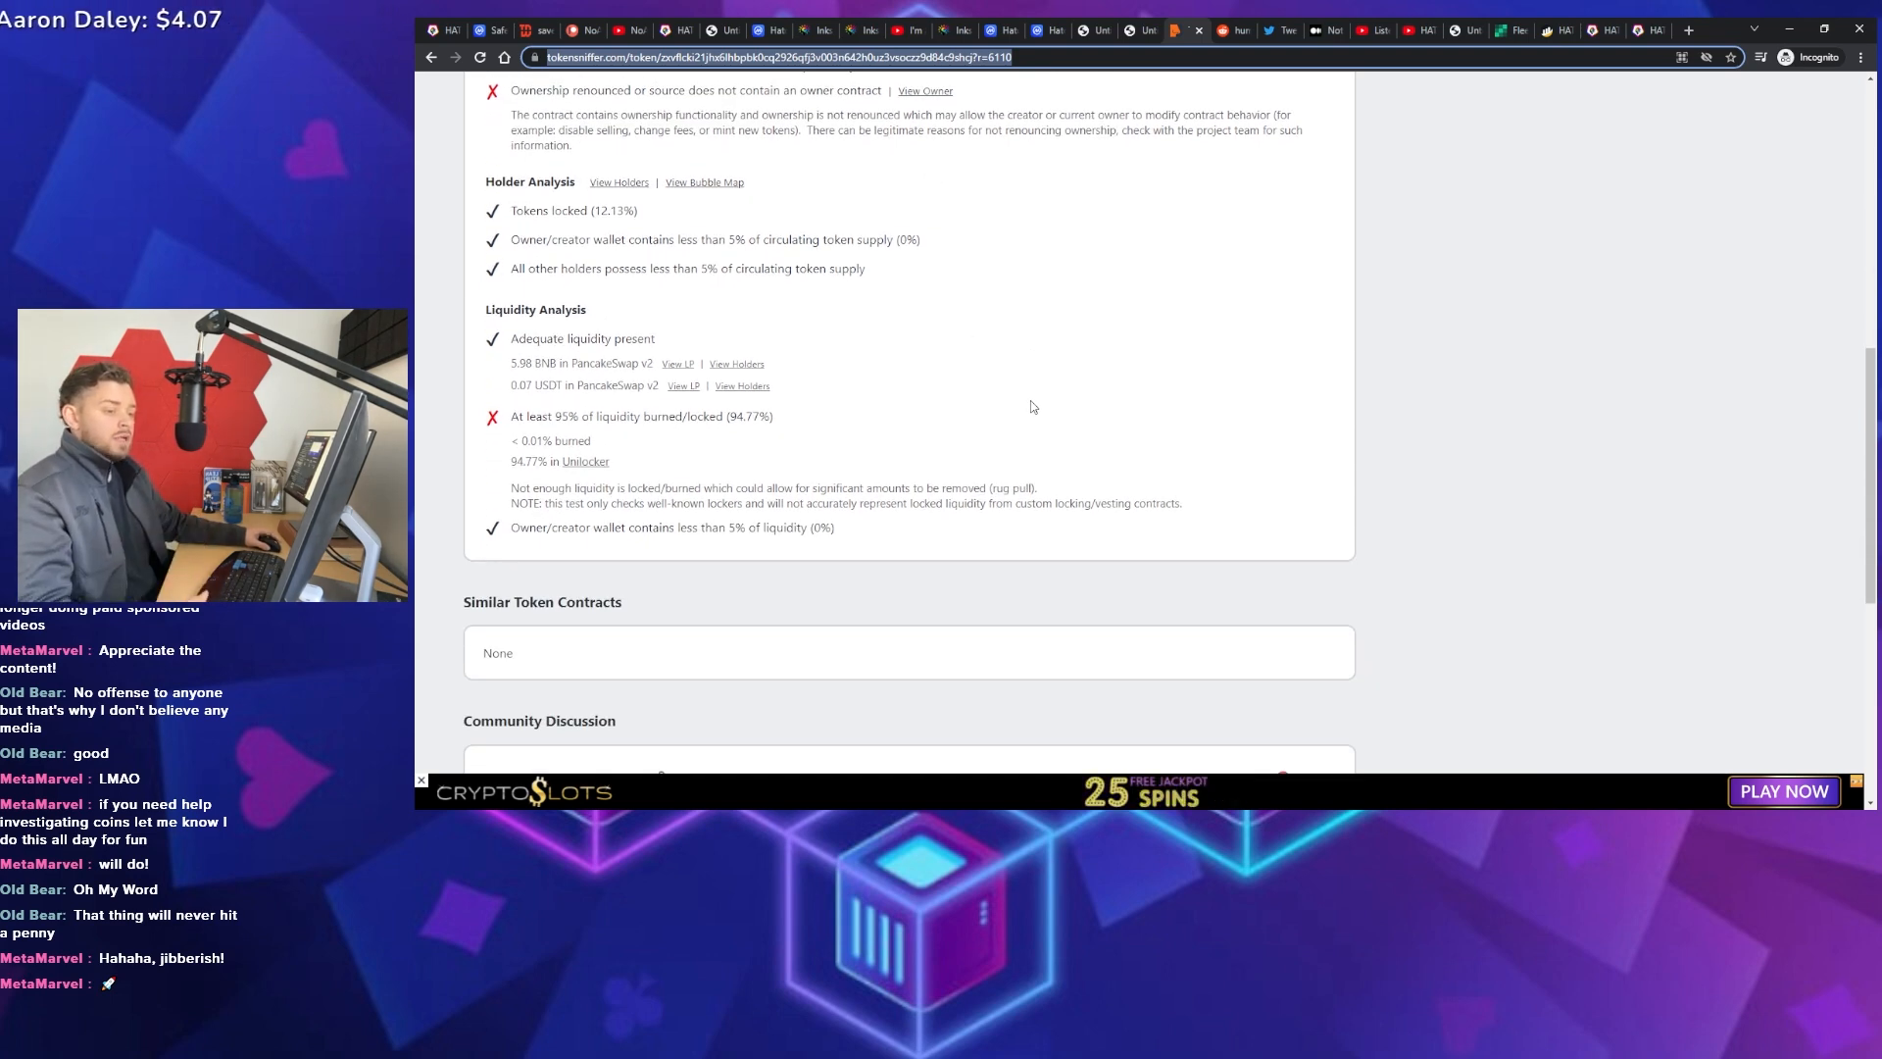
{"action": "scroll", "scroll_direction": "up", "scroll_amount": 3}
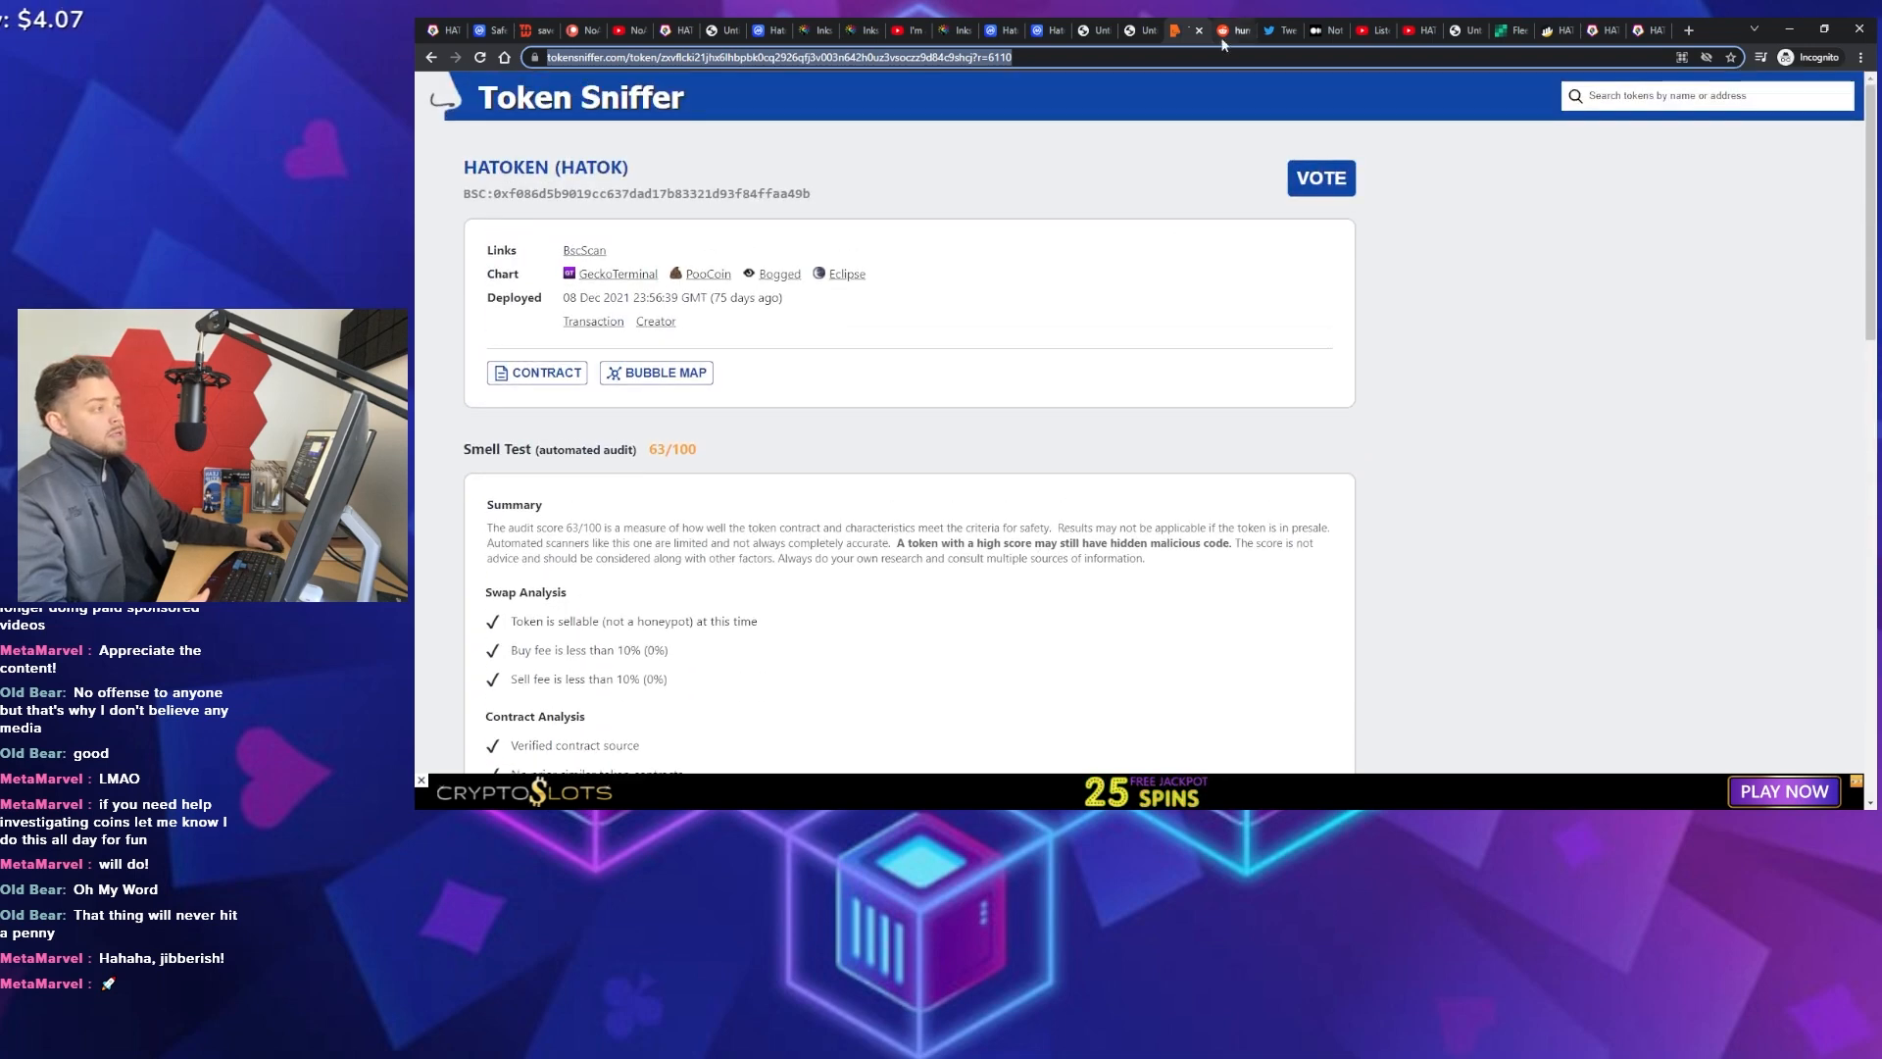
{"action": "left_click", "coordinate": [1188, 30]}
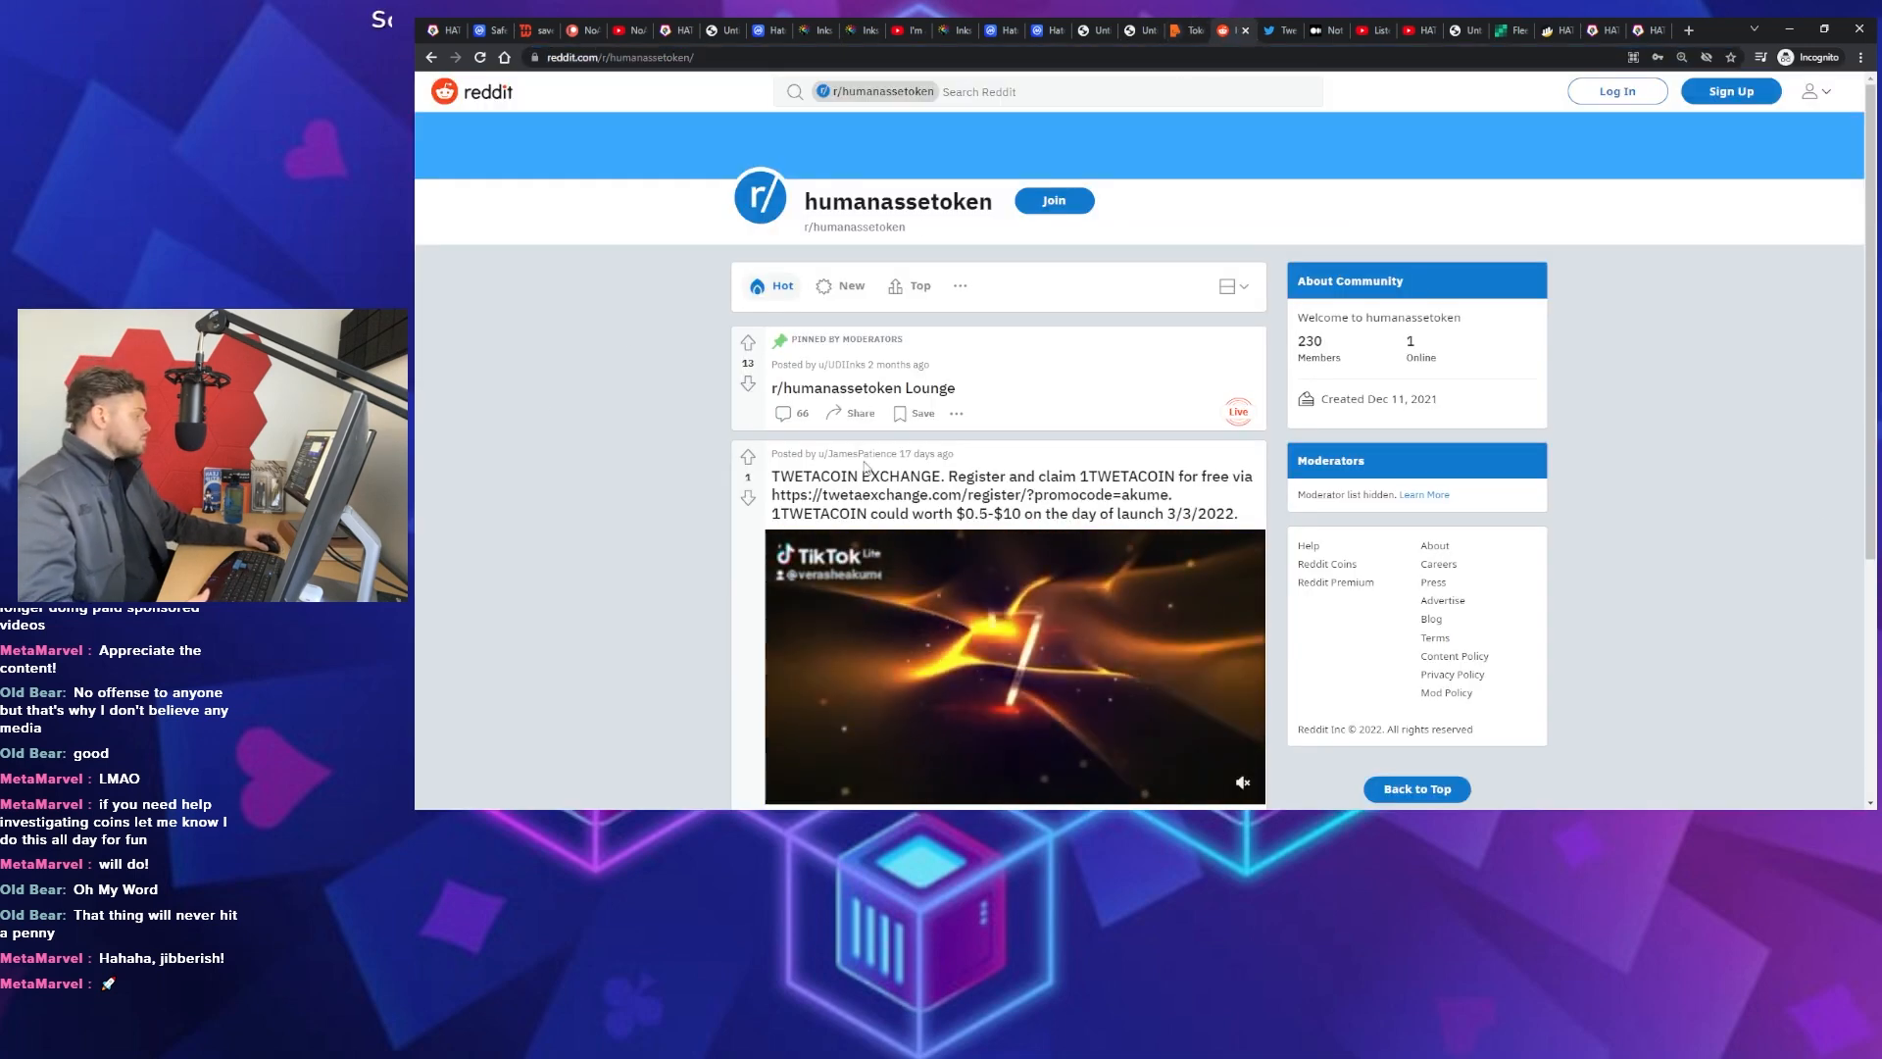
{"action": "mouse_move", "coordinate": [556, 437]}
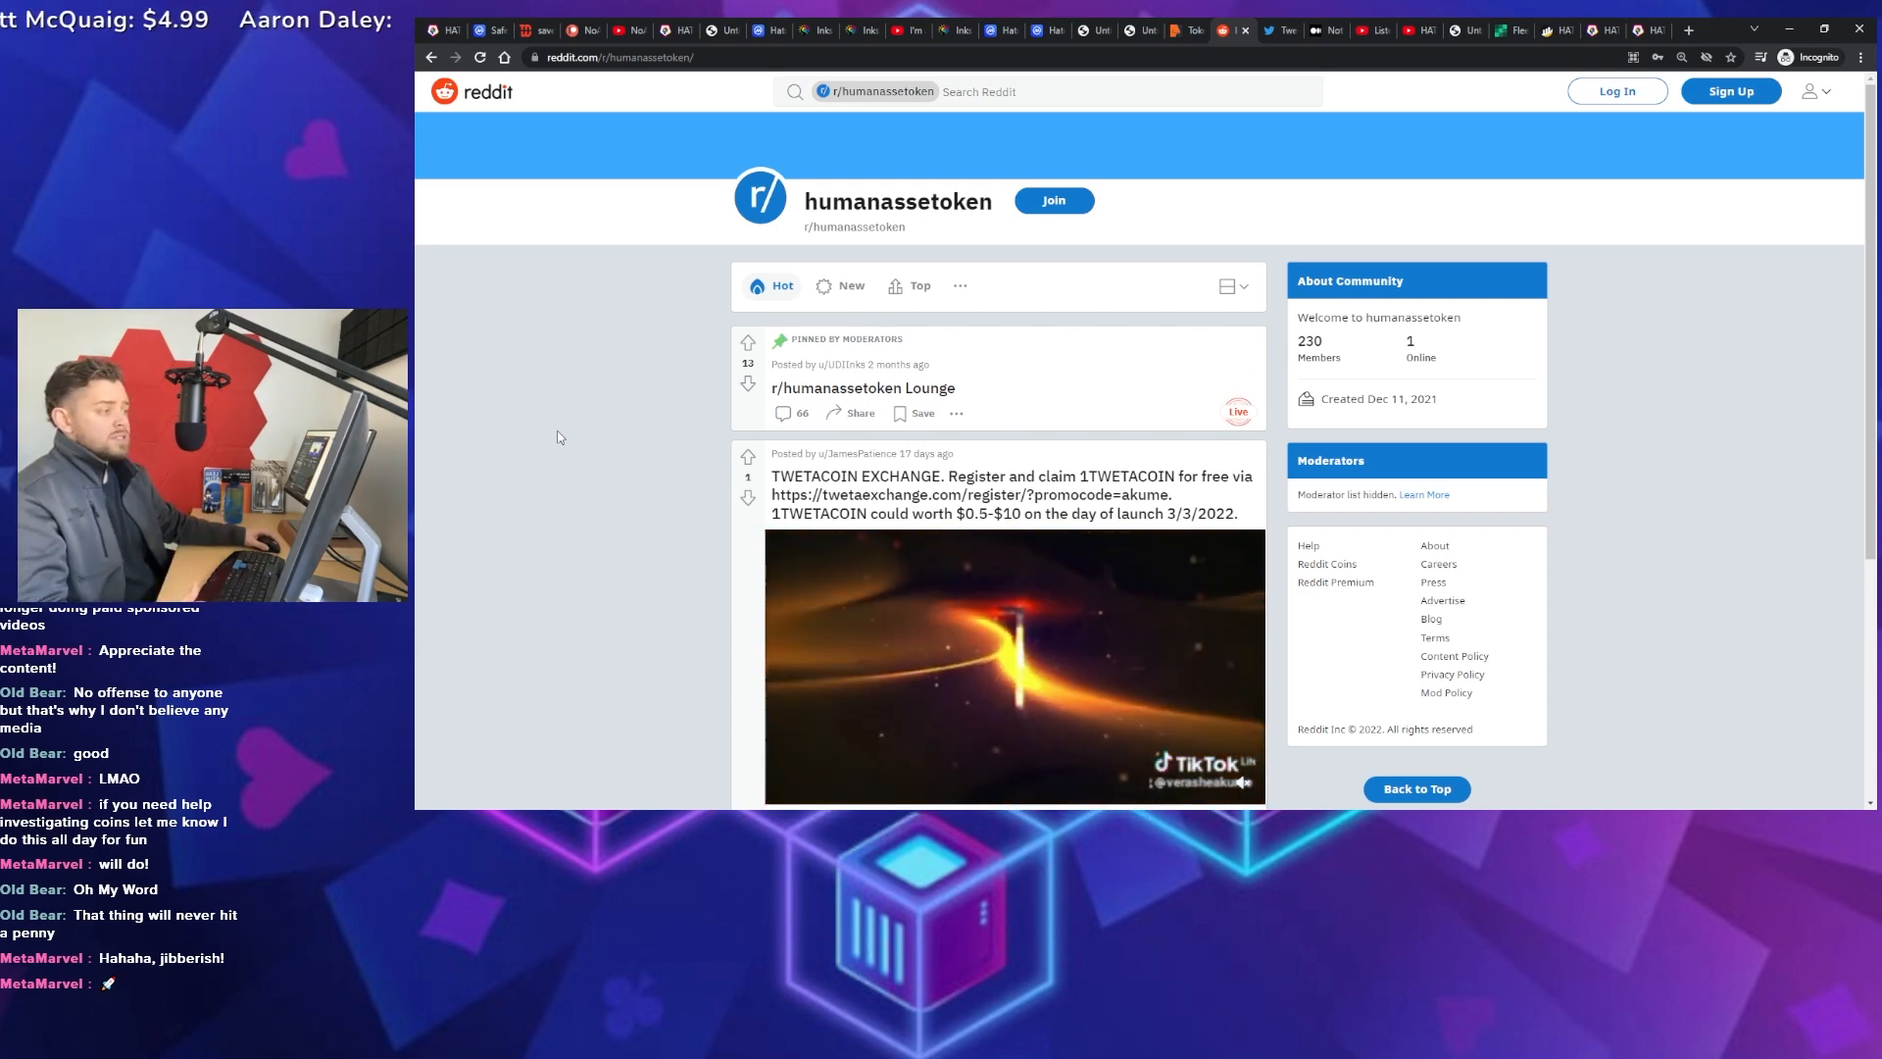
{"action": "scroll", "scroll_direction": "down", "scroll_amount": 3}
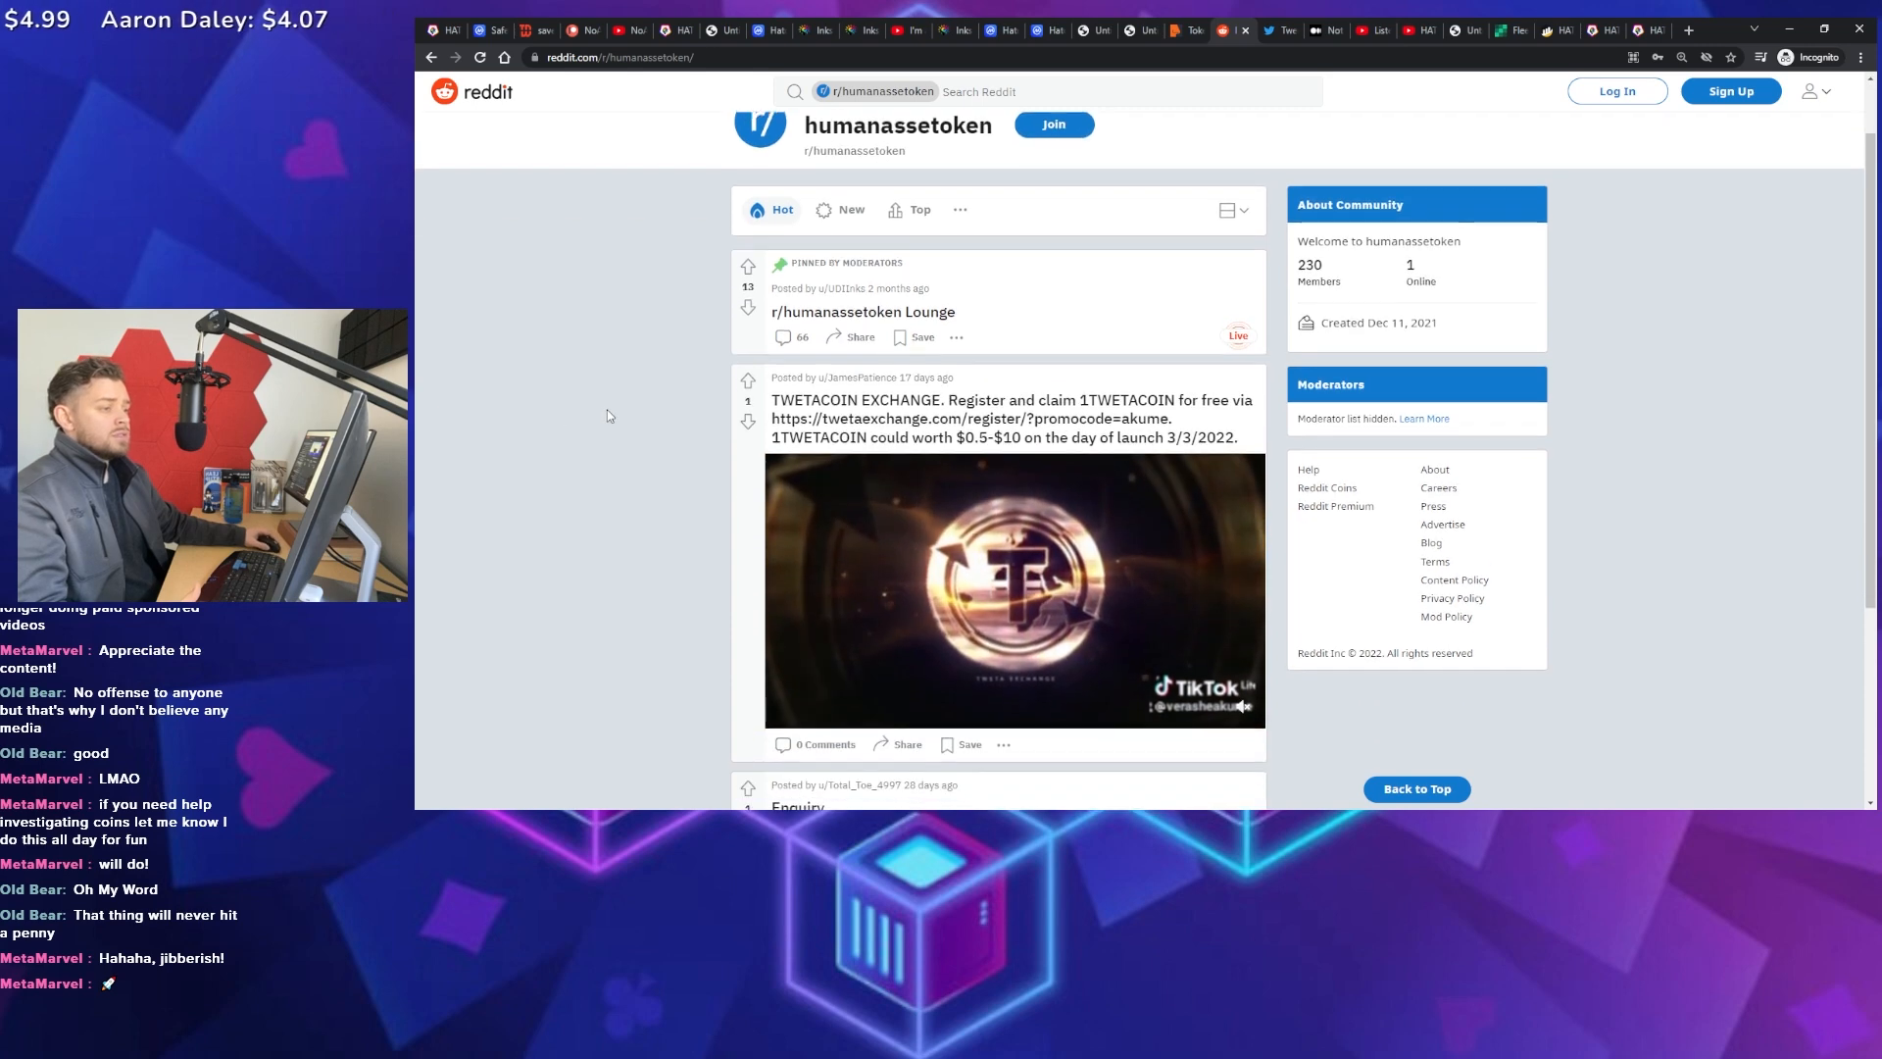
{"action": "scroll", "scroll_direction": "down", "scroll_amount": 3}
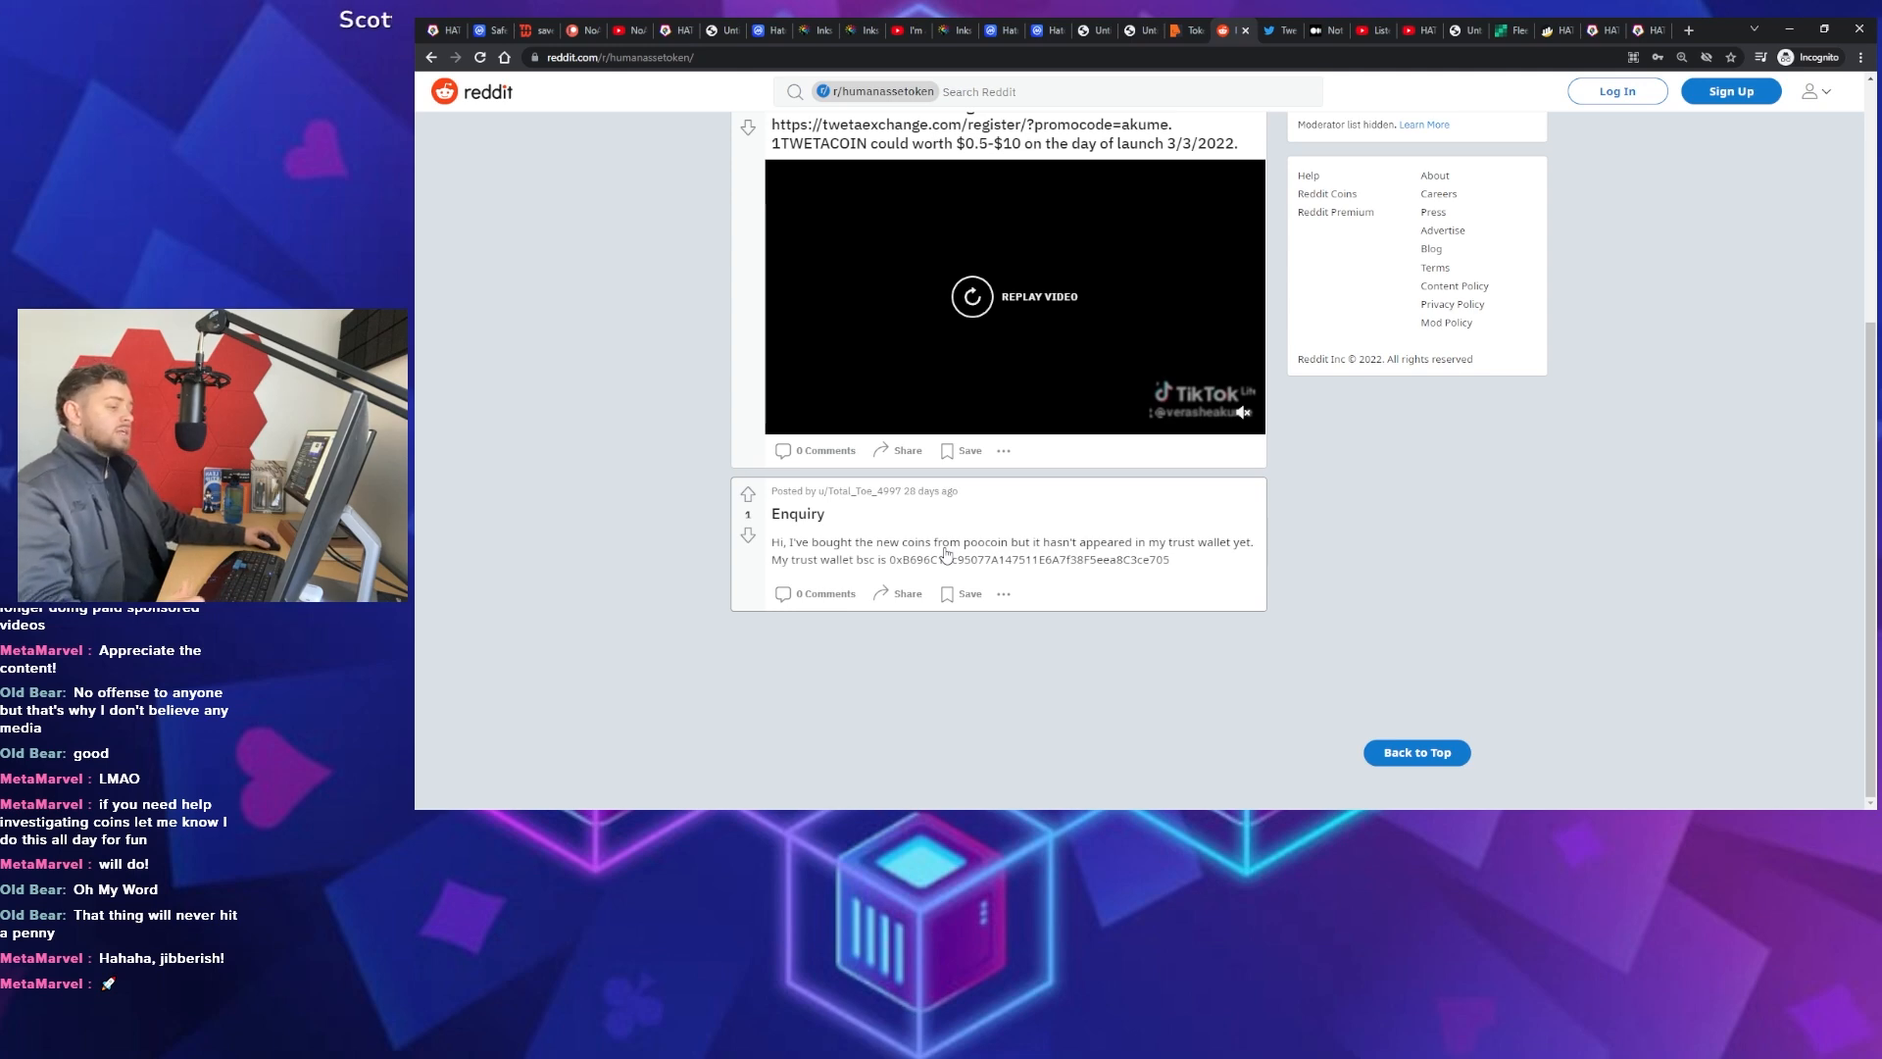
{"action": "left_click", "coordinate": [797, 514]}
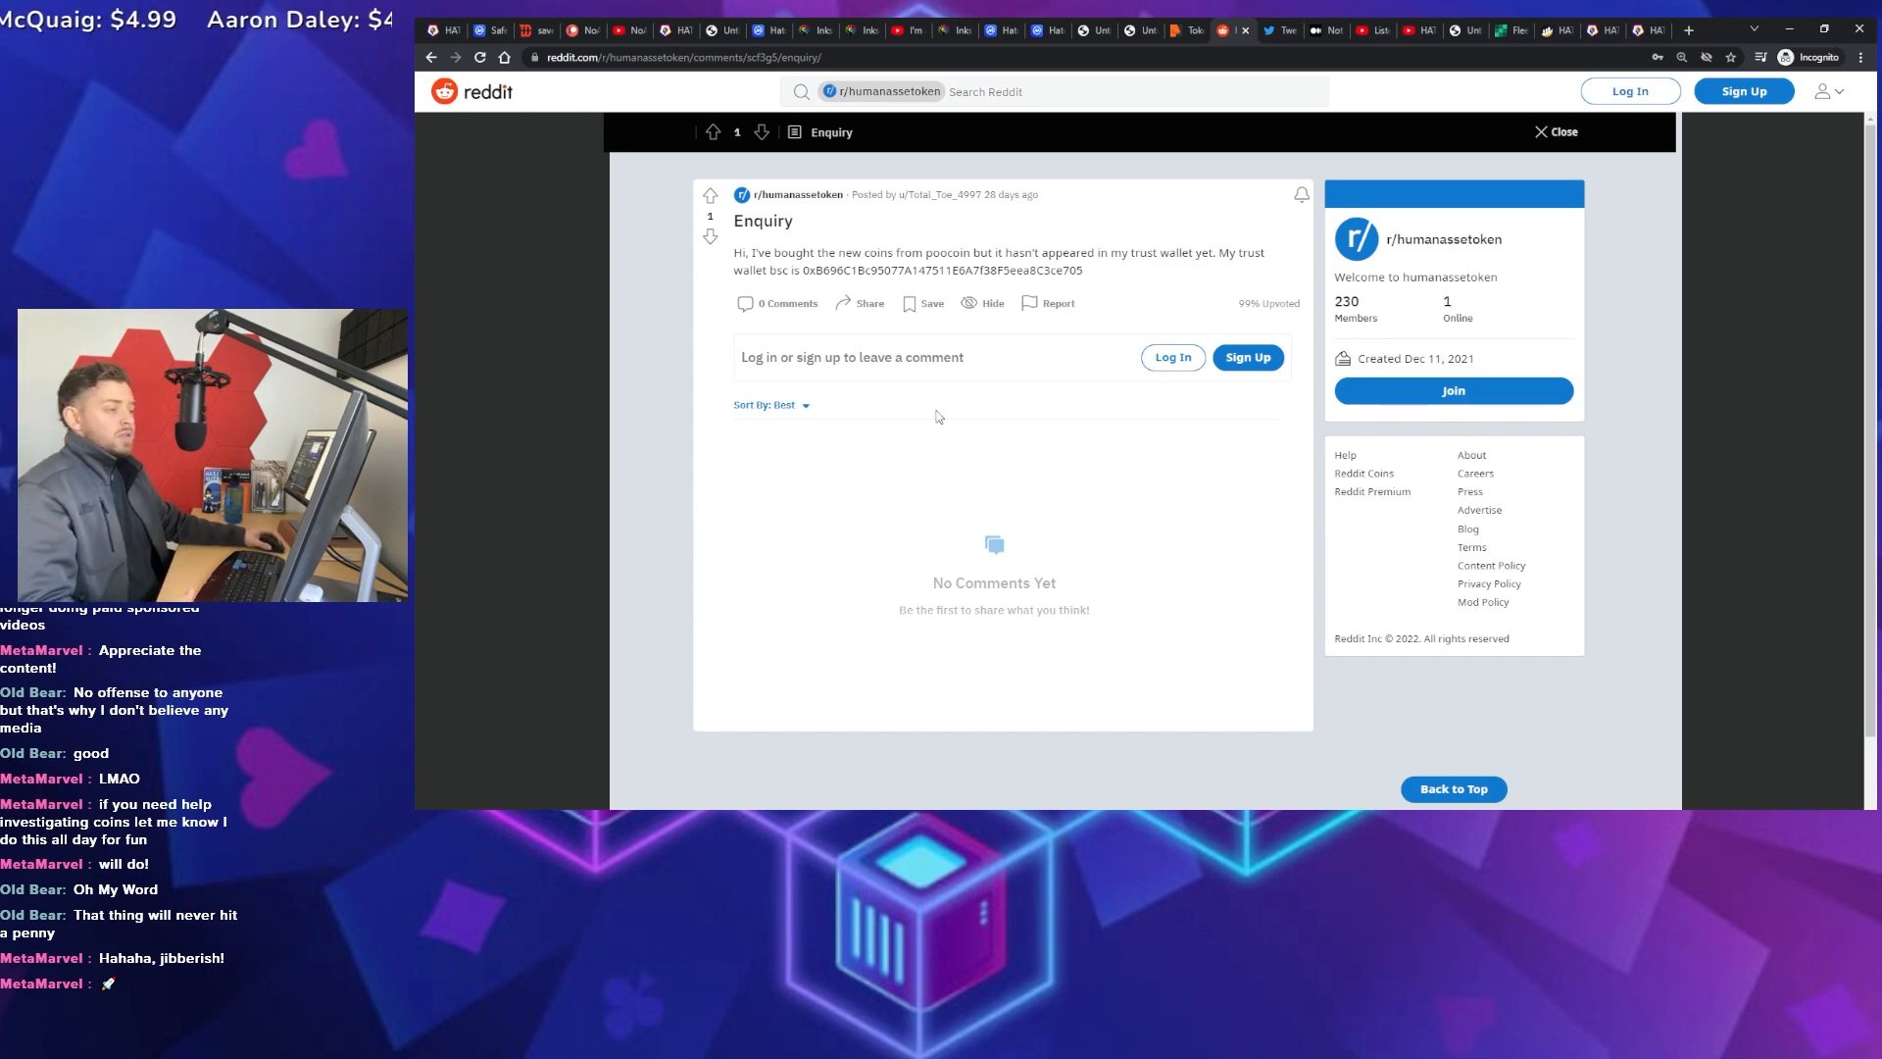
{"action": "mouse_move", "coordinate": [844, 533]}
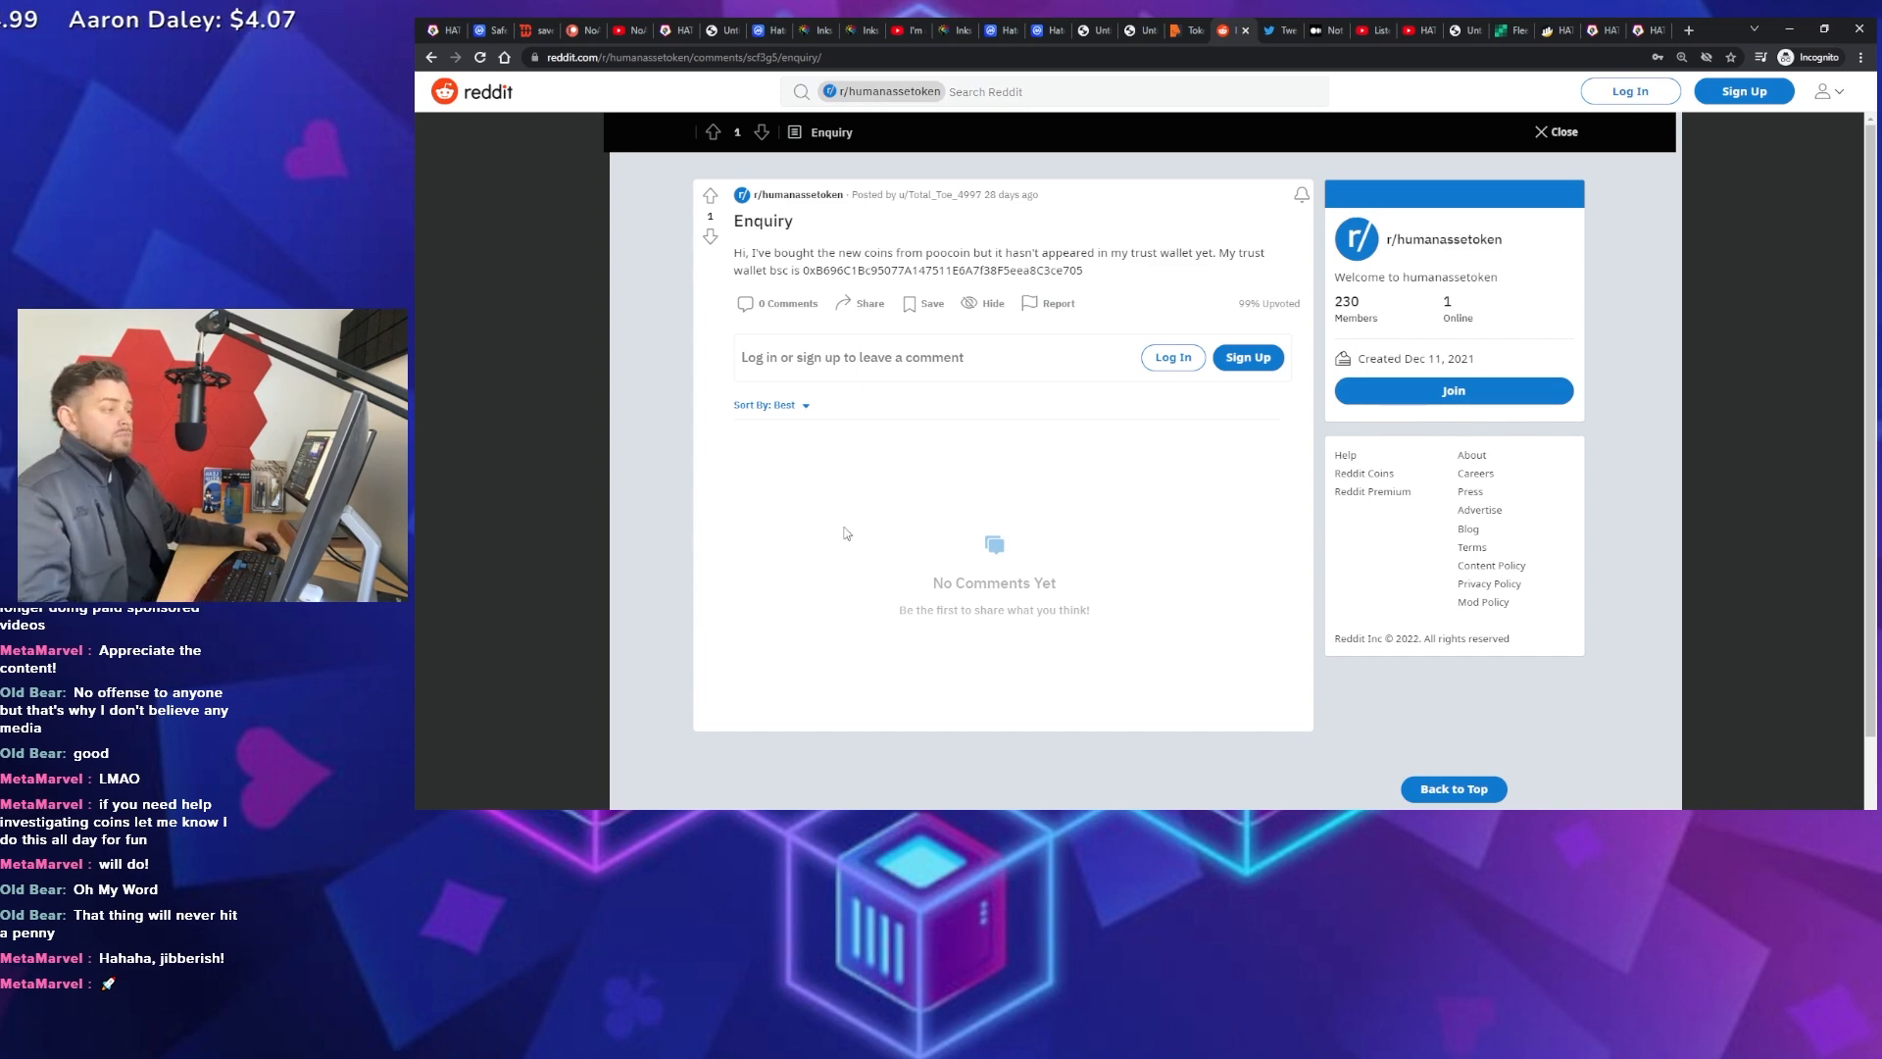
{"action": "left_click", "coordinate": [1562, 132]}
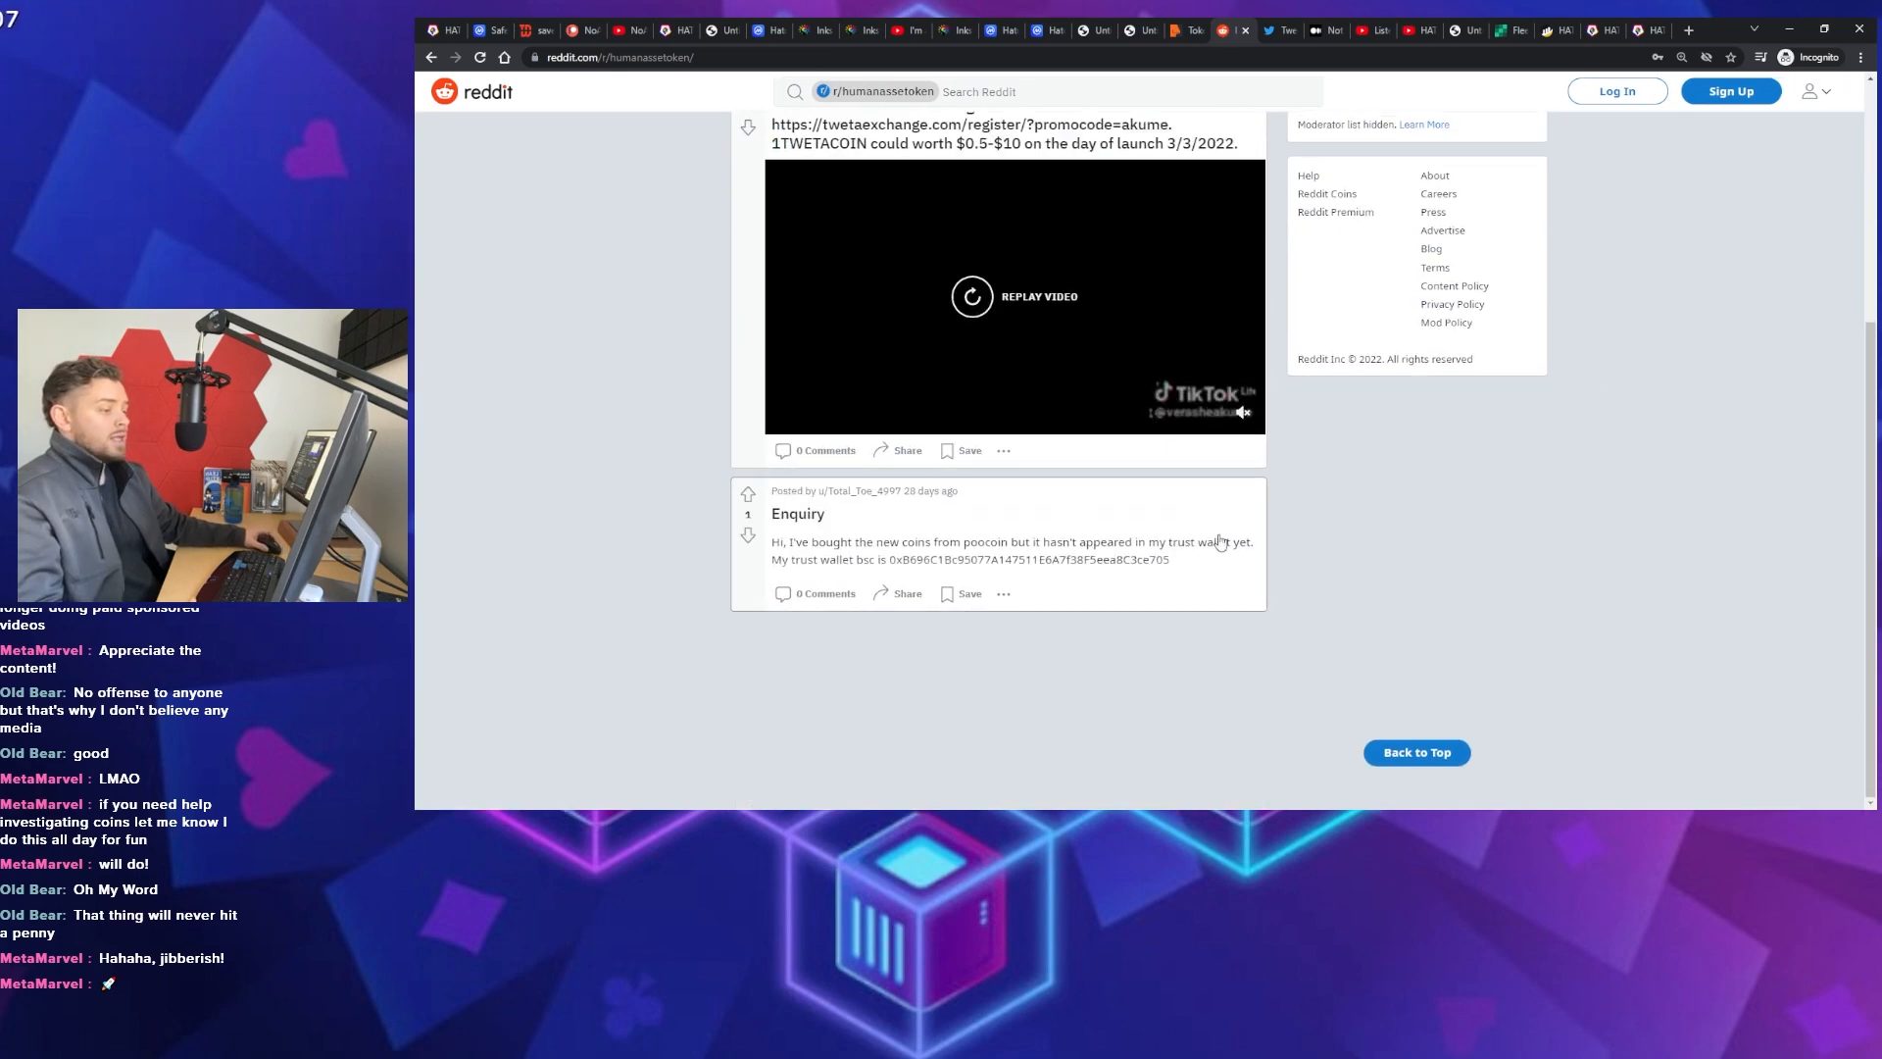
{"action": "scroll", "scroll_direction": "up", "scroll_amount": 3}
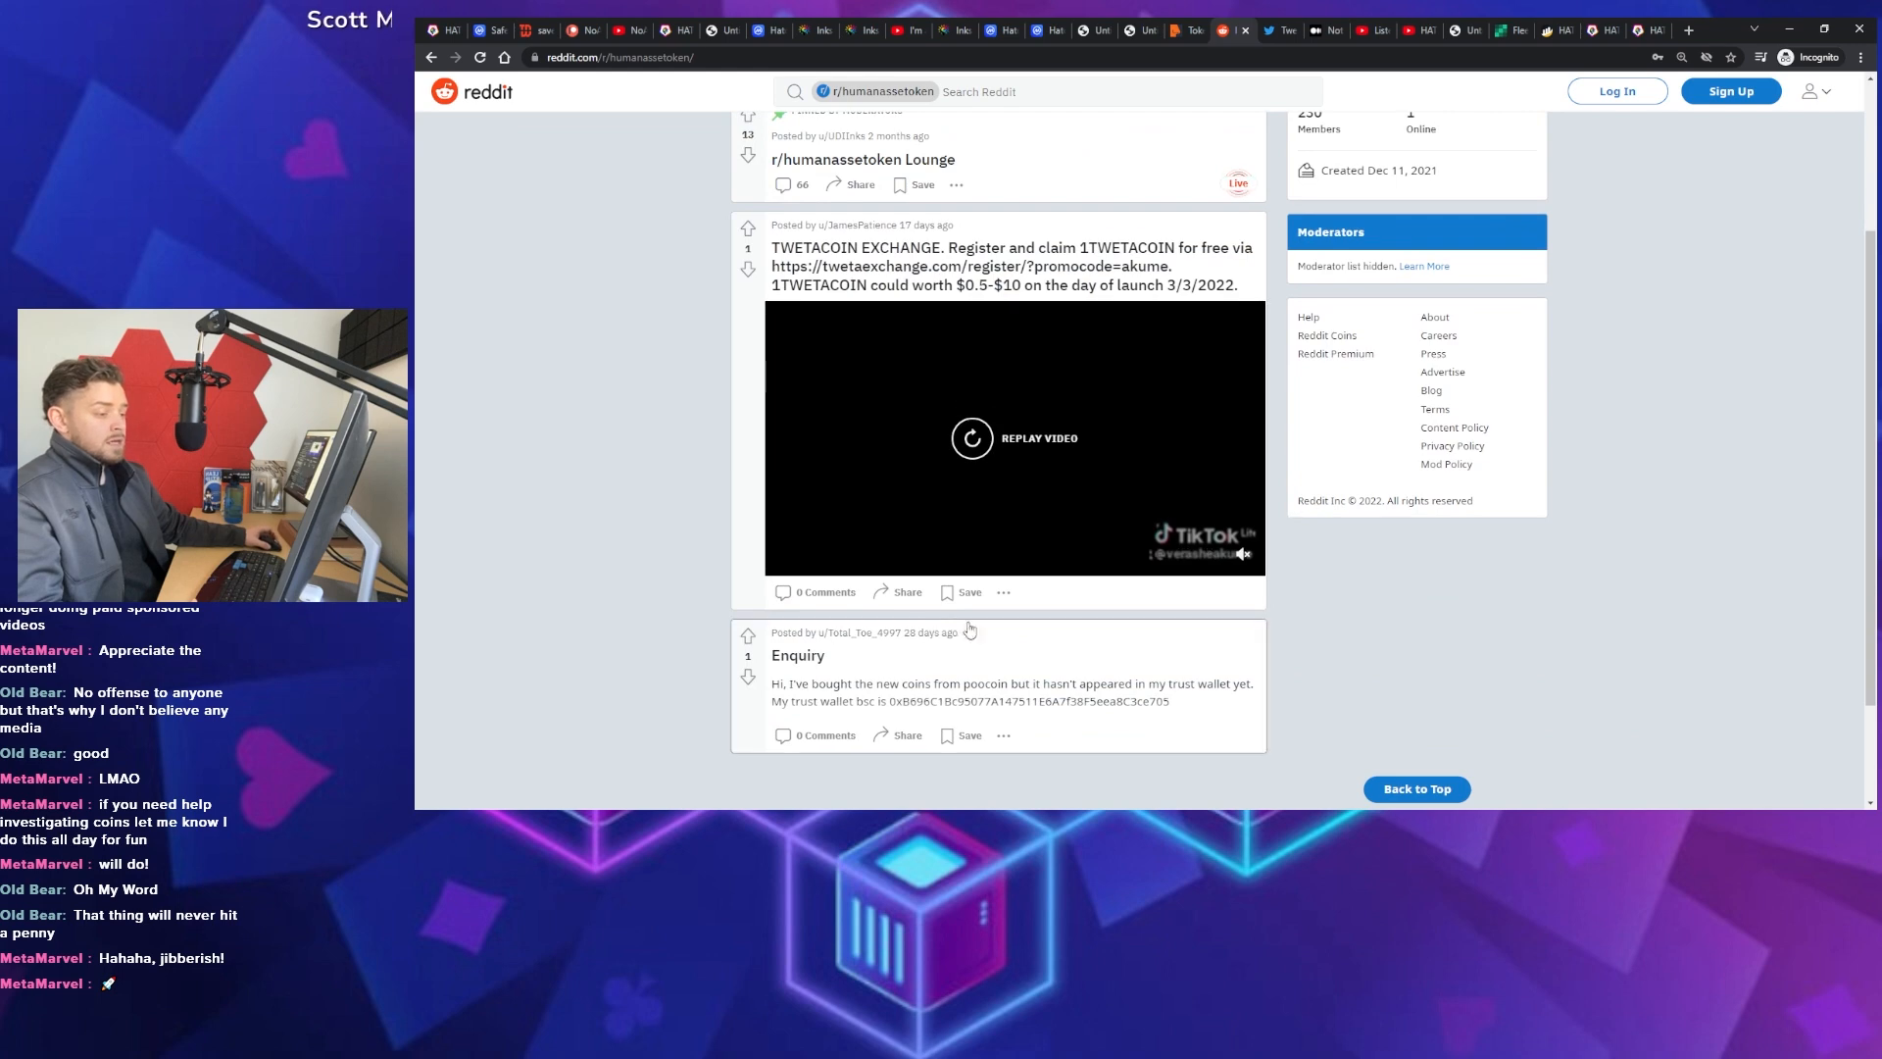
{"action": "mouse_move", "coordinate": [867, 632]}
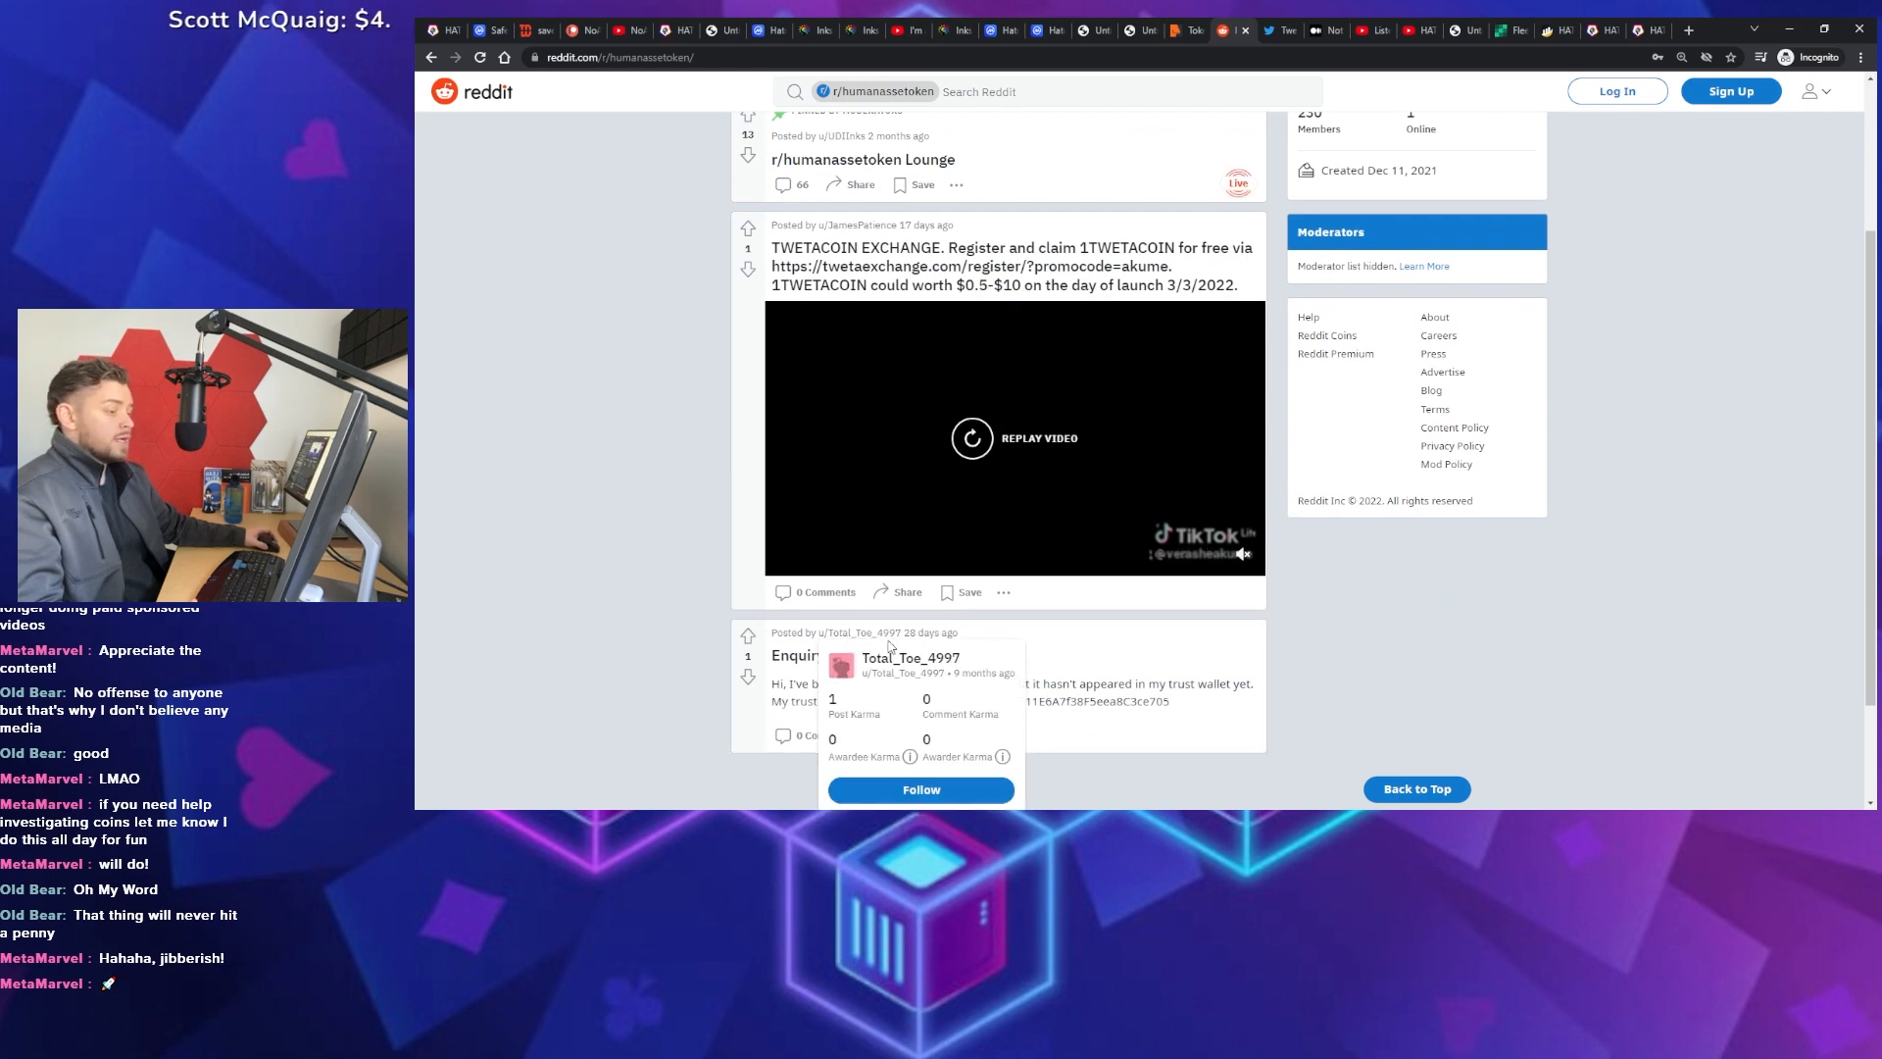
{"action": "scroll", "scroll_direction": "up", "scroll_amount": 3}
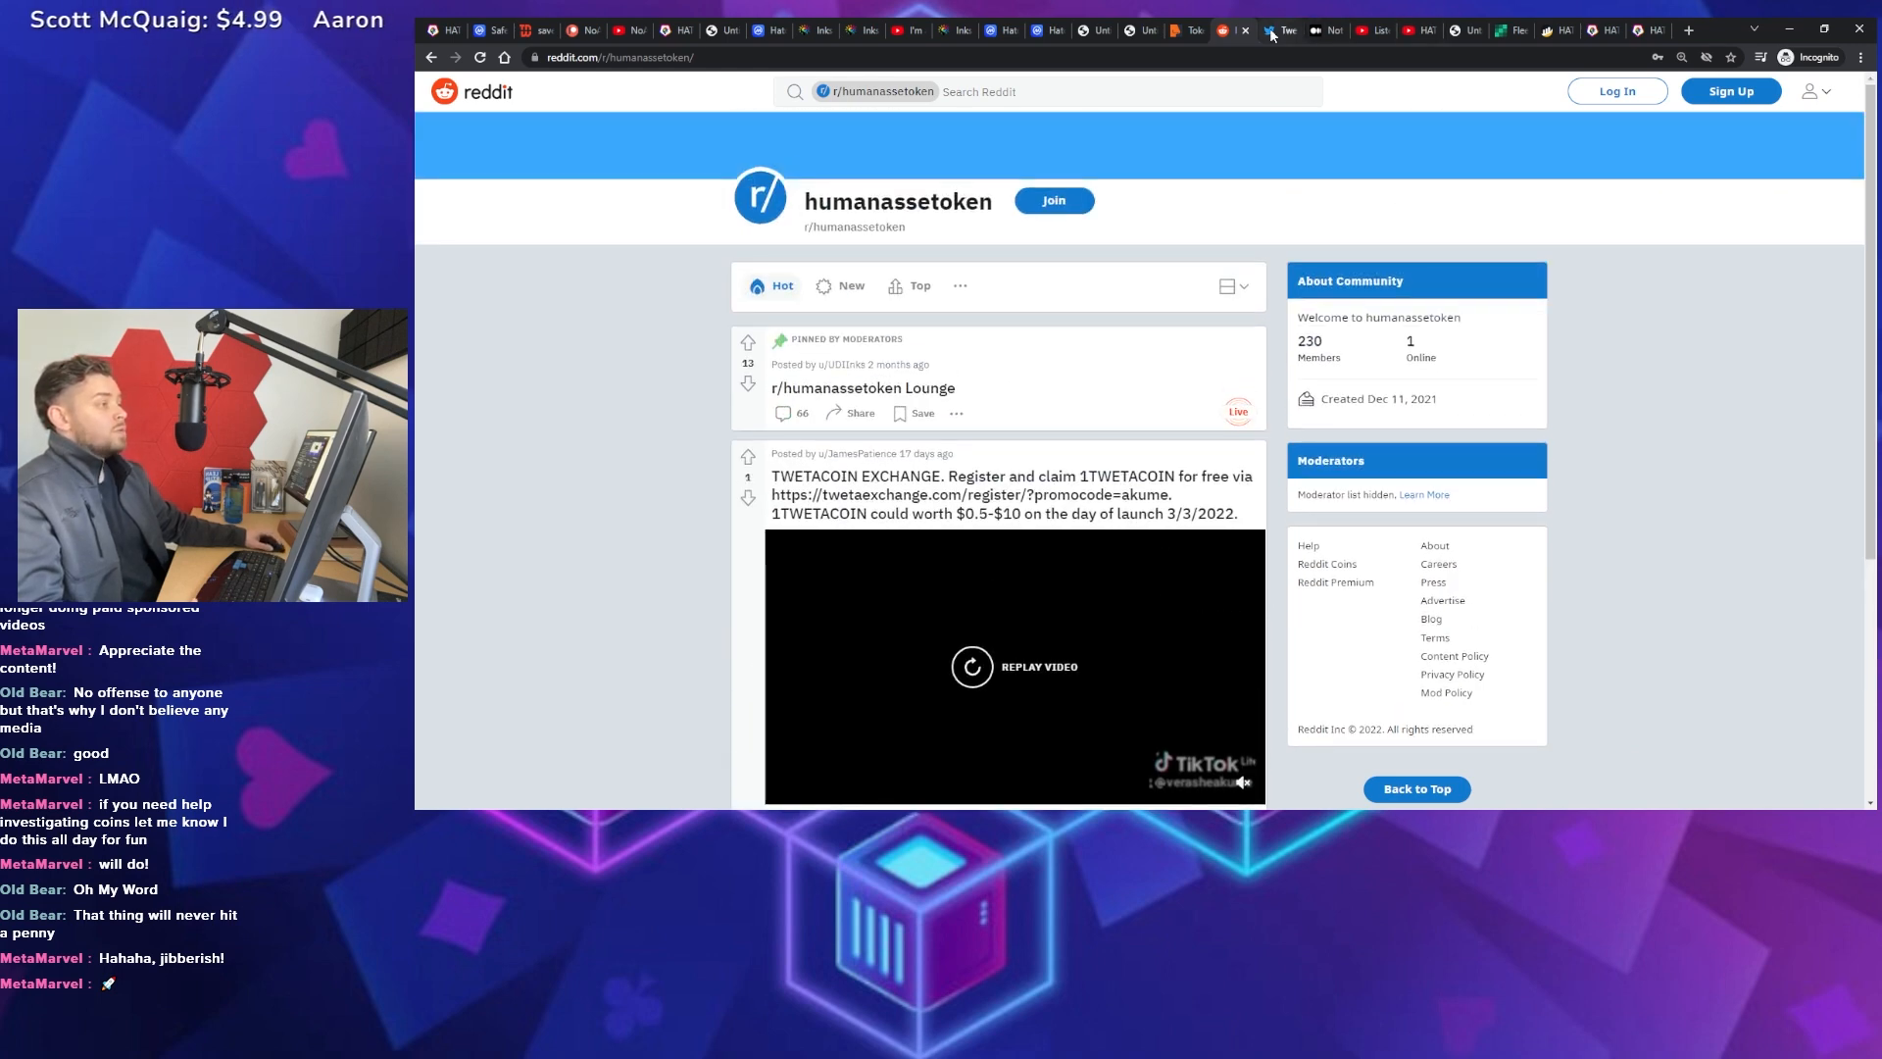
{"action": "left_click", "coordinate": [1279, 31]}
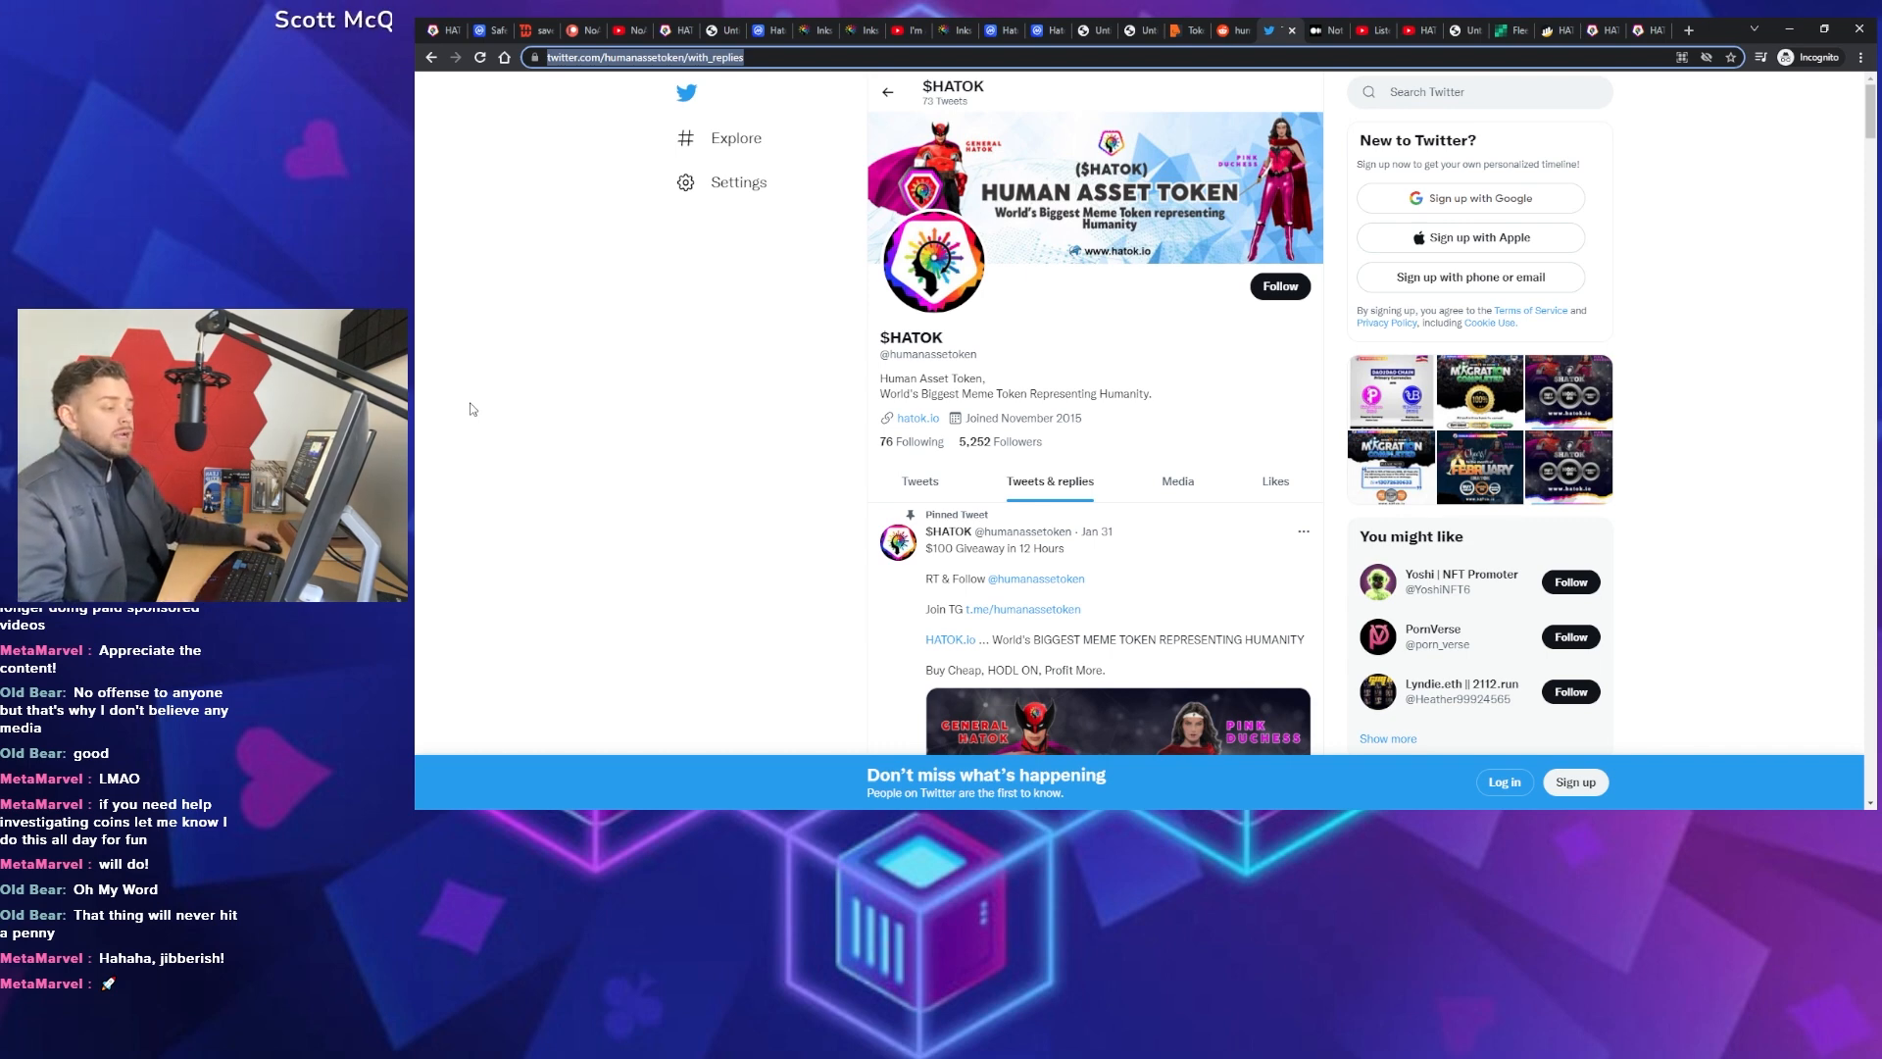
{"action": "scroll", "scroll_direction": "down", "scroll_amount": 3}
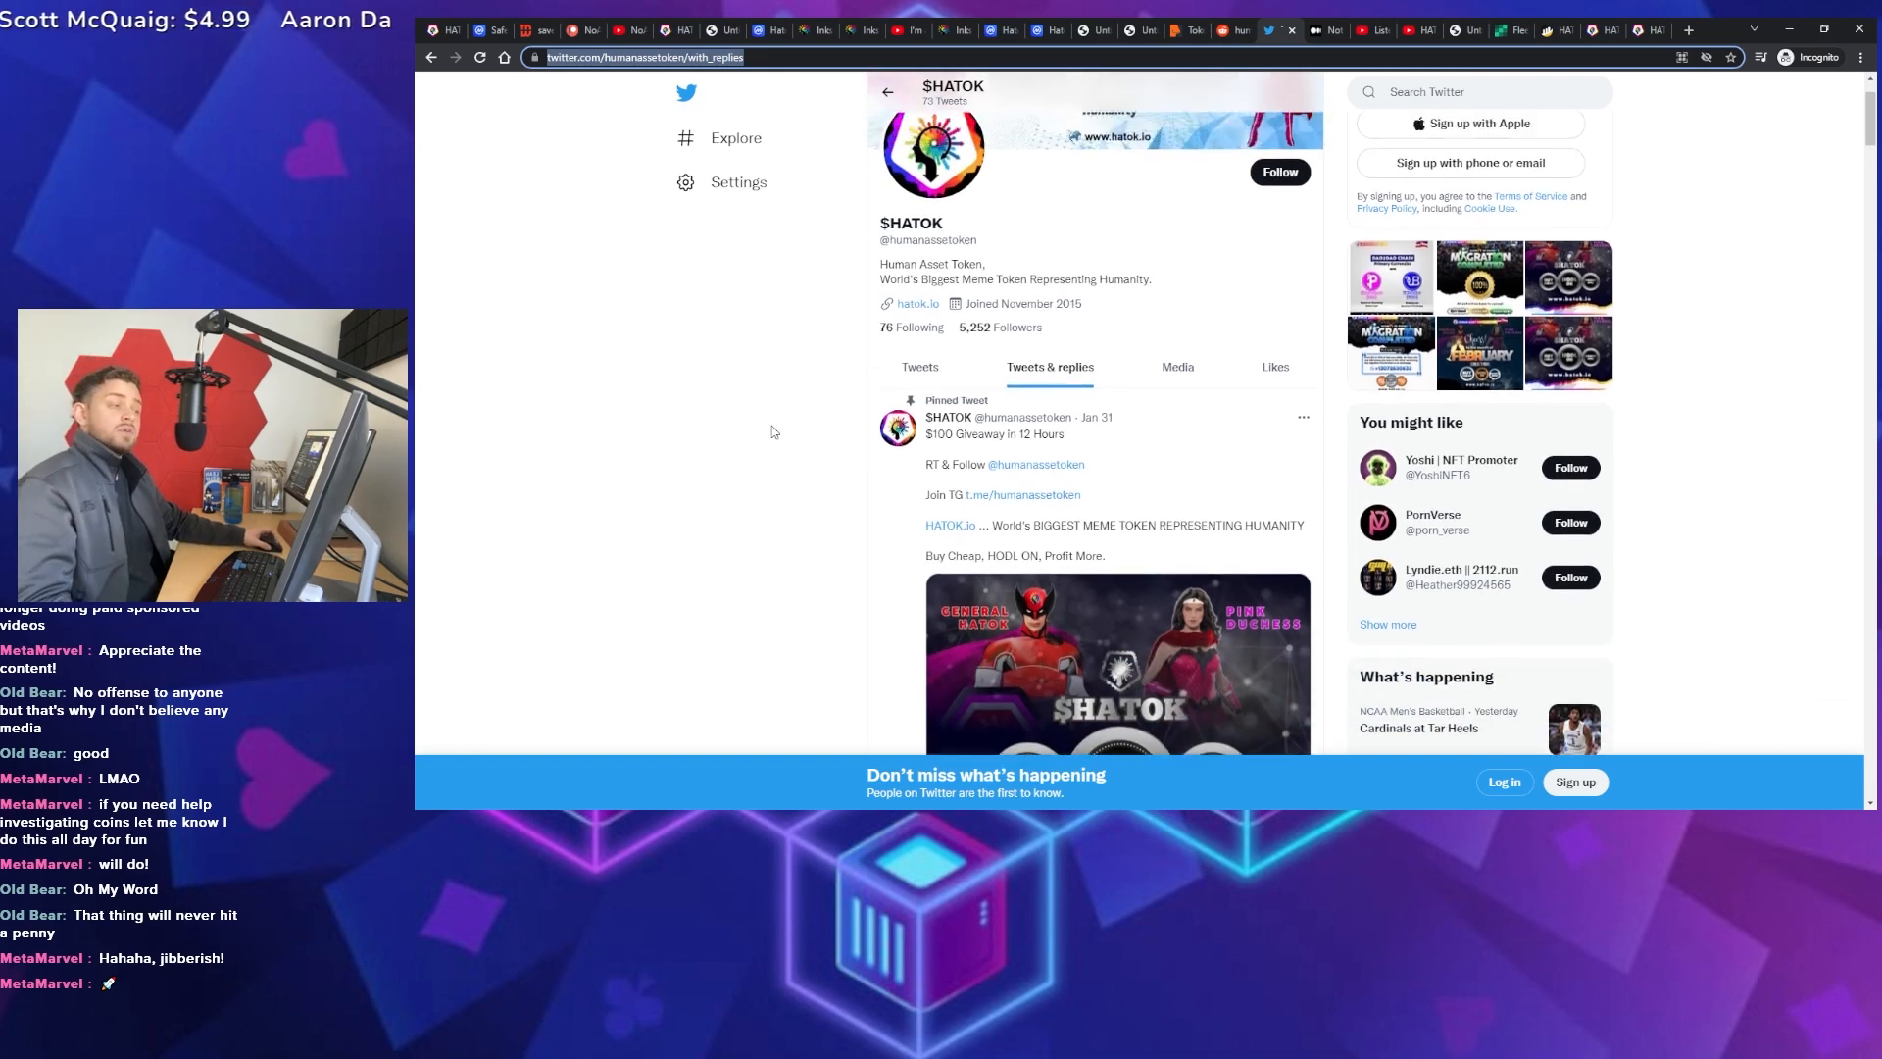
{"action": "scroll", "scroll_direction": "up", "scroll_amount": 3}
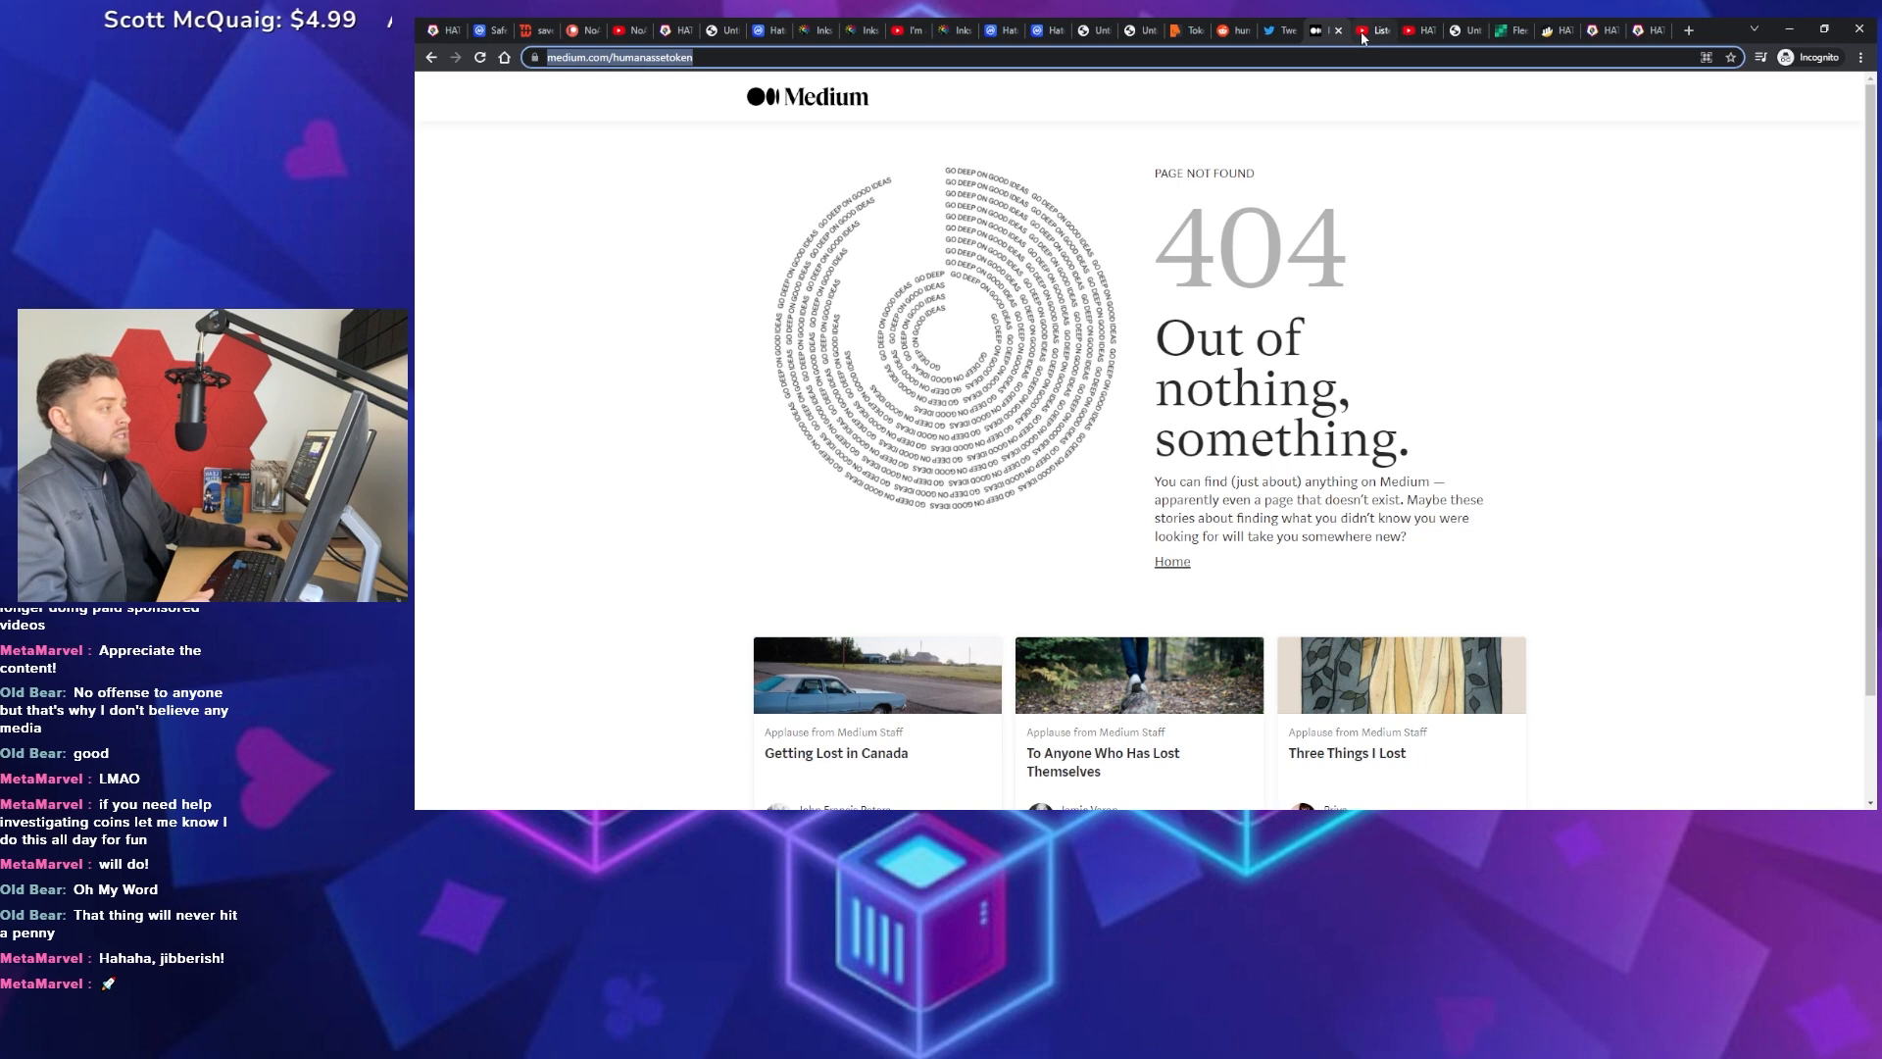
{"action": "left_click", "coordinate": [1327, 30]}
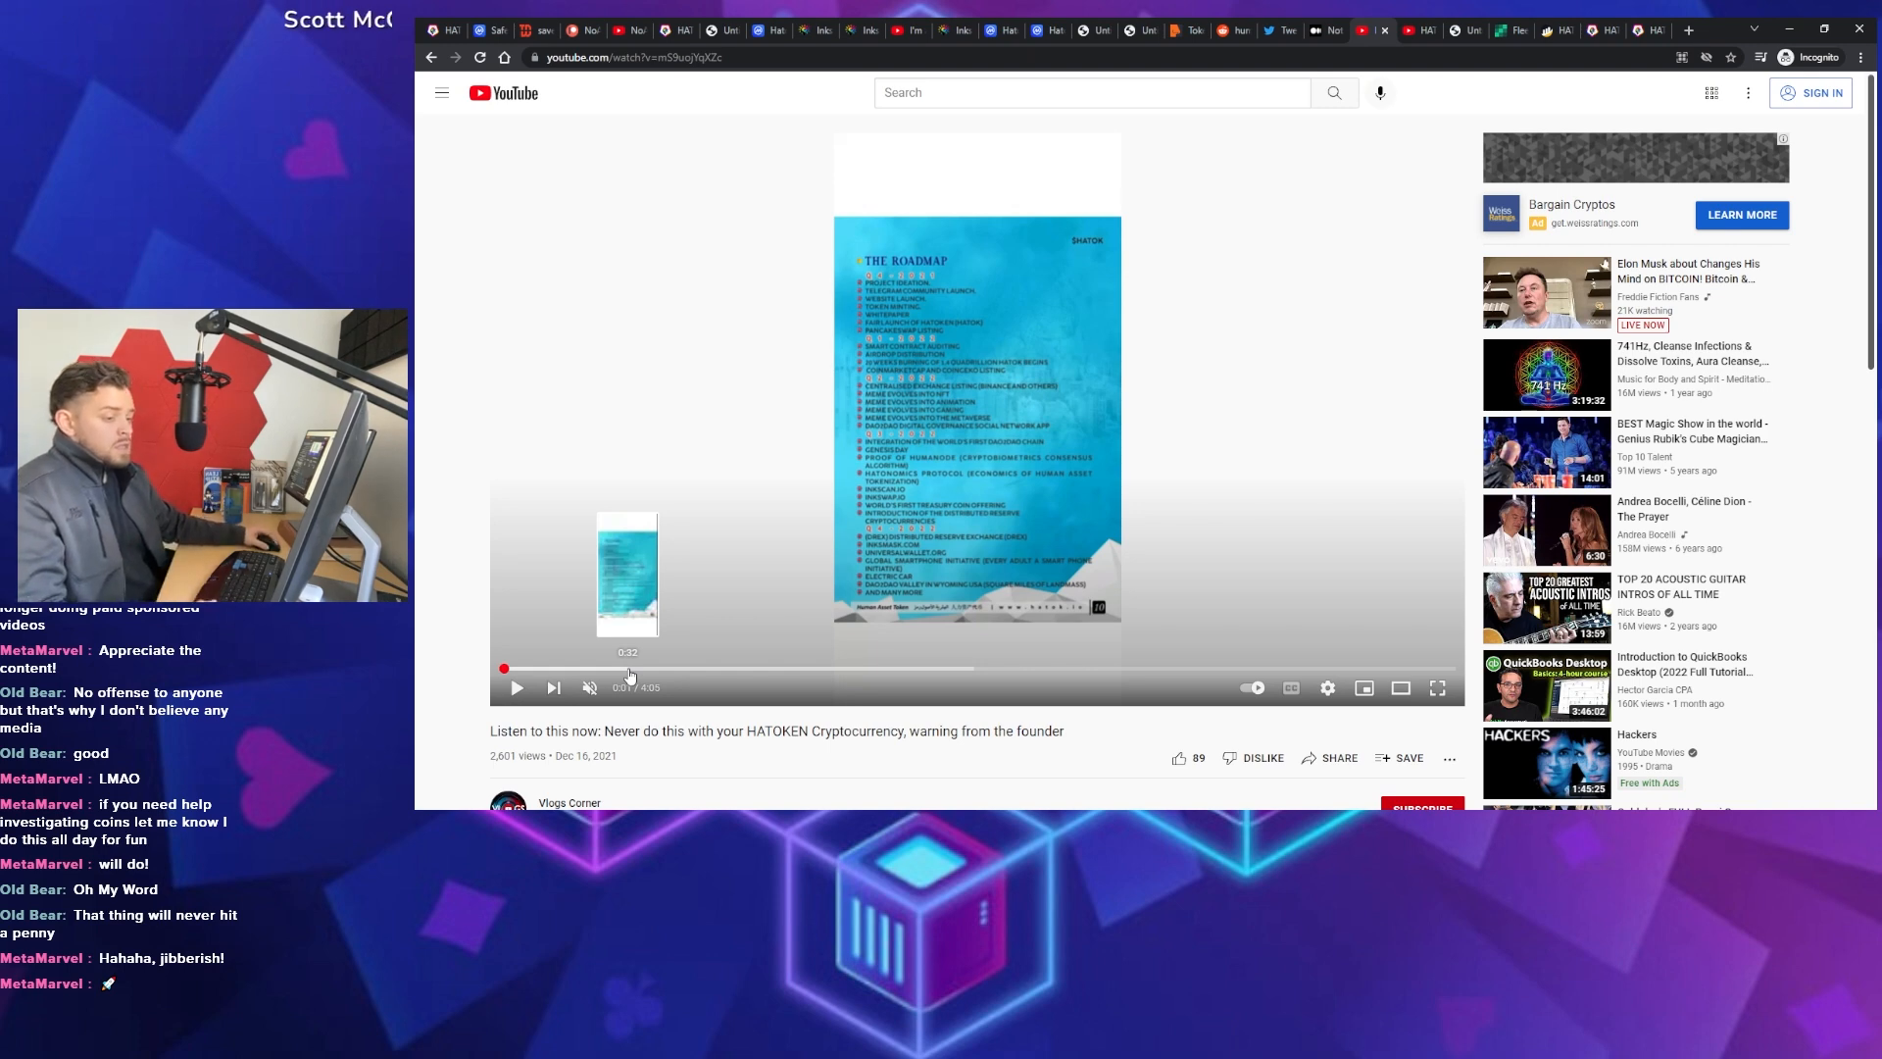
Scroll down on the 'Never do this with your HATOKEN Cryptocurrency' video page showing the roadmap
{"action": "scroll", "scroll_direction": "down", "scroll_amount": 3}
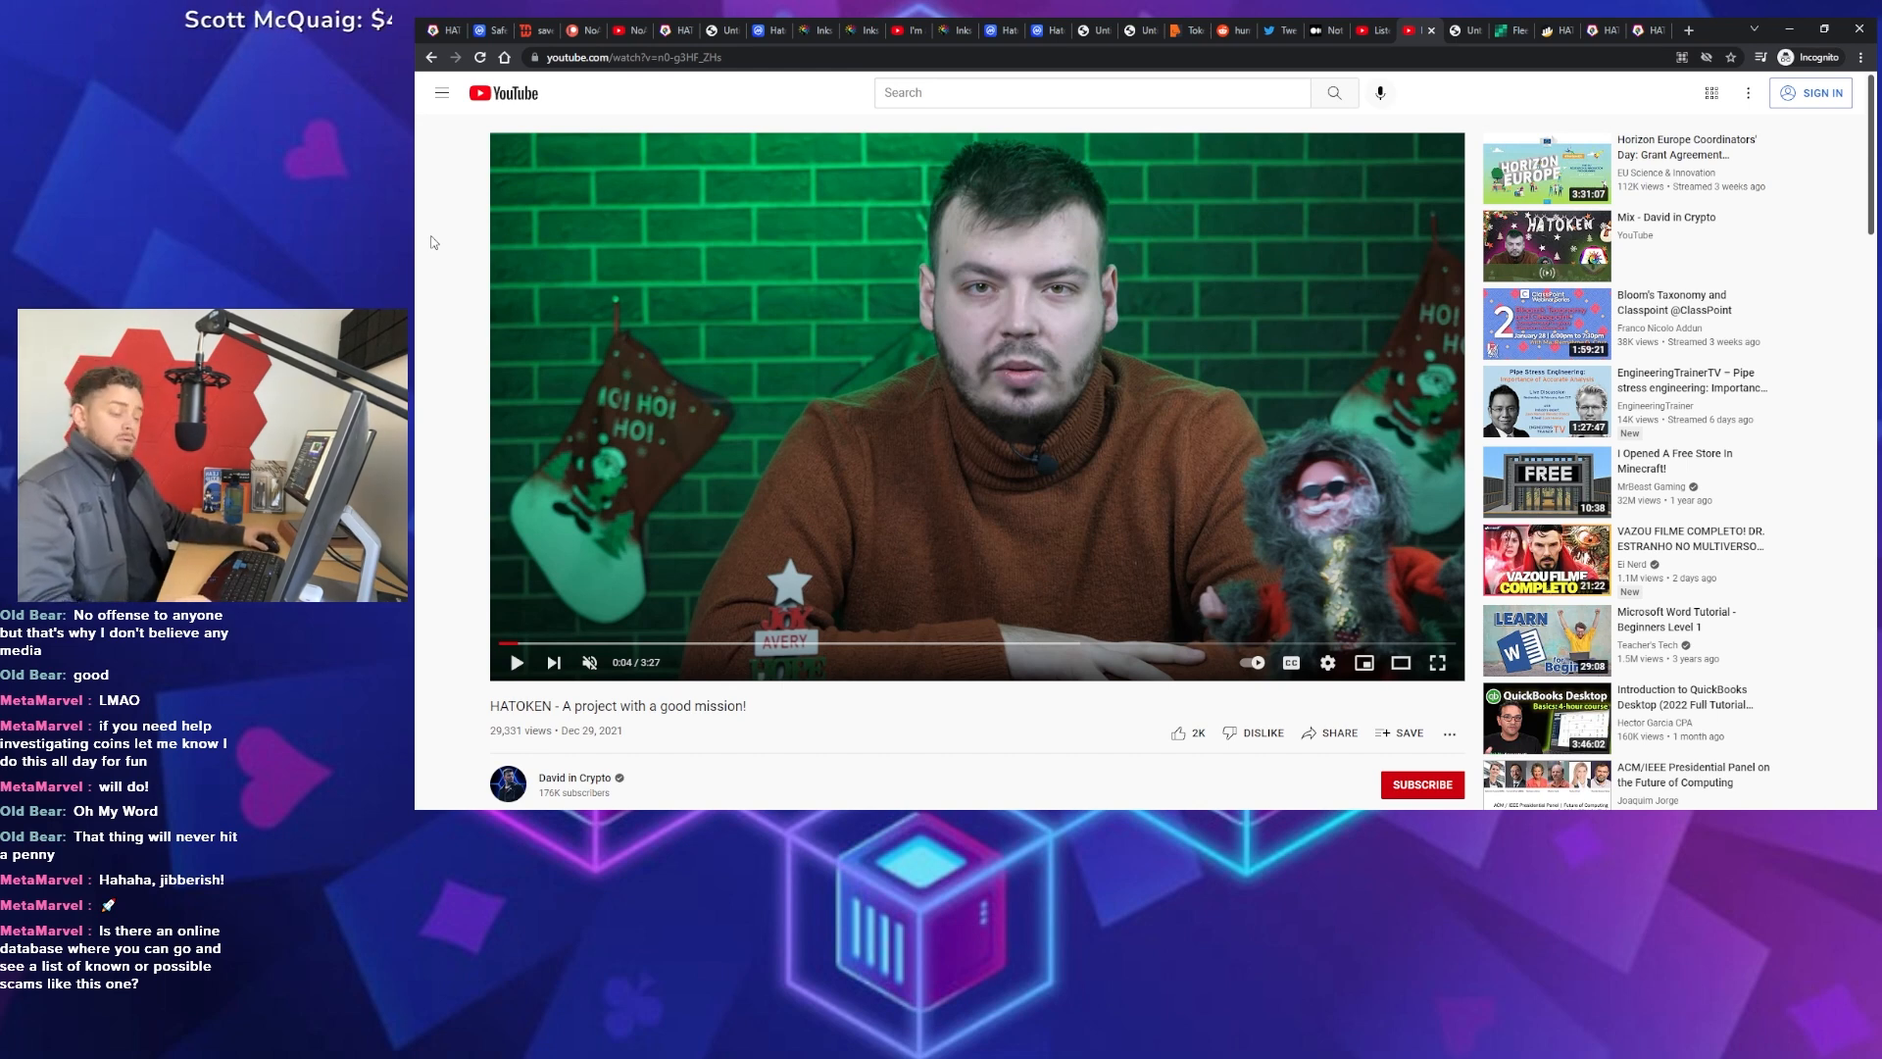
{"action": "mouse_move", "coordinate": [444, 330]}
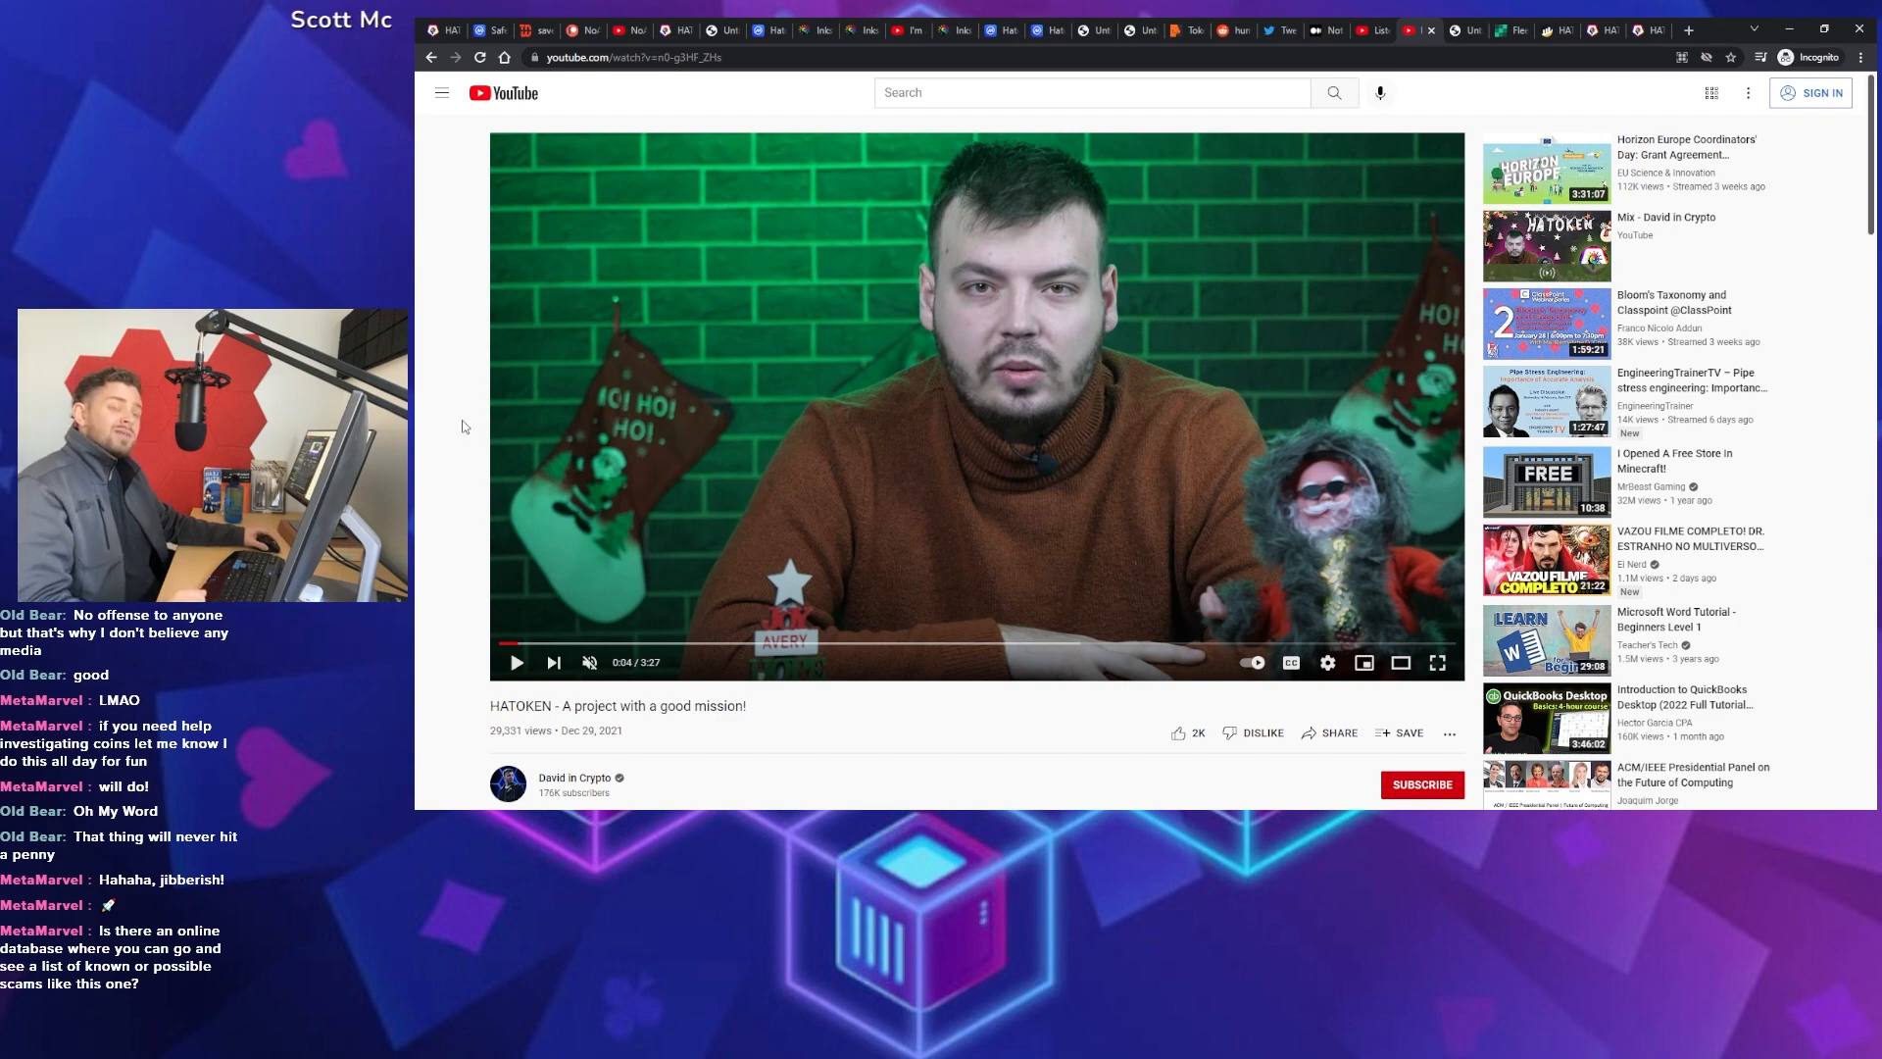
{"action": "scroll", "scroll_direction": "down", "scroll_amount": 3}
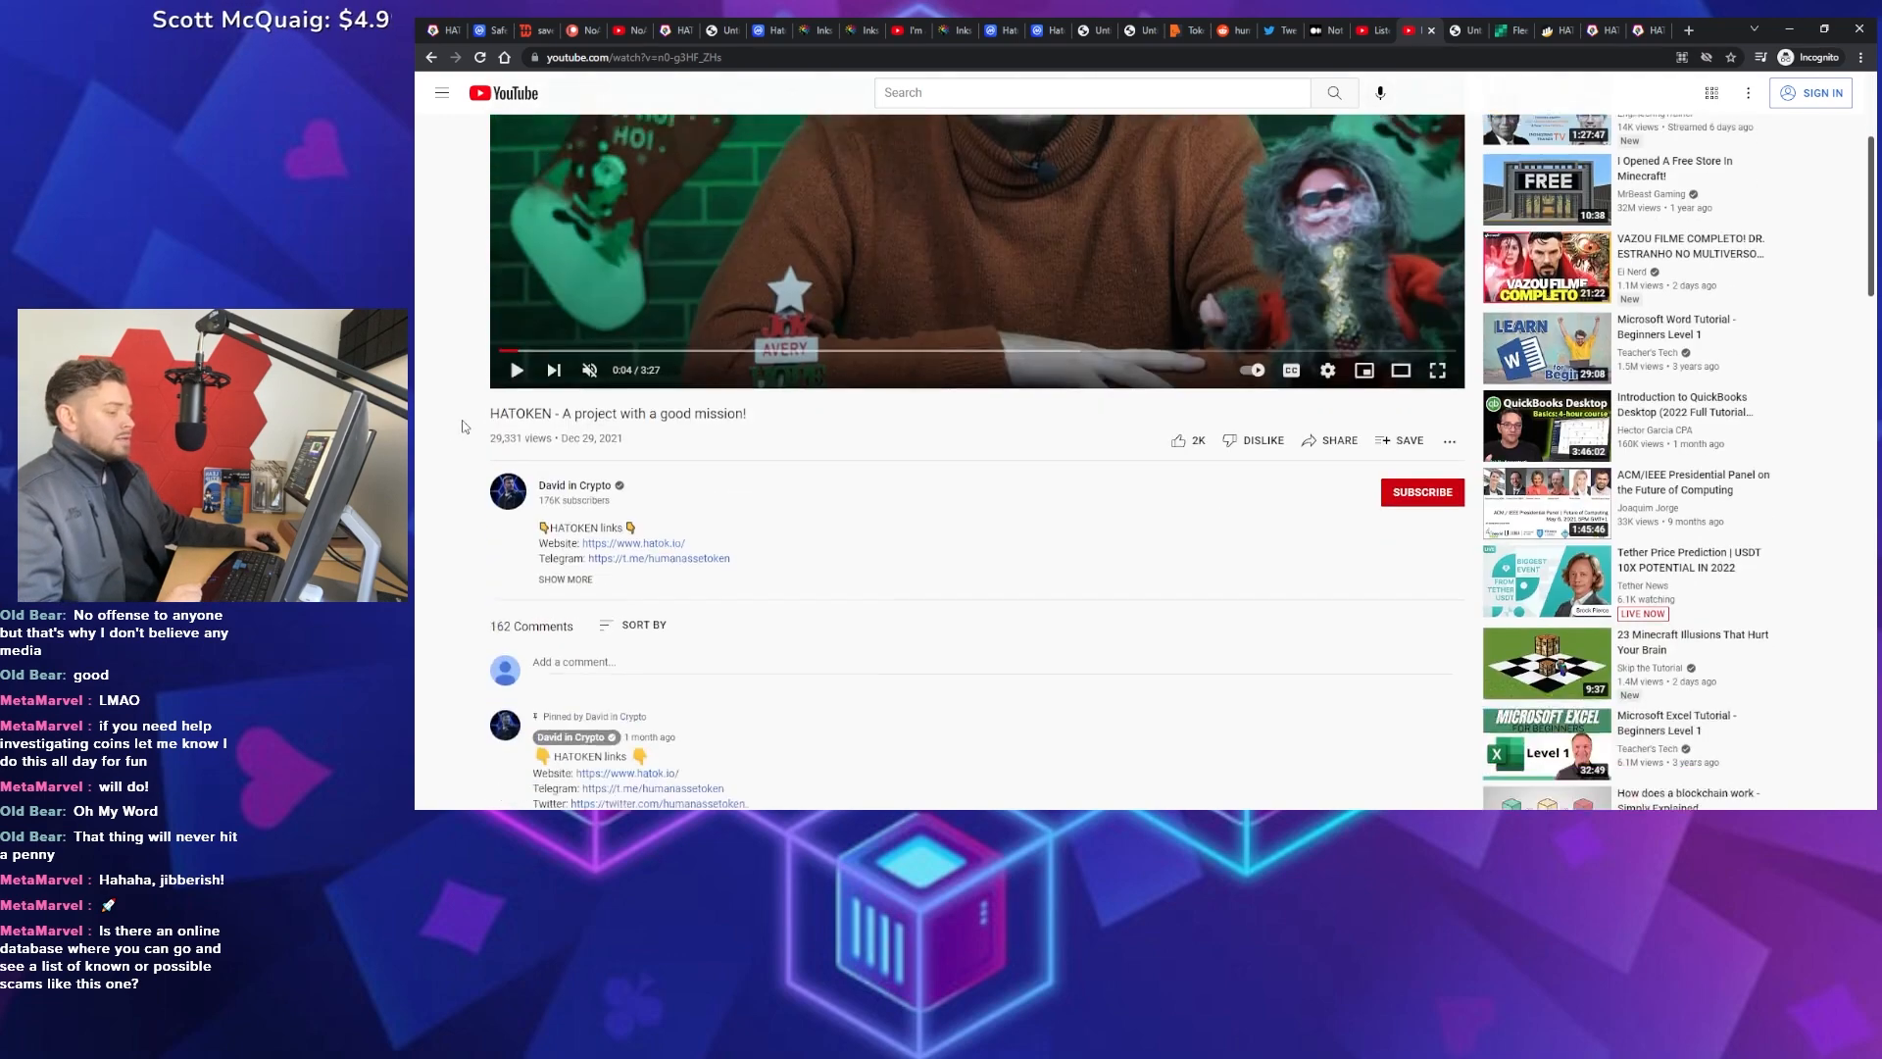
{"action": "scroll", "scroll_direction": "down", "scroll_amount": 3}
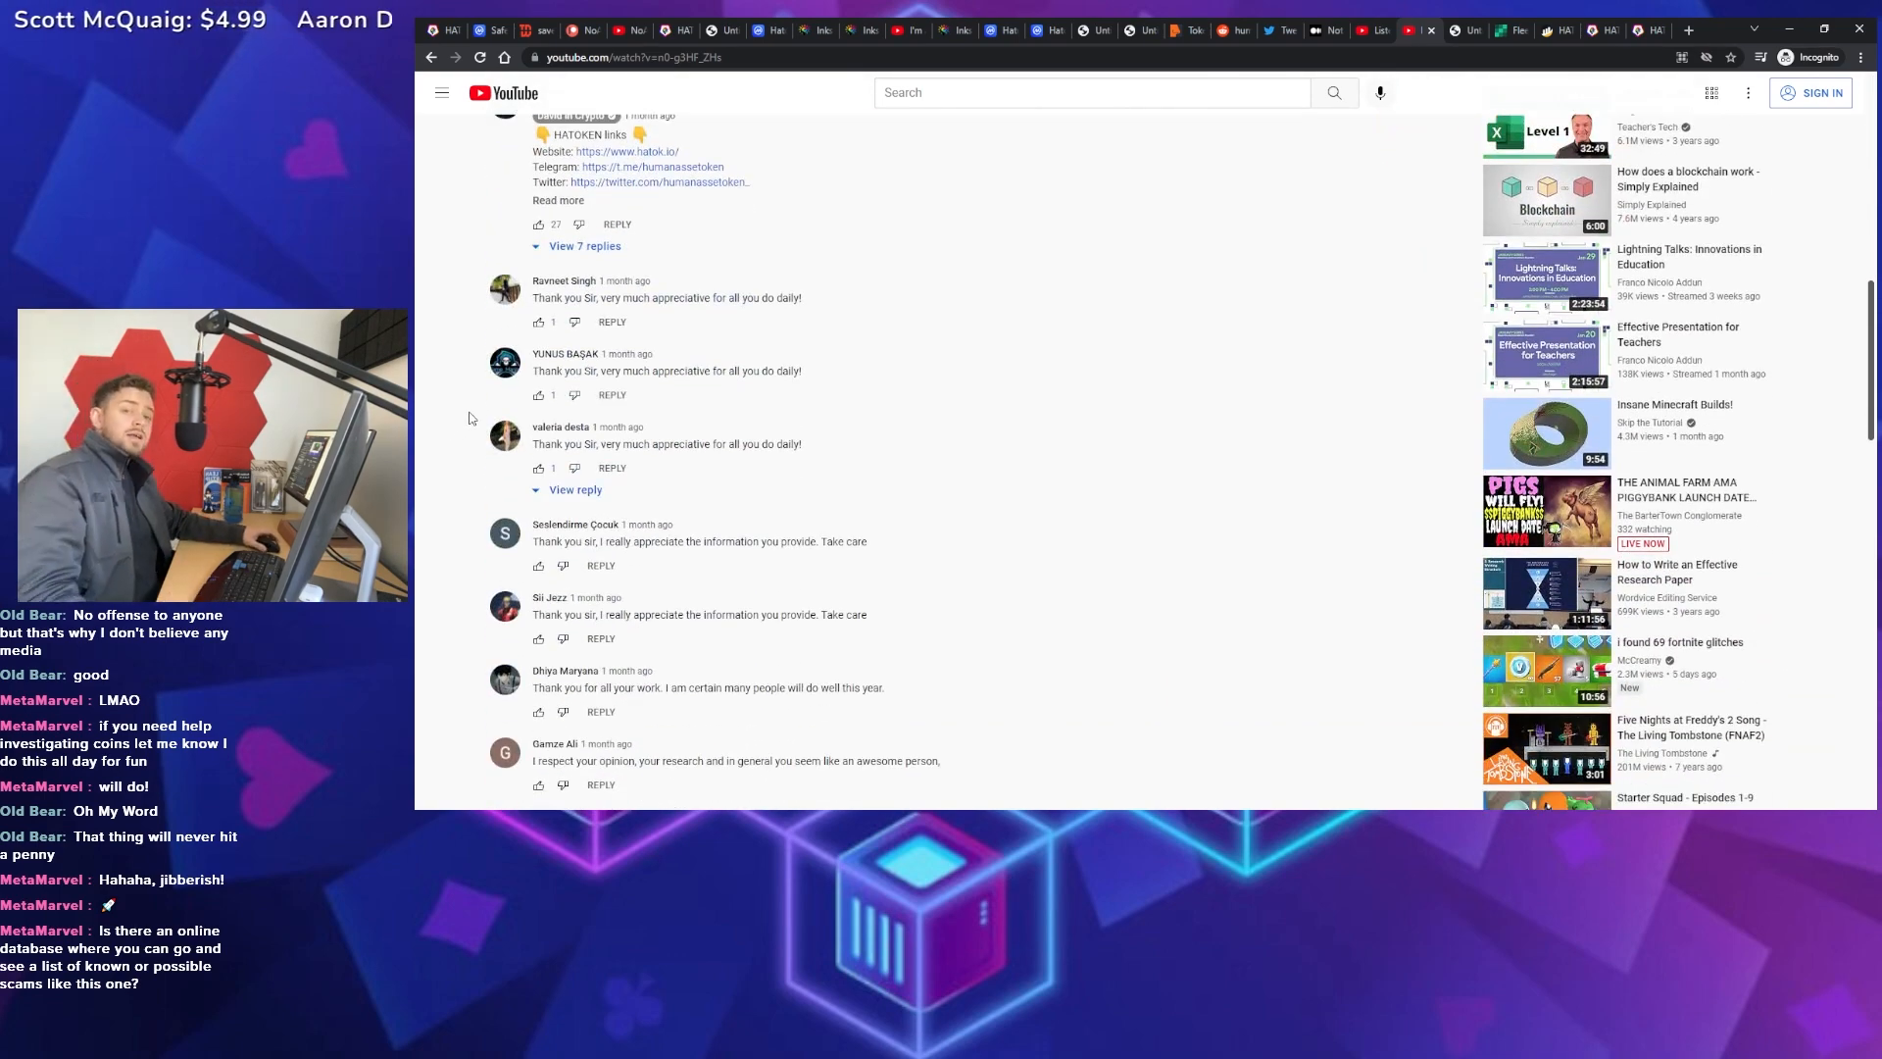
{"action": "scroll", "scroll_direction": "up", "scroll_amount": 3}
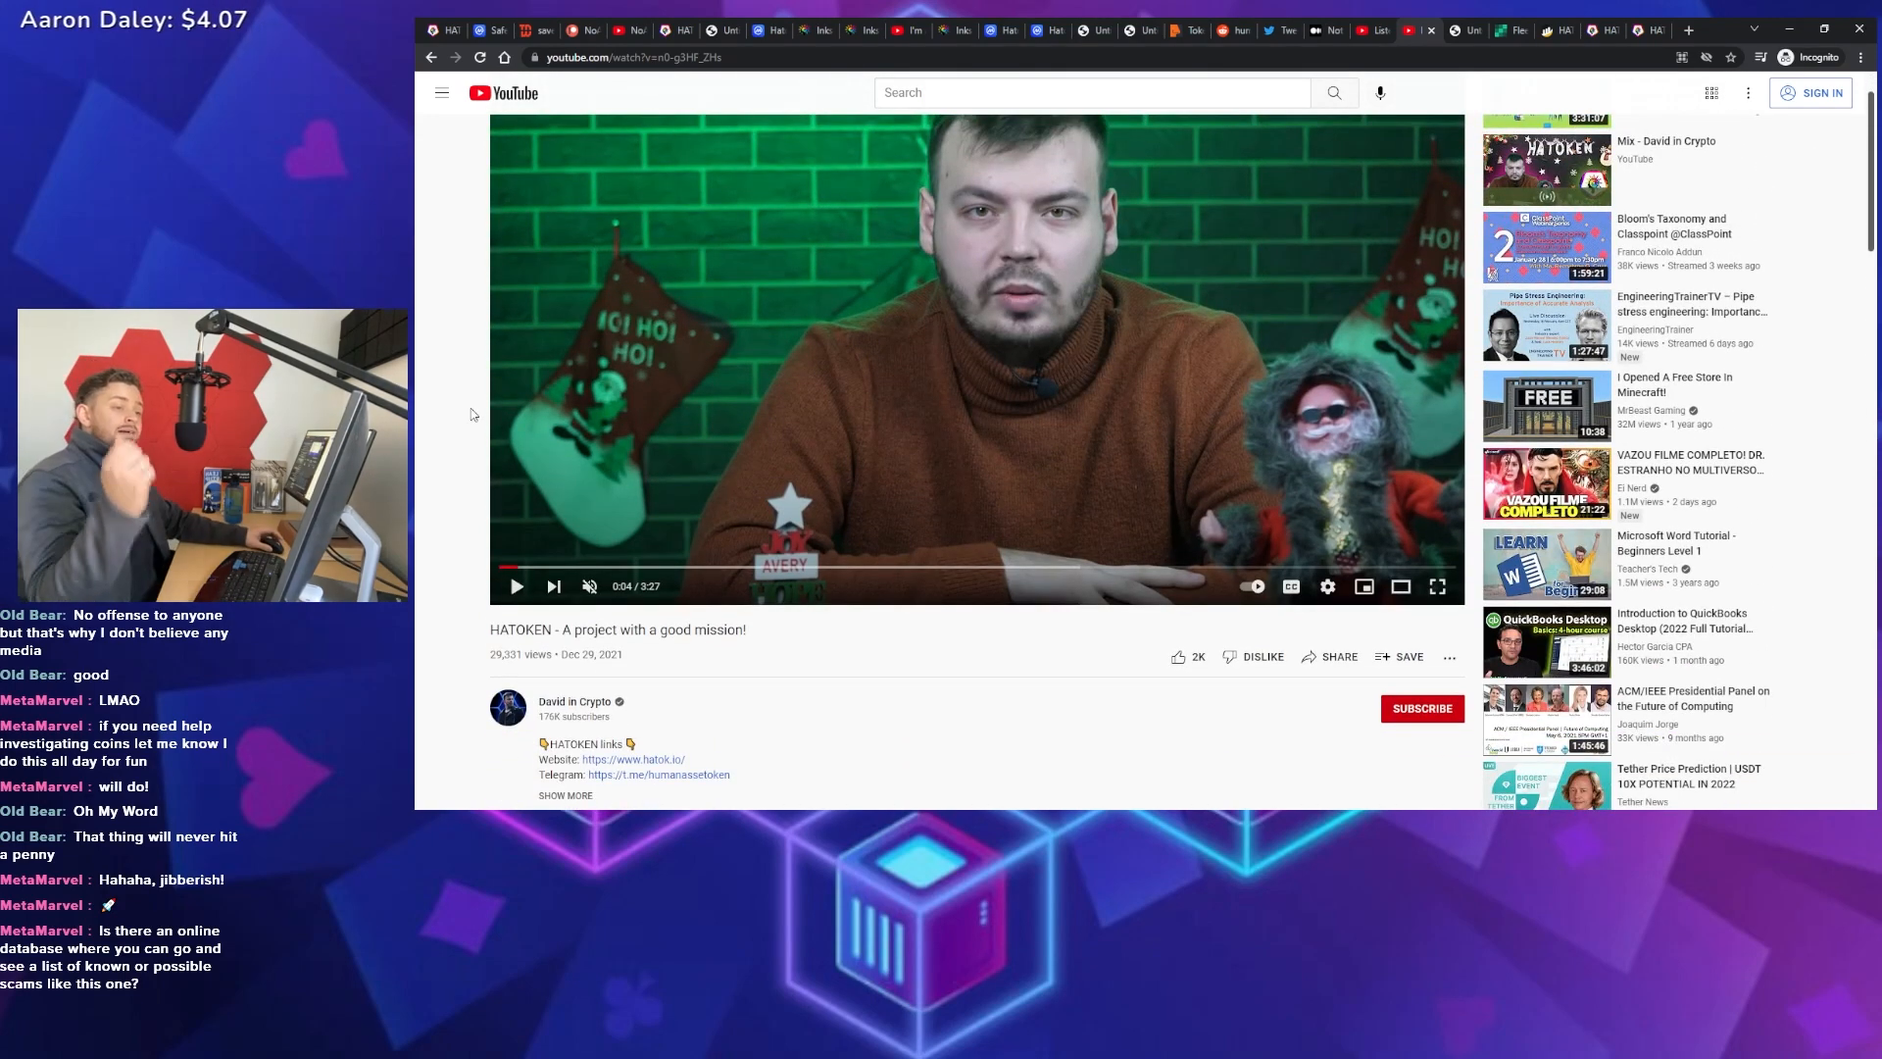
{"action": "mouse_move", "coordinate": [464, 507]}
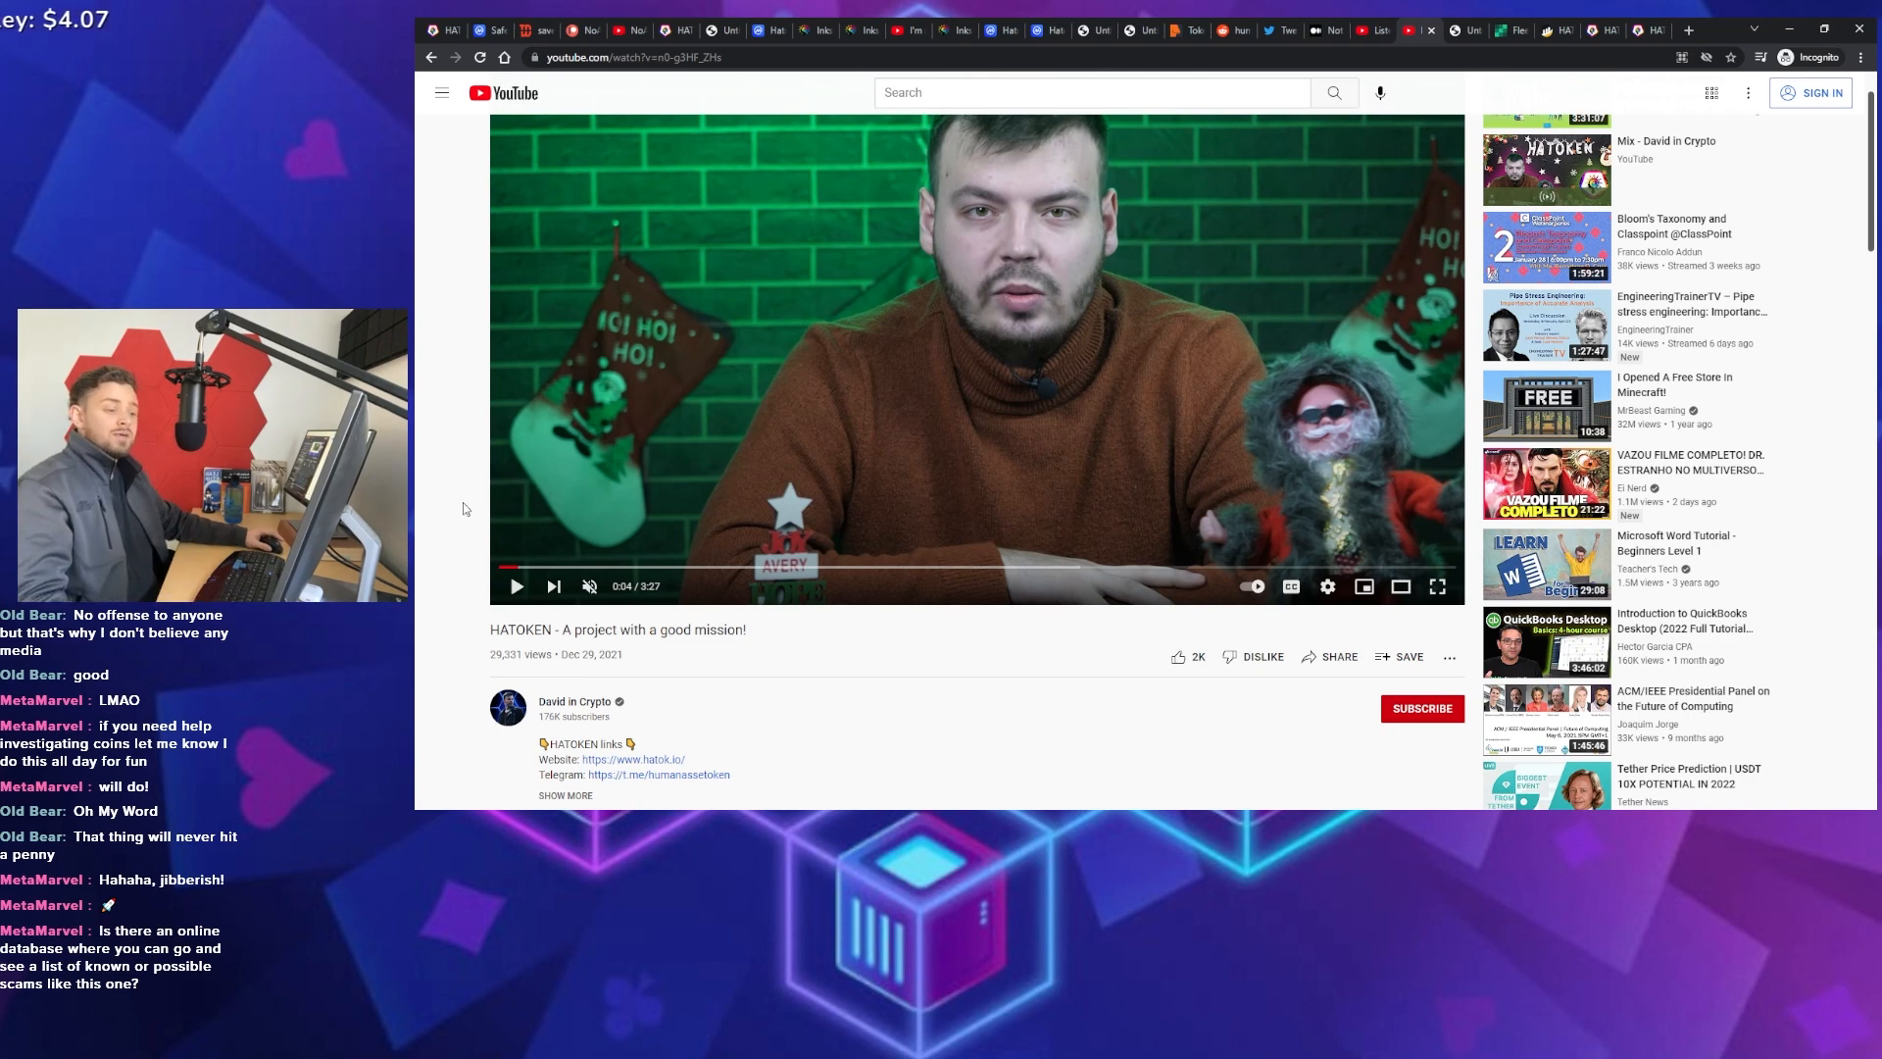
{"action": "scroll", "scroll_direction": "down", "scroll_amount": 3}
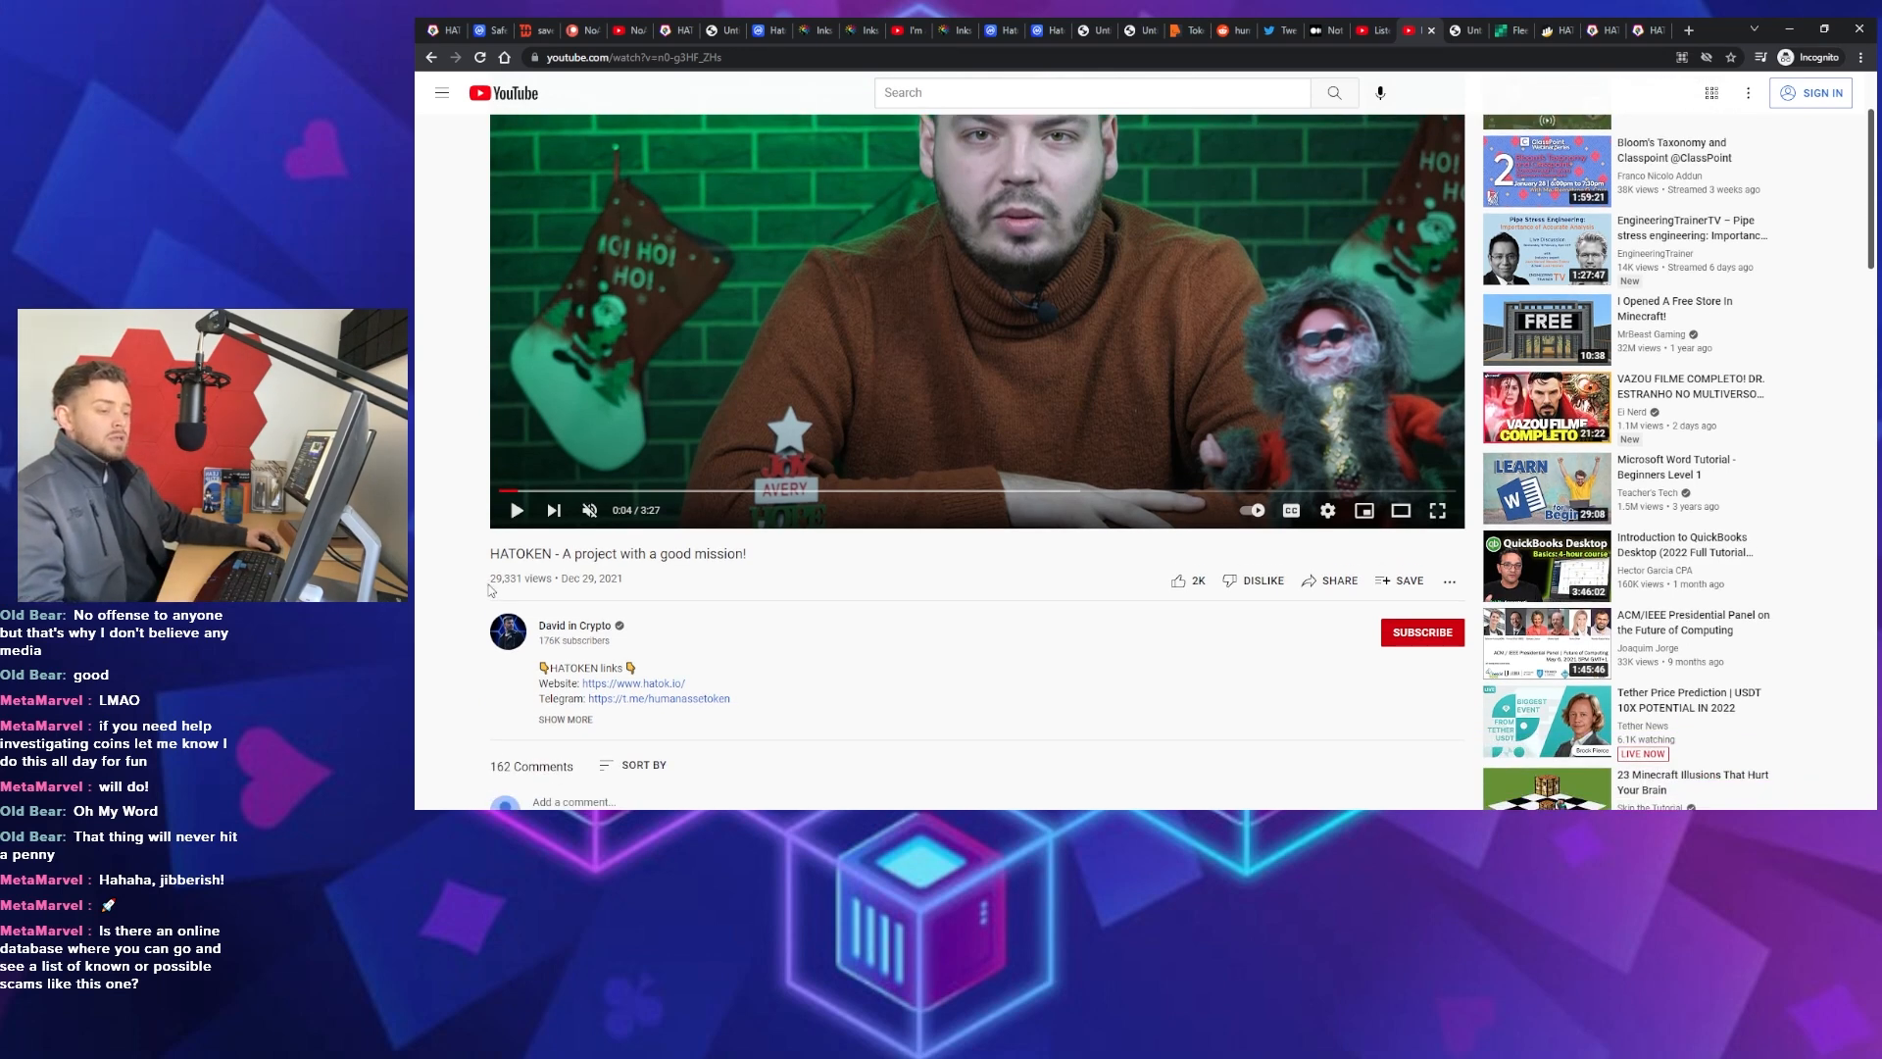
{"action": "double_click", "coordinate": [503, 577]}
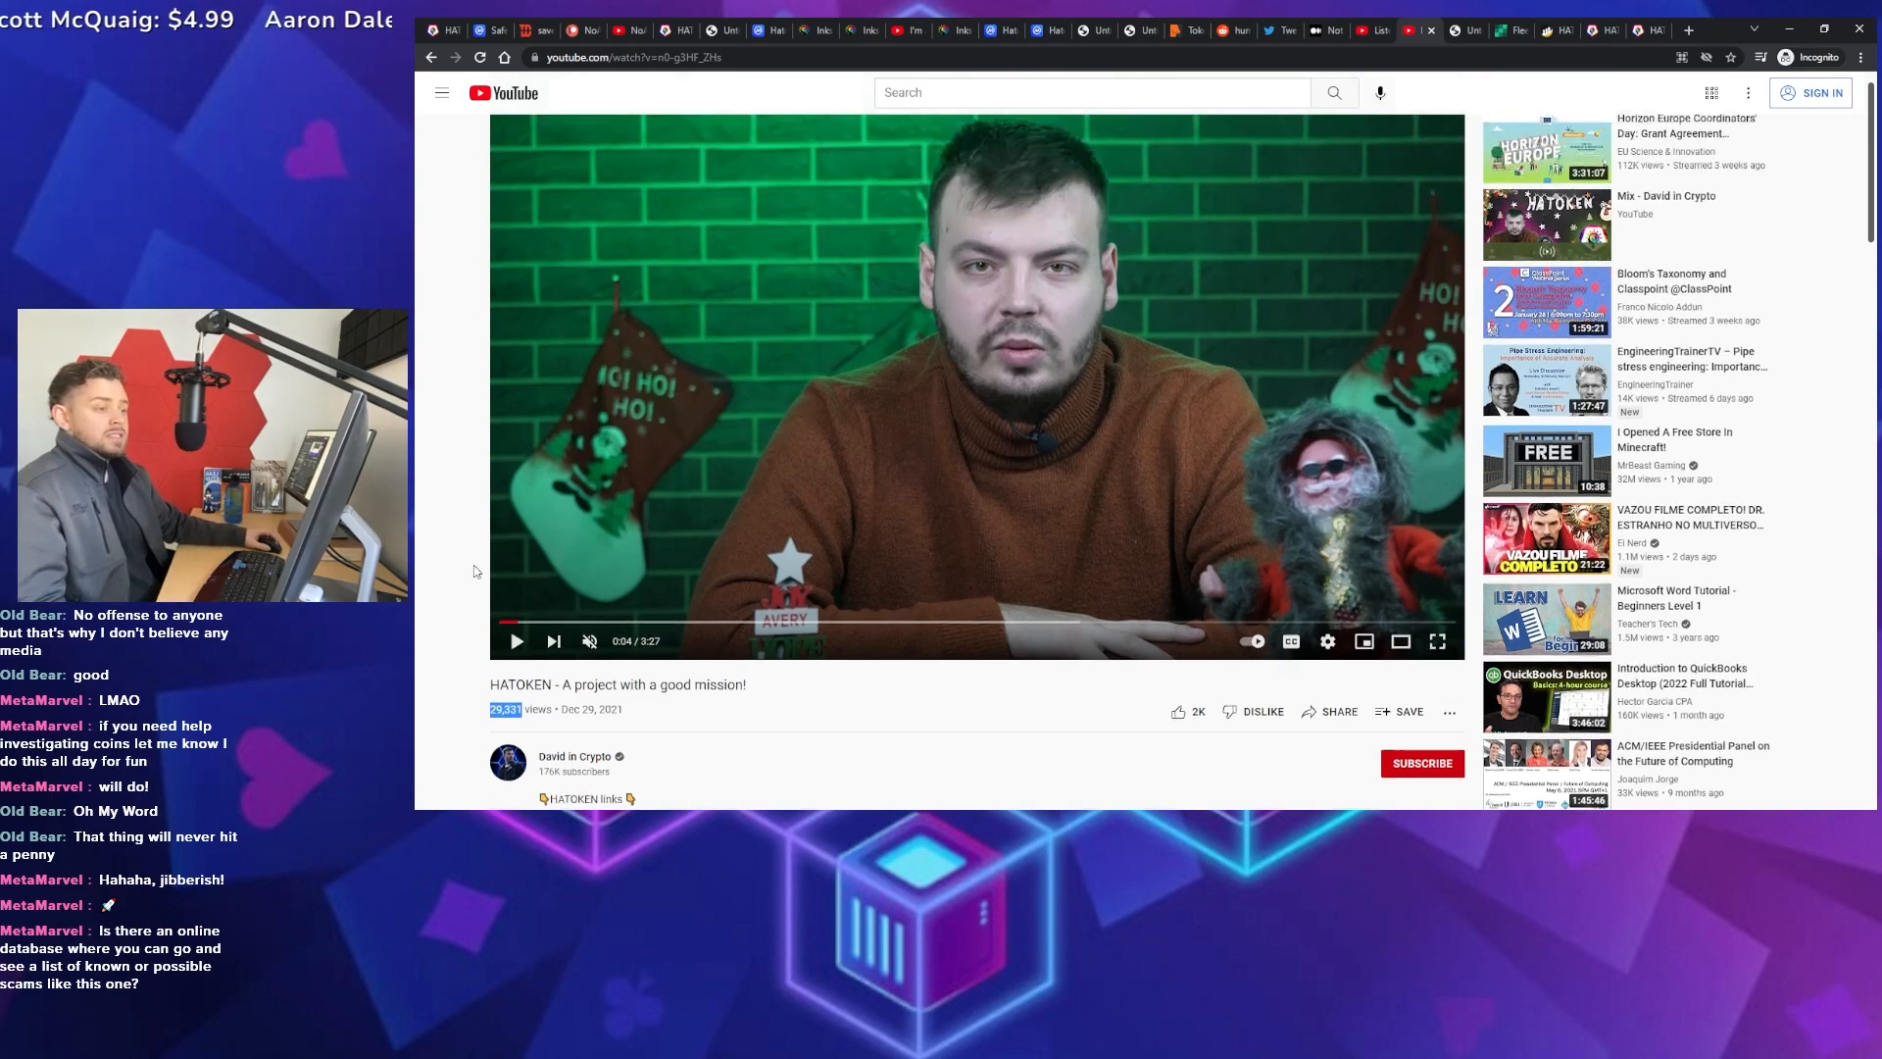
{"action": "scroll", "scroll_direction": "down", "scroll_amount": 3}
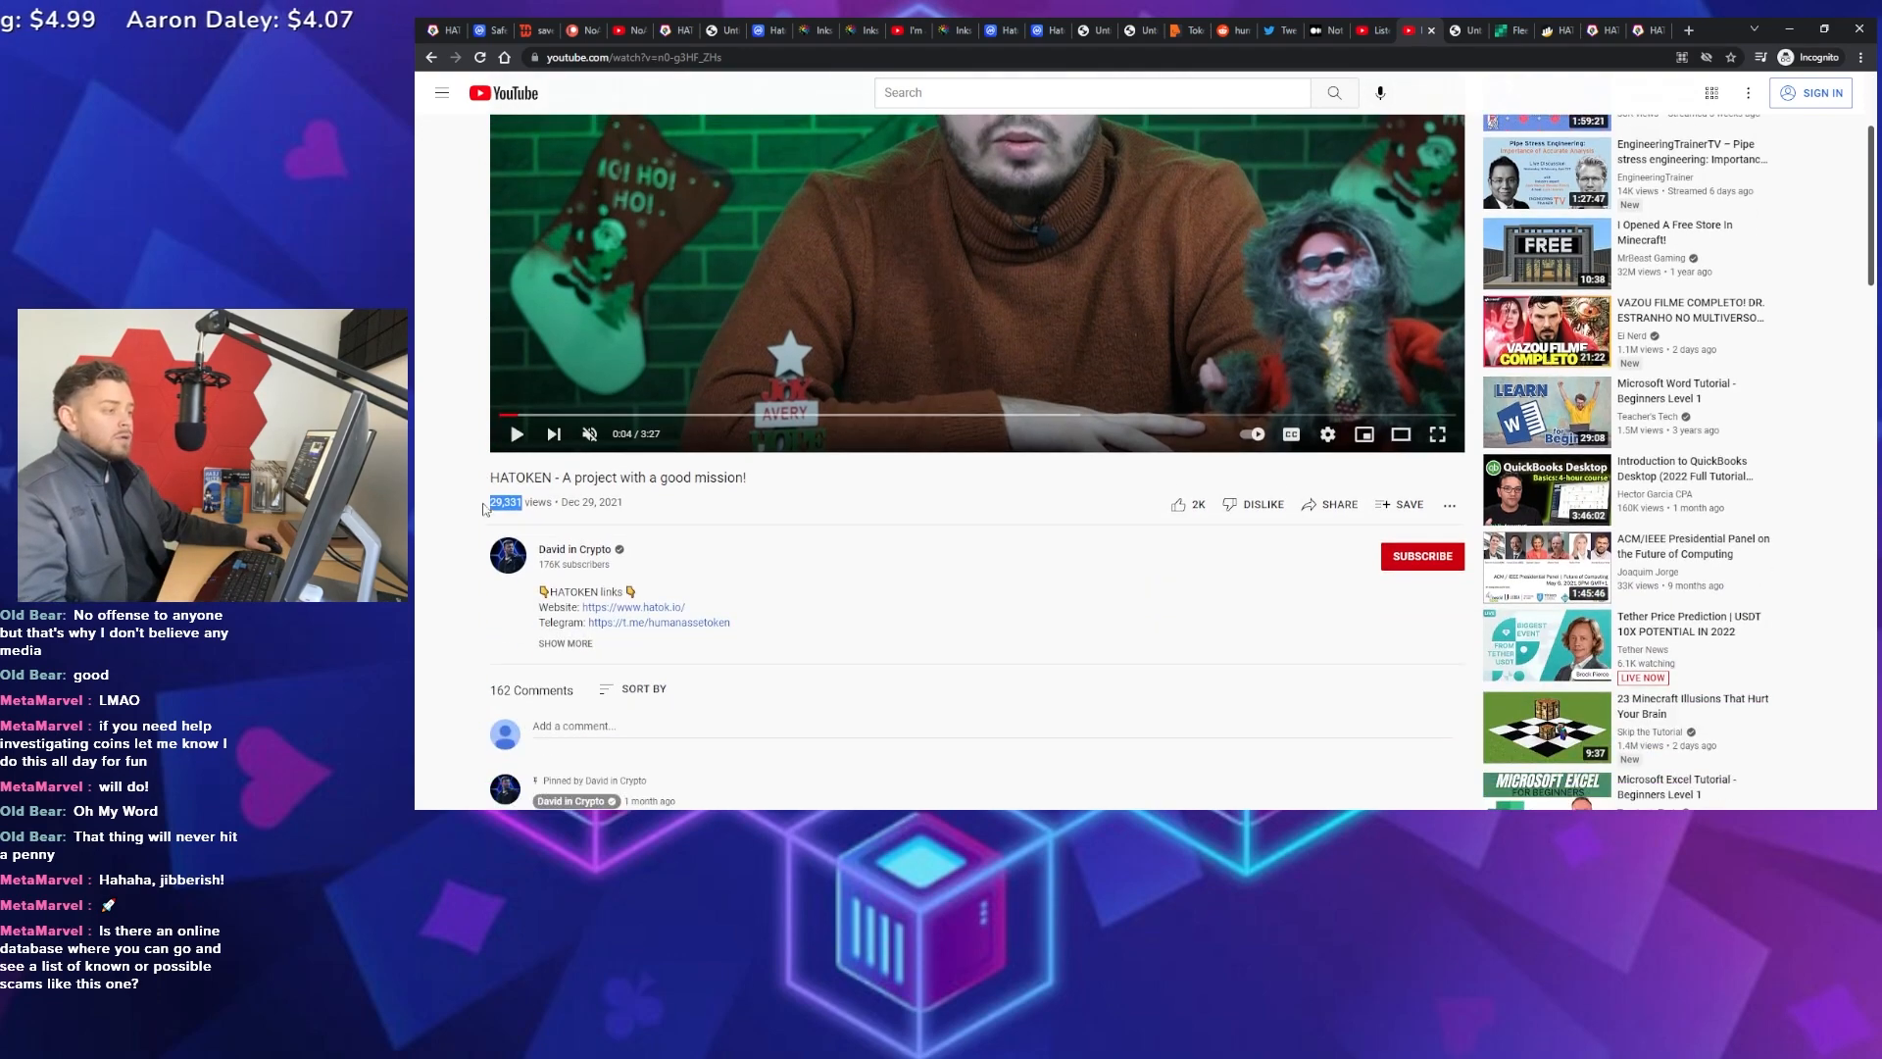
{"action": "scroll", "scroll_direction": "down", "scroll_amount": 3}
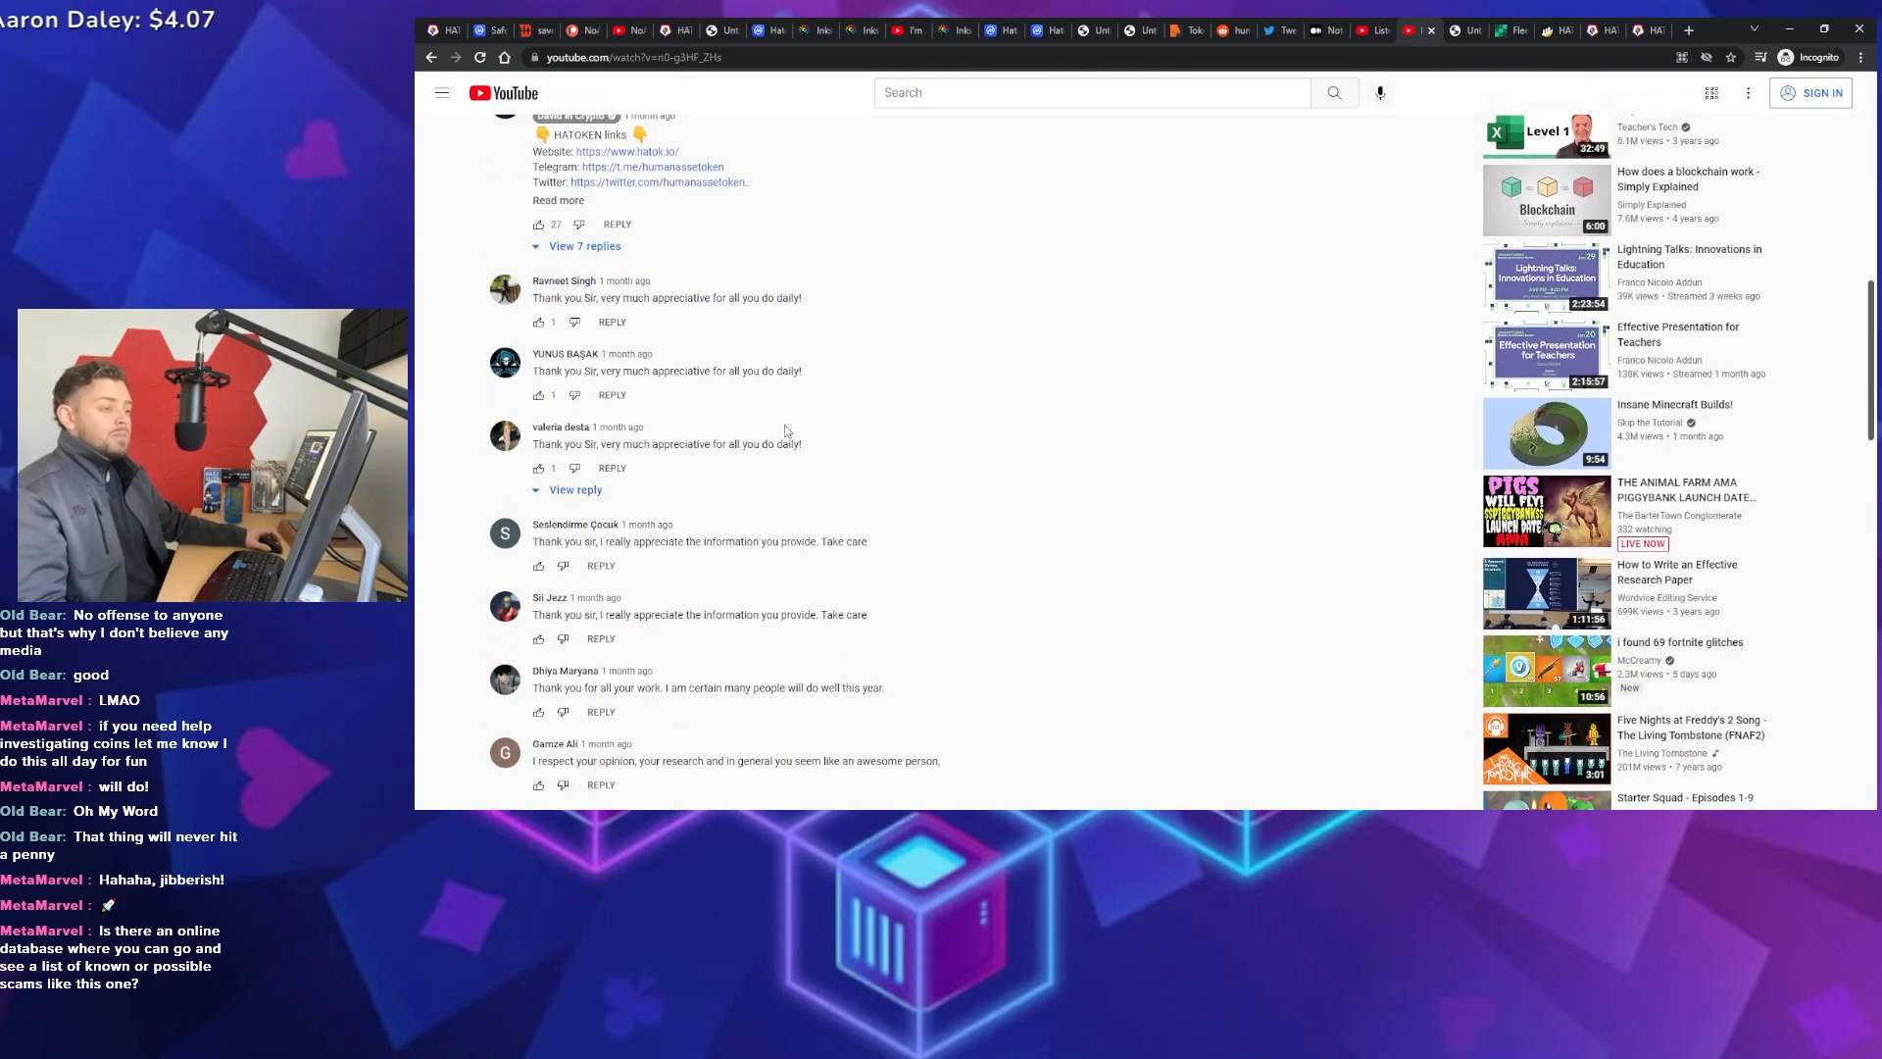
{"action": "mouse_move", "coordinate": [603, 321]}
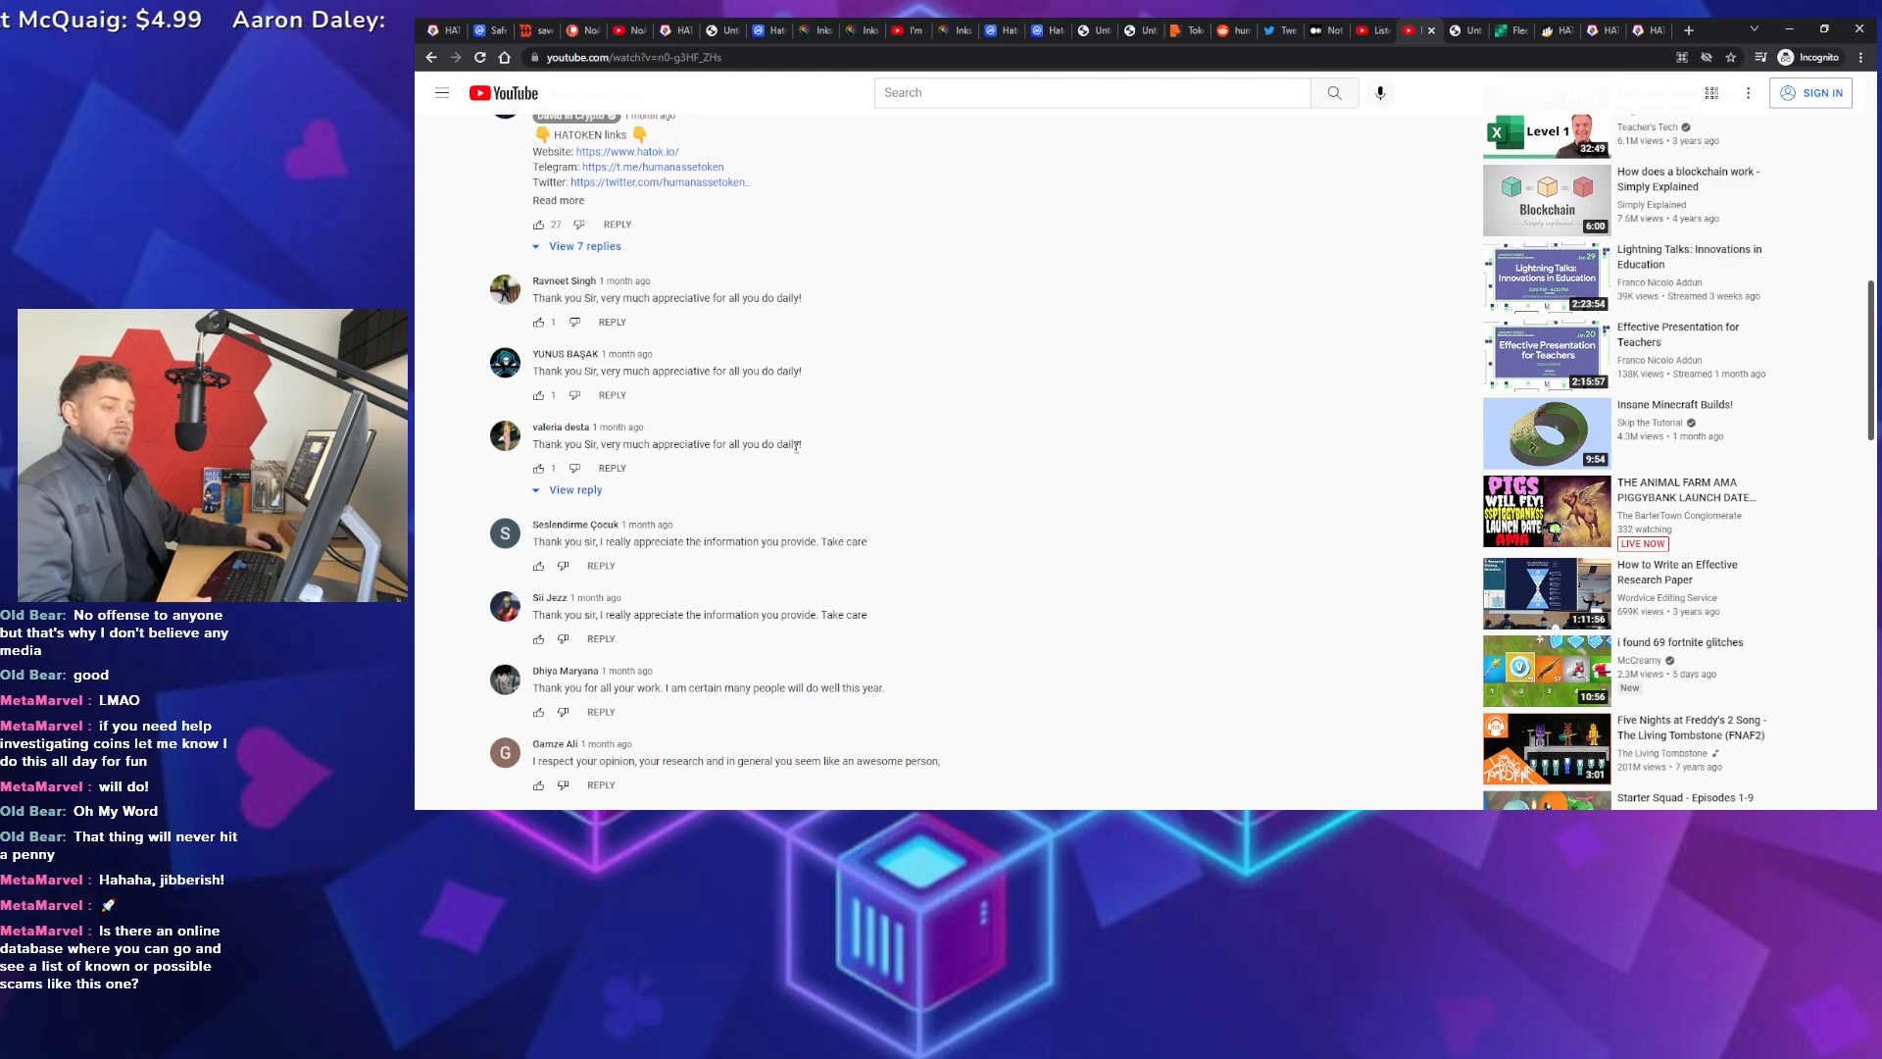
{"action": "scroll", "scroll_direction": "down", "scroll_amount": 3}
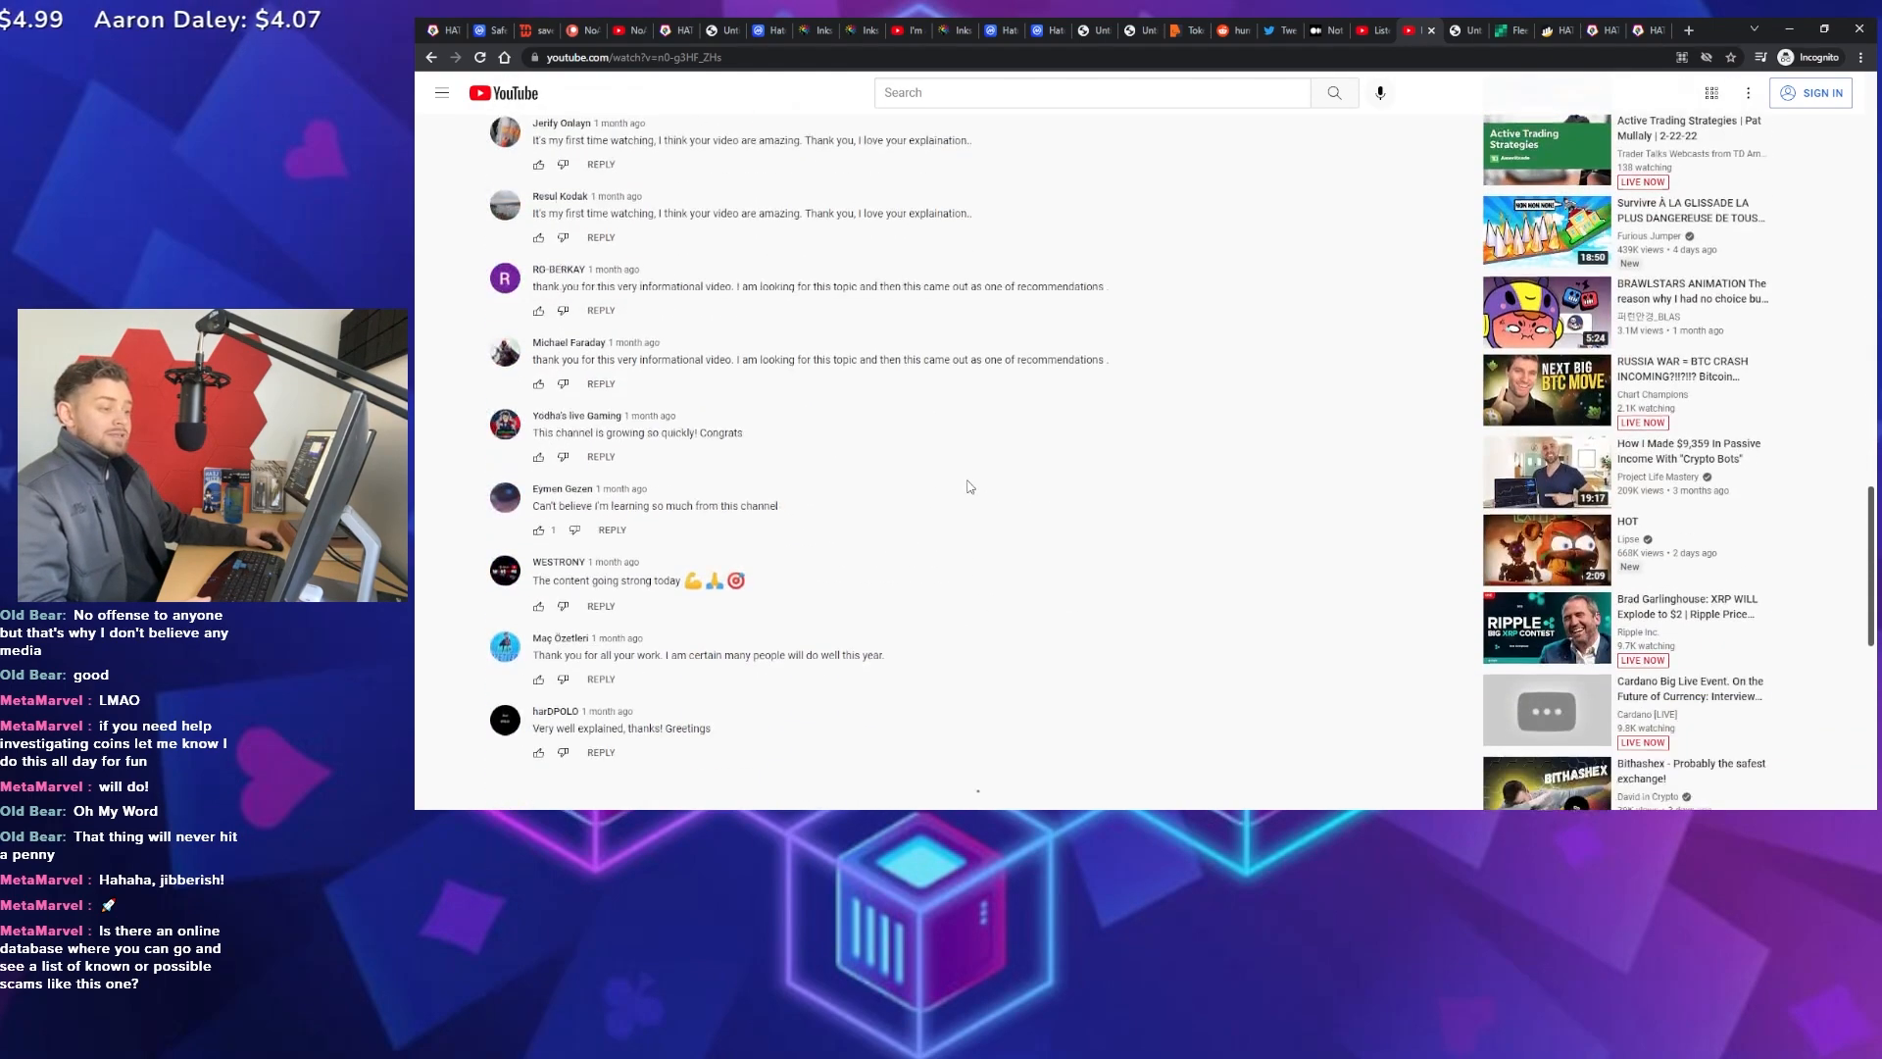
{"action": "scroll", "scroll_direction": "down", "scroll_amount": 3}
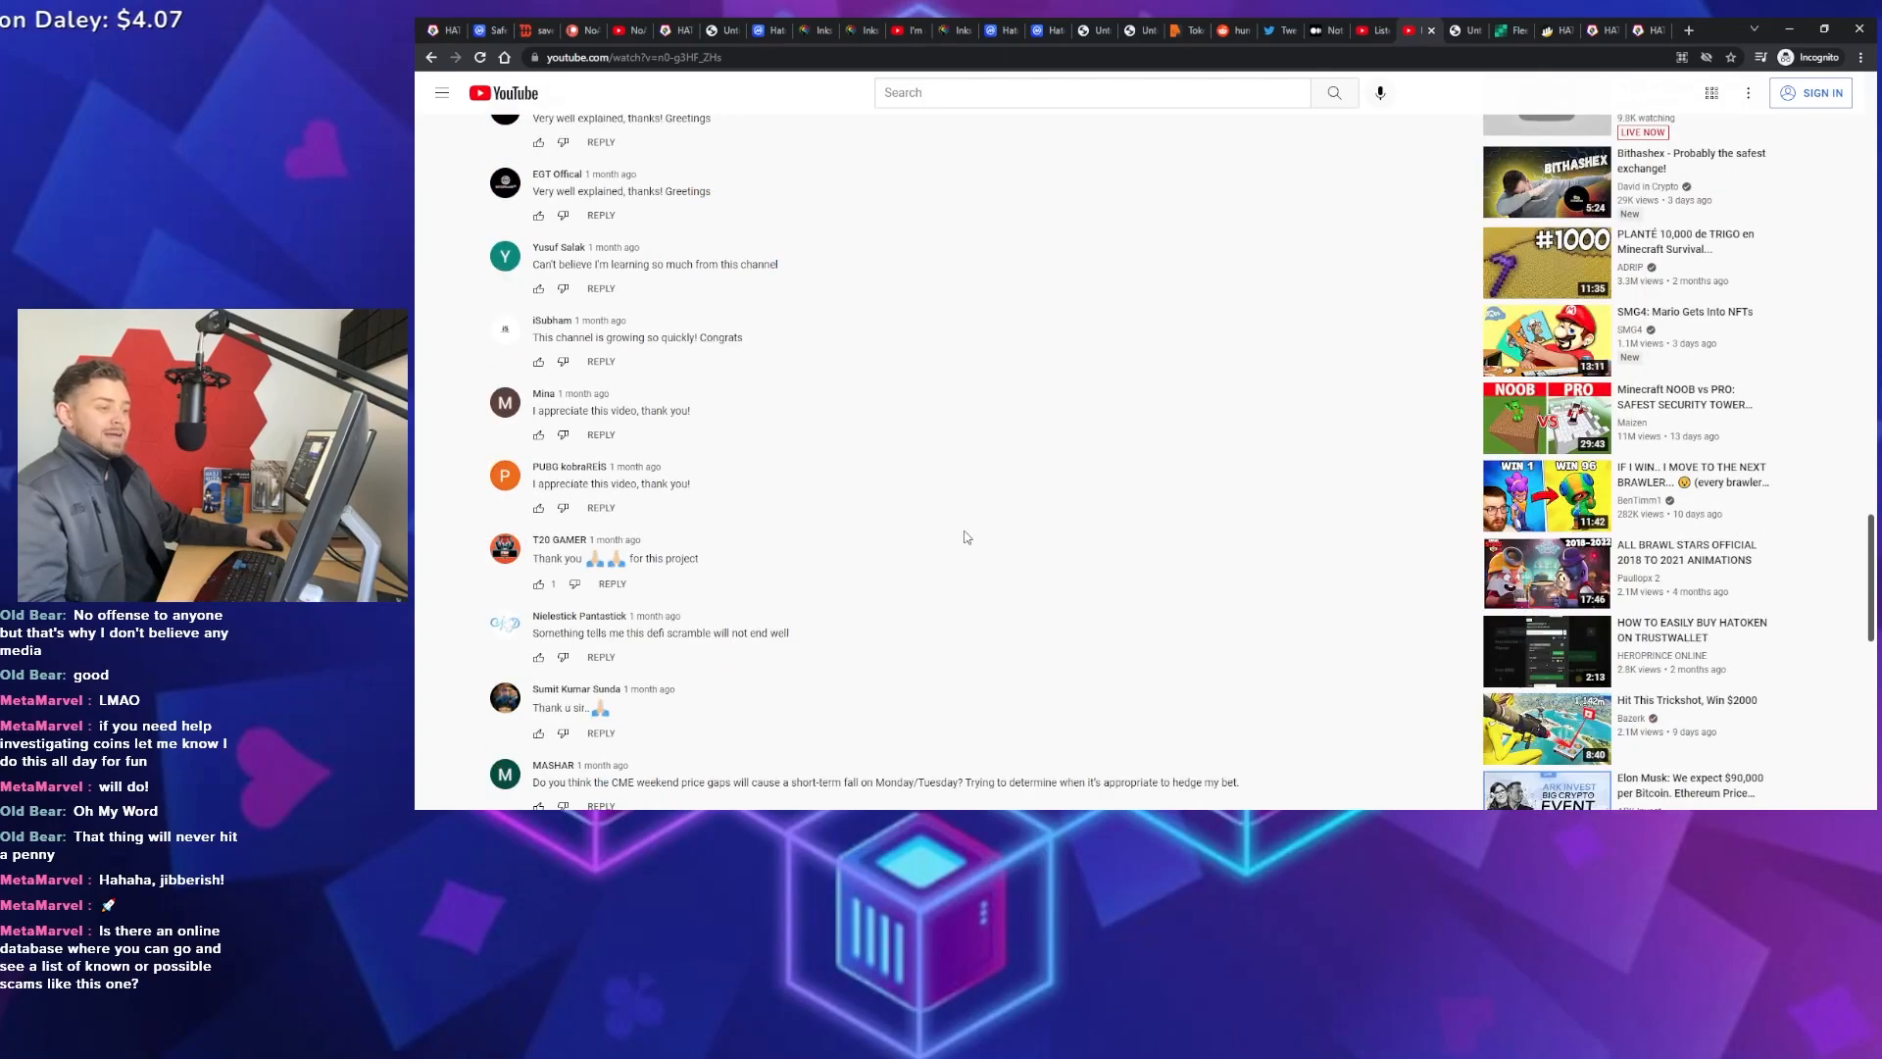
{"action": "scroll", "scroll_direction": "up", "scroll_amount": 3}
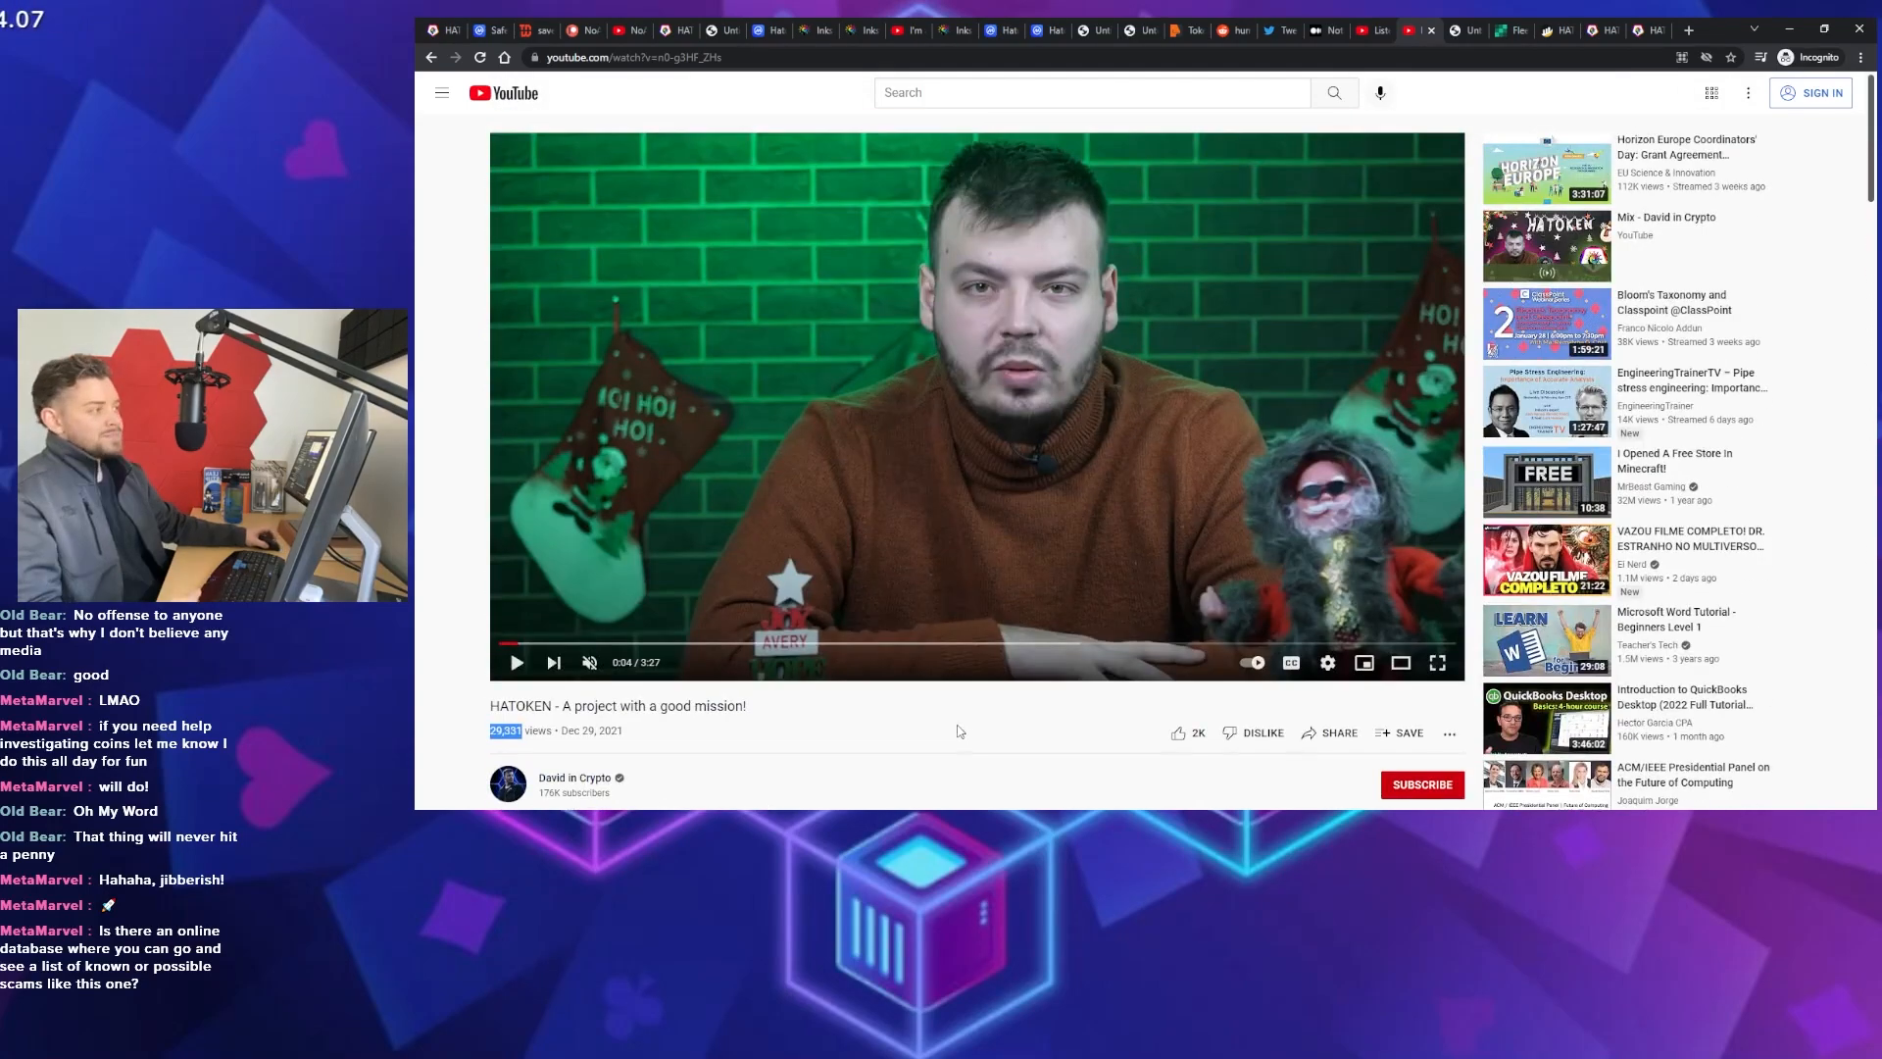
{"action": "left_click", "coordinate": [1452, 30]}
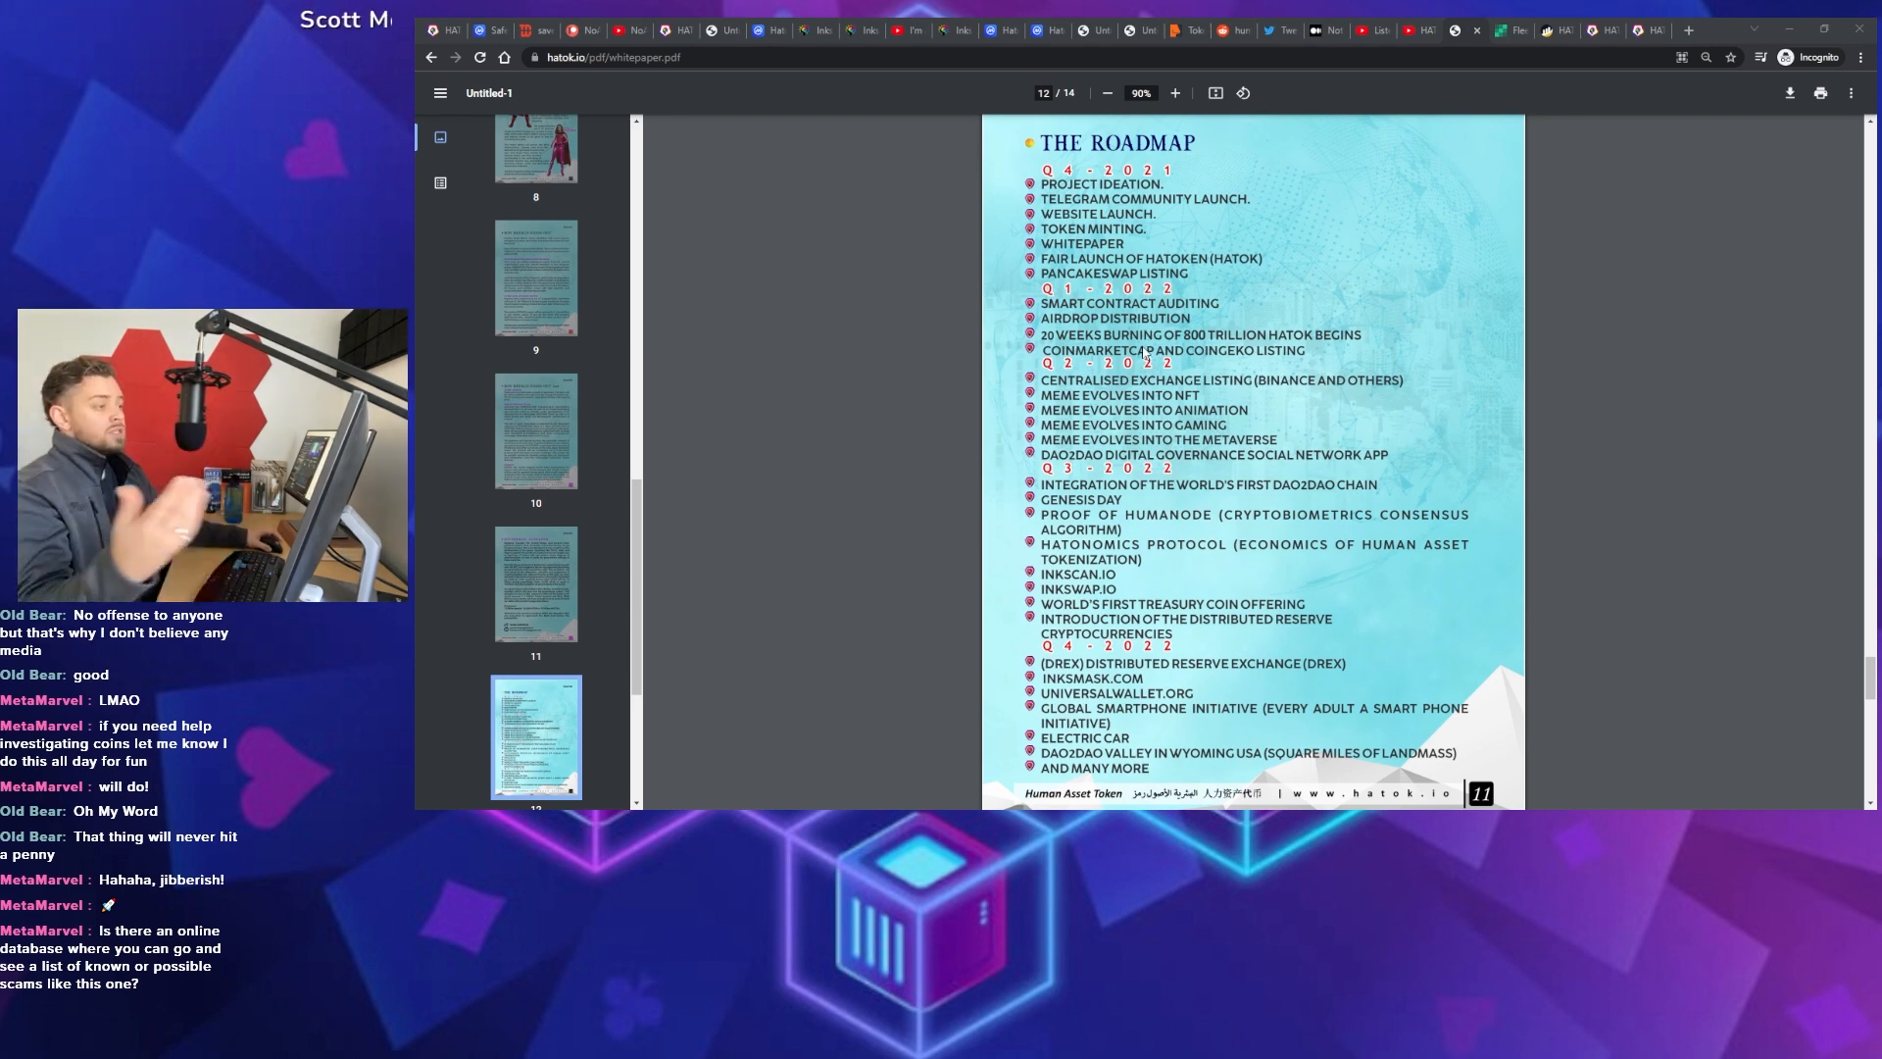
{"action": "mouse_move", "coordinate": [803, 411]}
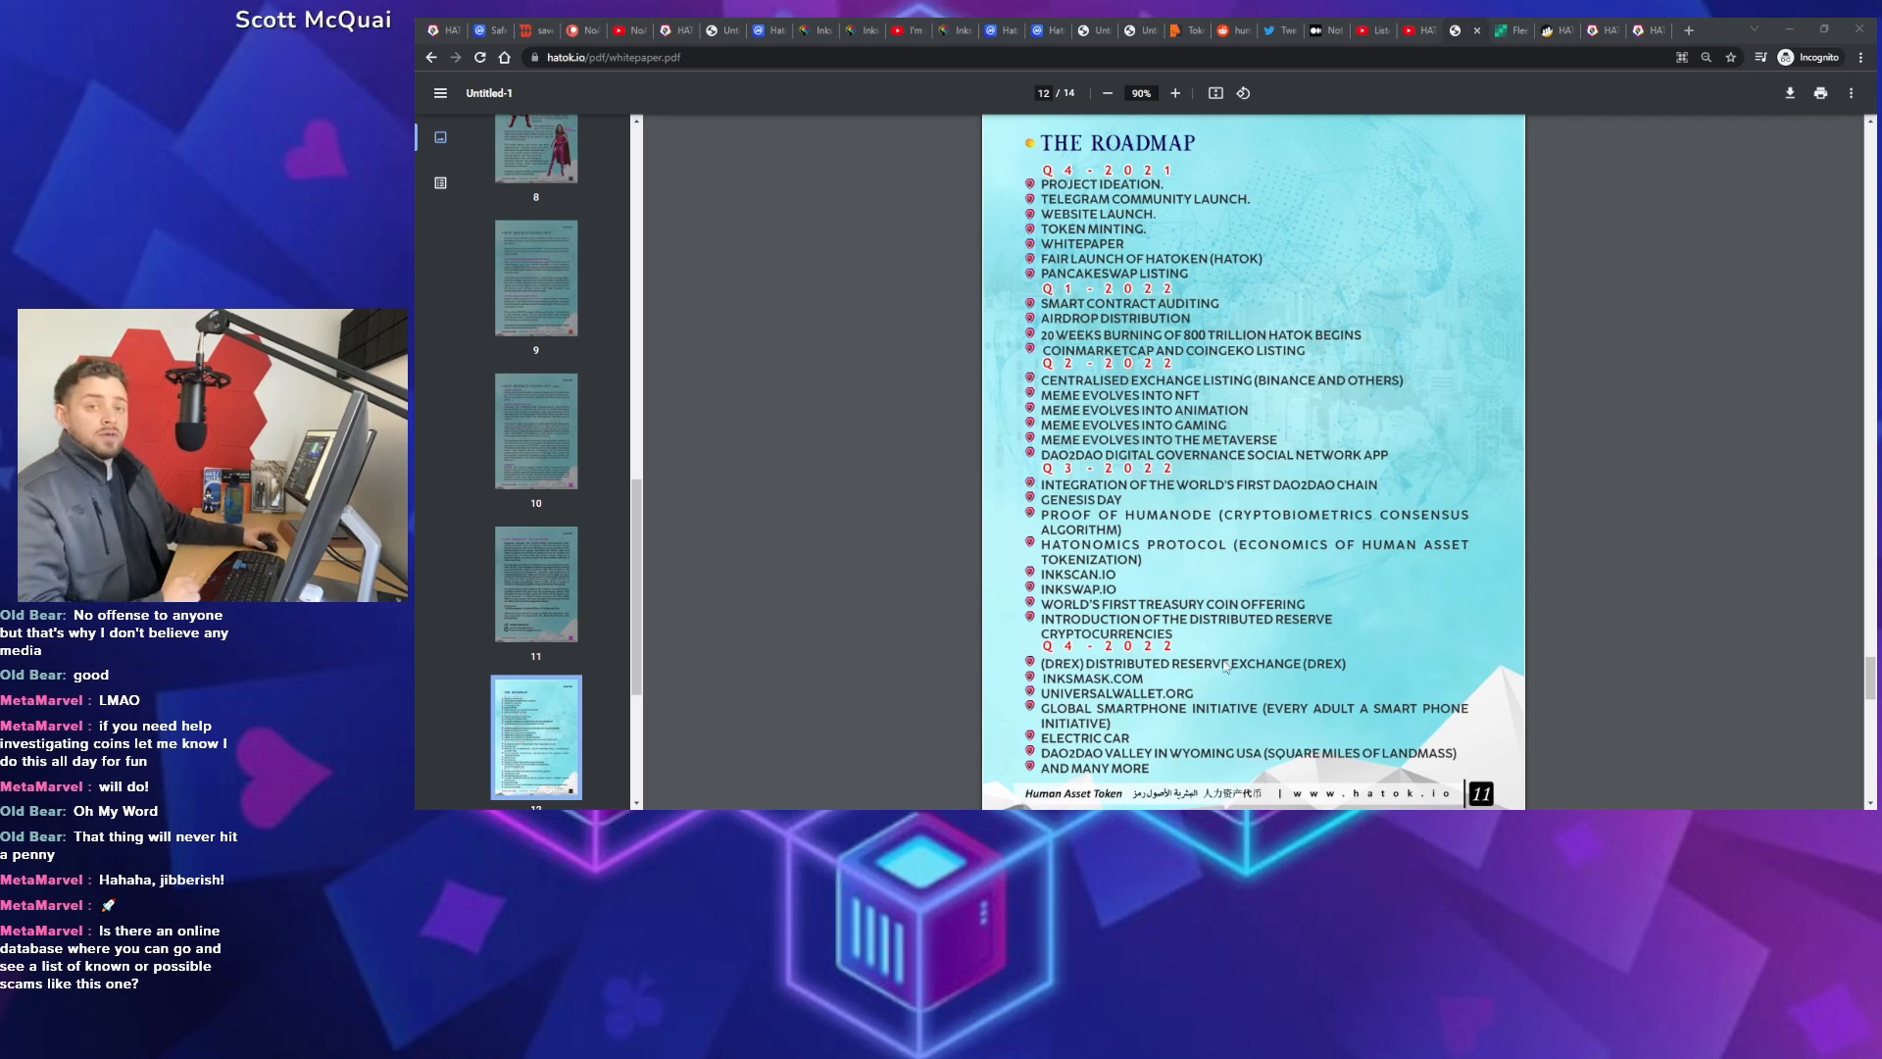
{"action": "mouse_move", "coordinate": [962, 511]}
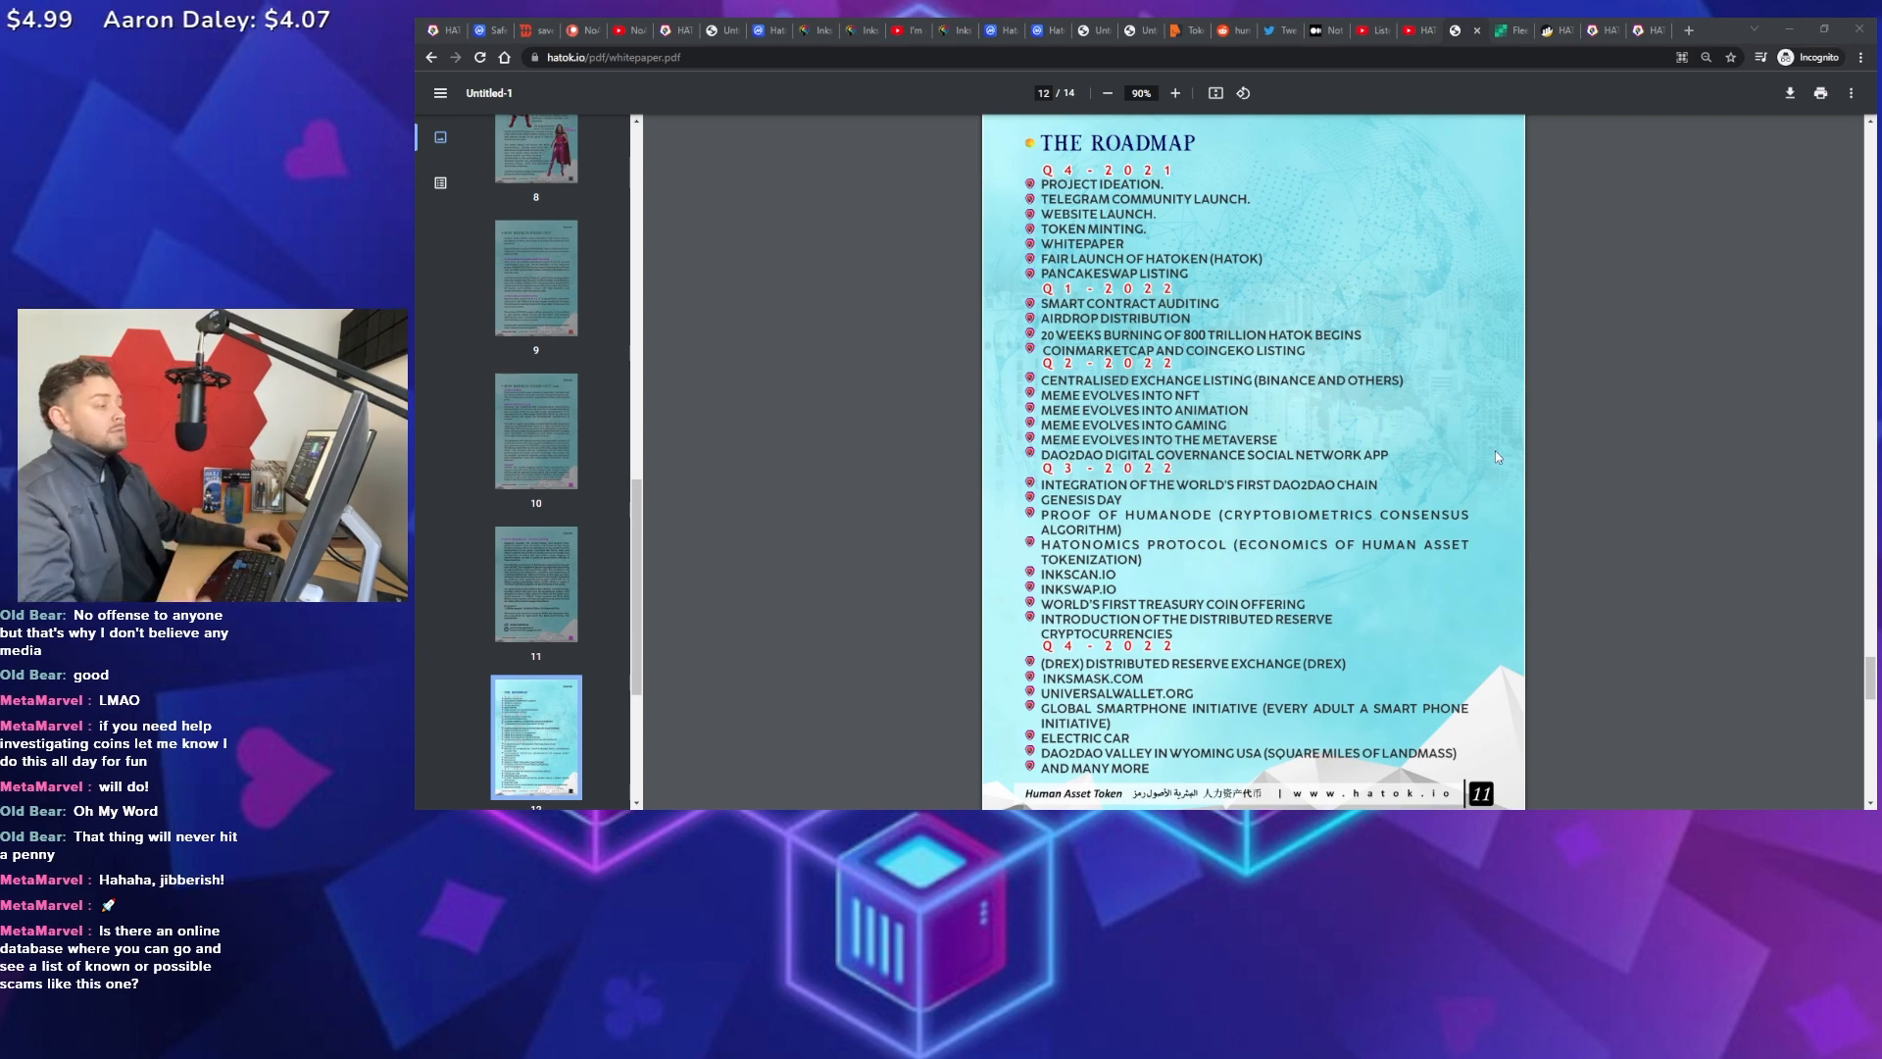
{"action": "mouse_move", "coordinate": [1398, 416]}
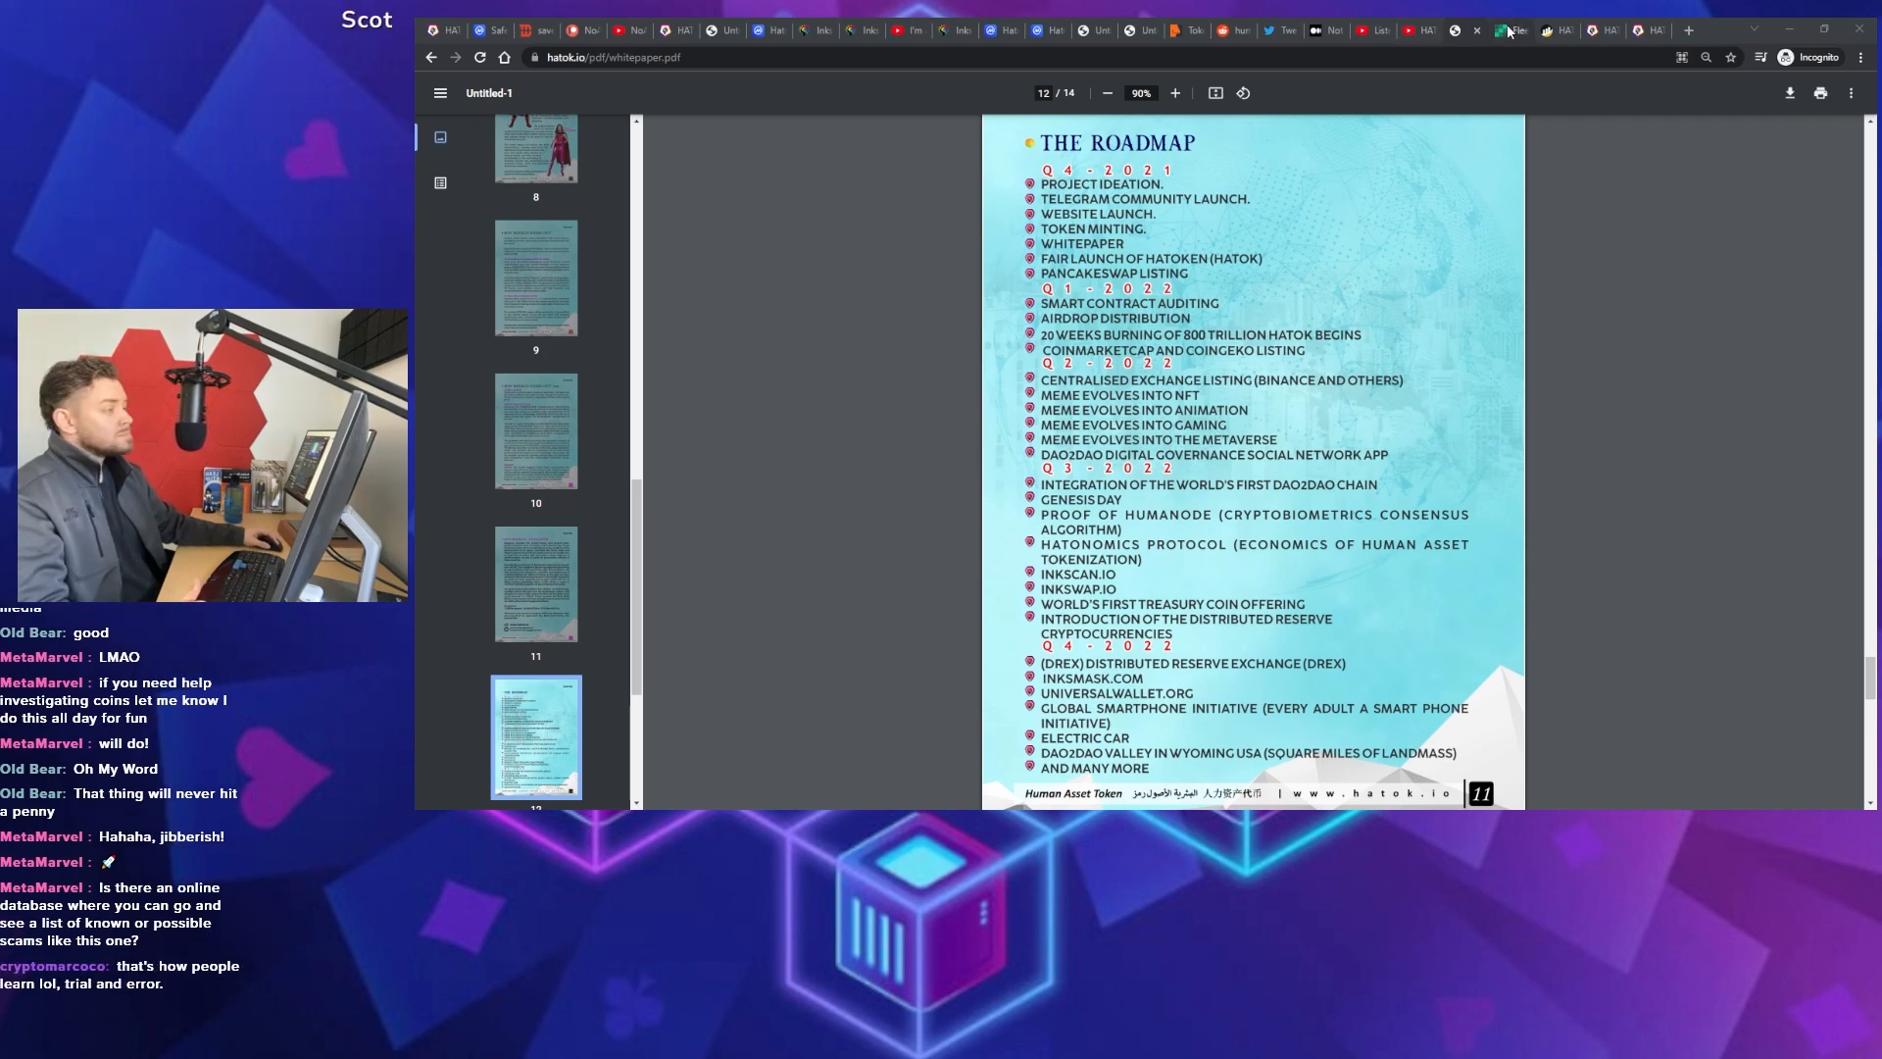
Switch to the Bitcoin.com tab with the Inksnation Ponzi scheme article
{"action": "left_click", "coordinate": [1514, 30]}
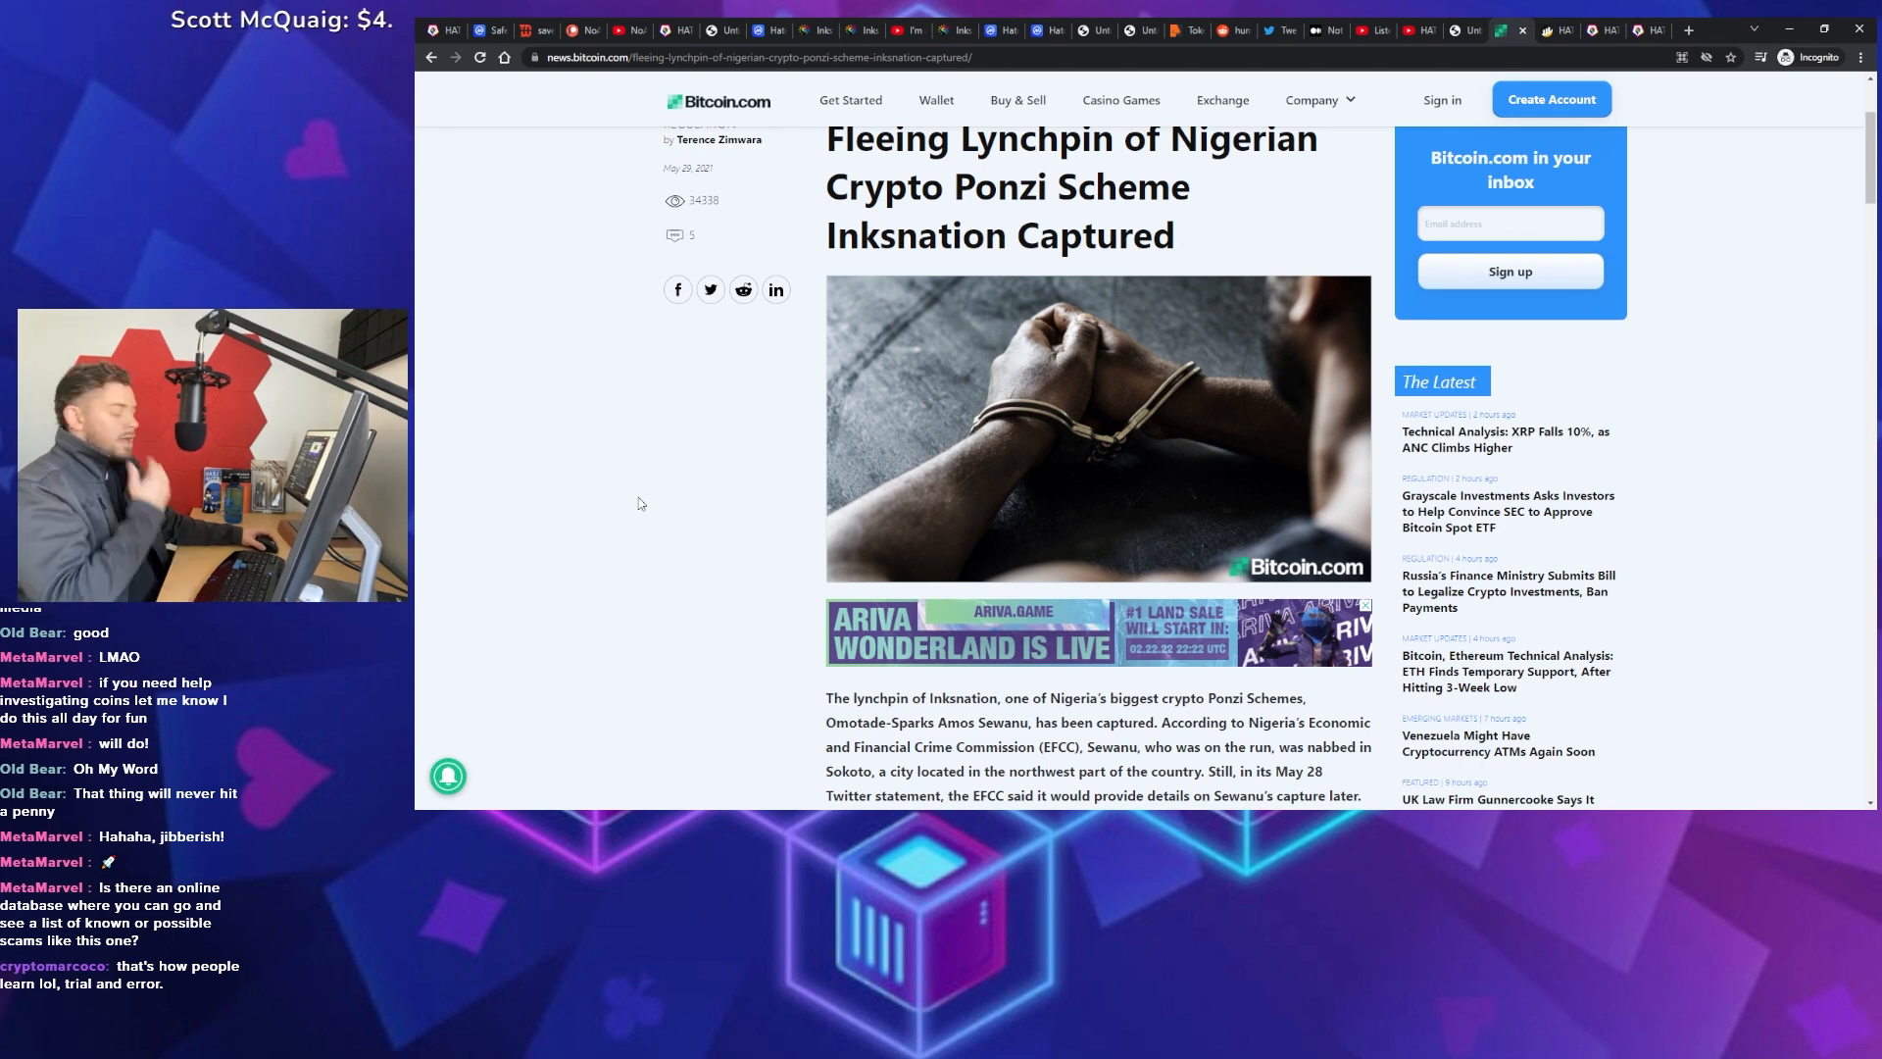
{"action": "mouse_move", "coordinate": [615, 481]}
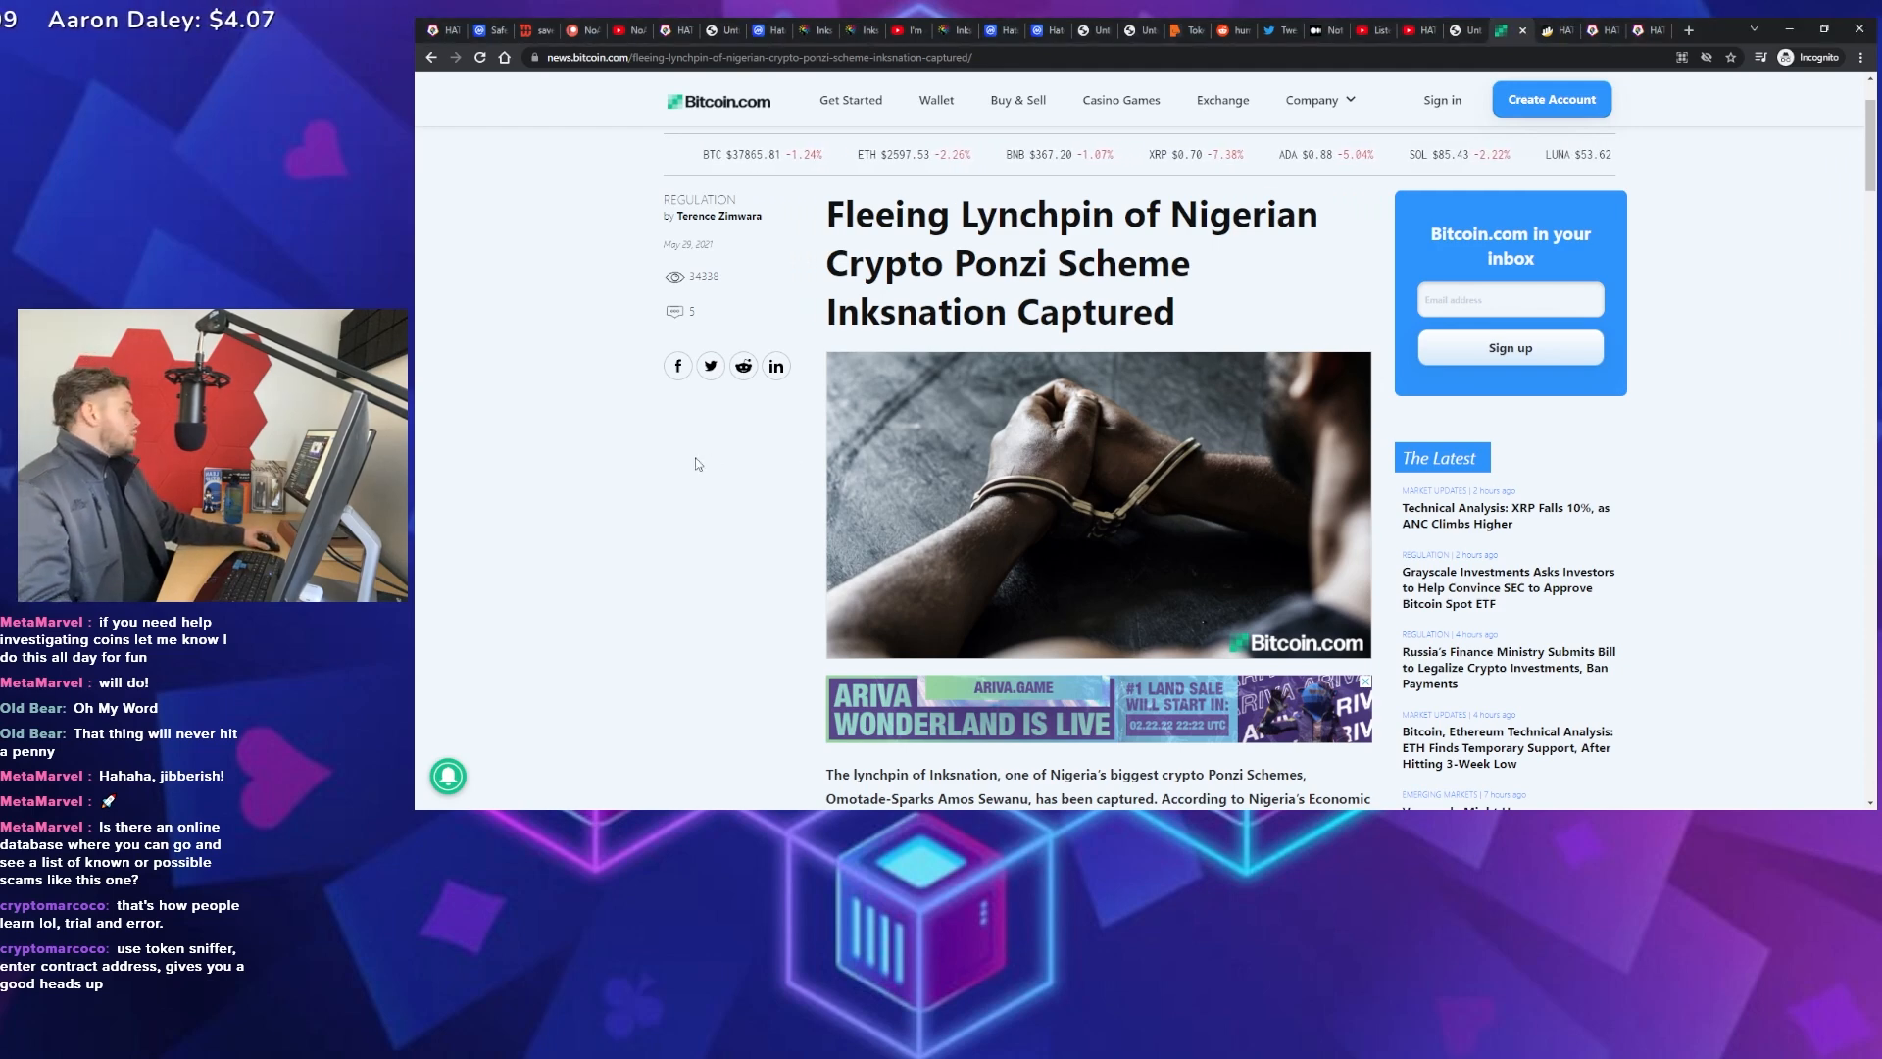
{"action": "mouse_move", "coordinate": [443, 513]}
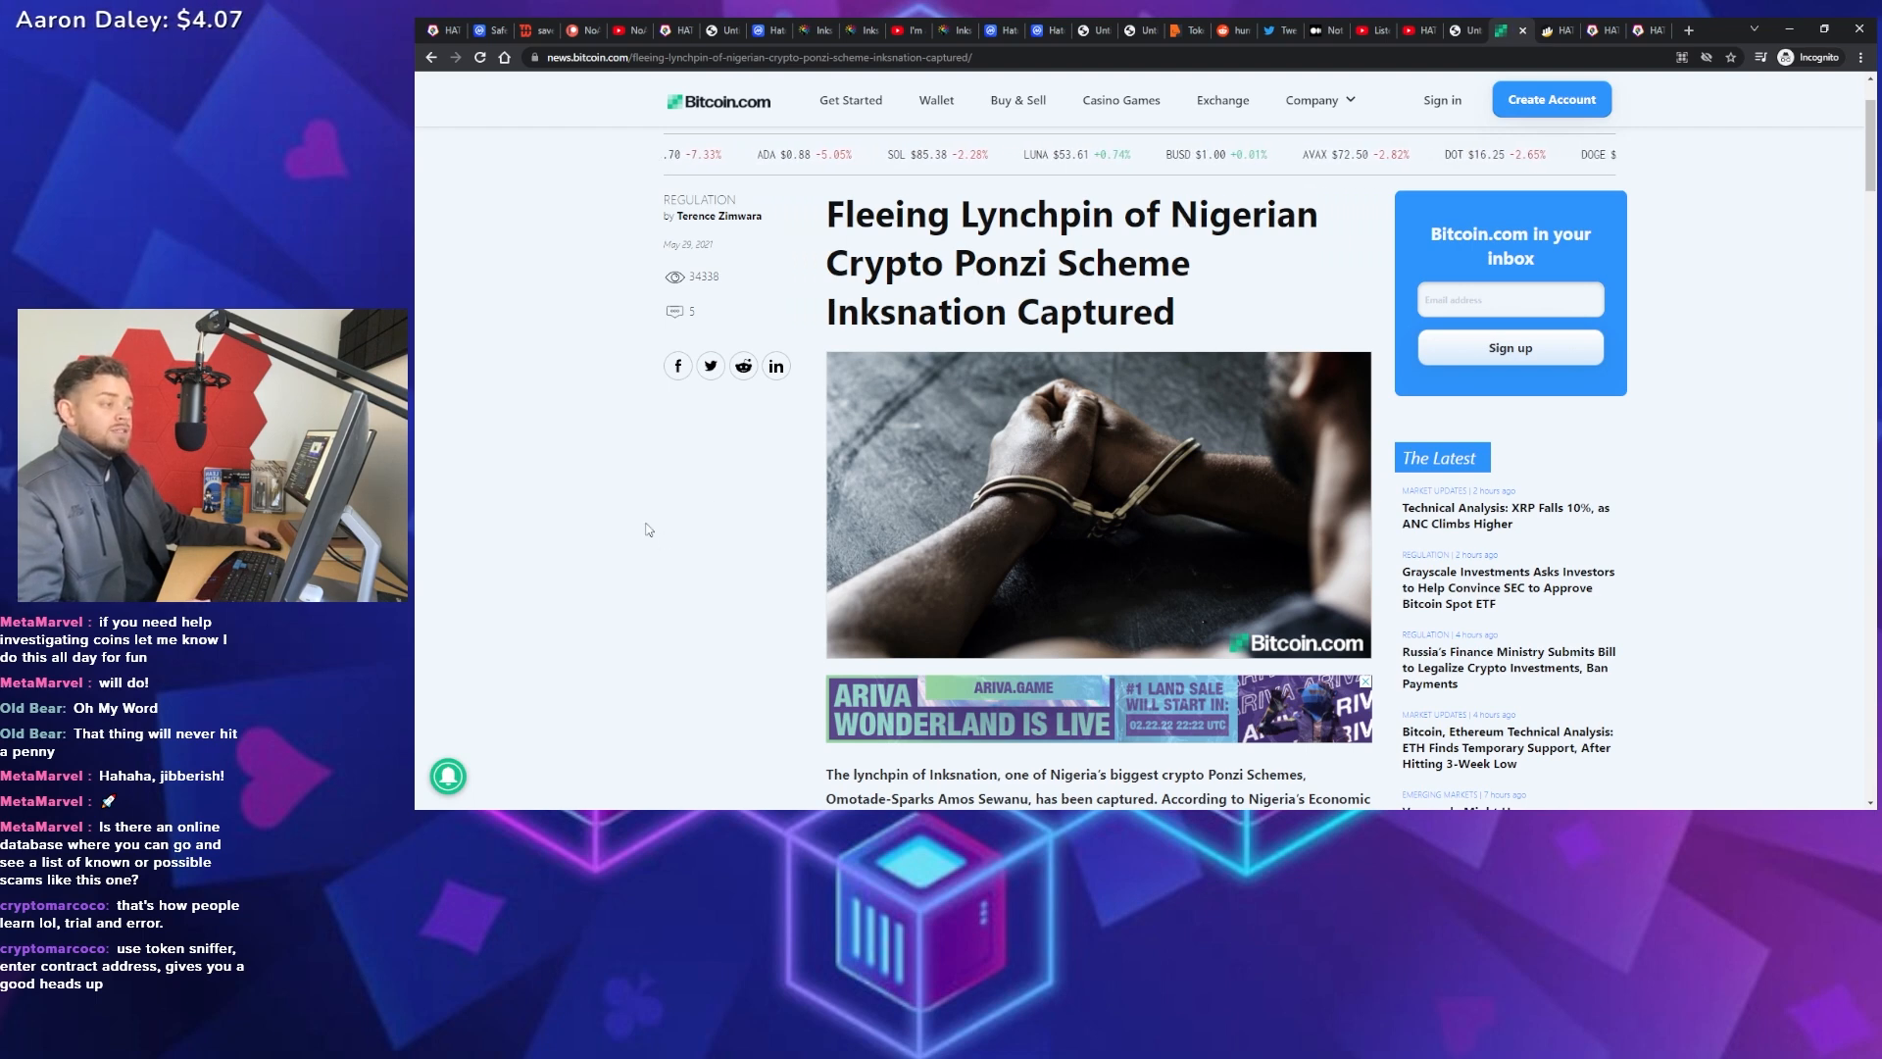
Scroll down through the Inksnation crypto Ponzi scheme article
{"action": "scroll", "scroll_direction": "down", "scroll_amount": 3}
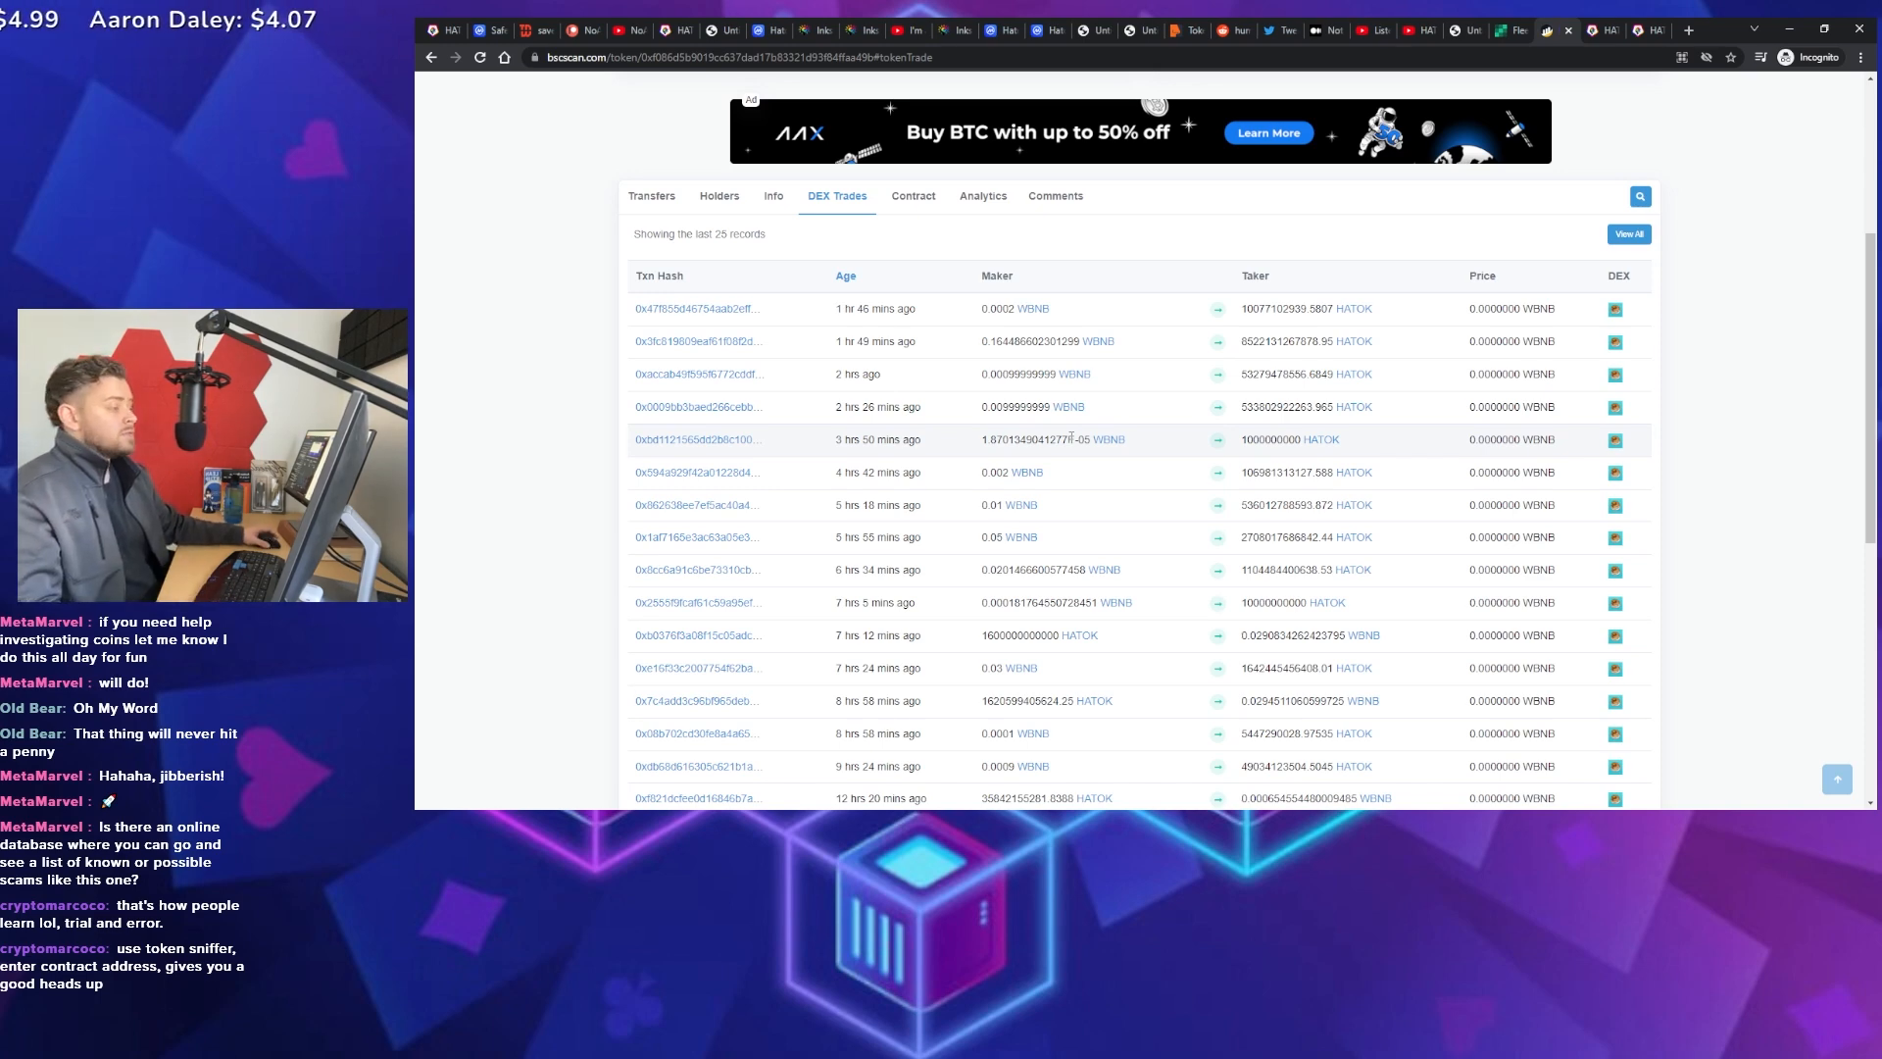
{"action": "mouse_move", "coordinate": [576, 444]}
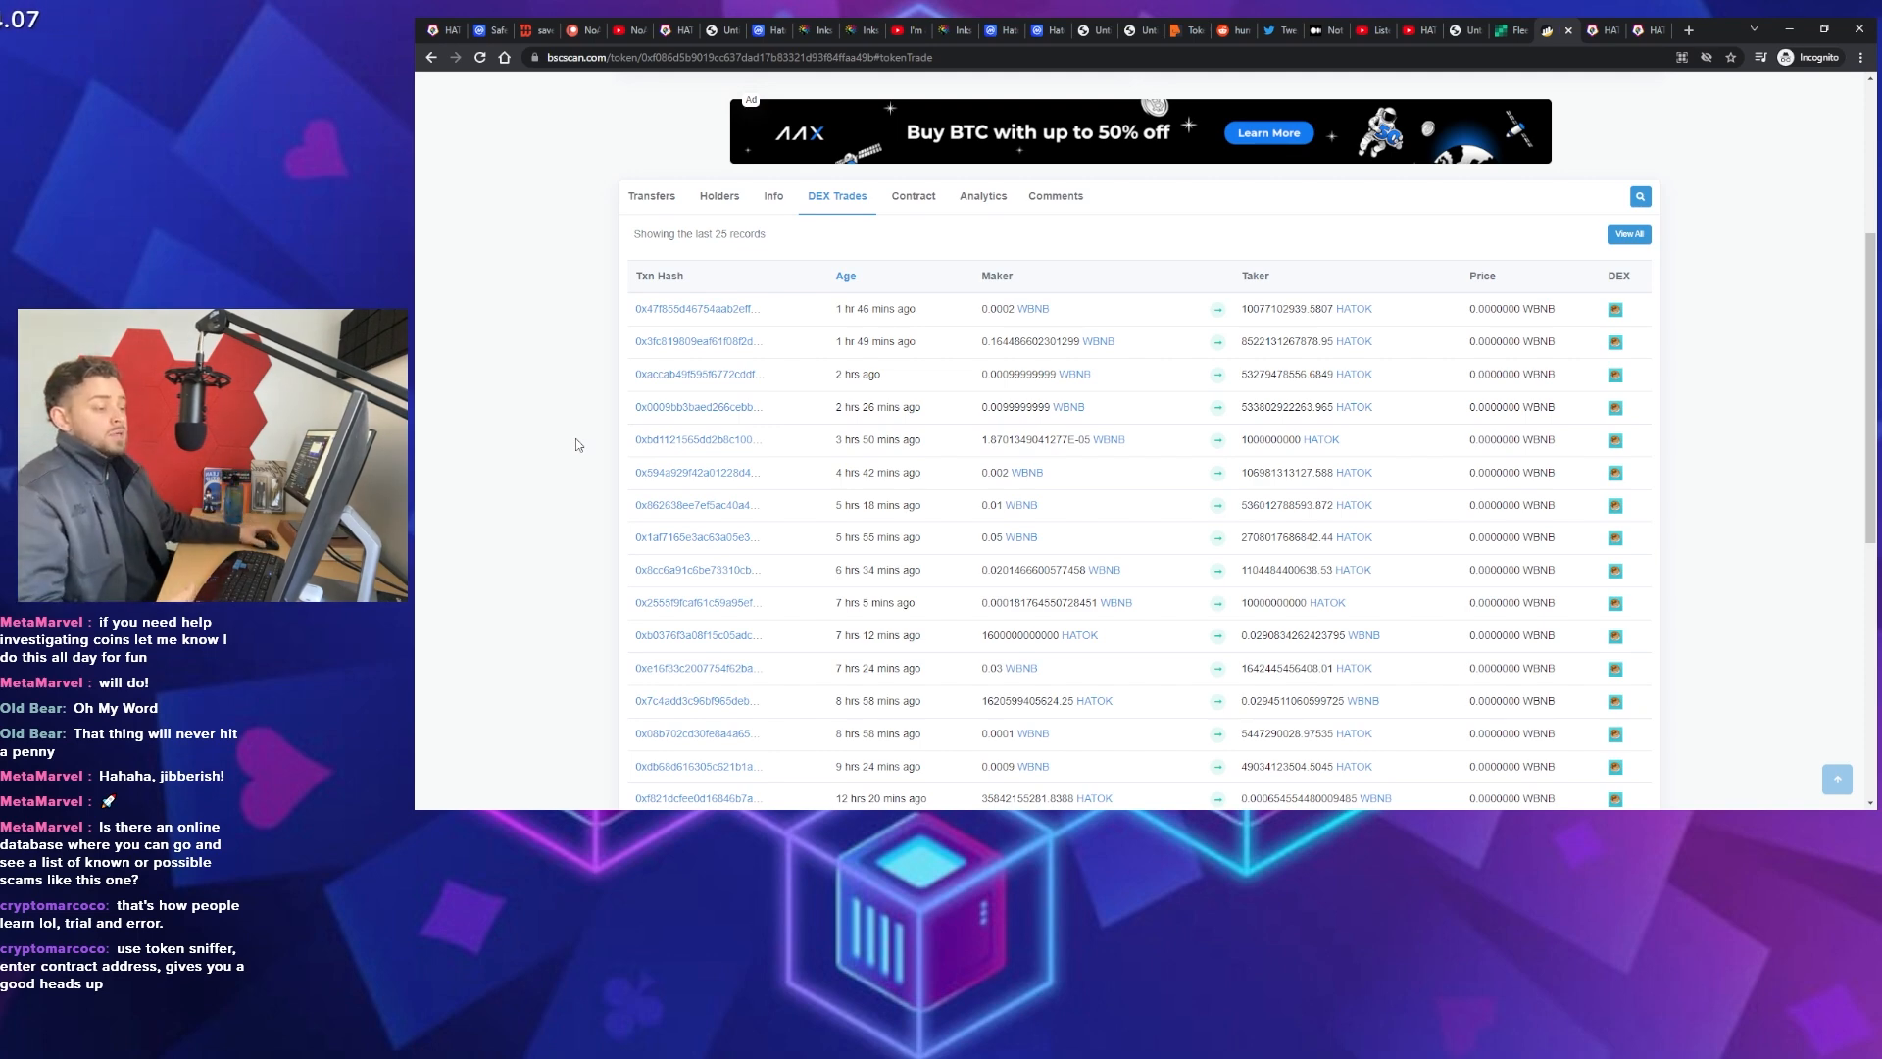
{"action": "mouse_move", "coordinate": [587, 471]}
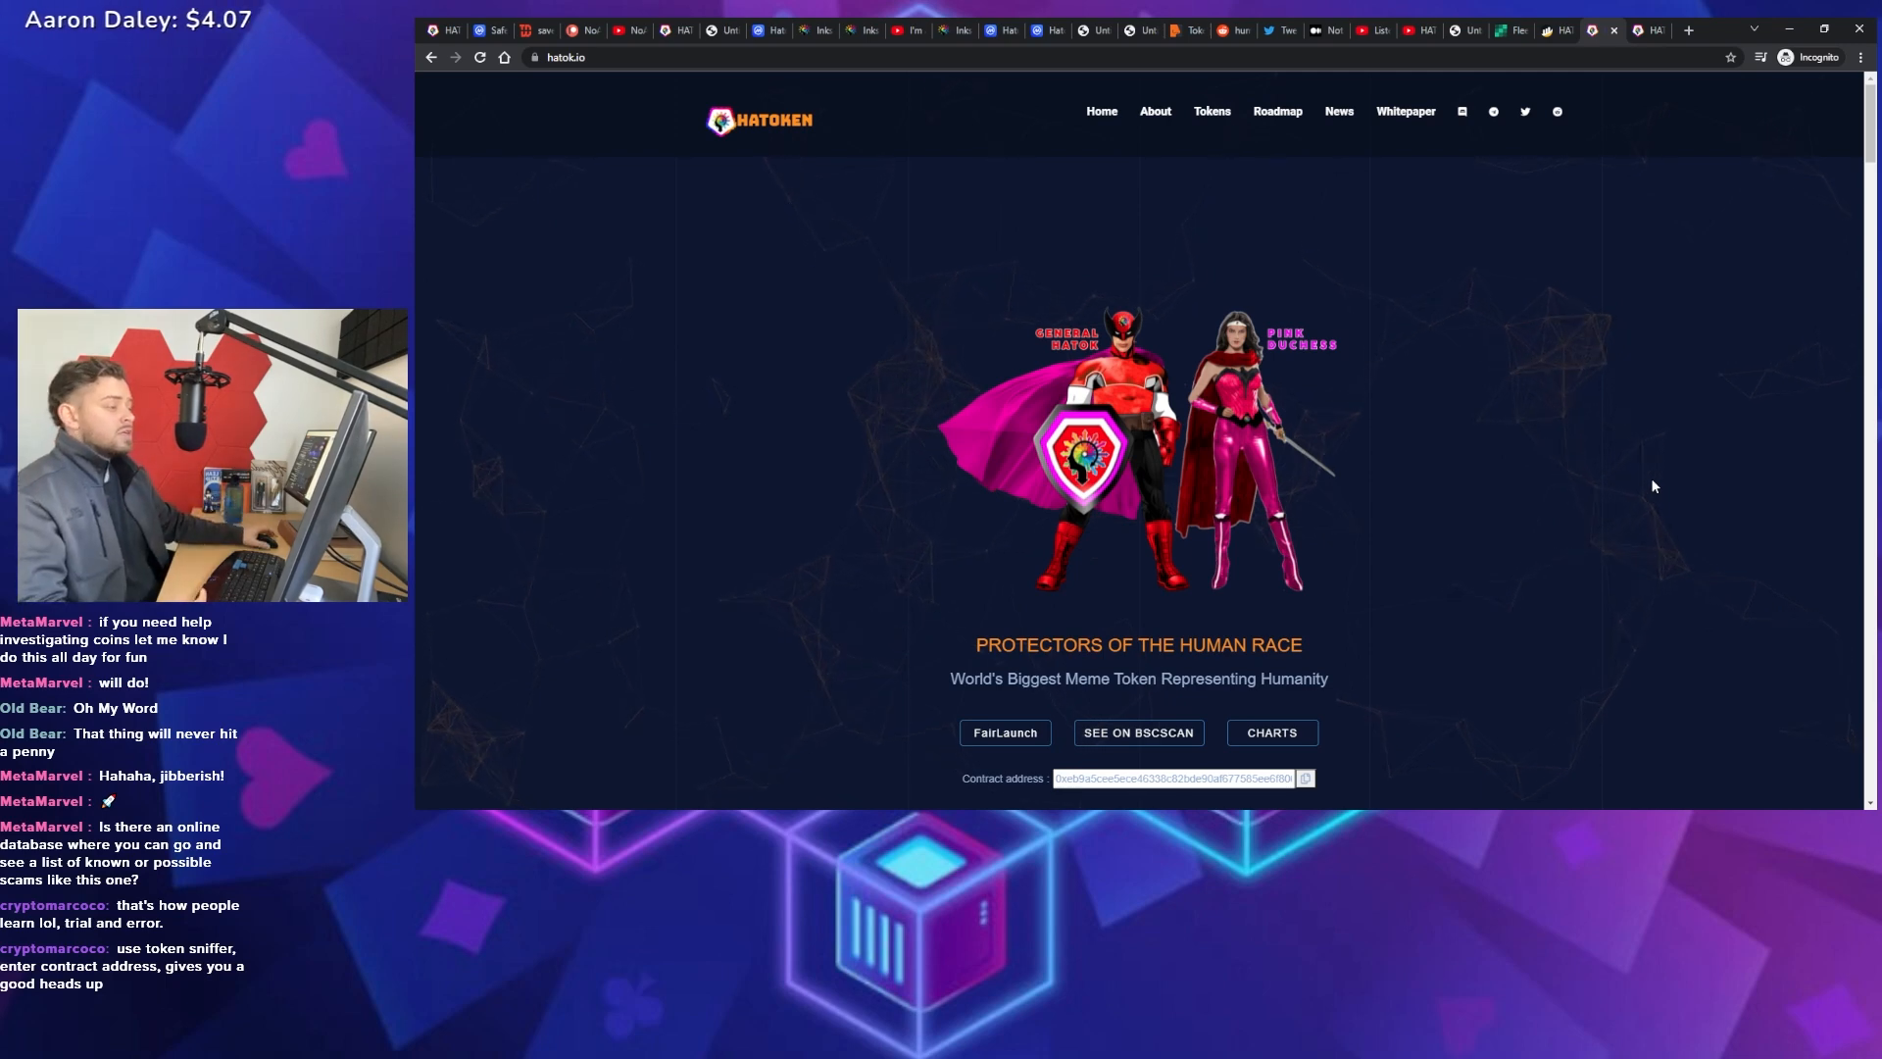
{"action": "mouse_move", "coordinate": [1541, 433]}
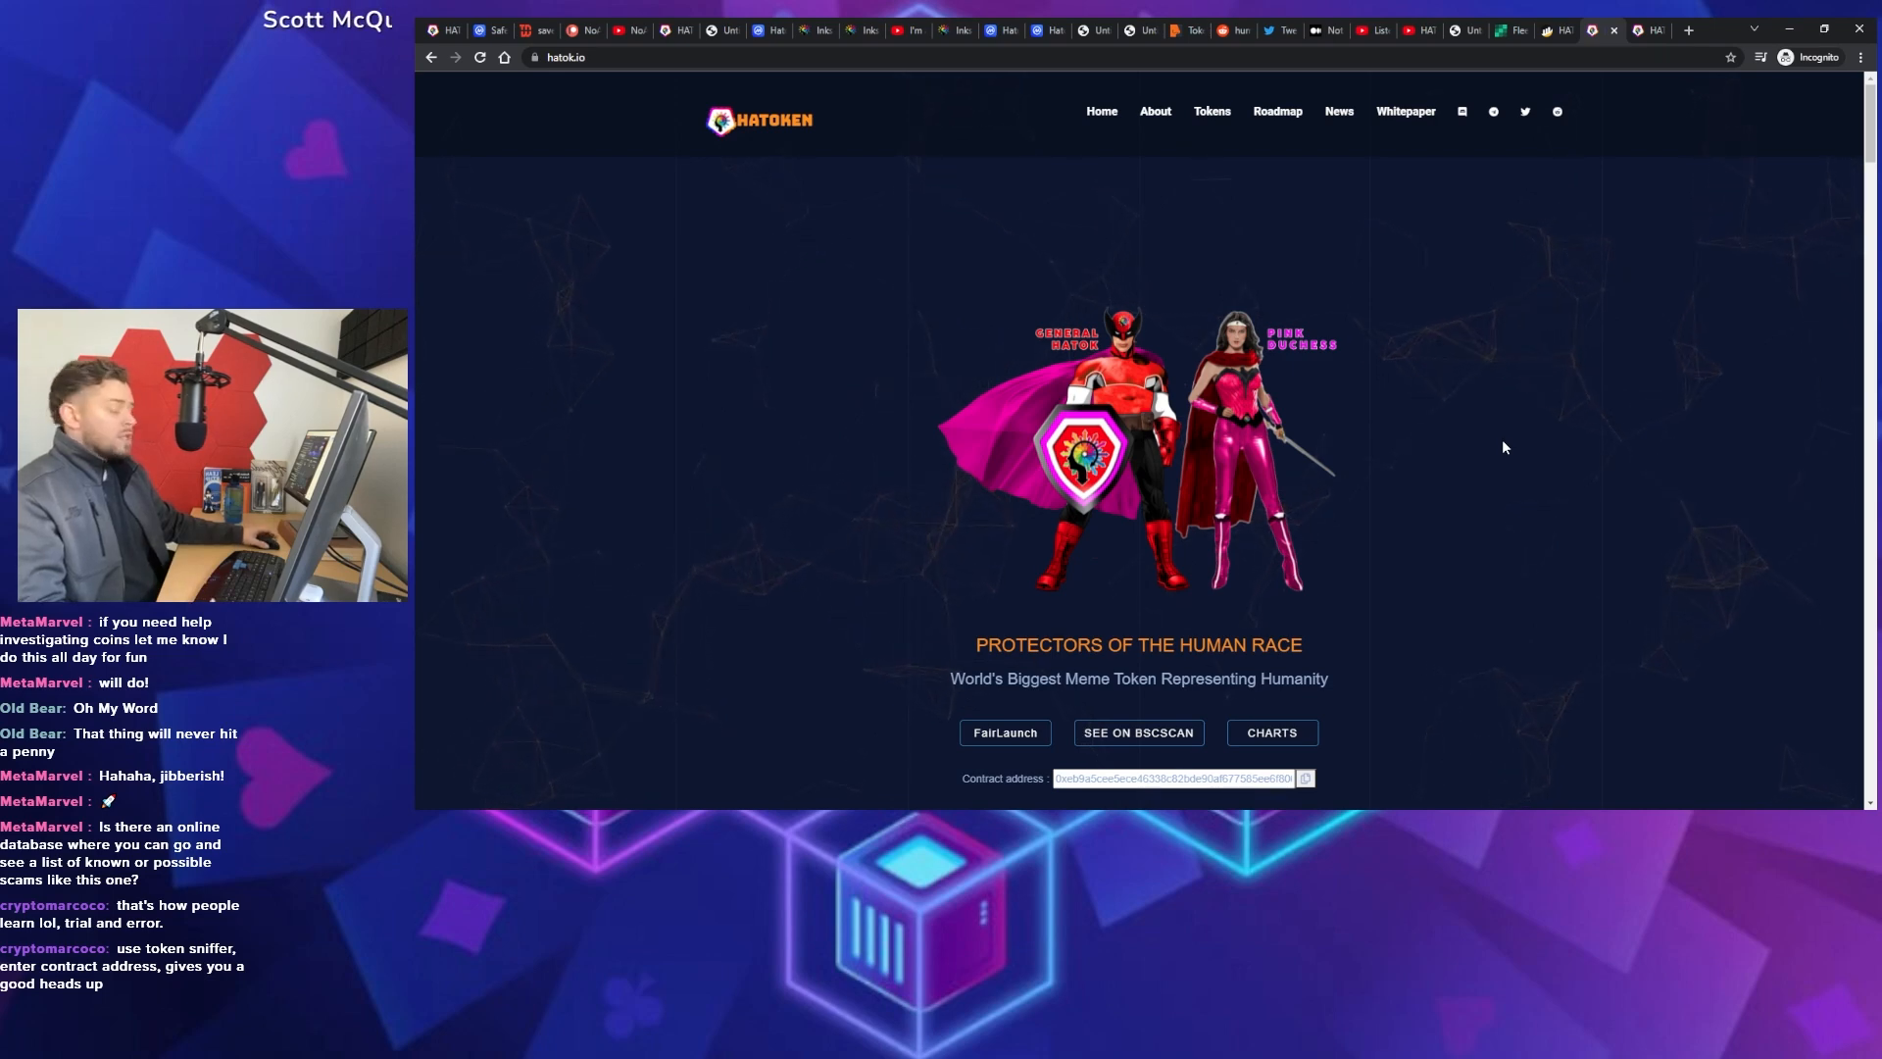
{"action": "mouse_move", "coordinate": [763, 181]}
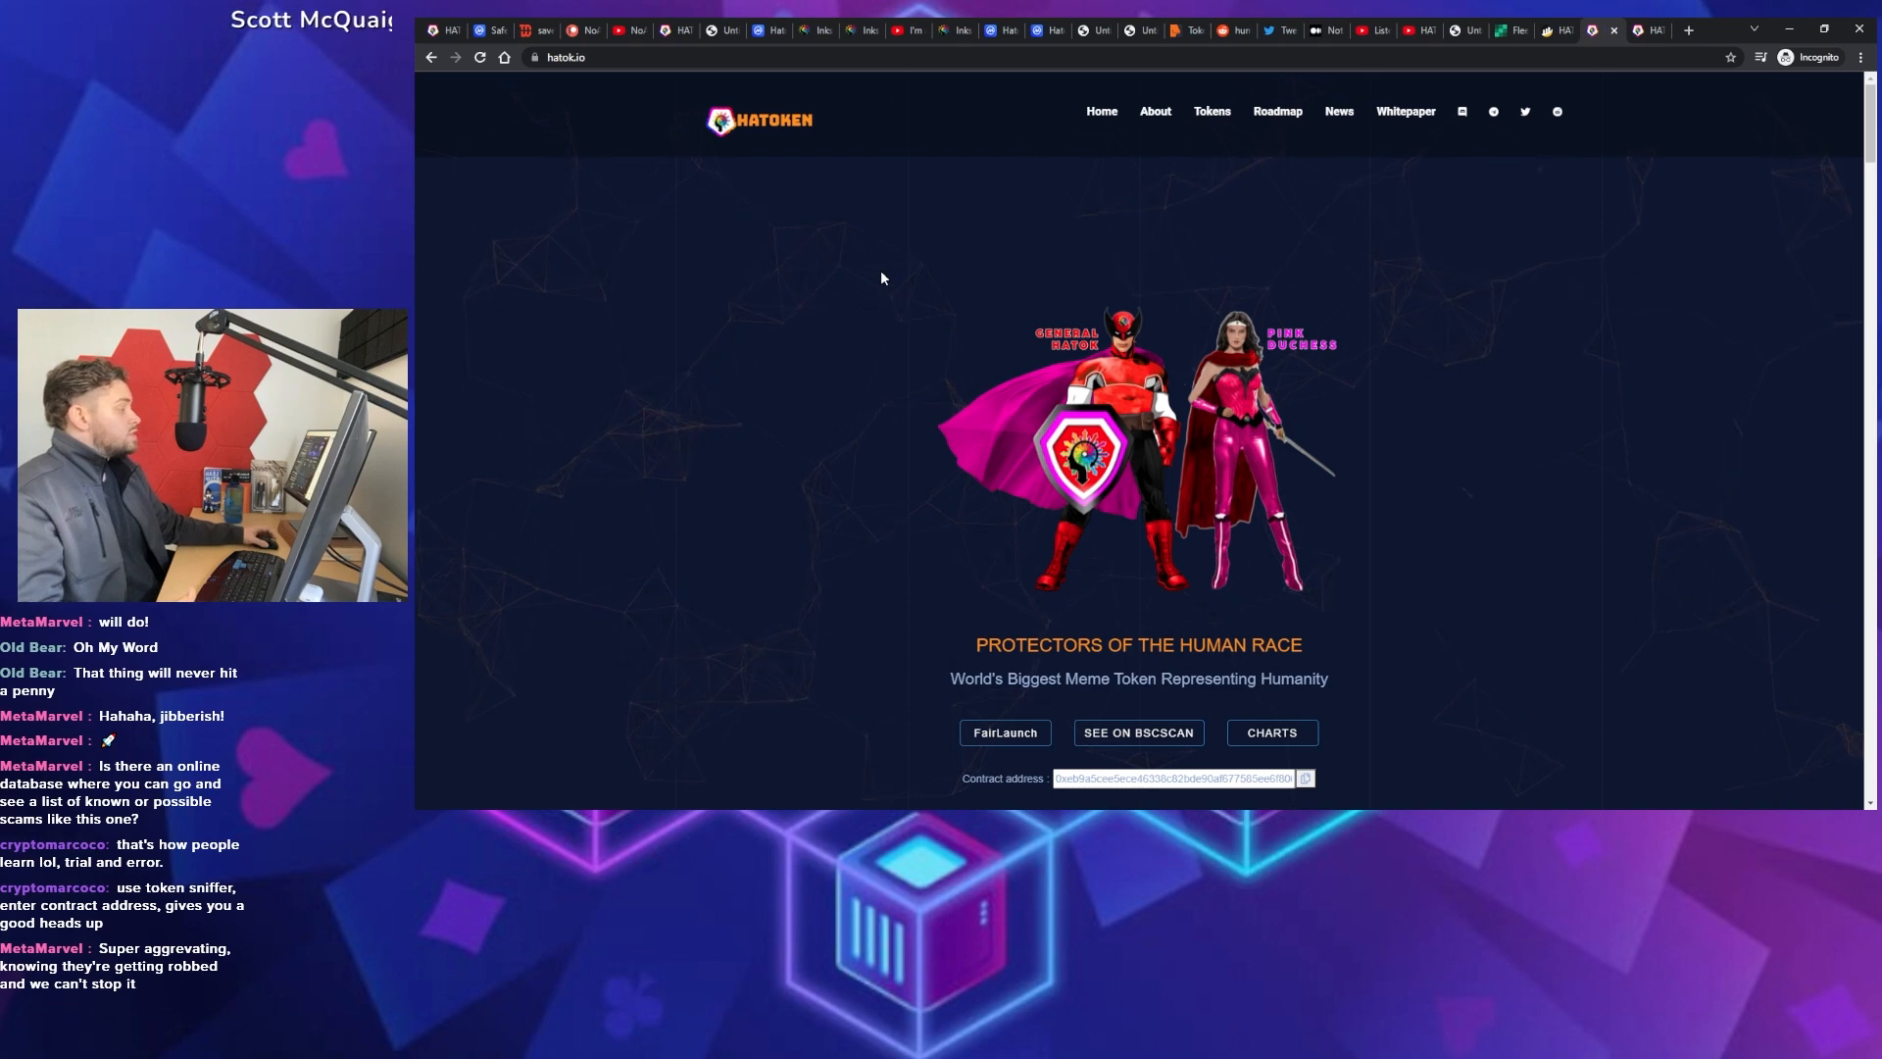
Switch to Hatoken's CoinMarketCap listing with its price and market cap
{"action": "left_click", "coordinate": [479, 31]}
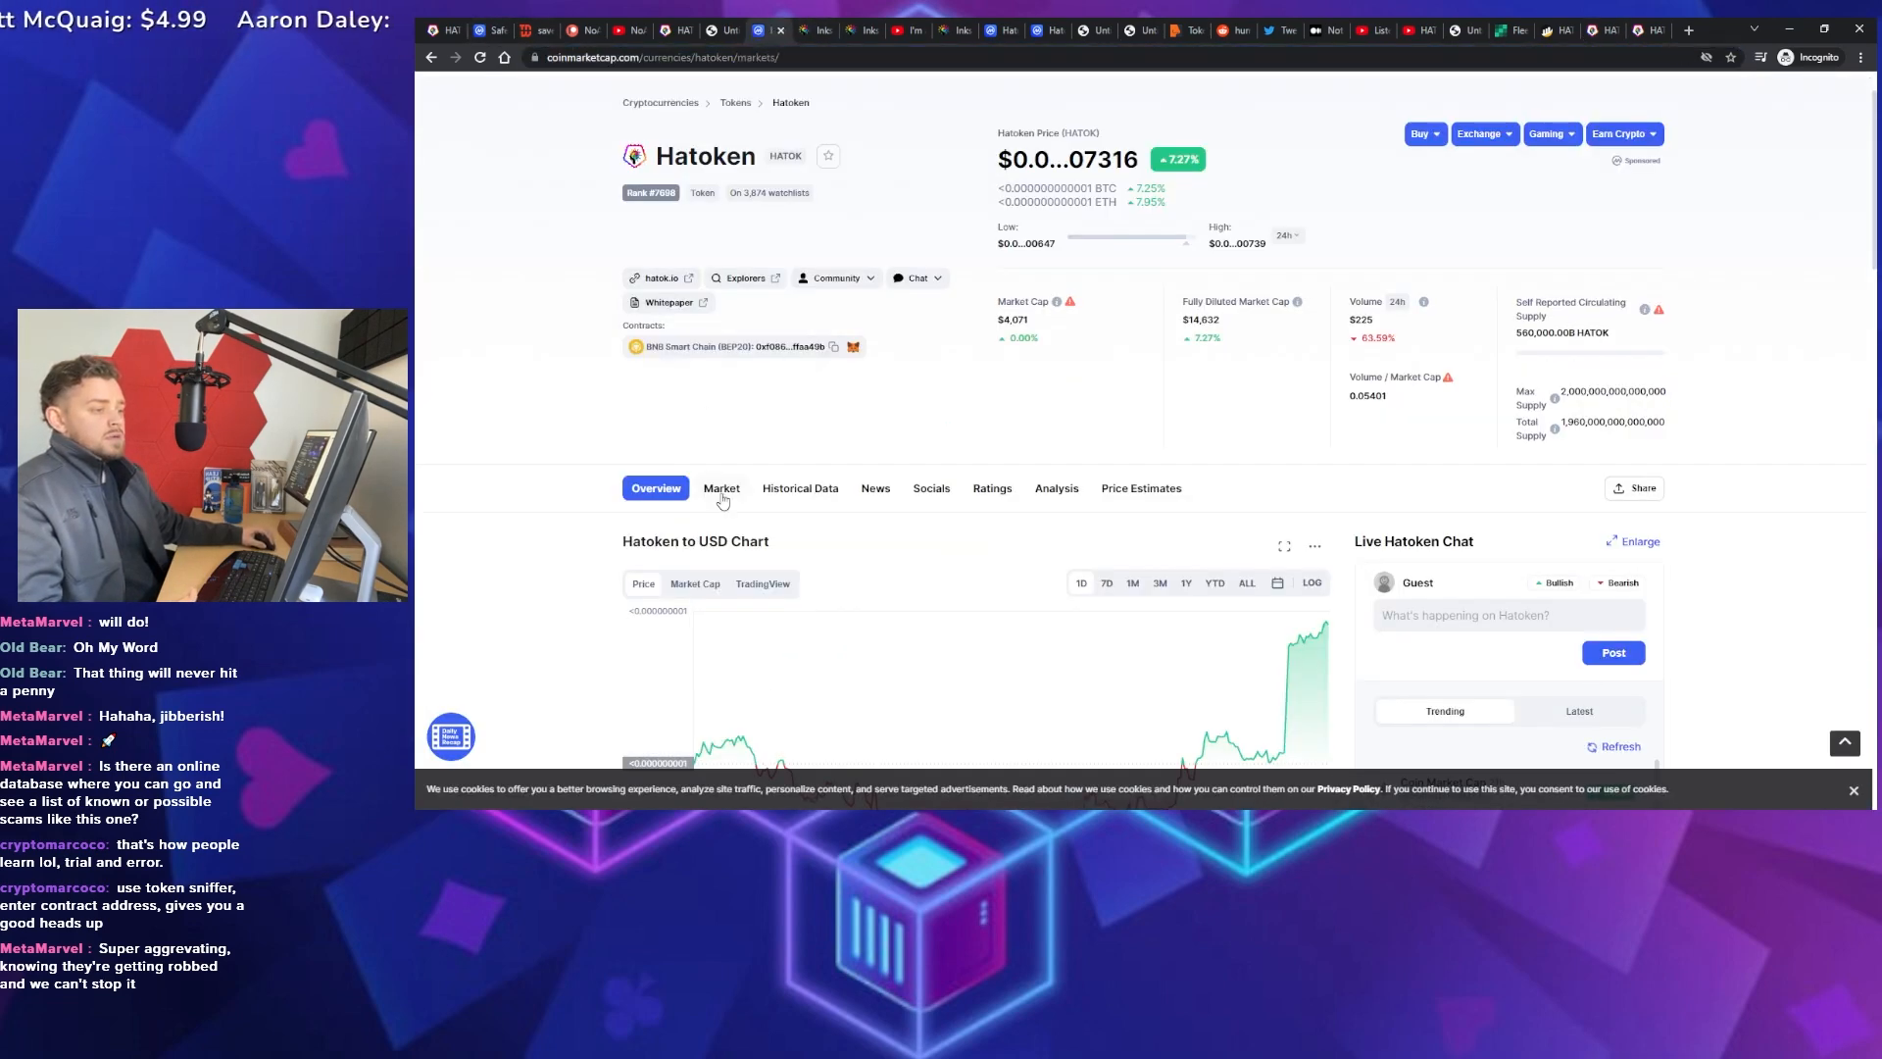
View Hatoken's markets showing the single PancakeSwap HATOK/WBNB pair, then return to hatok.io
{"action": "left_click", "coordinate": [721, 487]}
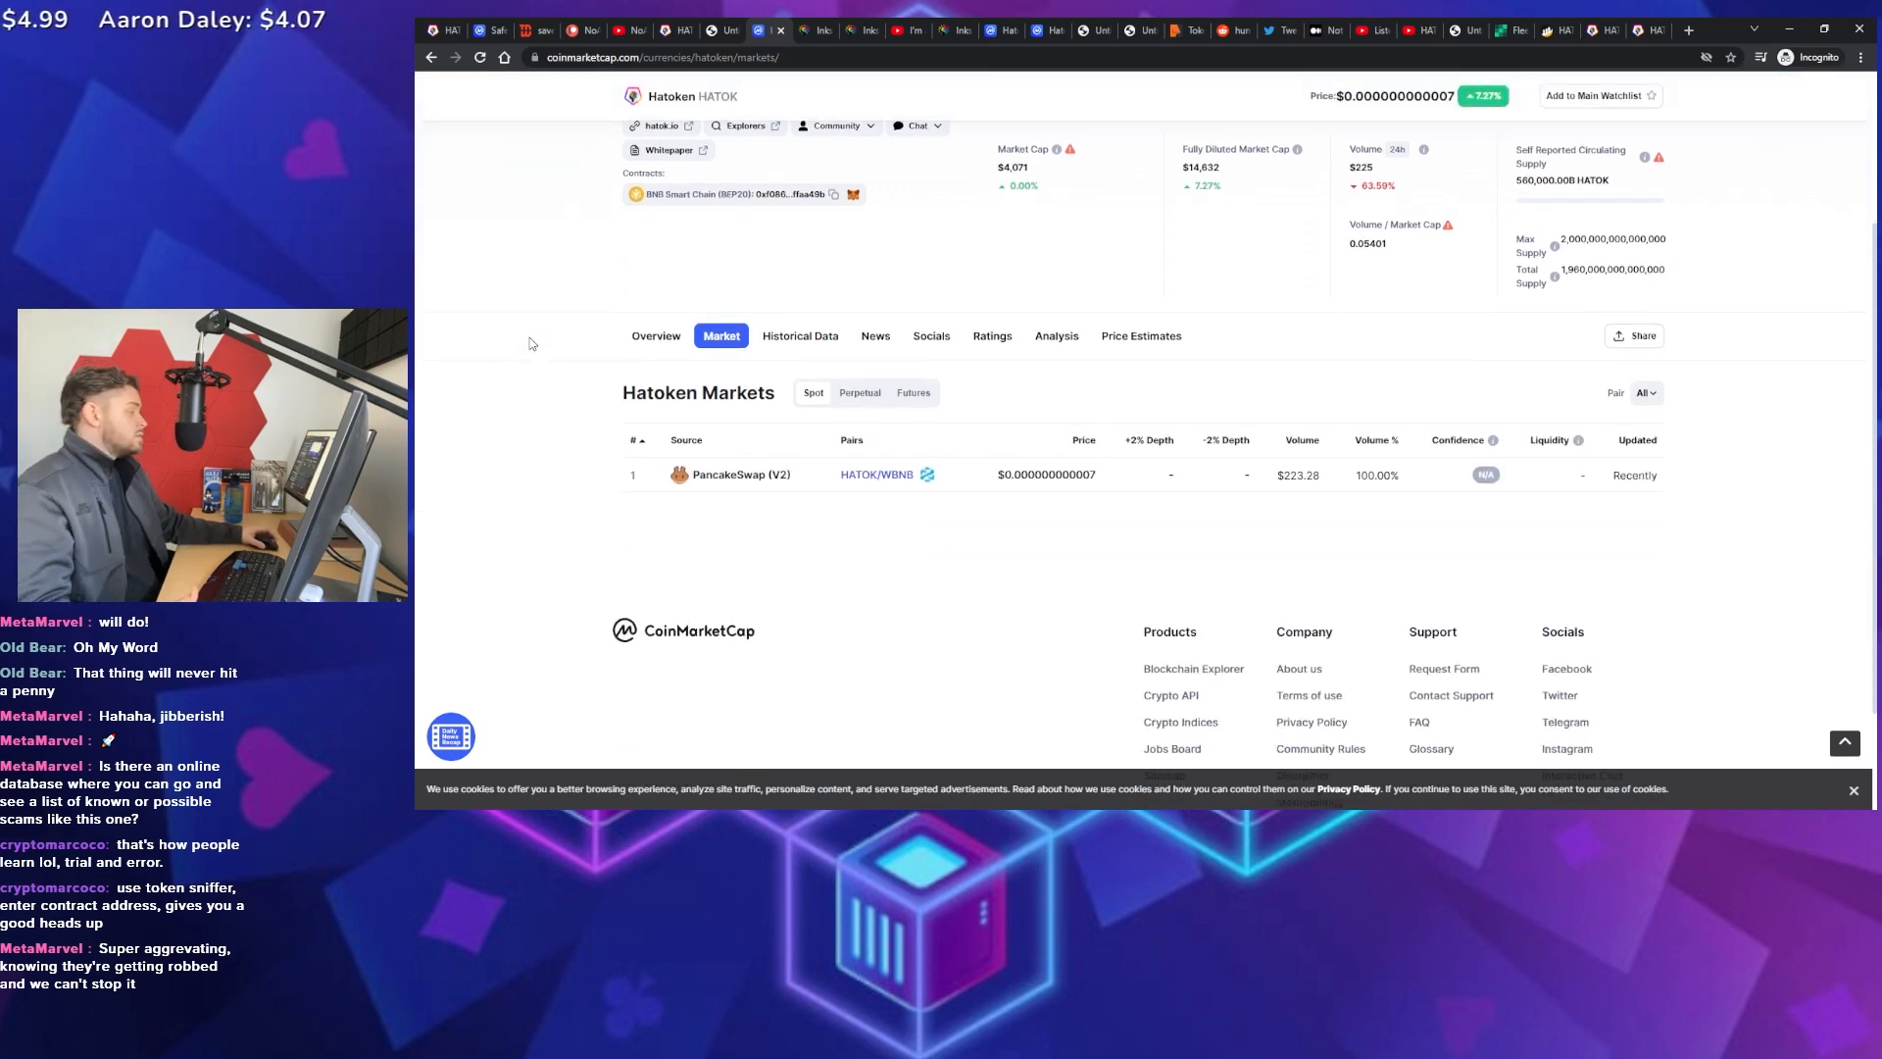
{"action": "scroll", "scroll_direction": "up", "scroll_amount": 3}
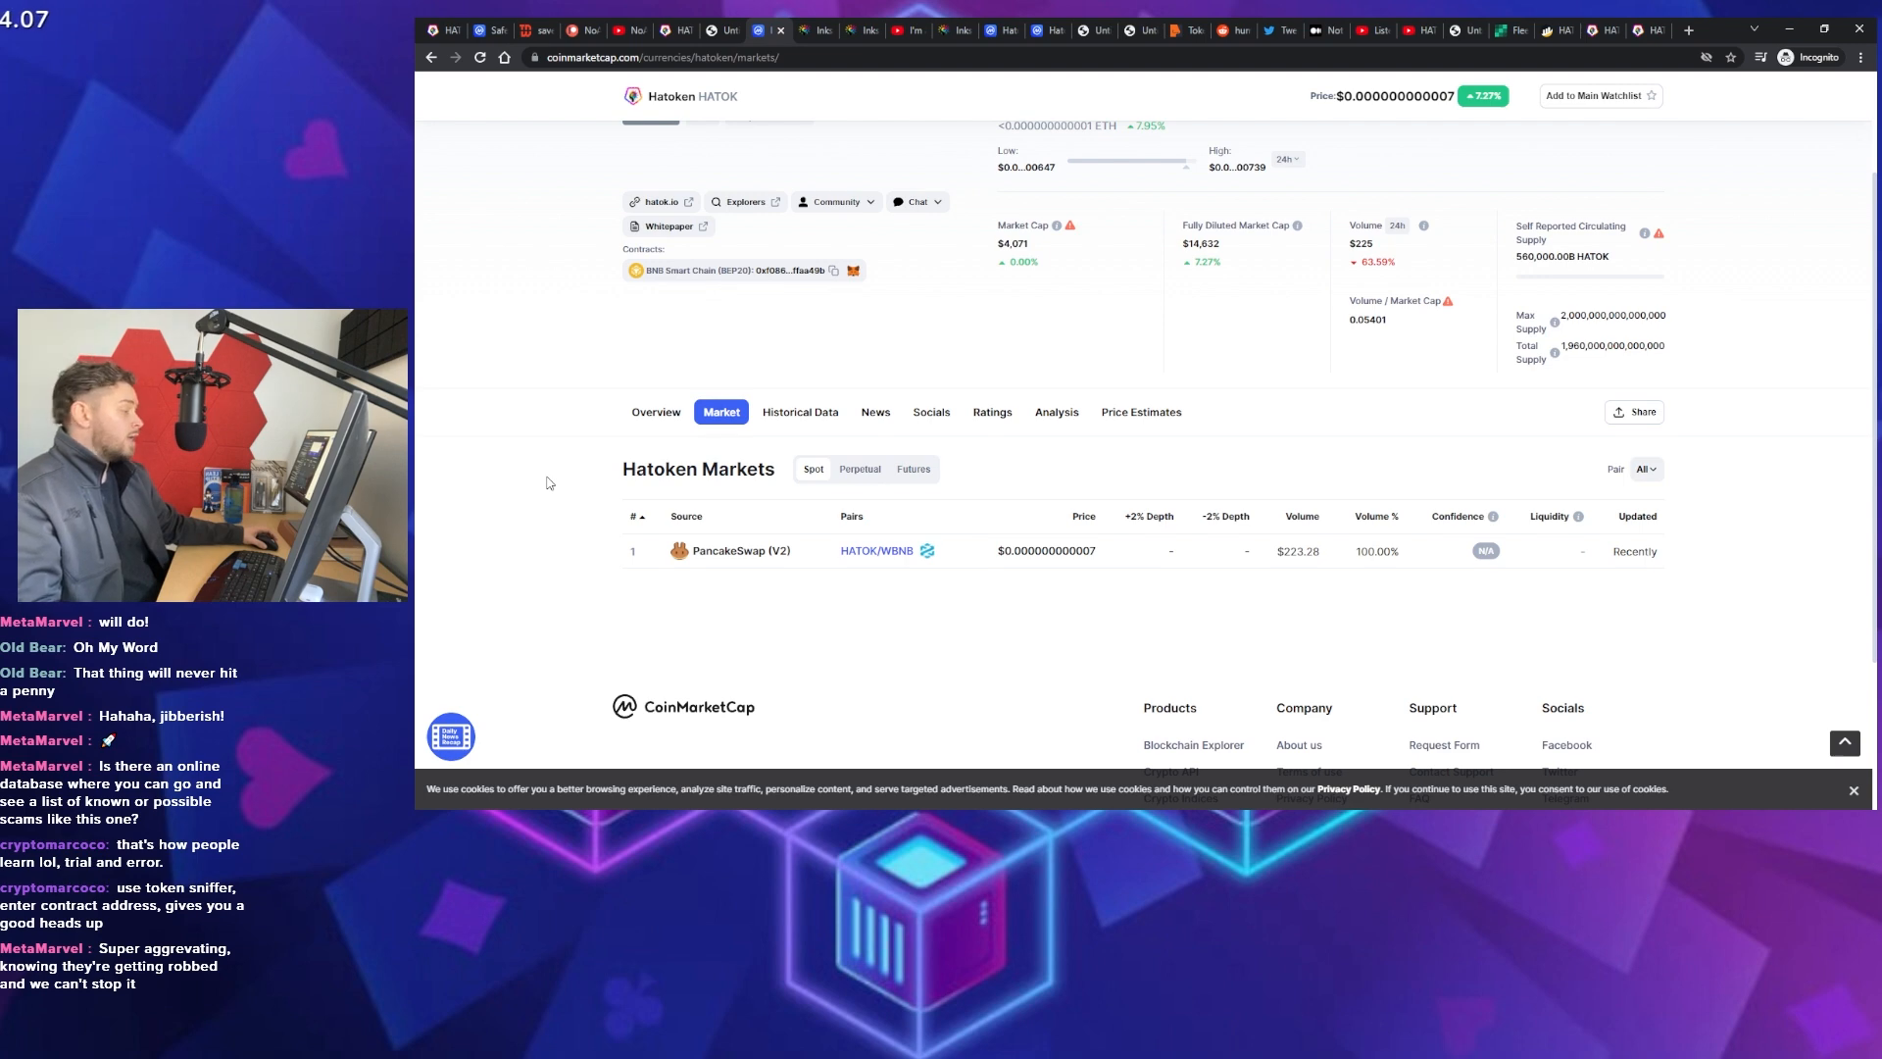
{"action": "mouse_move", "coordinate": [568, 463]}
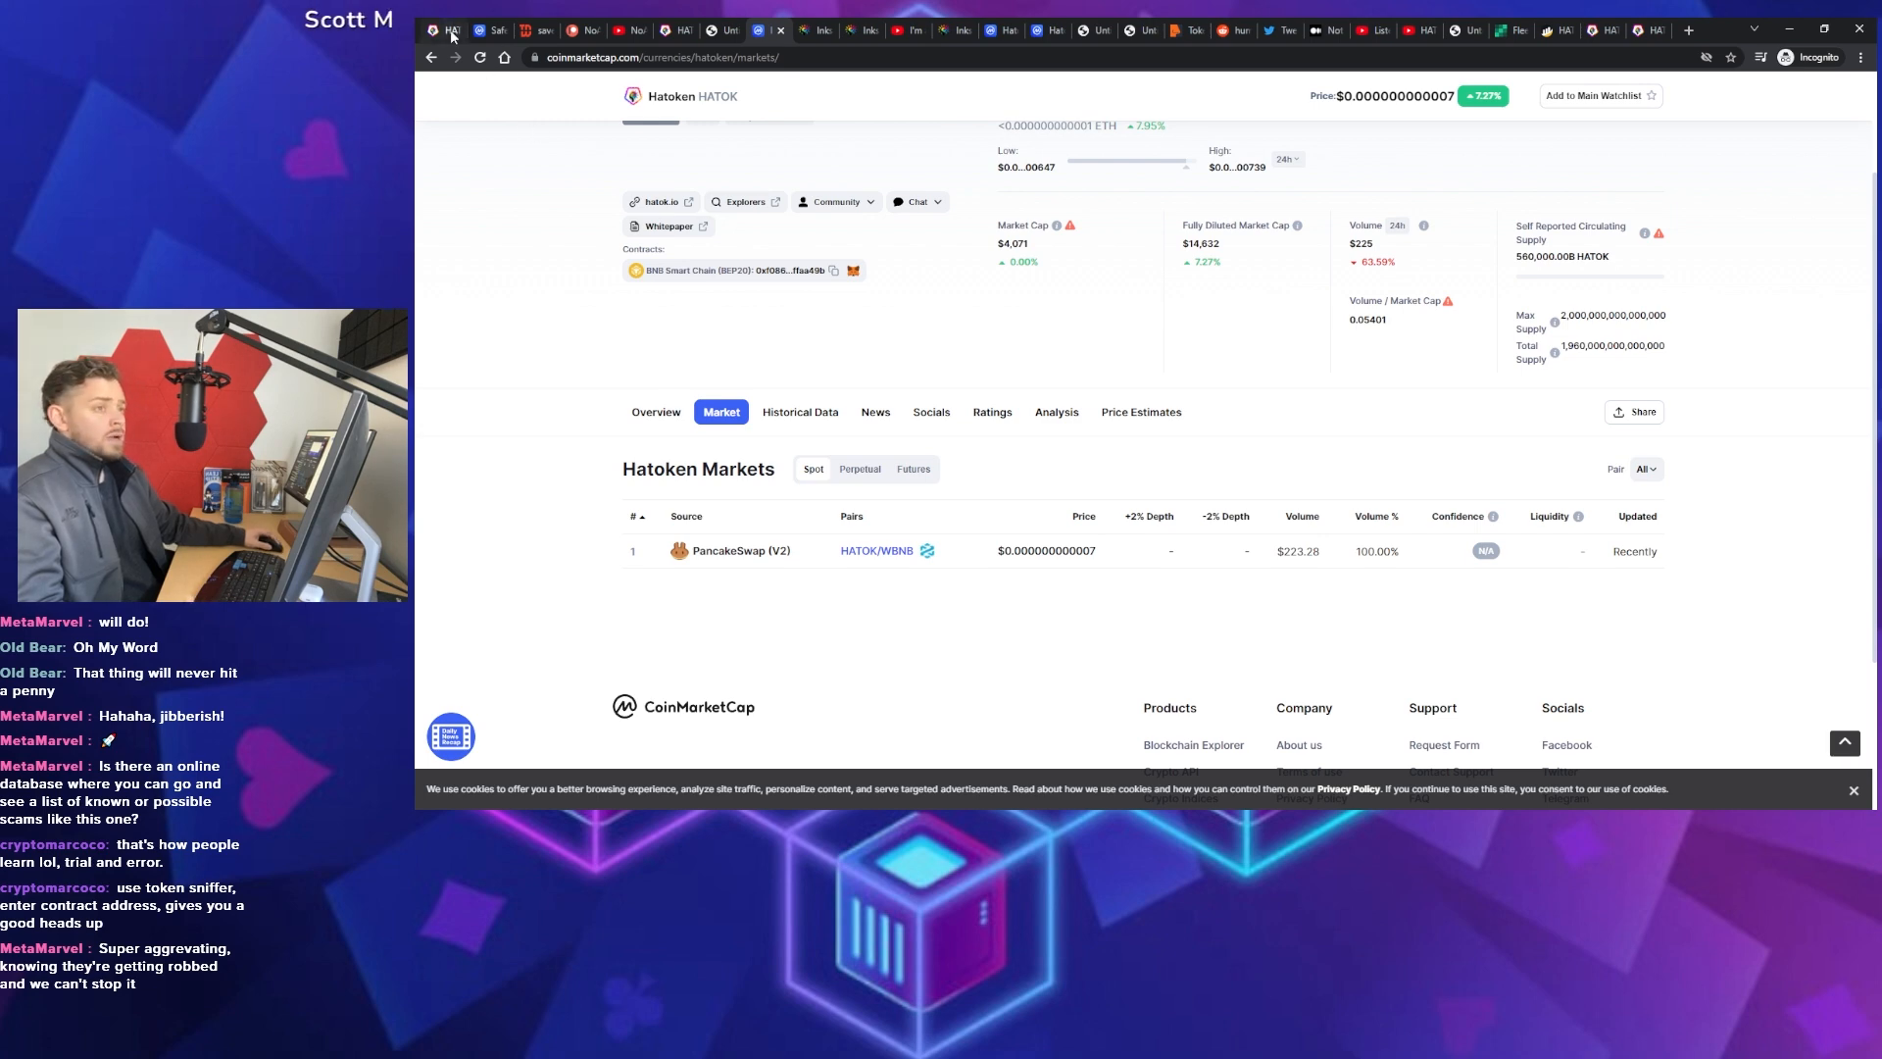
{"action": "left_click", "coordinate": [657, 202]}
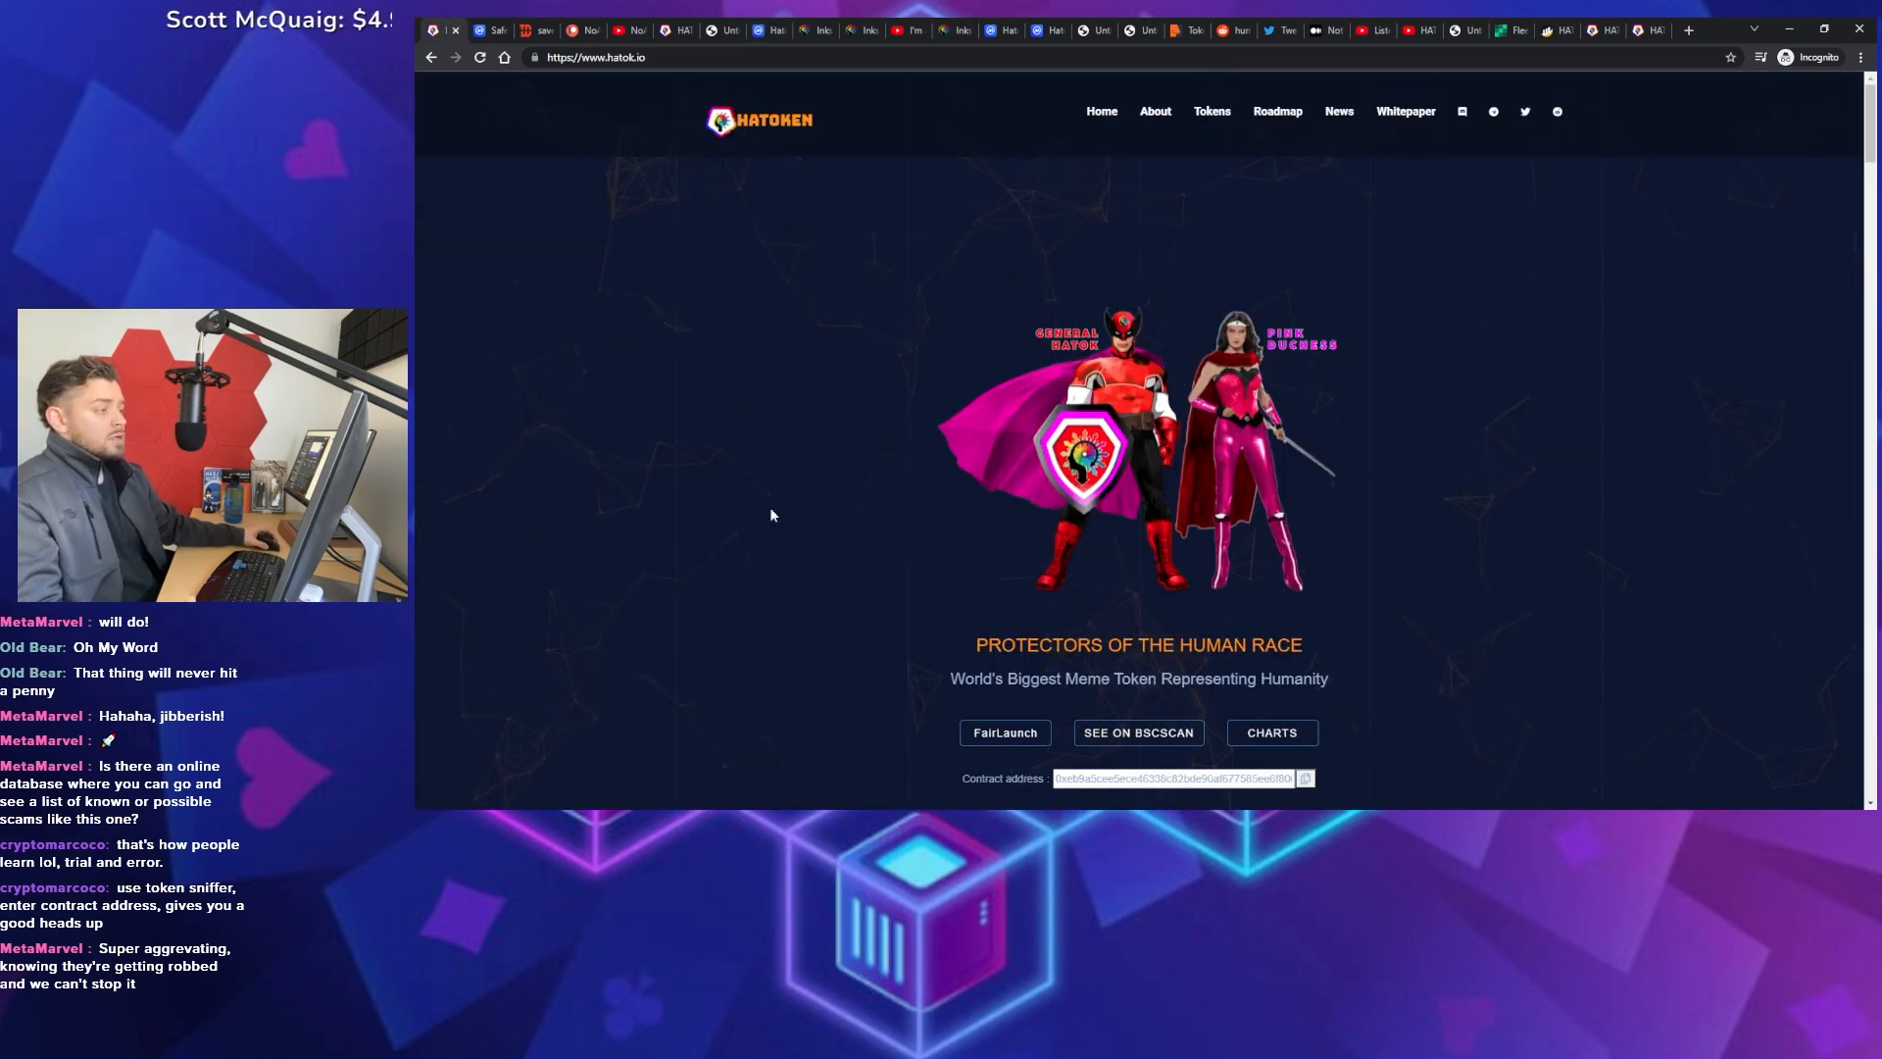
{"action": "mouse_move", "coordinate": [1274, 456]}
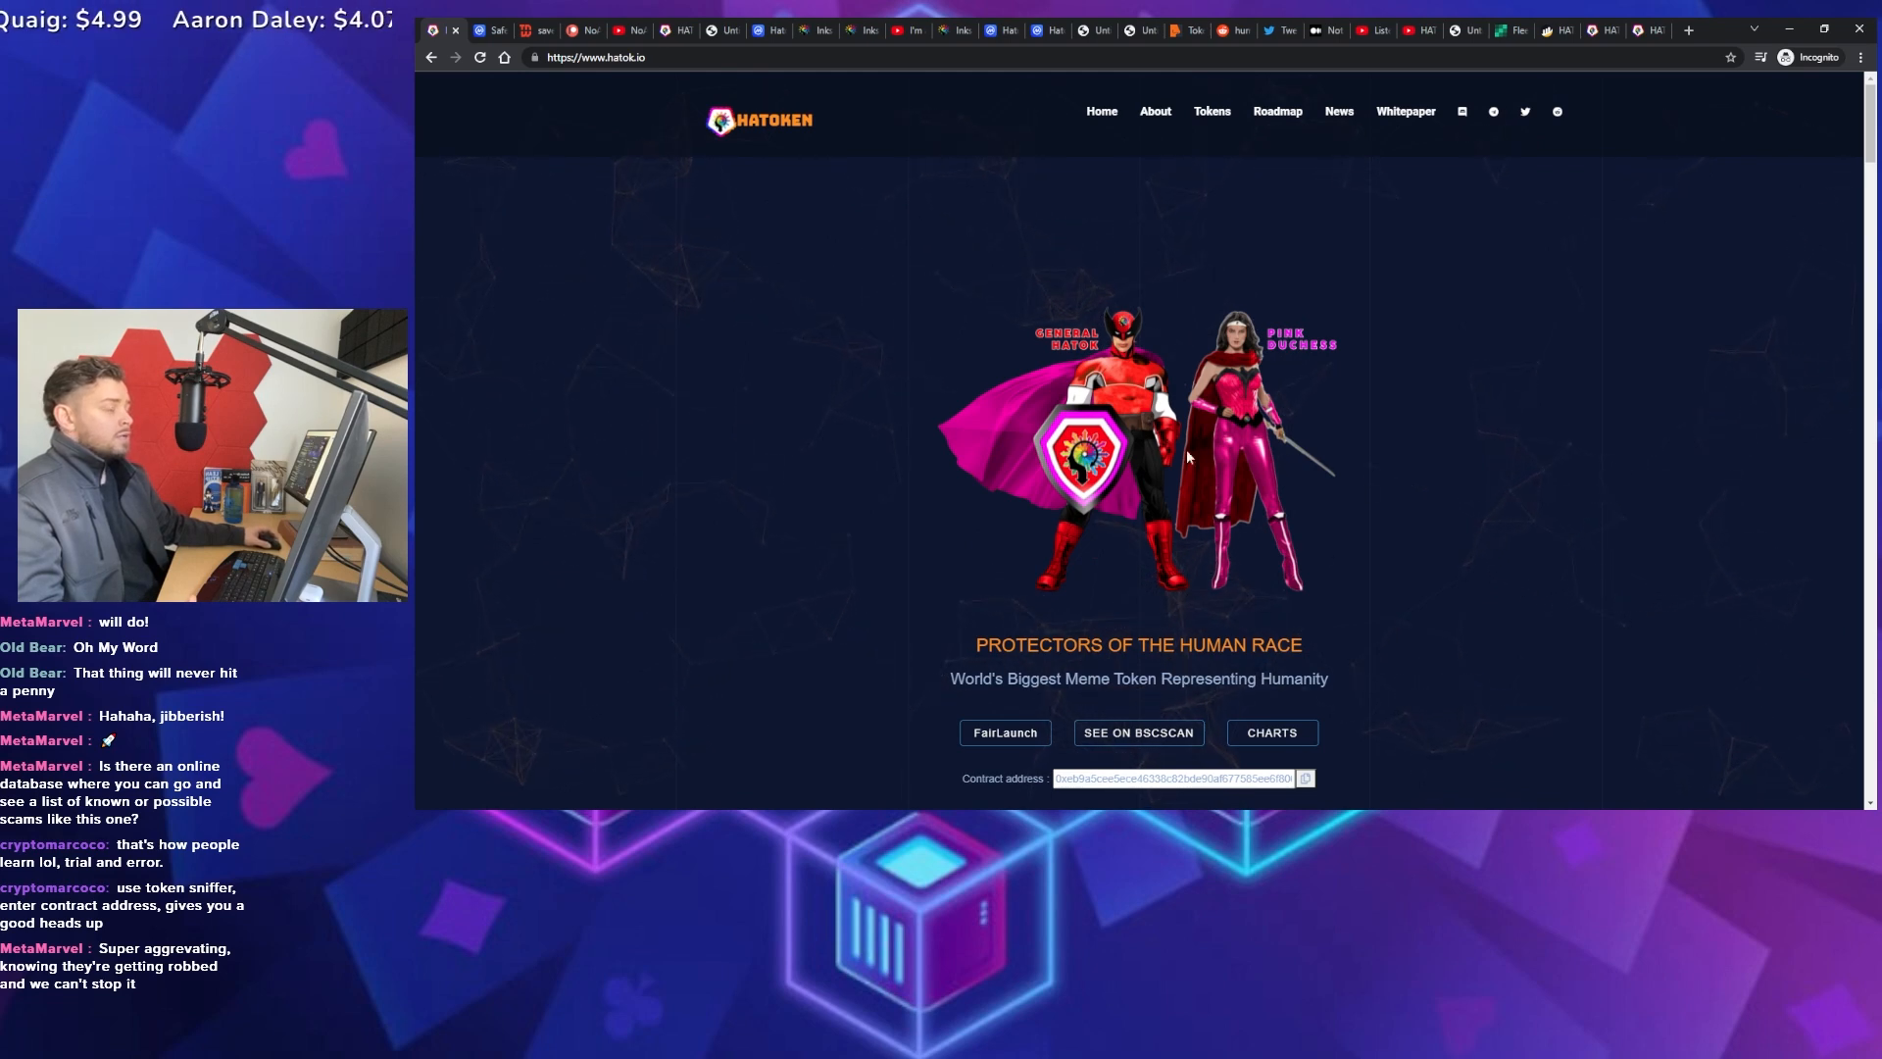
{"action": "mouse_move", "coordinate": [1284, 492]}
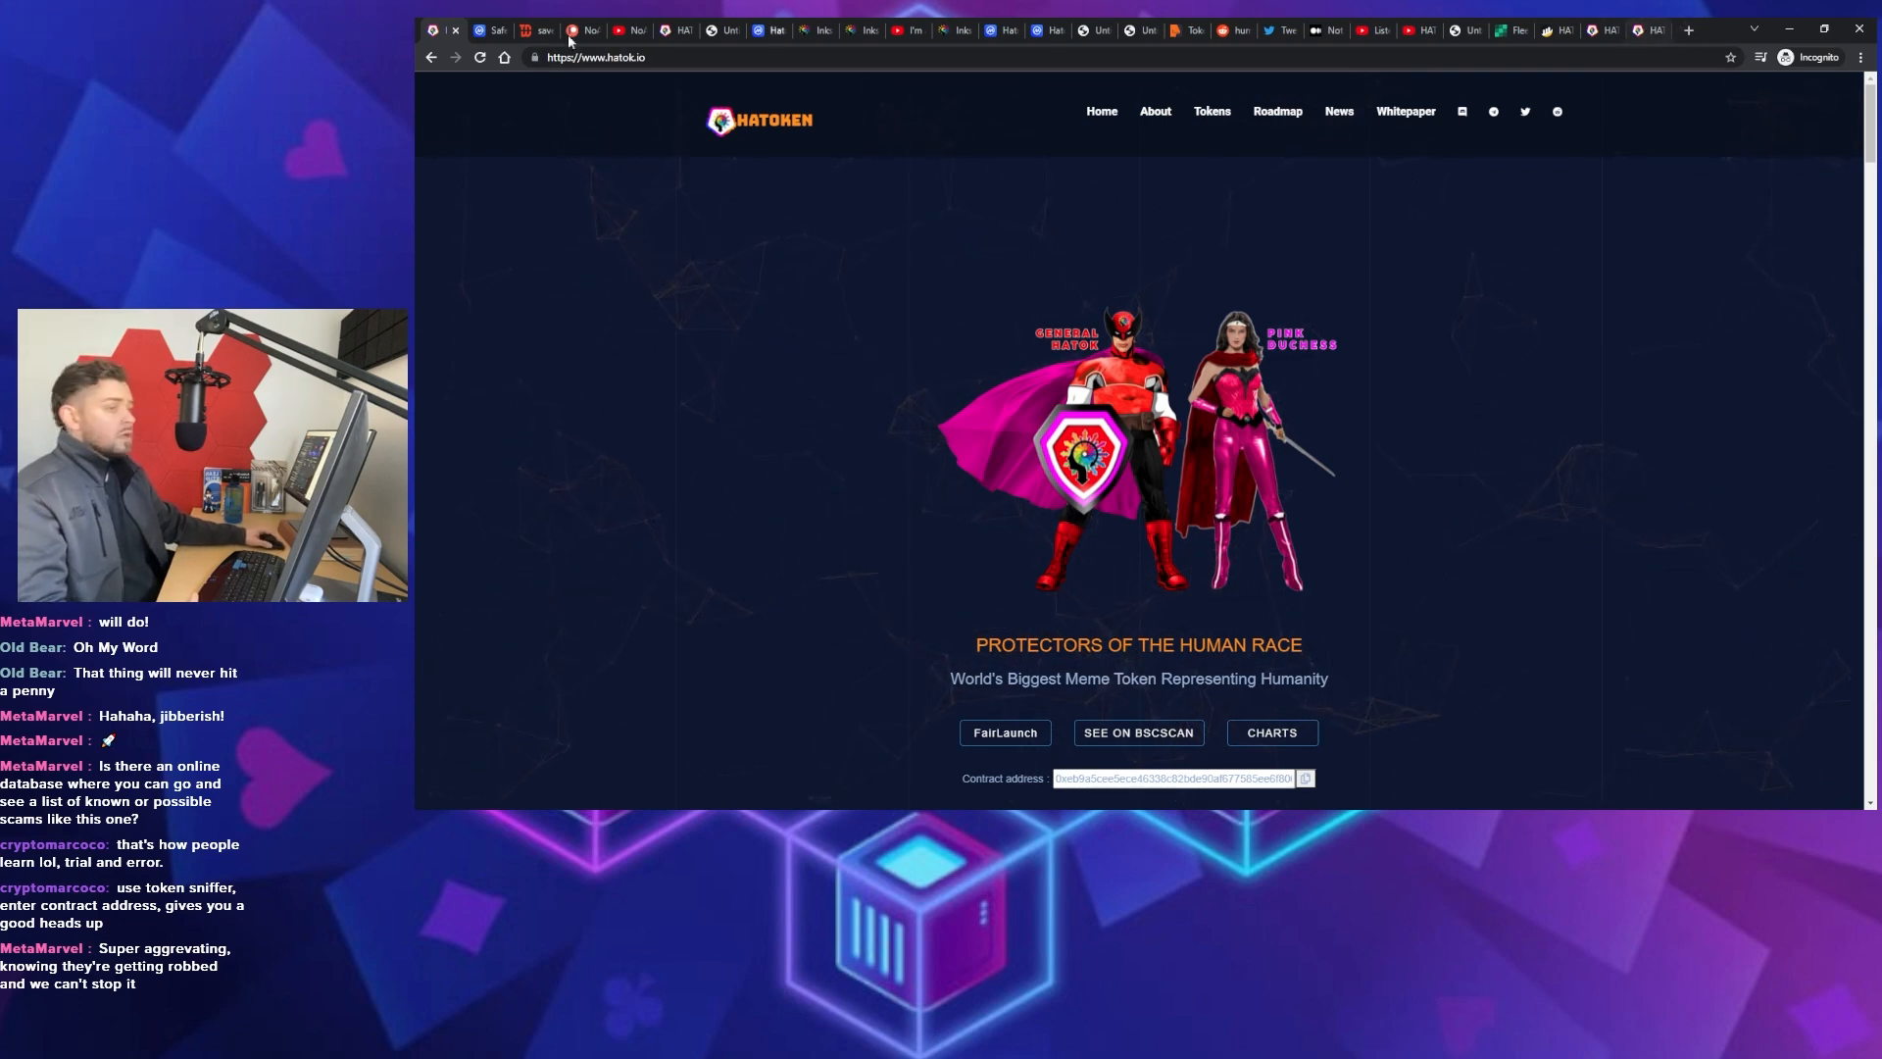
Switch to SafeMoon's CoinMarketCap page with its price chart
{"action": "left_click", "coordinate": [770, 30]}
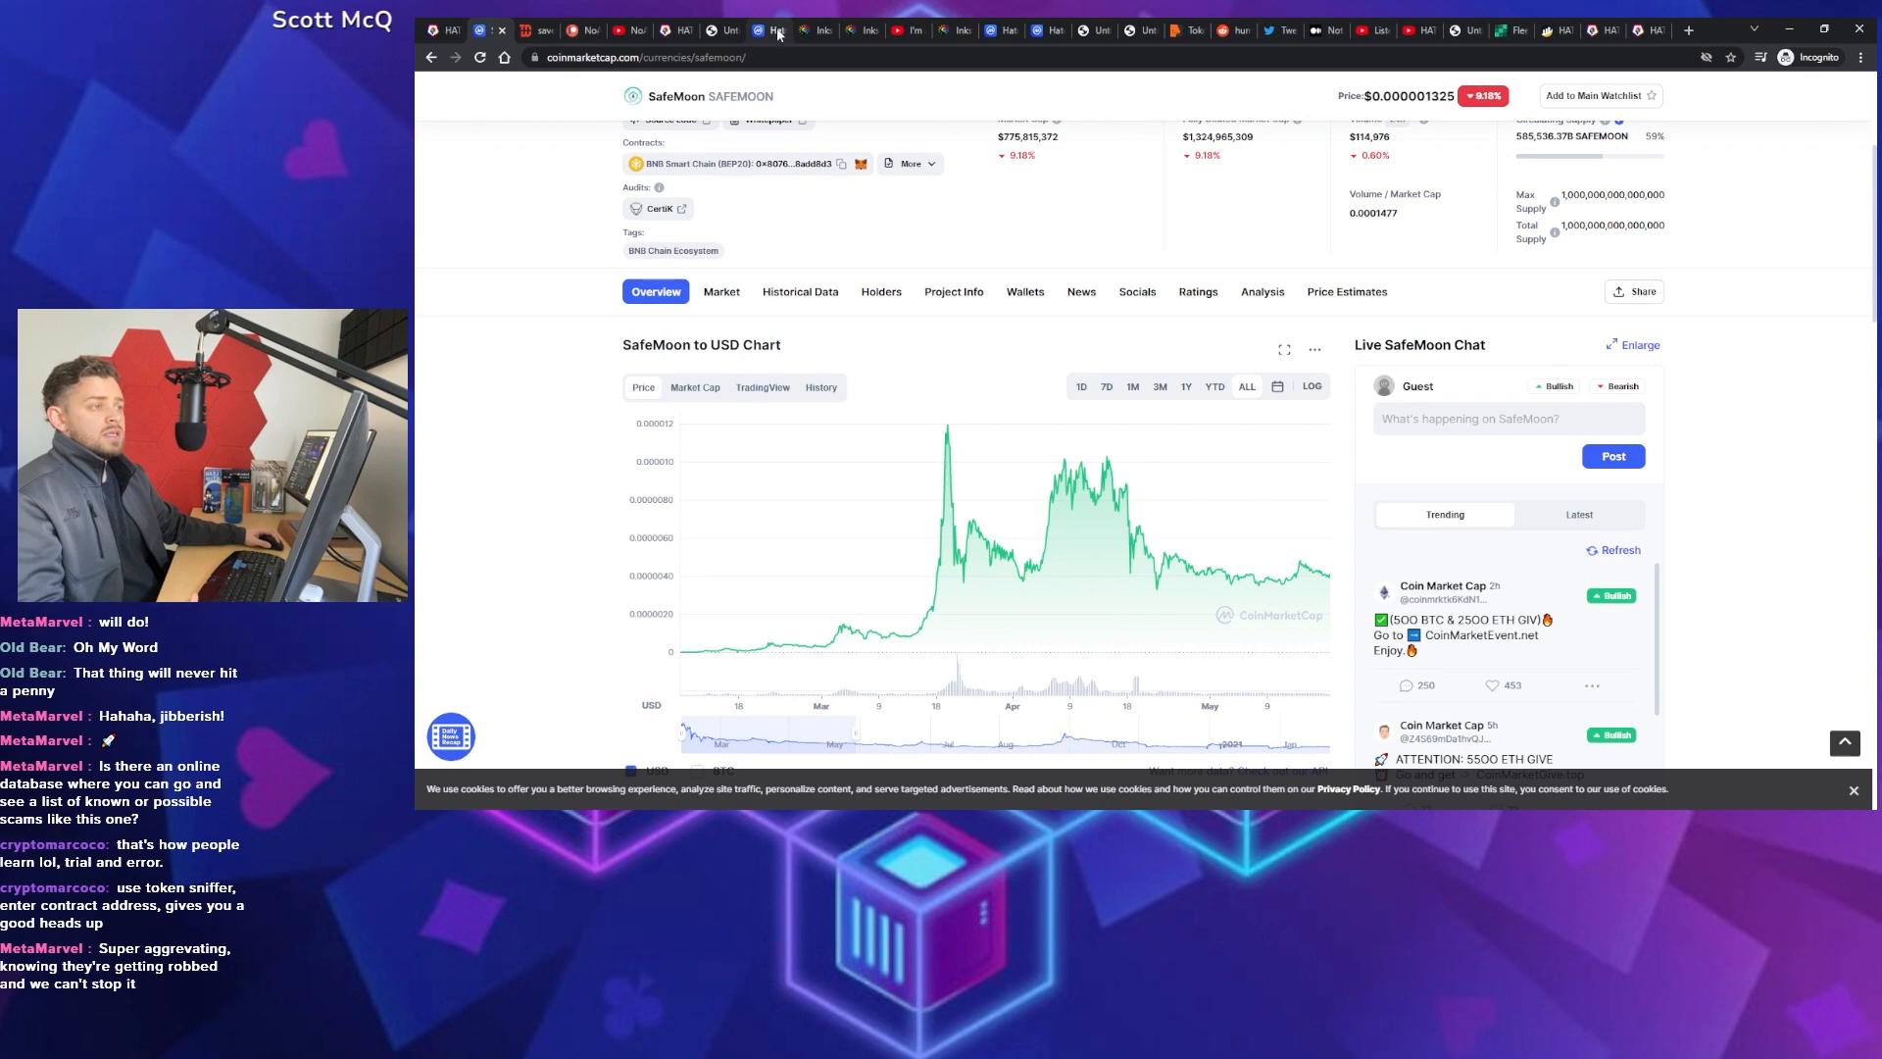
Return to the top of Hatoken's CoinMarketCap Markets page with its PancakeSwap pair
{"action": "left_click", "coordinate": [765, 29]}
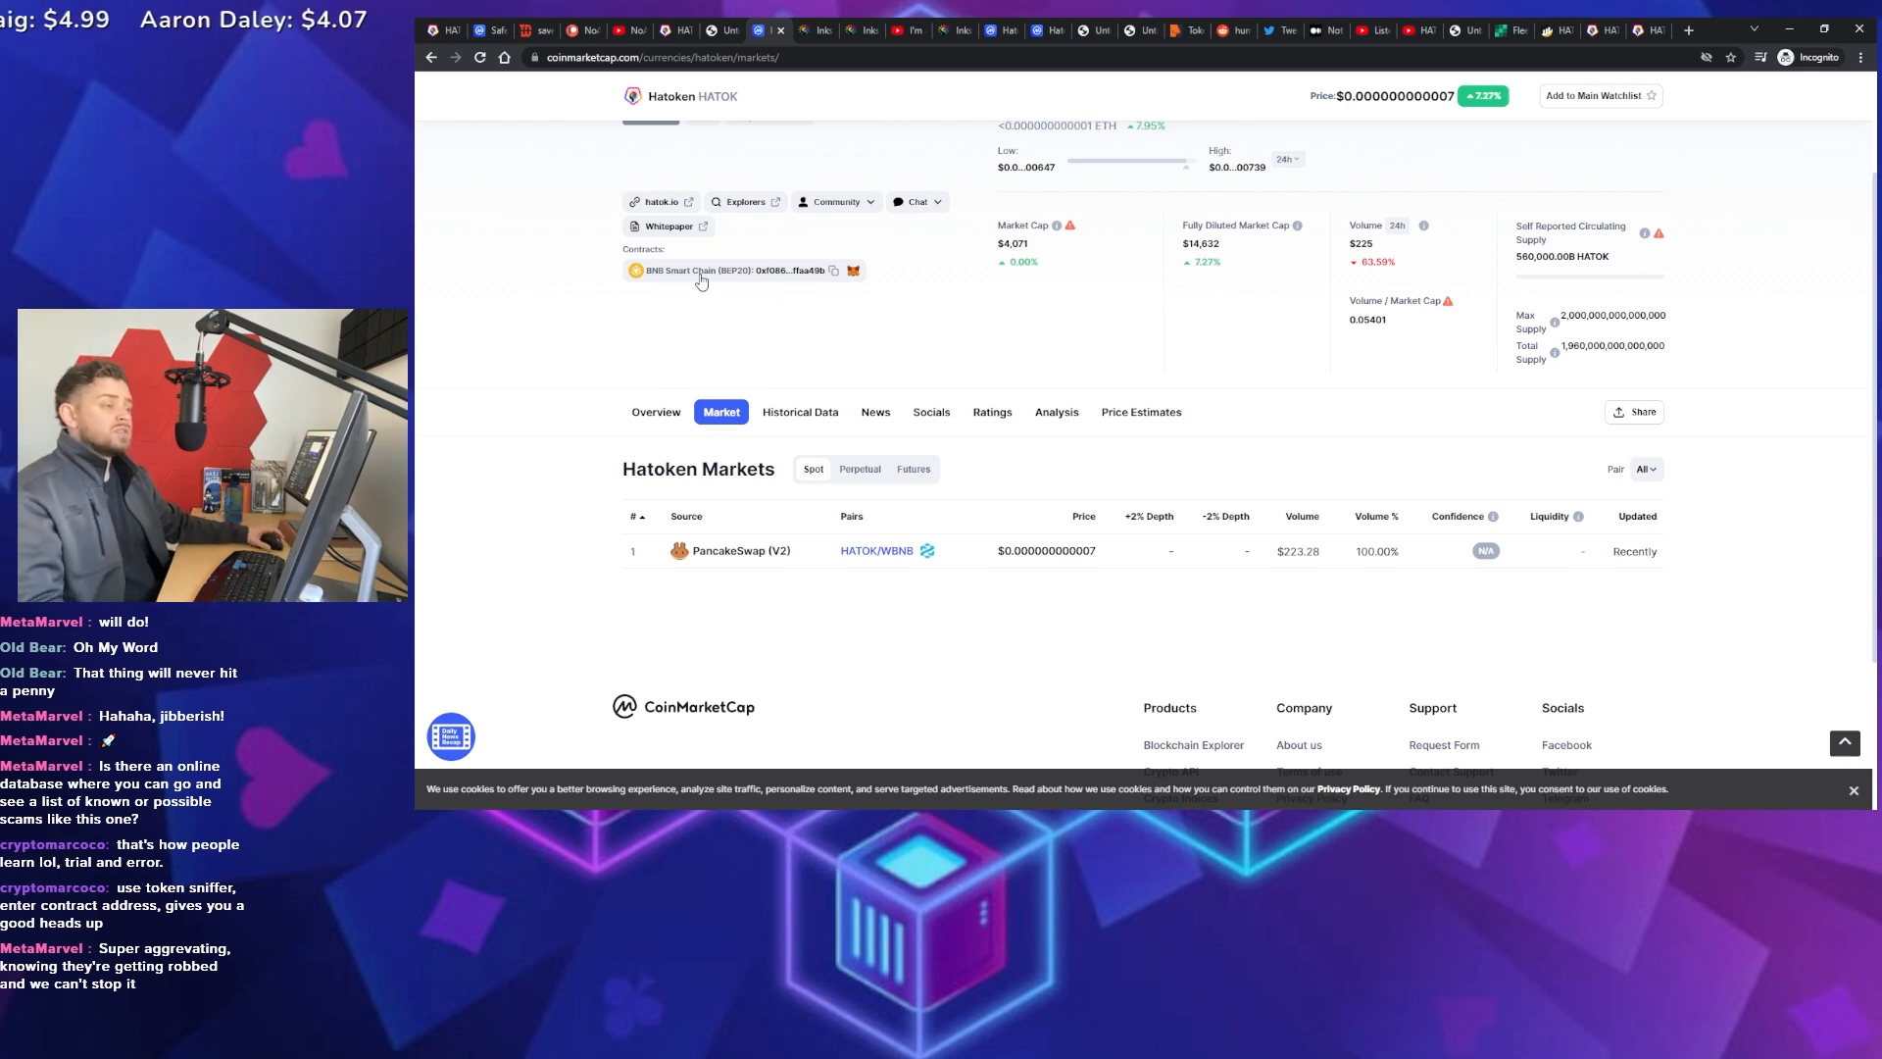
{"action": "scroll", "scroll_direction": "up", "scroll_amount": 3}
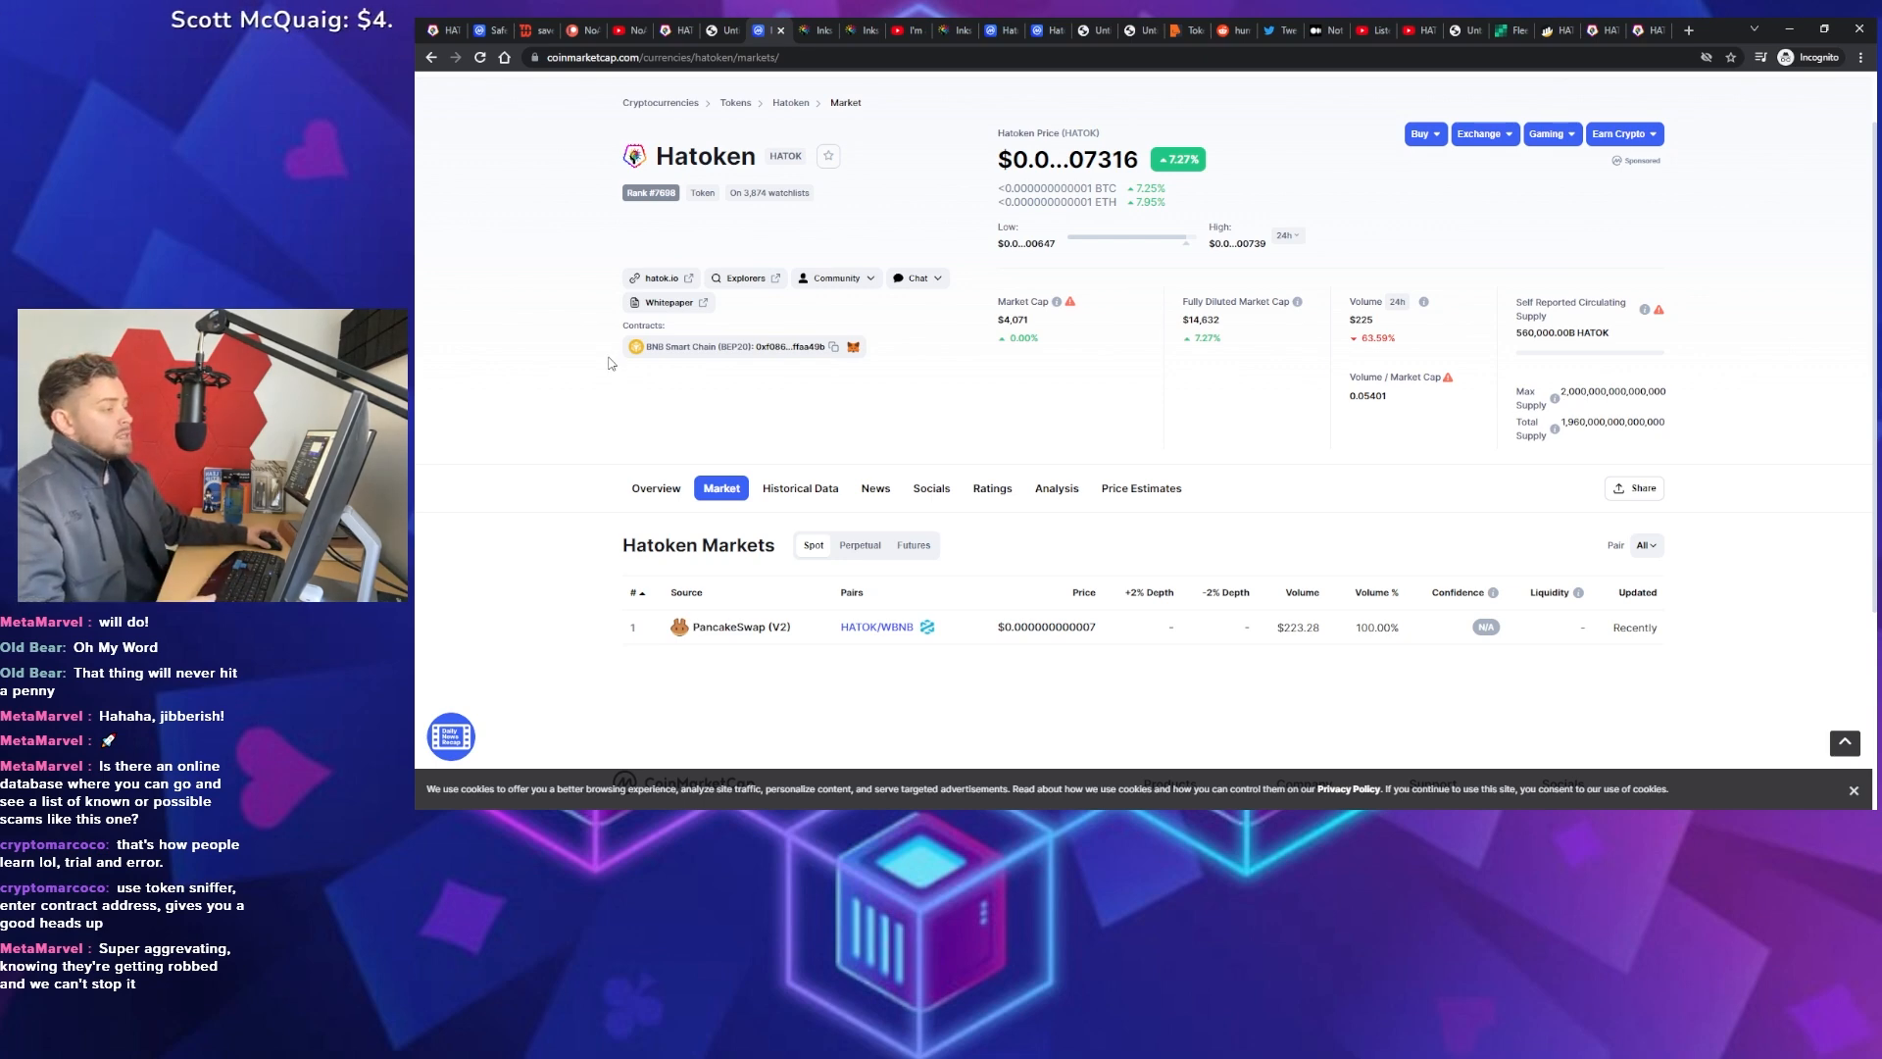
{"action": "scroll", "scroll_direction": "up", "scroll_amount": 3}
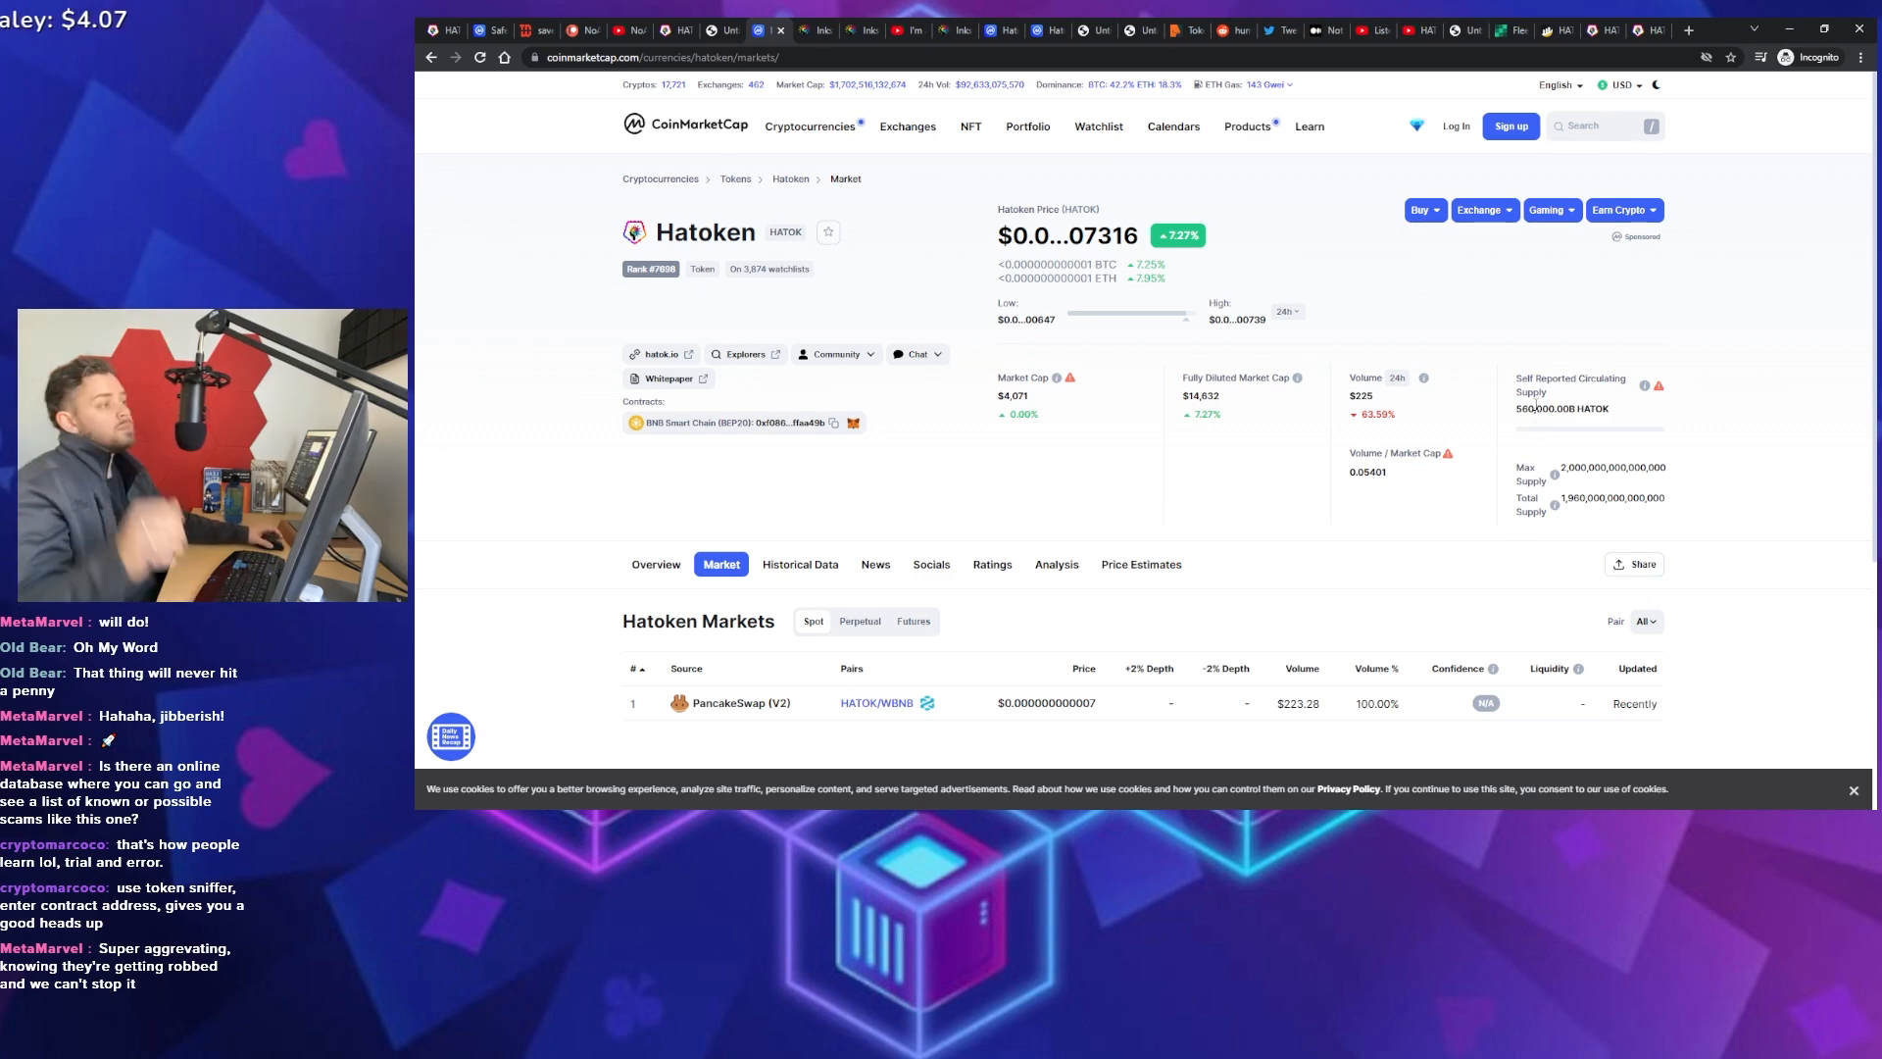
Bring the HATOKEN homepage at hatok.io back on screen
{"action": "left_click", "coordinate": [658, 354]}
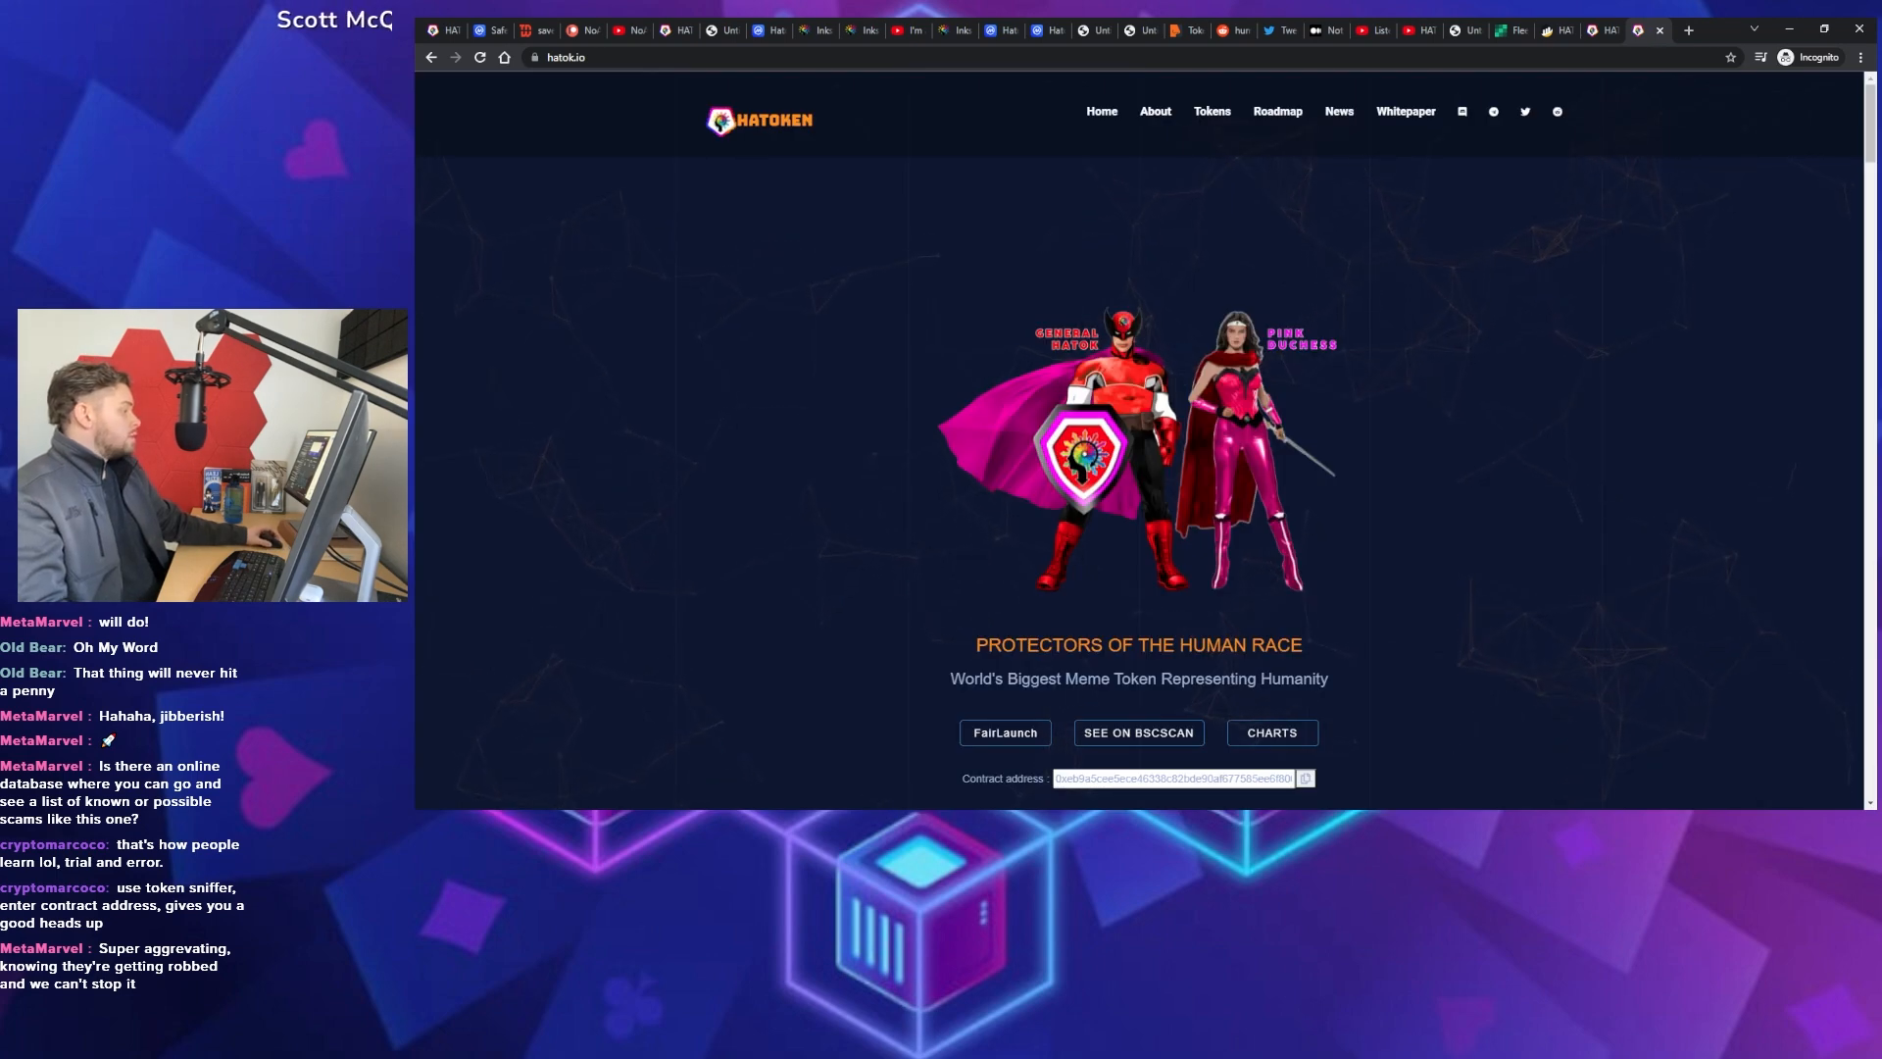
{"action": "mouse_move", "coordinate": [1404, 507]}
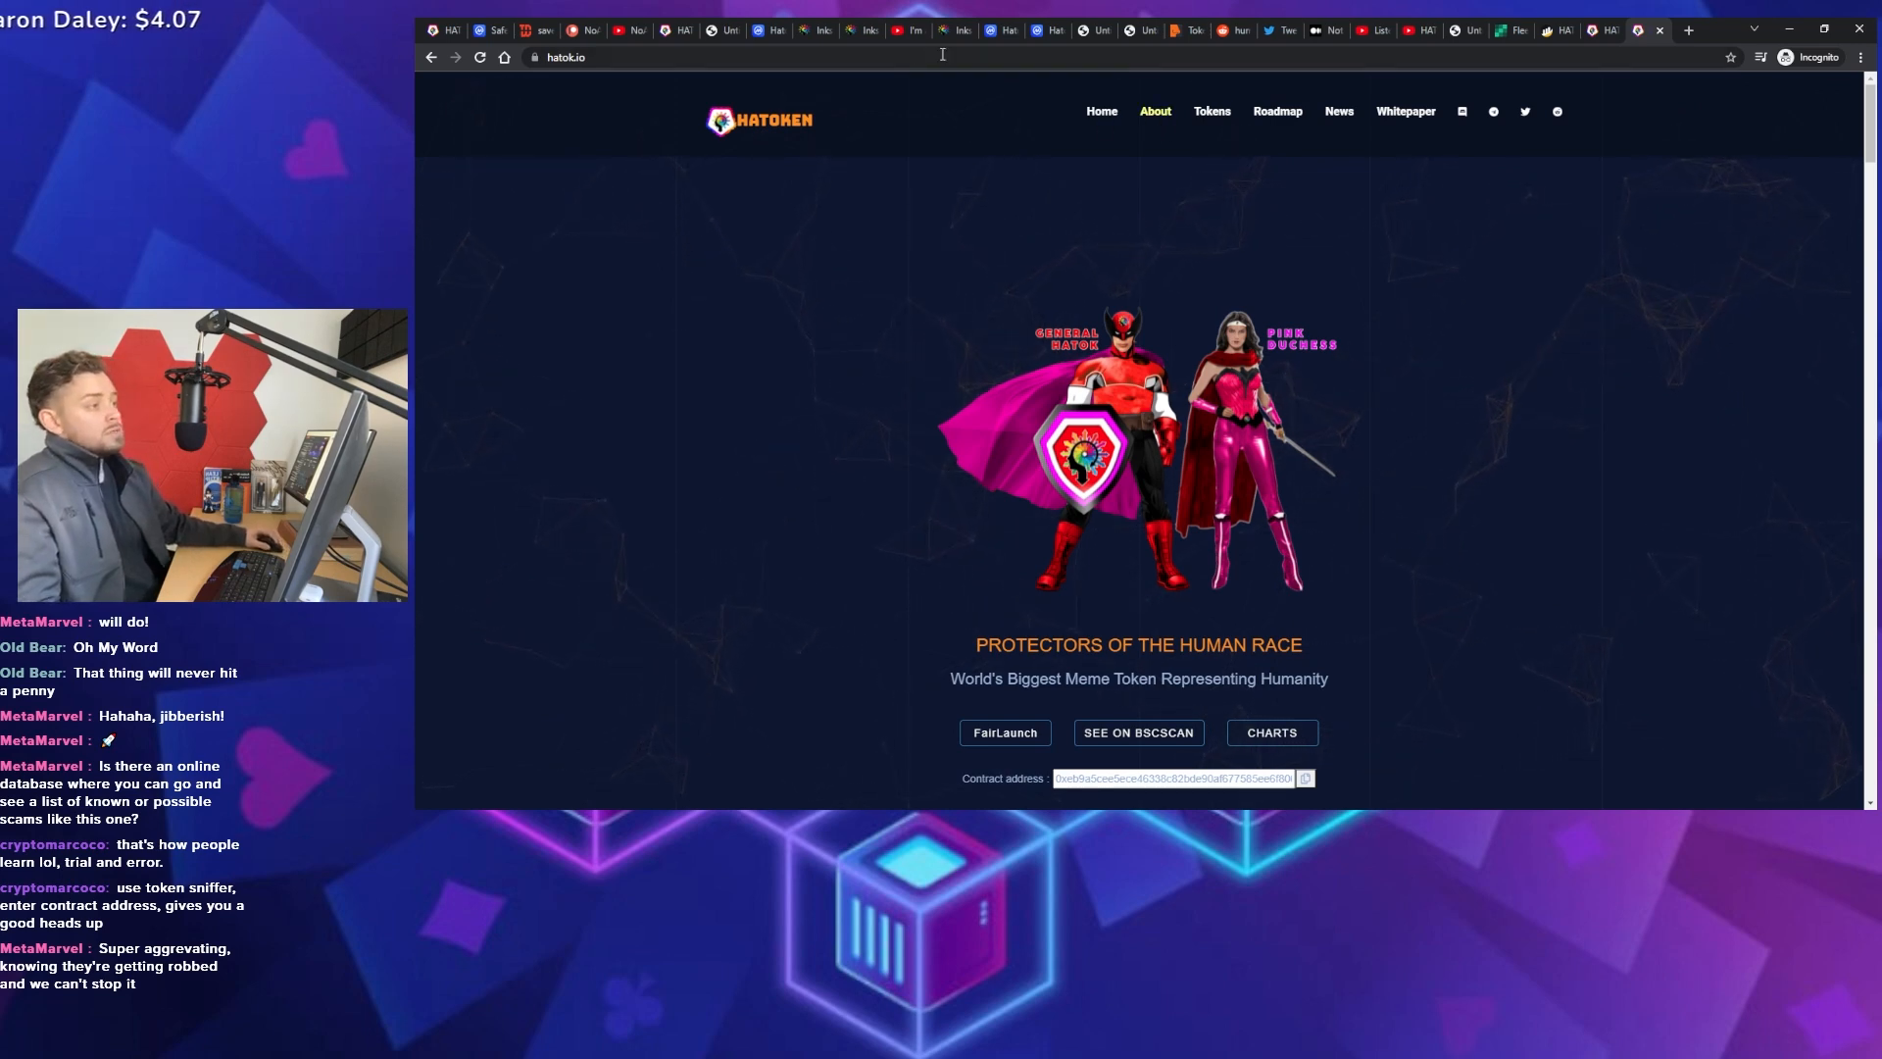
{"action": "left_click", "coordinate": [1370, 31]}
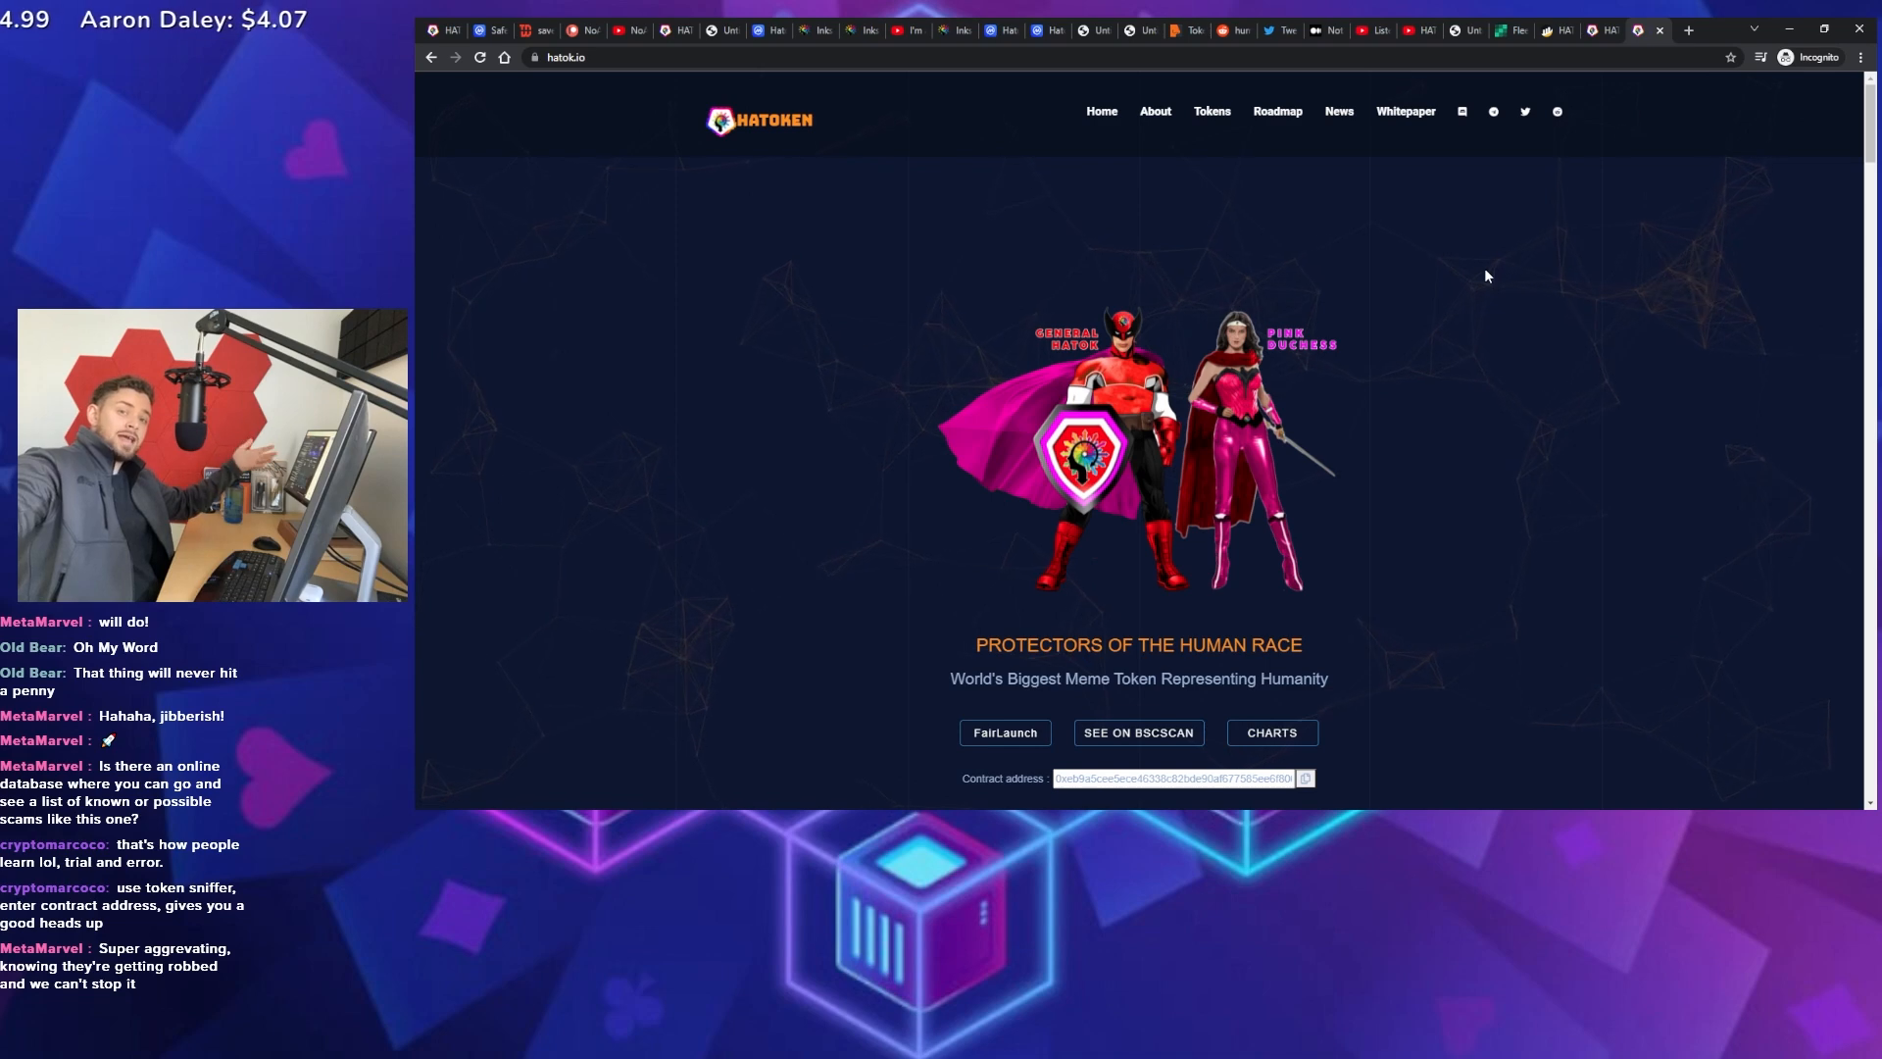
{"action": "mouse_move", "coordinate": [1485, 337]}
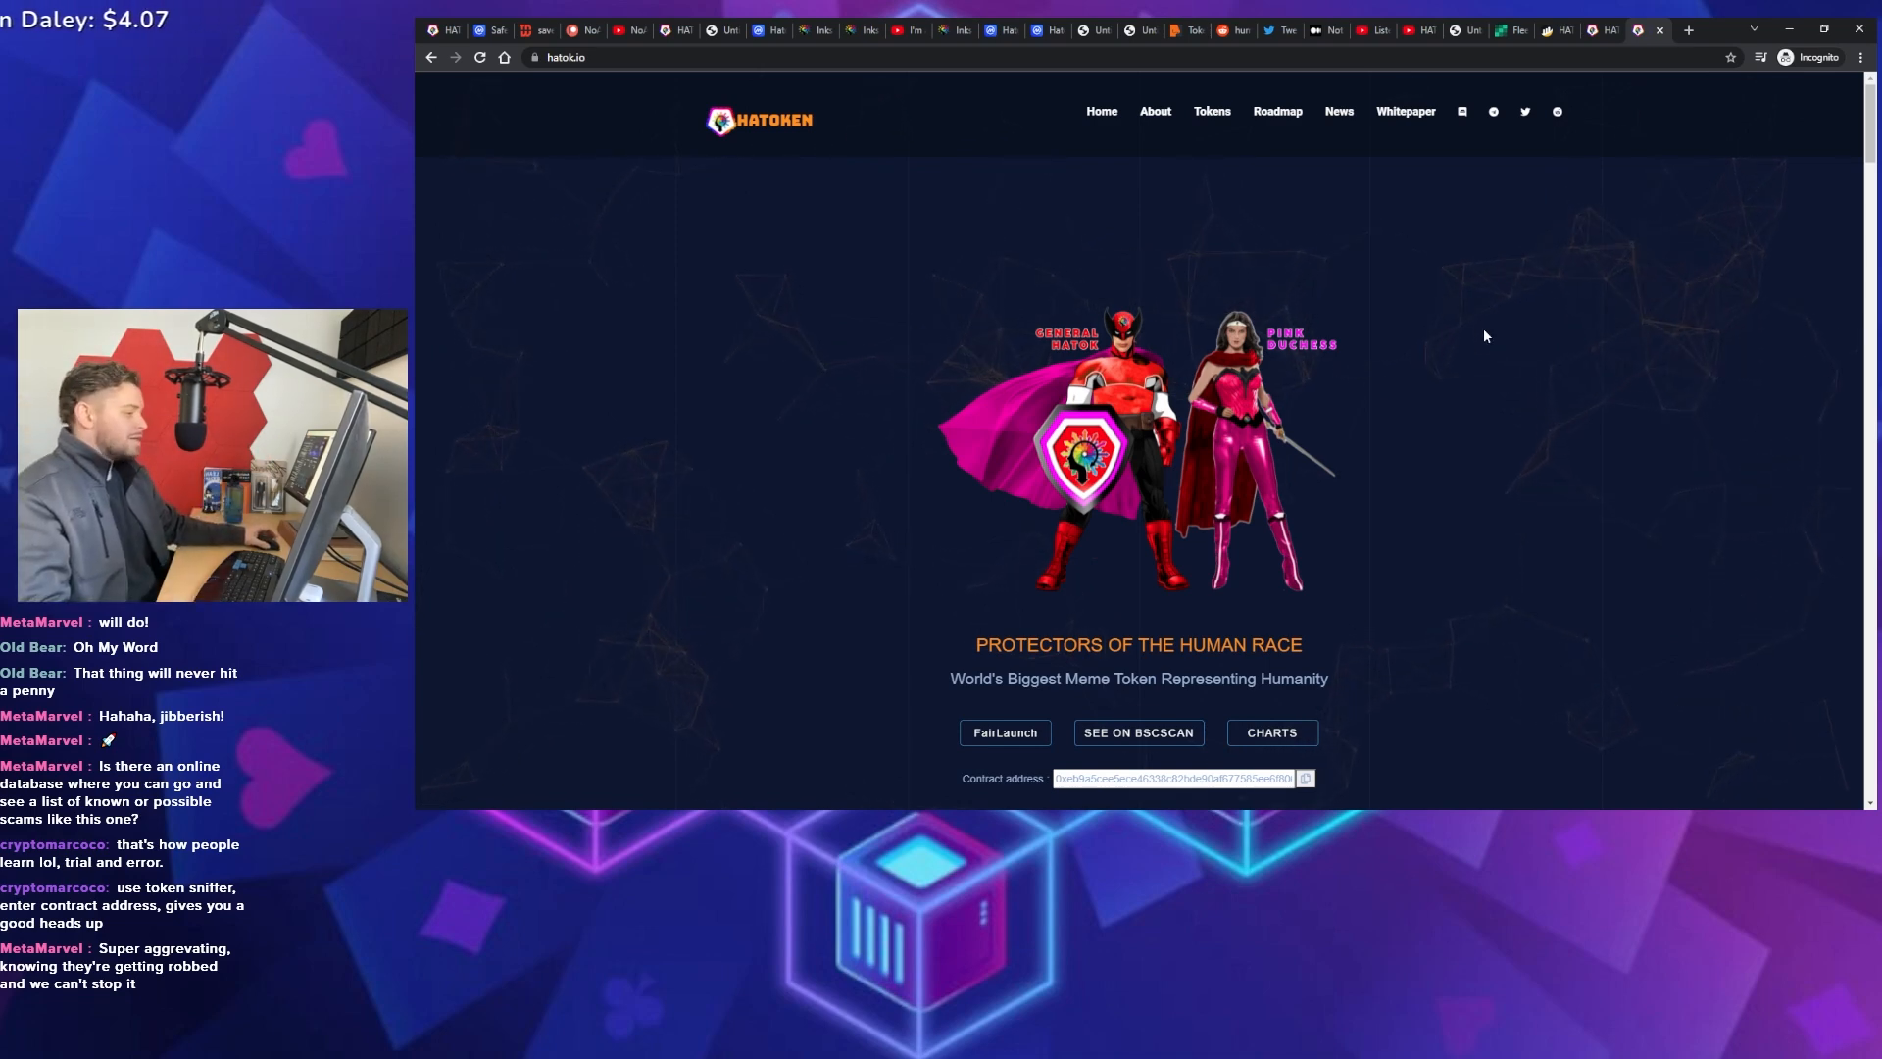
{"action": "mouse_move", "coordinate": [1458, 386]}
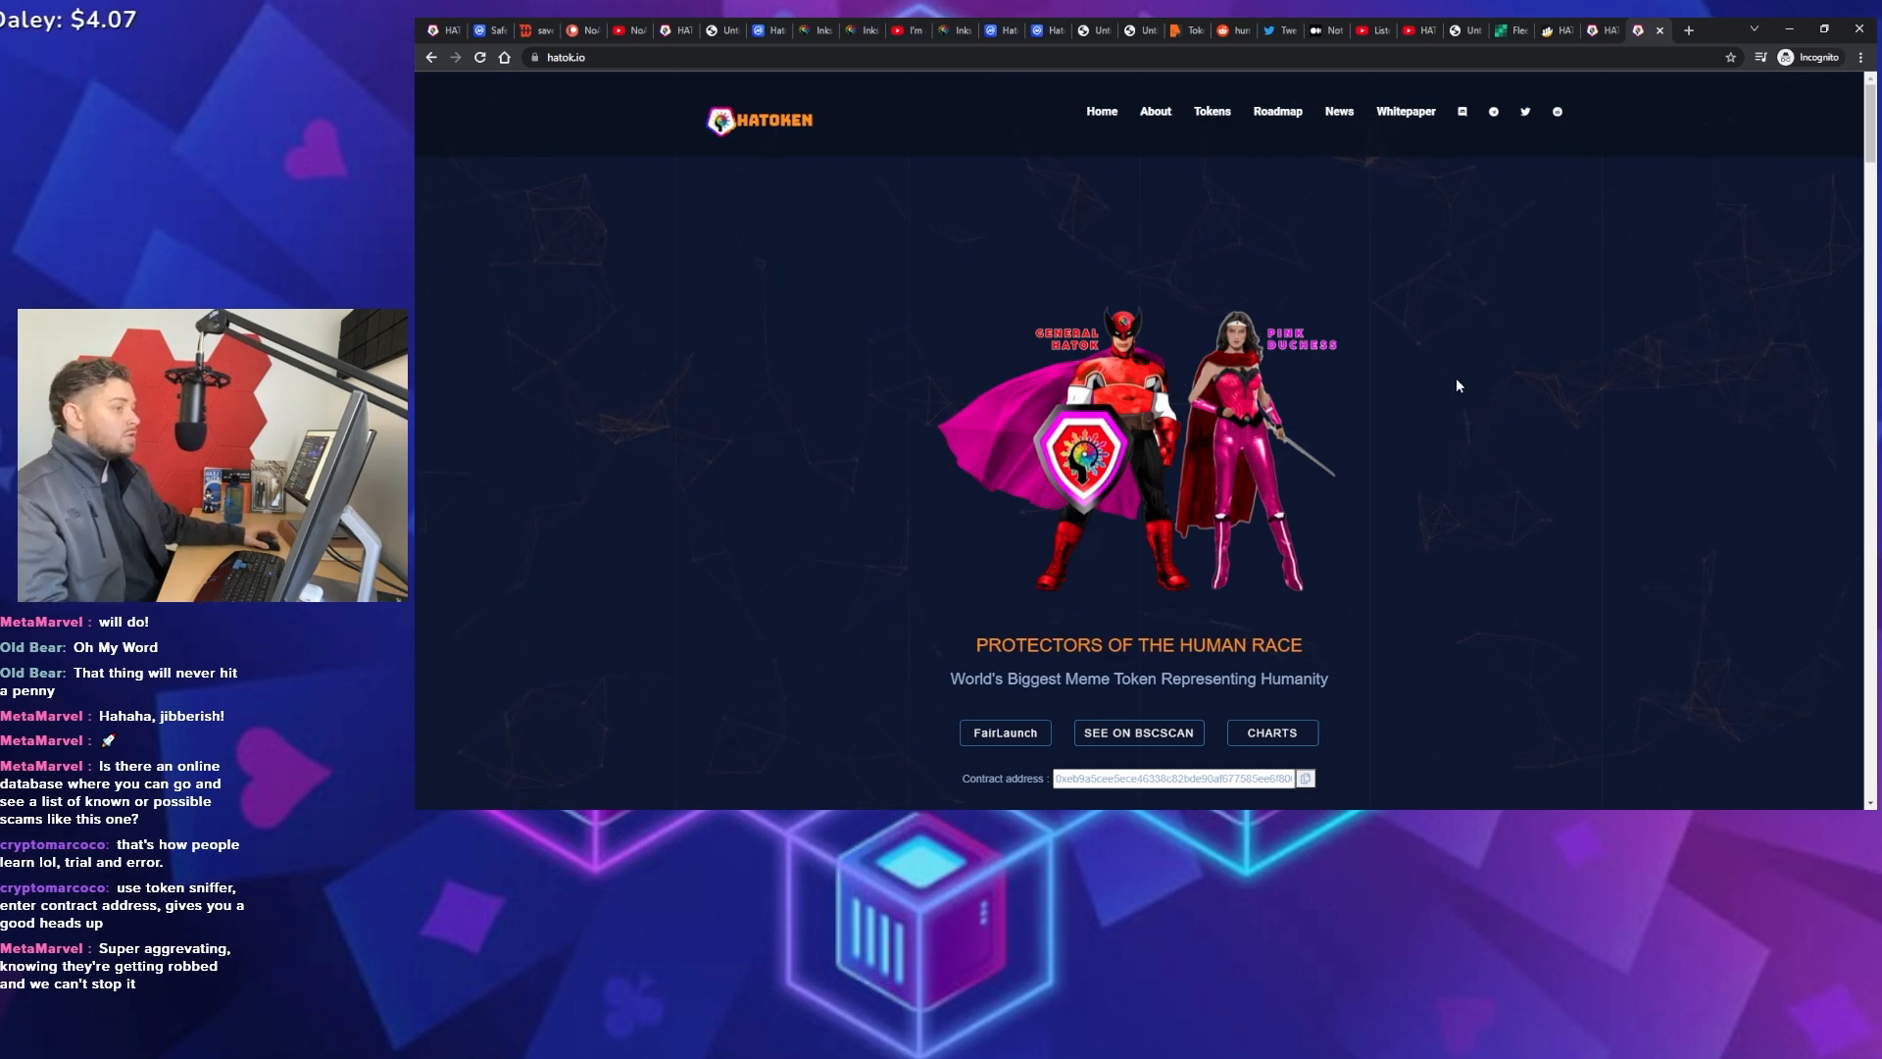
{"action": "mouse_move", "coordinate": [1470, 417]}
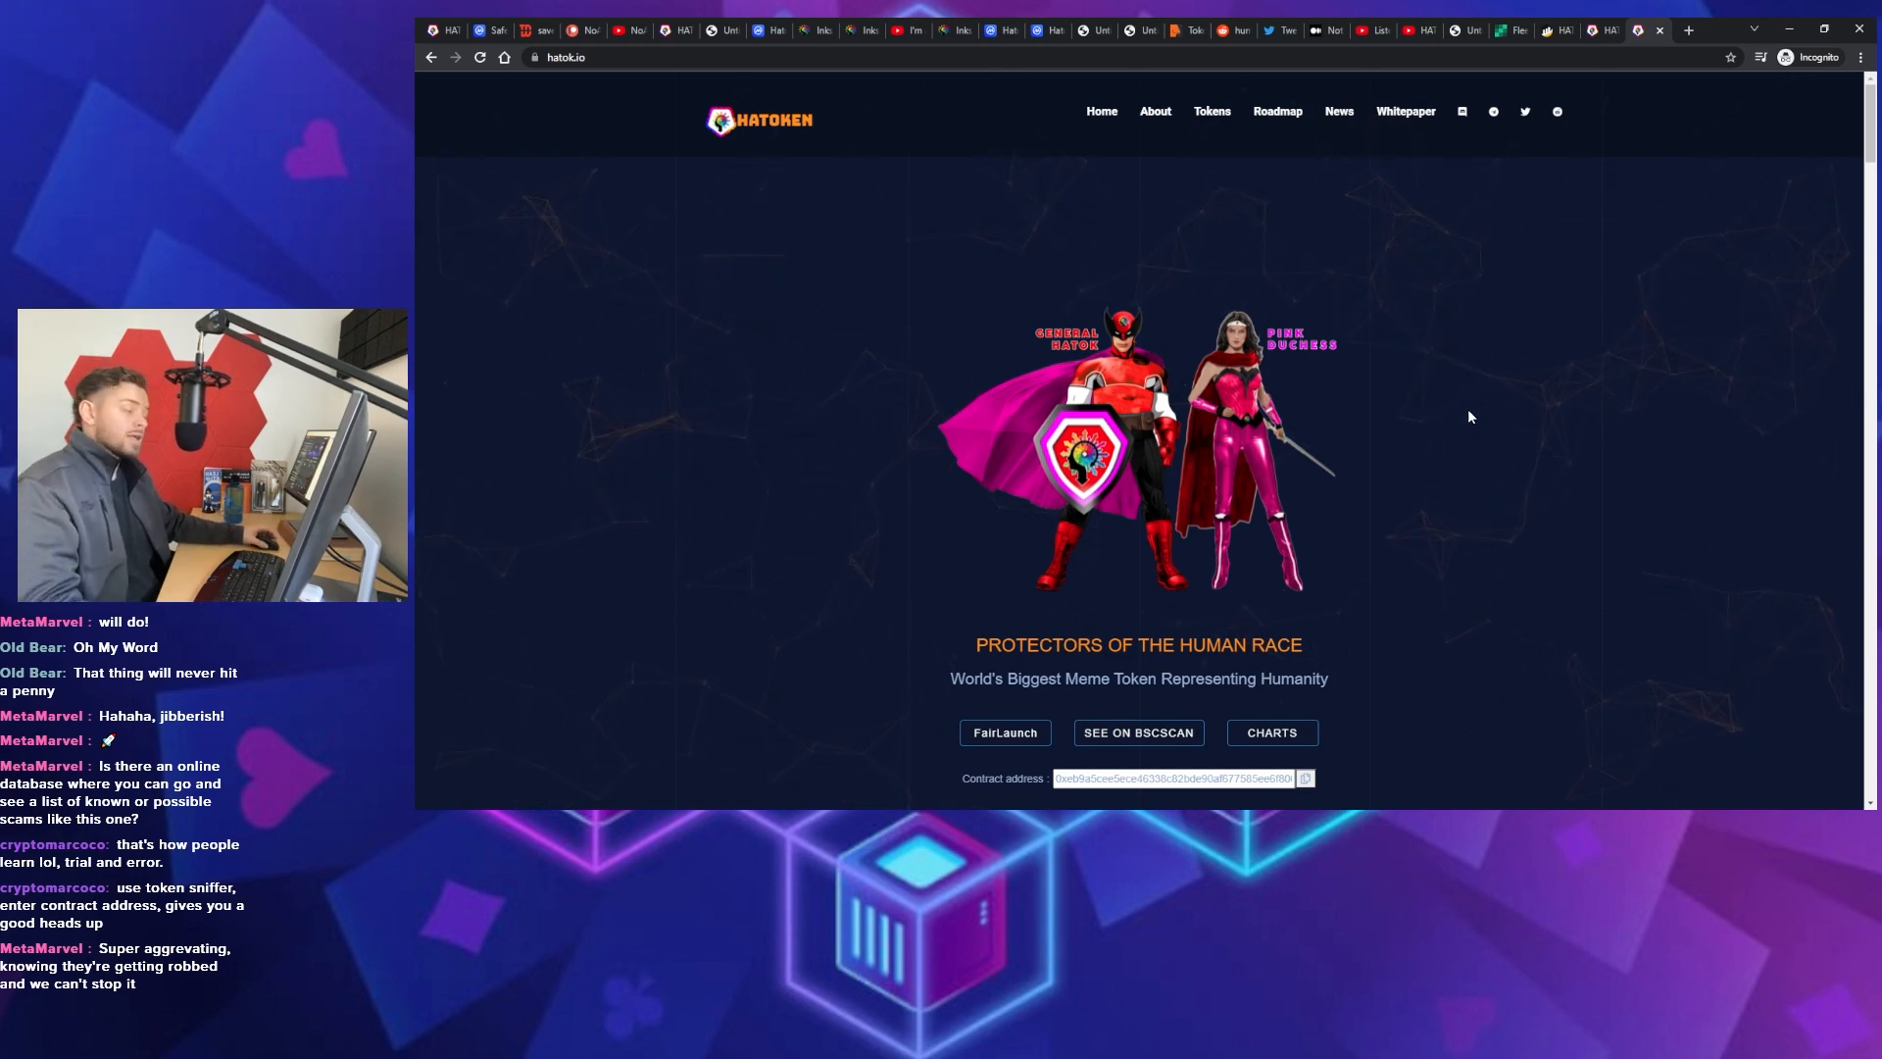